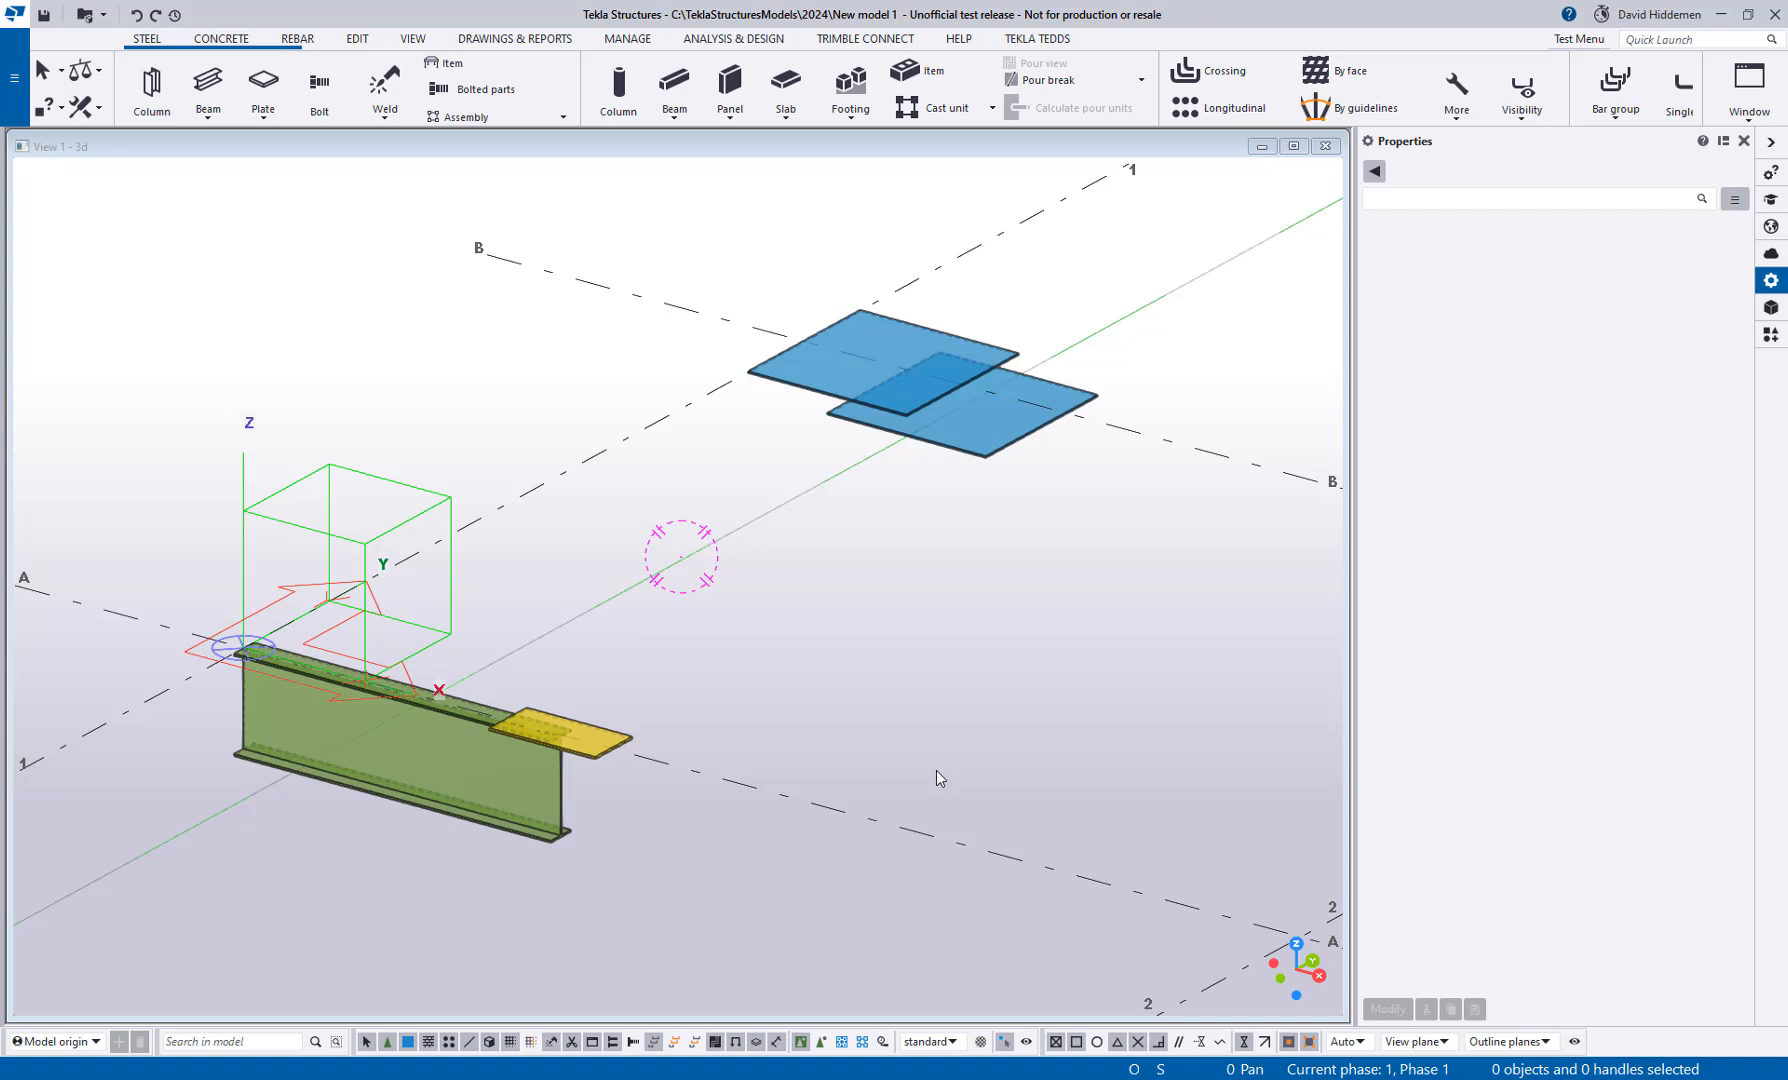
mouse_move(830, 624)
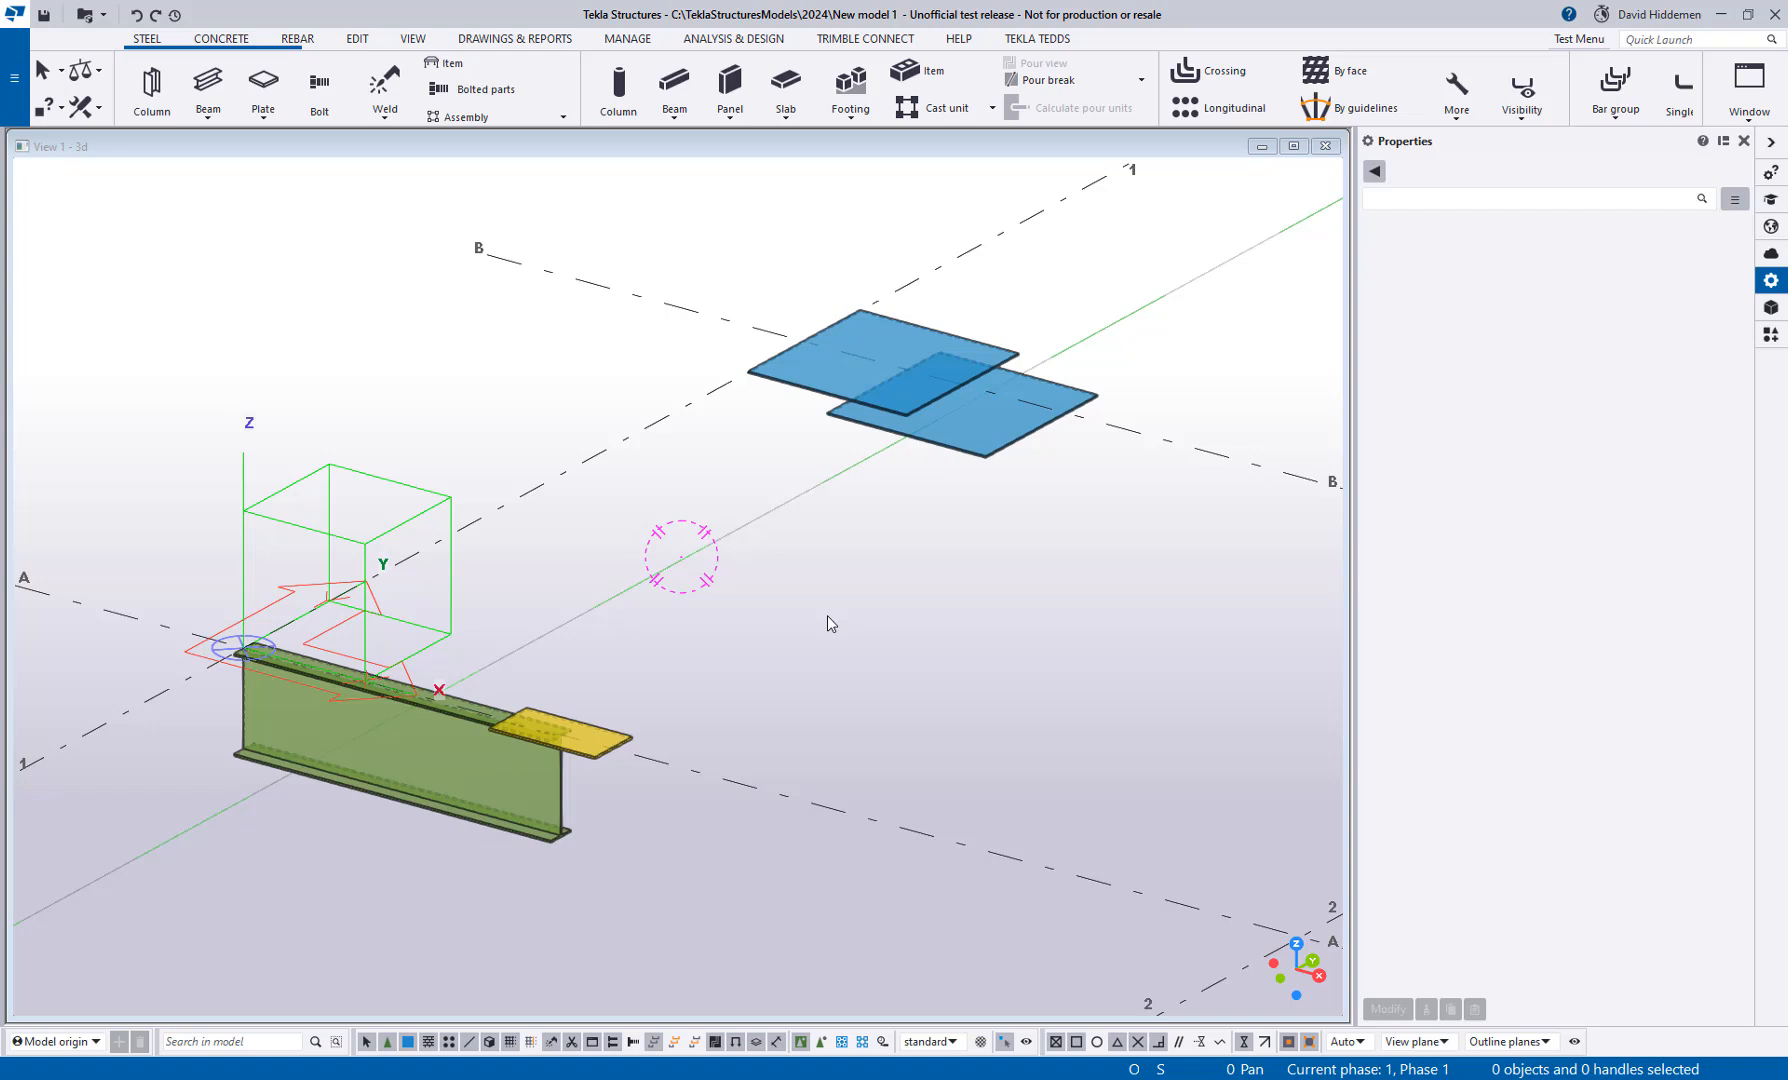
mouse_move(534, 344)
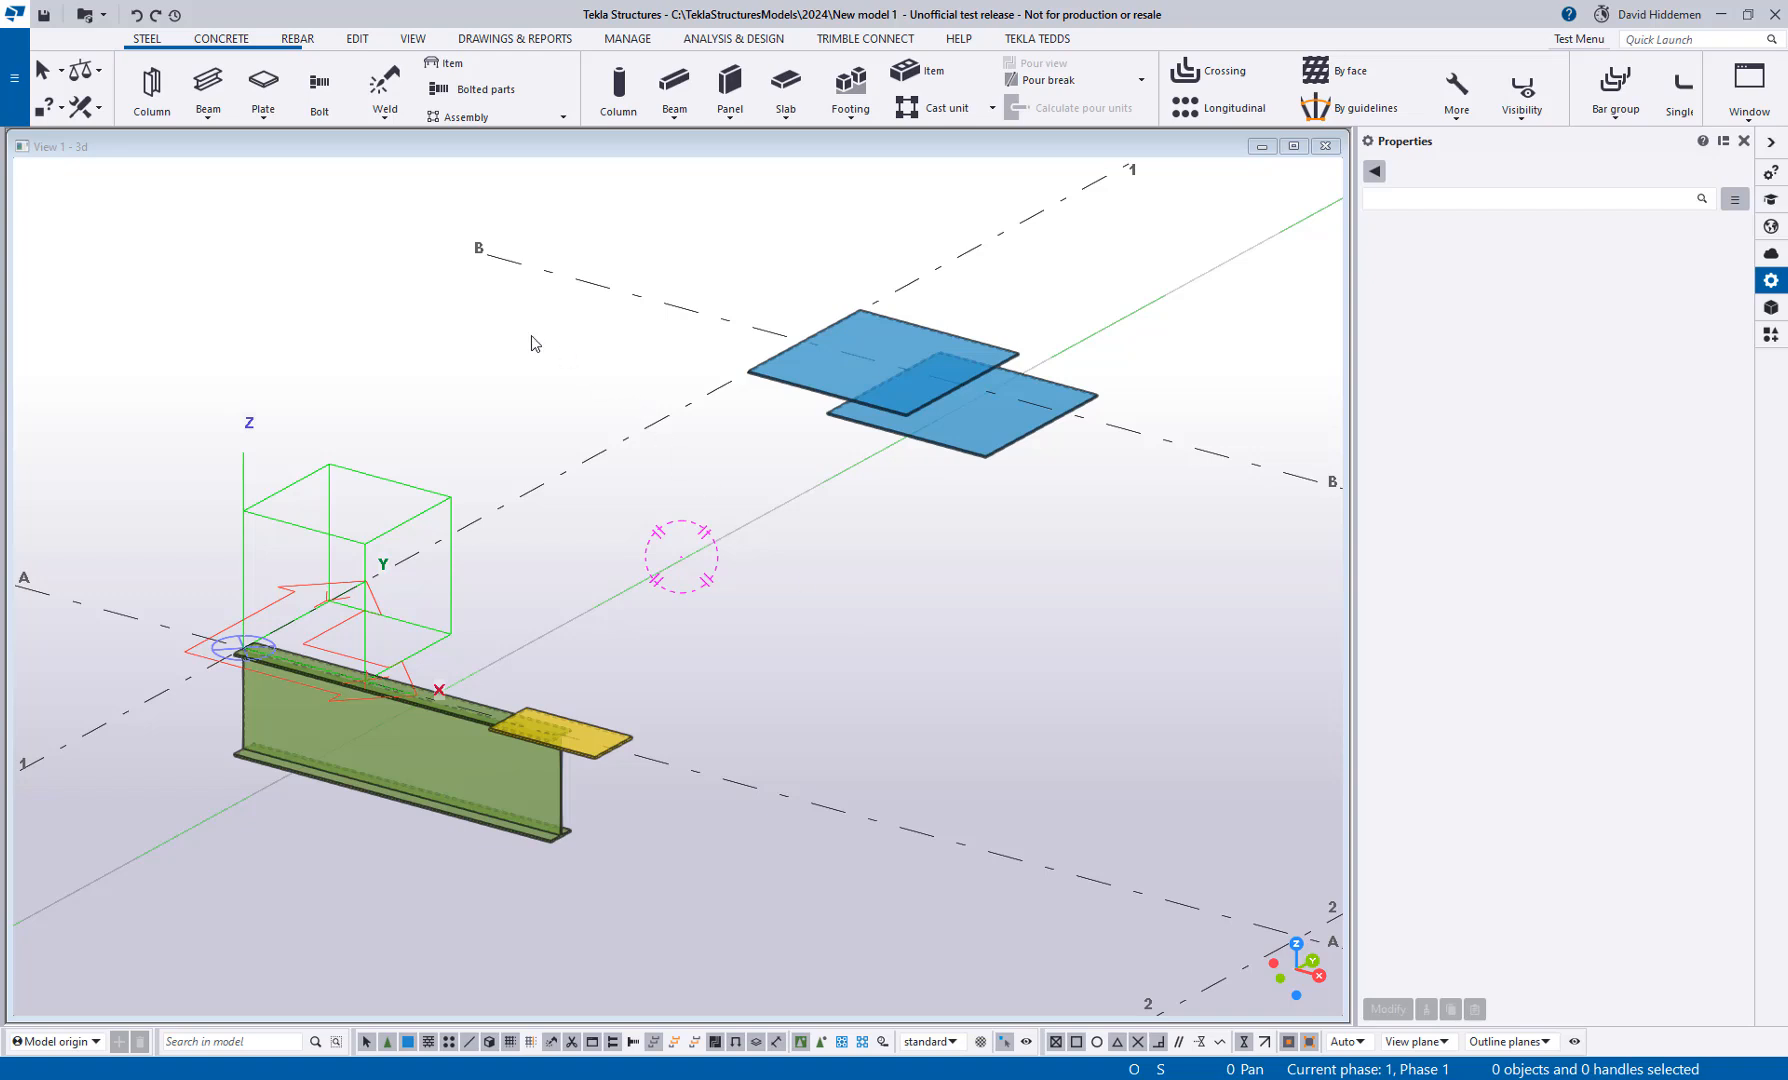
mouse_move(504, 336)
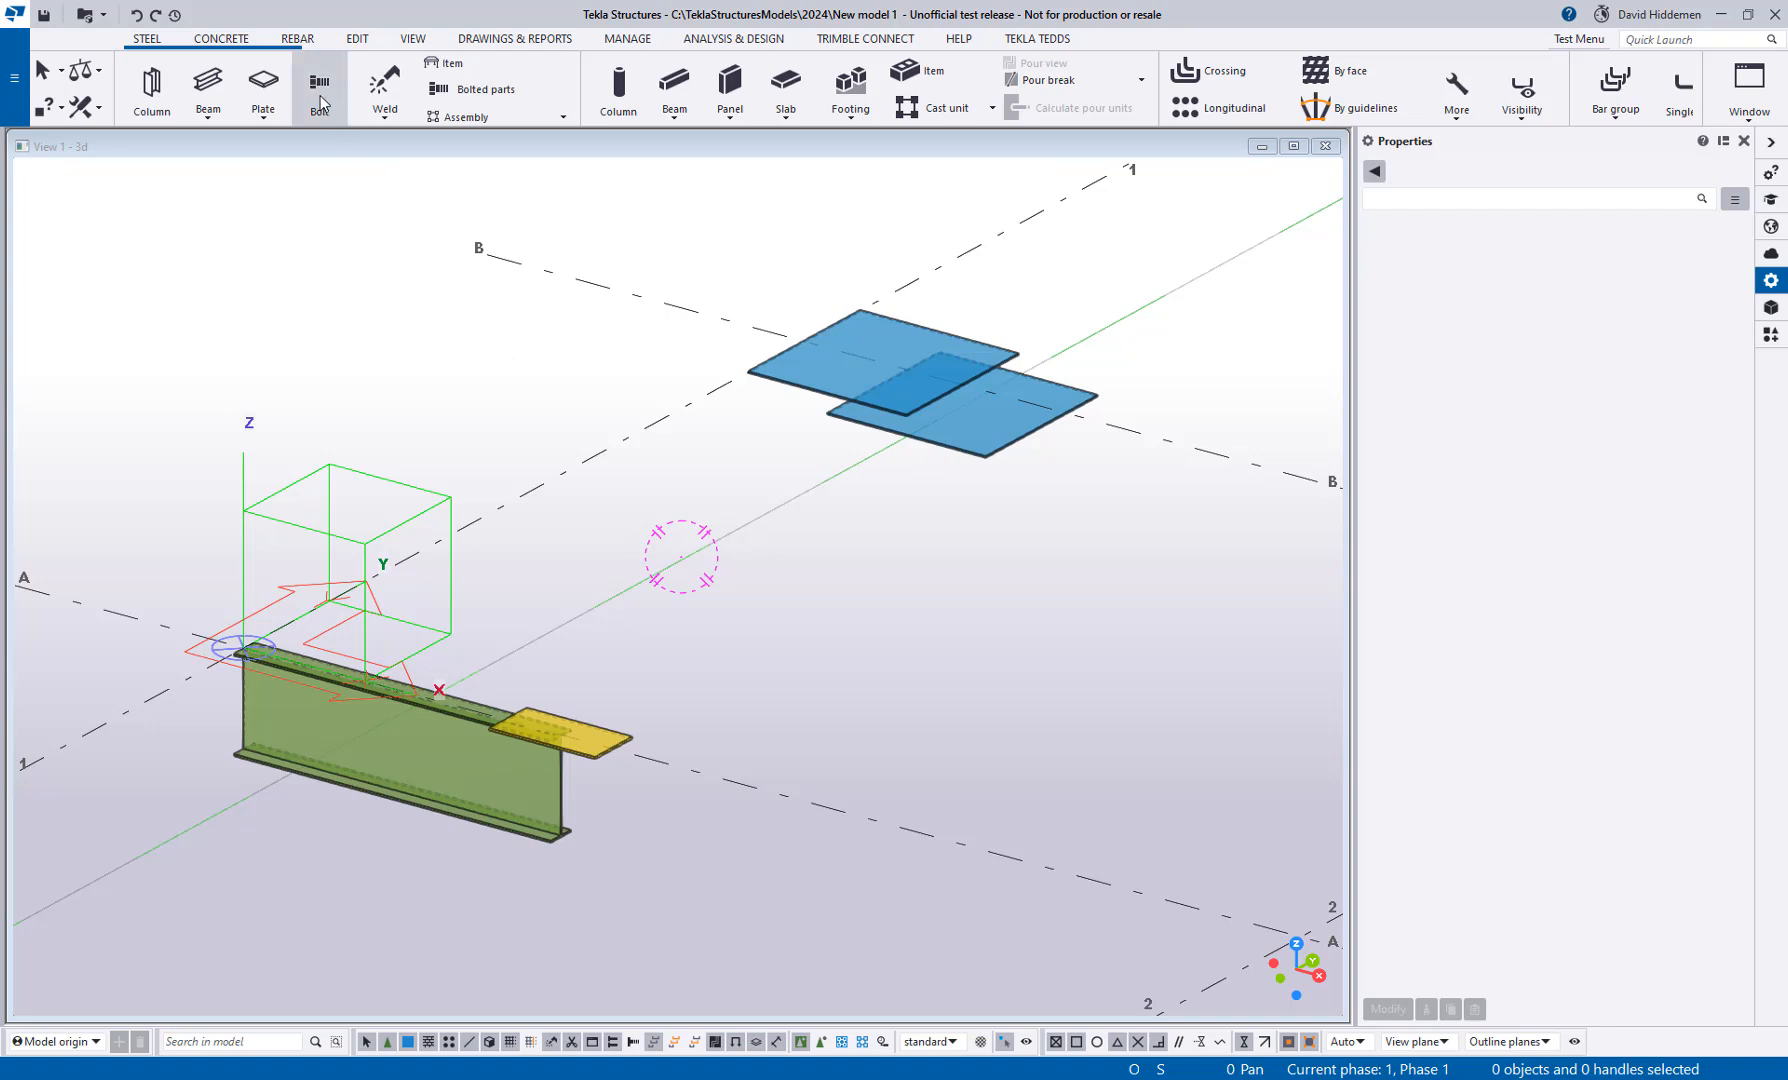
Step: Start the Bolt command on the Steel tab to get the By face placement options
click(320, 88)
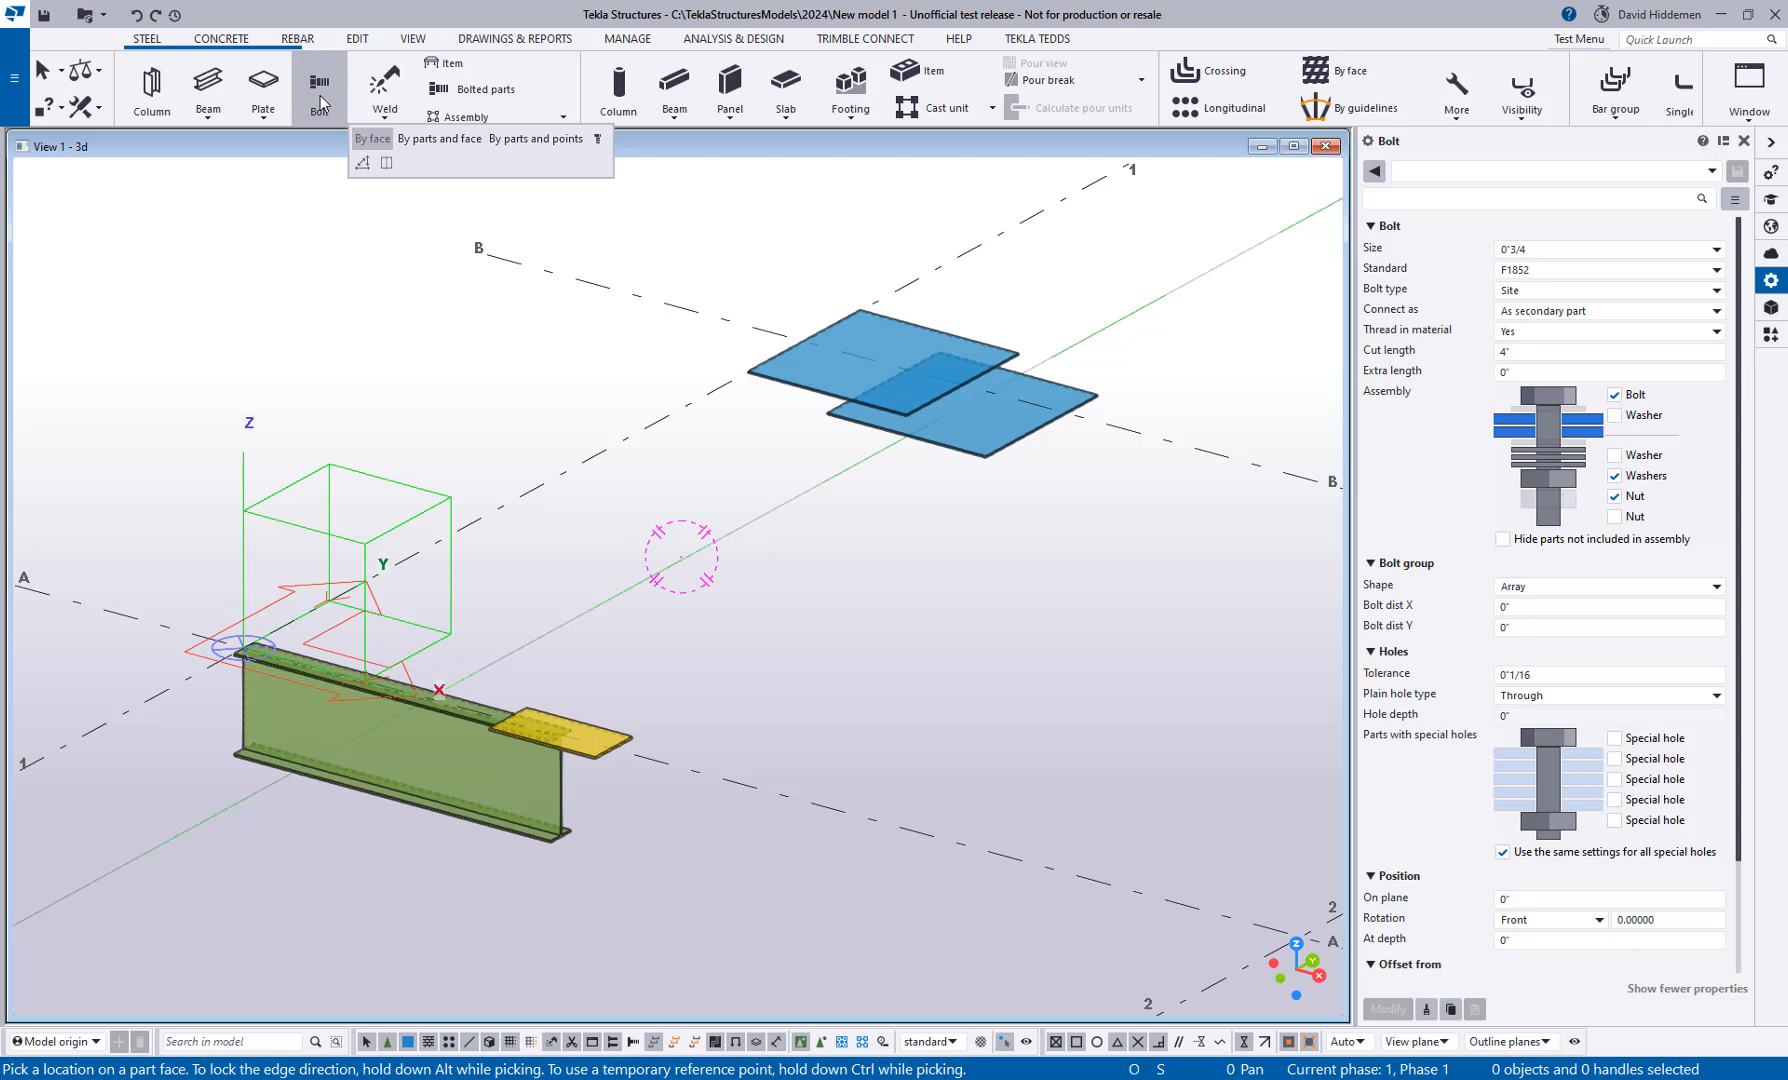
mouse_move(376, 148)
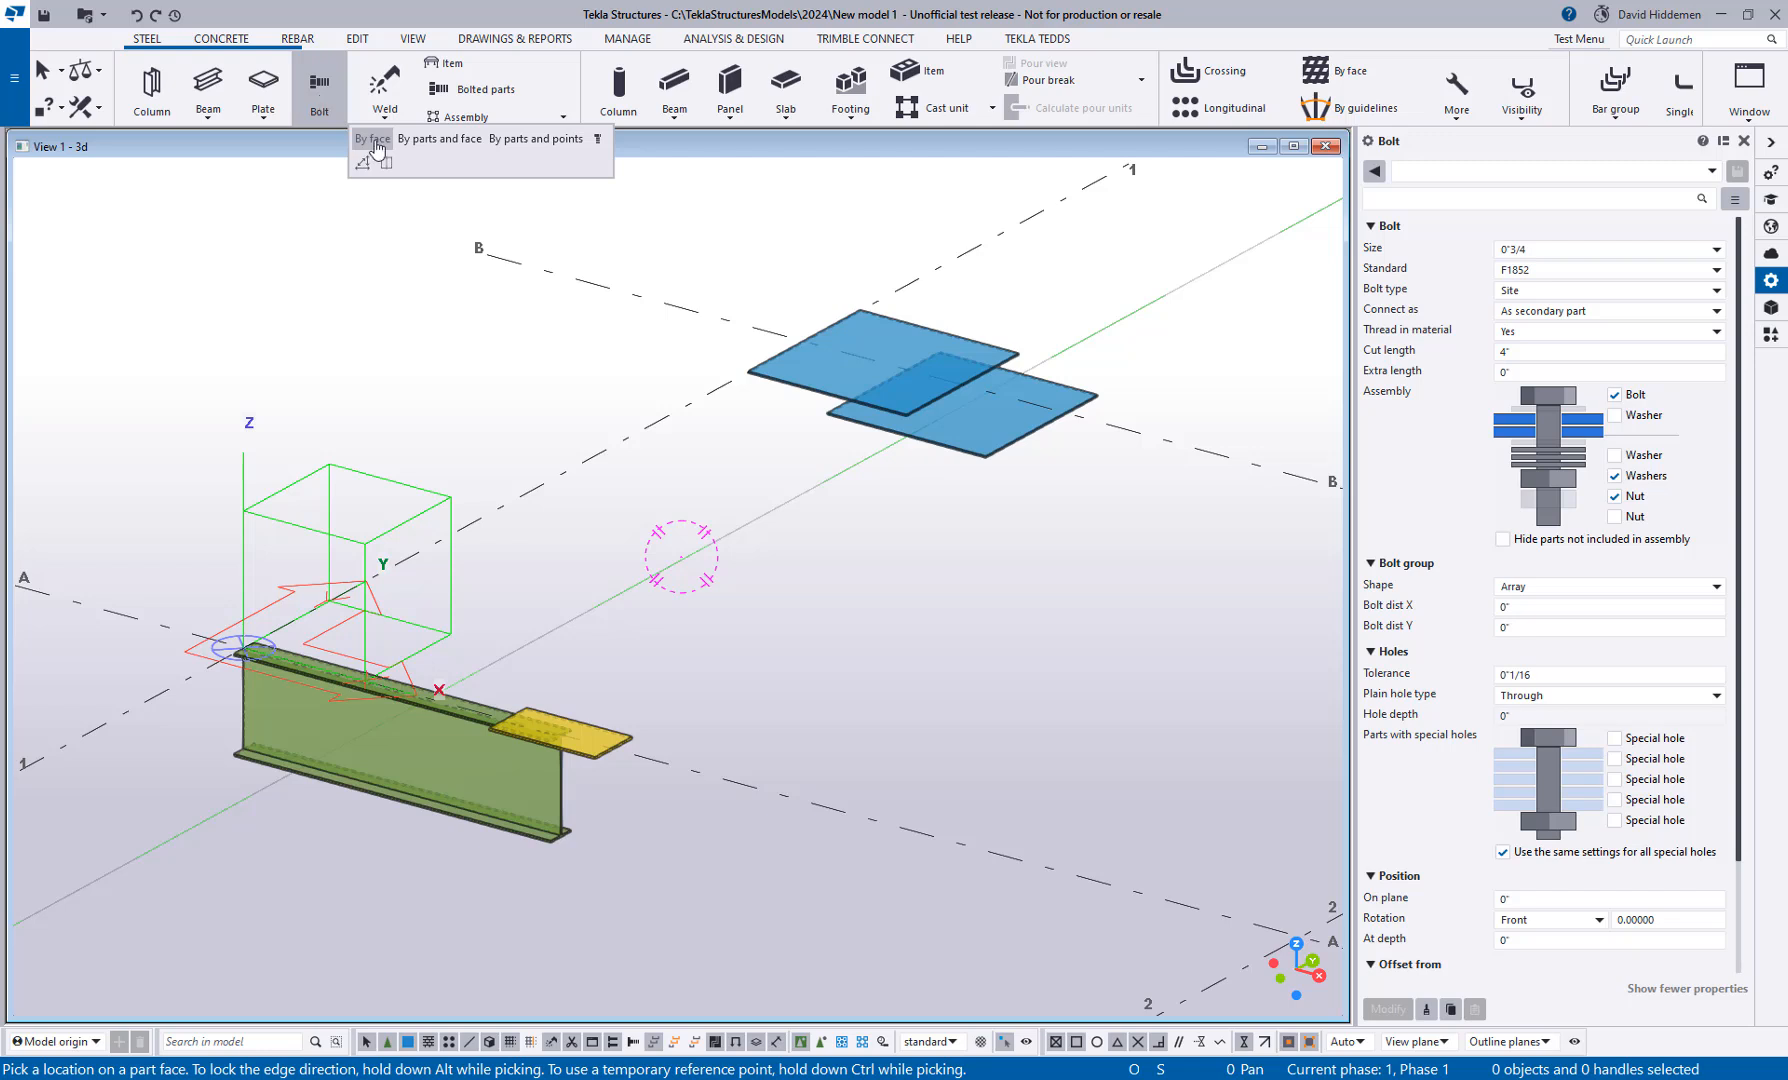
mouse_move(368, 150)
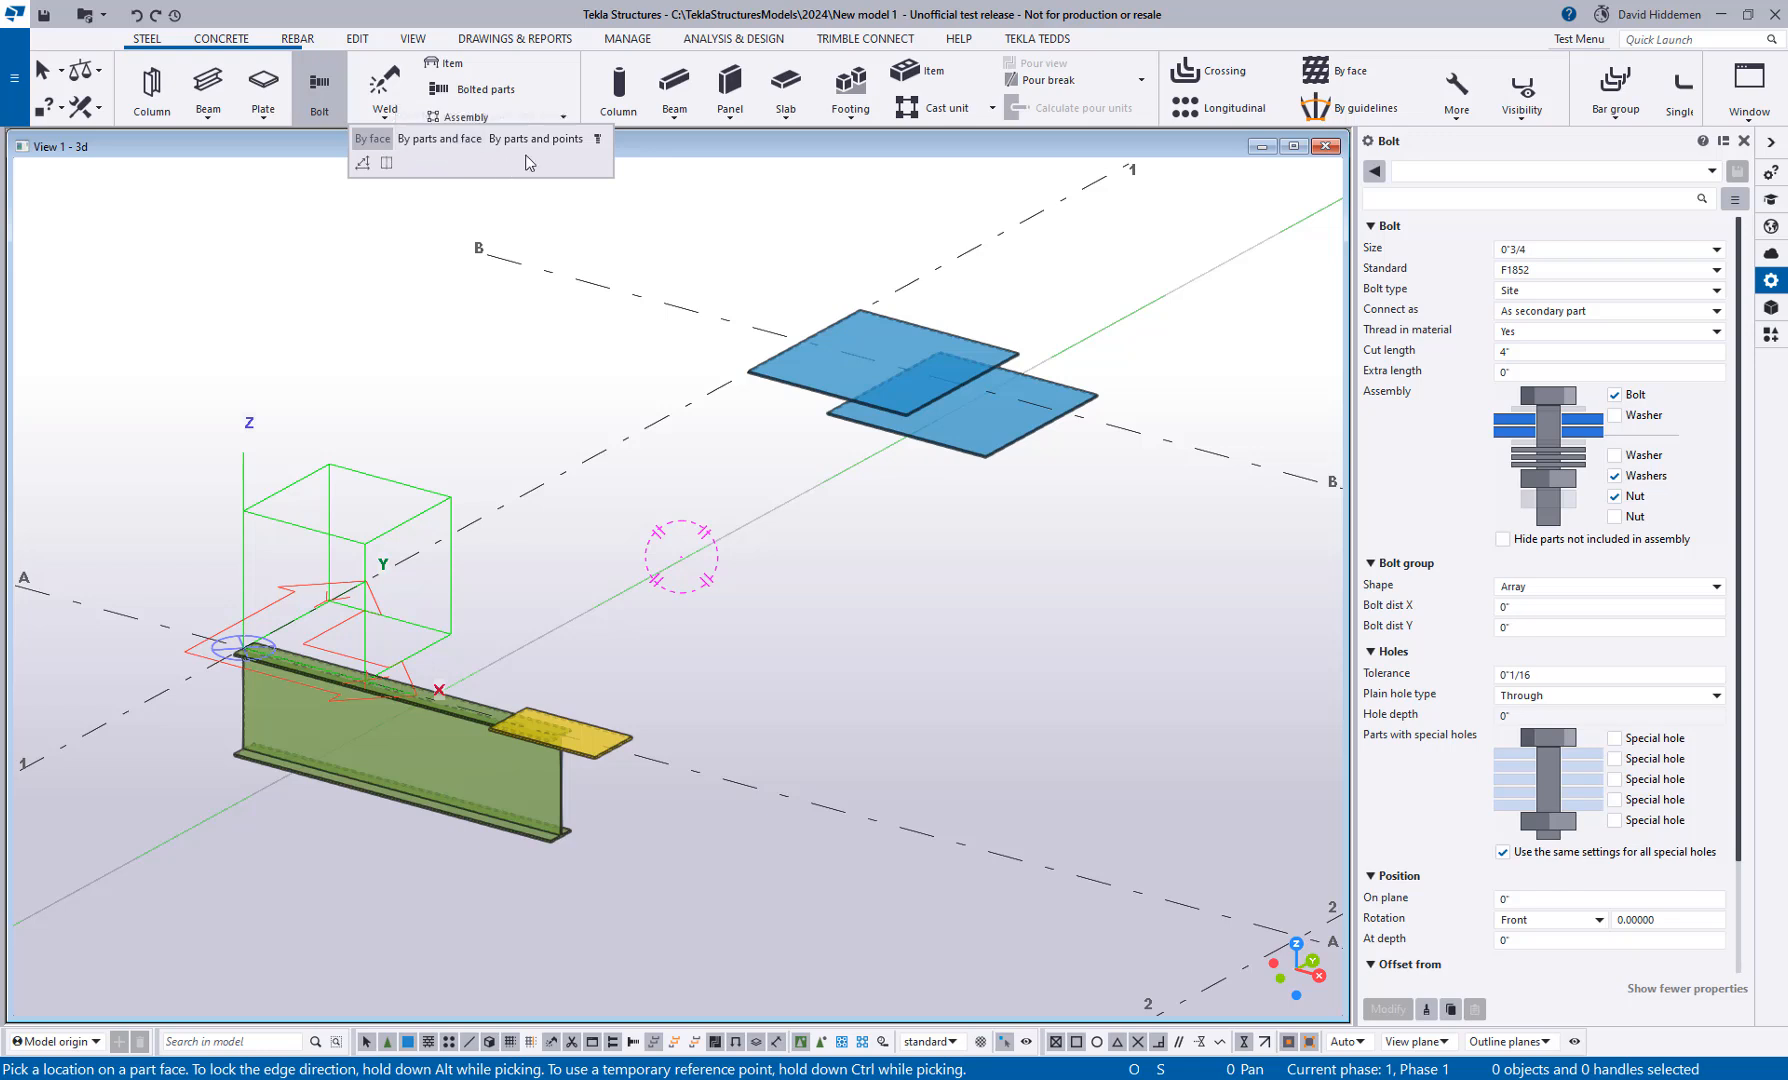
mouse_move(612, 160)
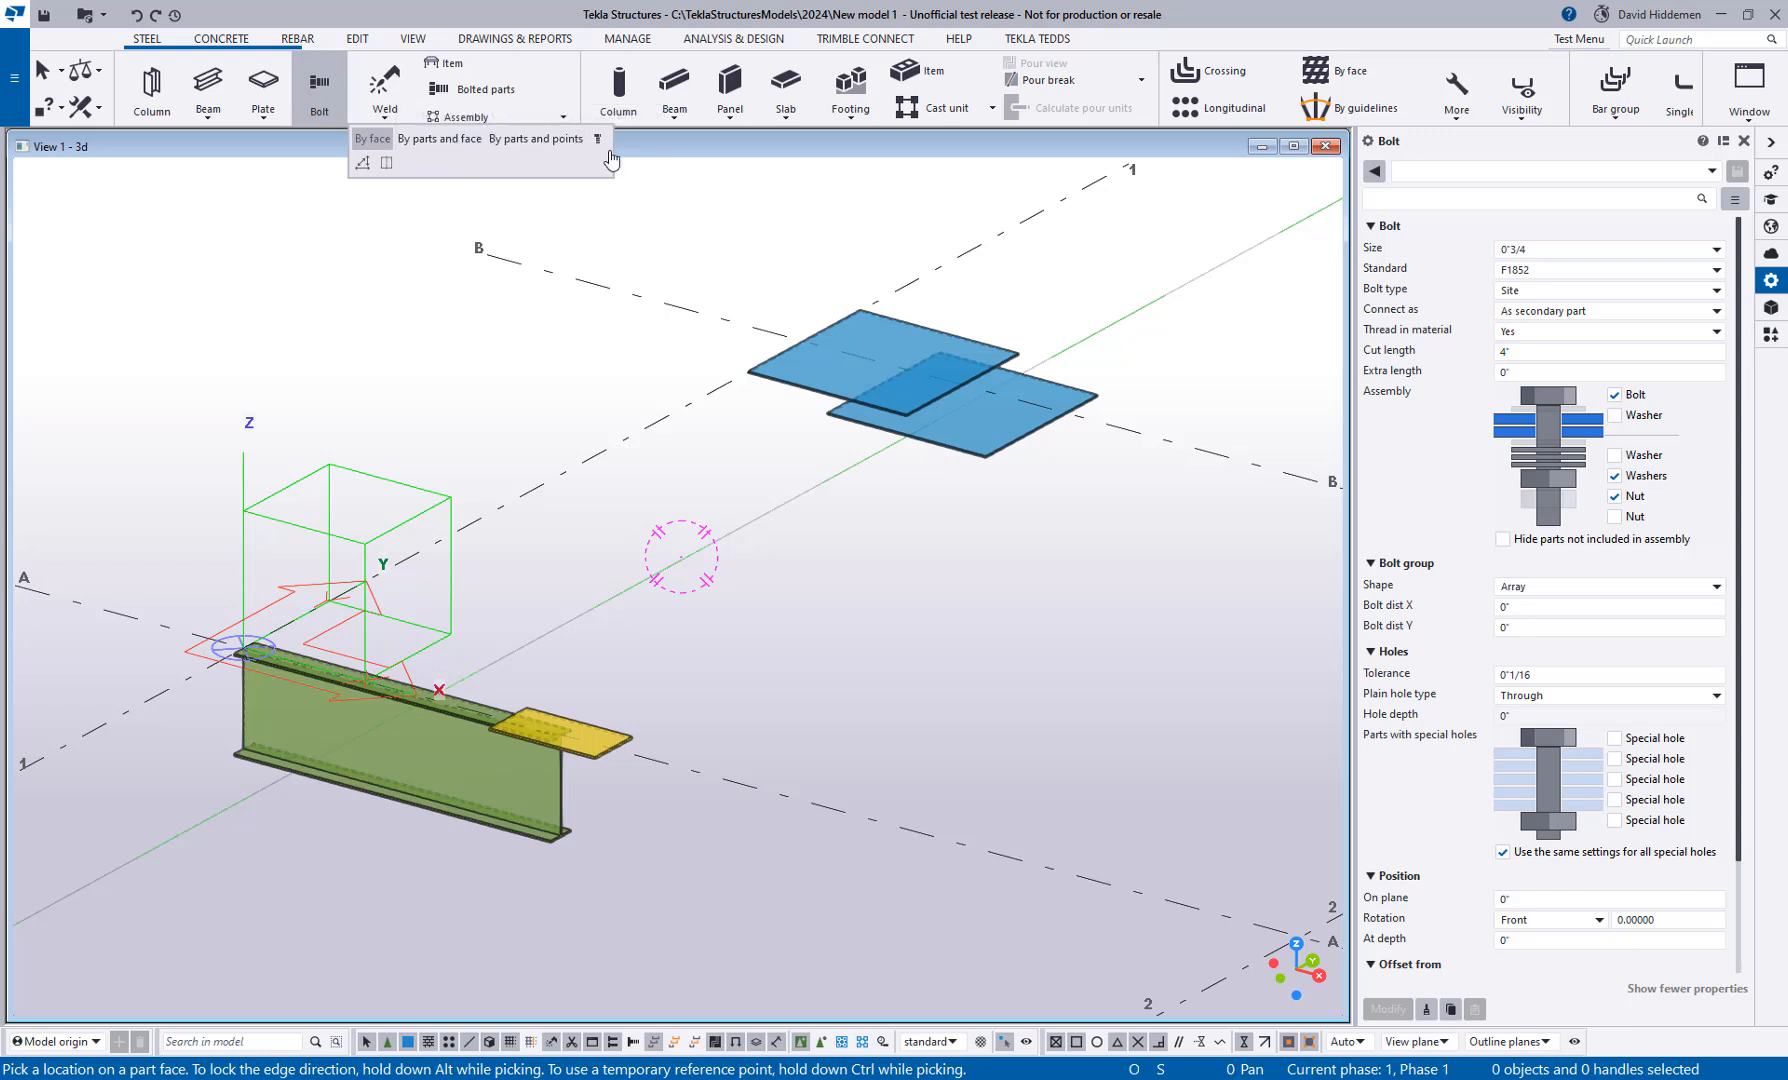
mouse_move(462, 180)
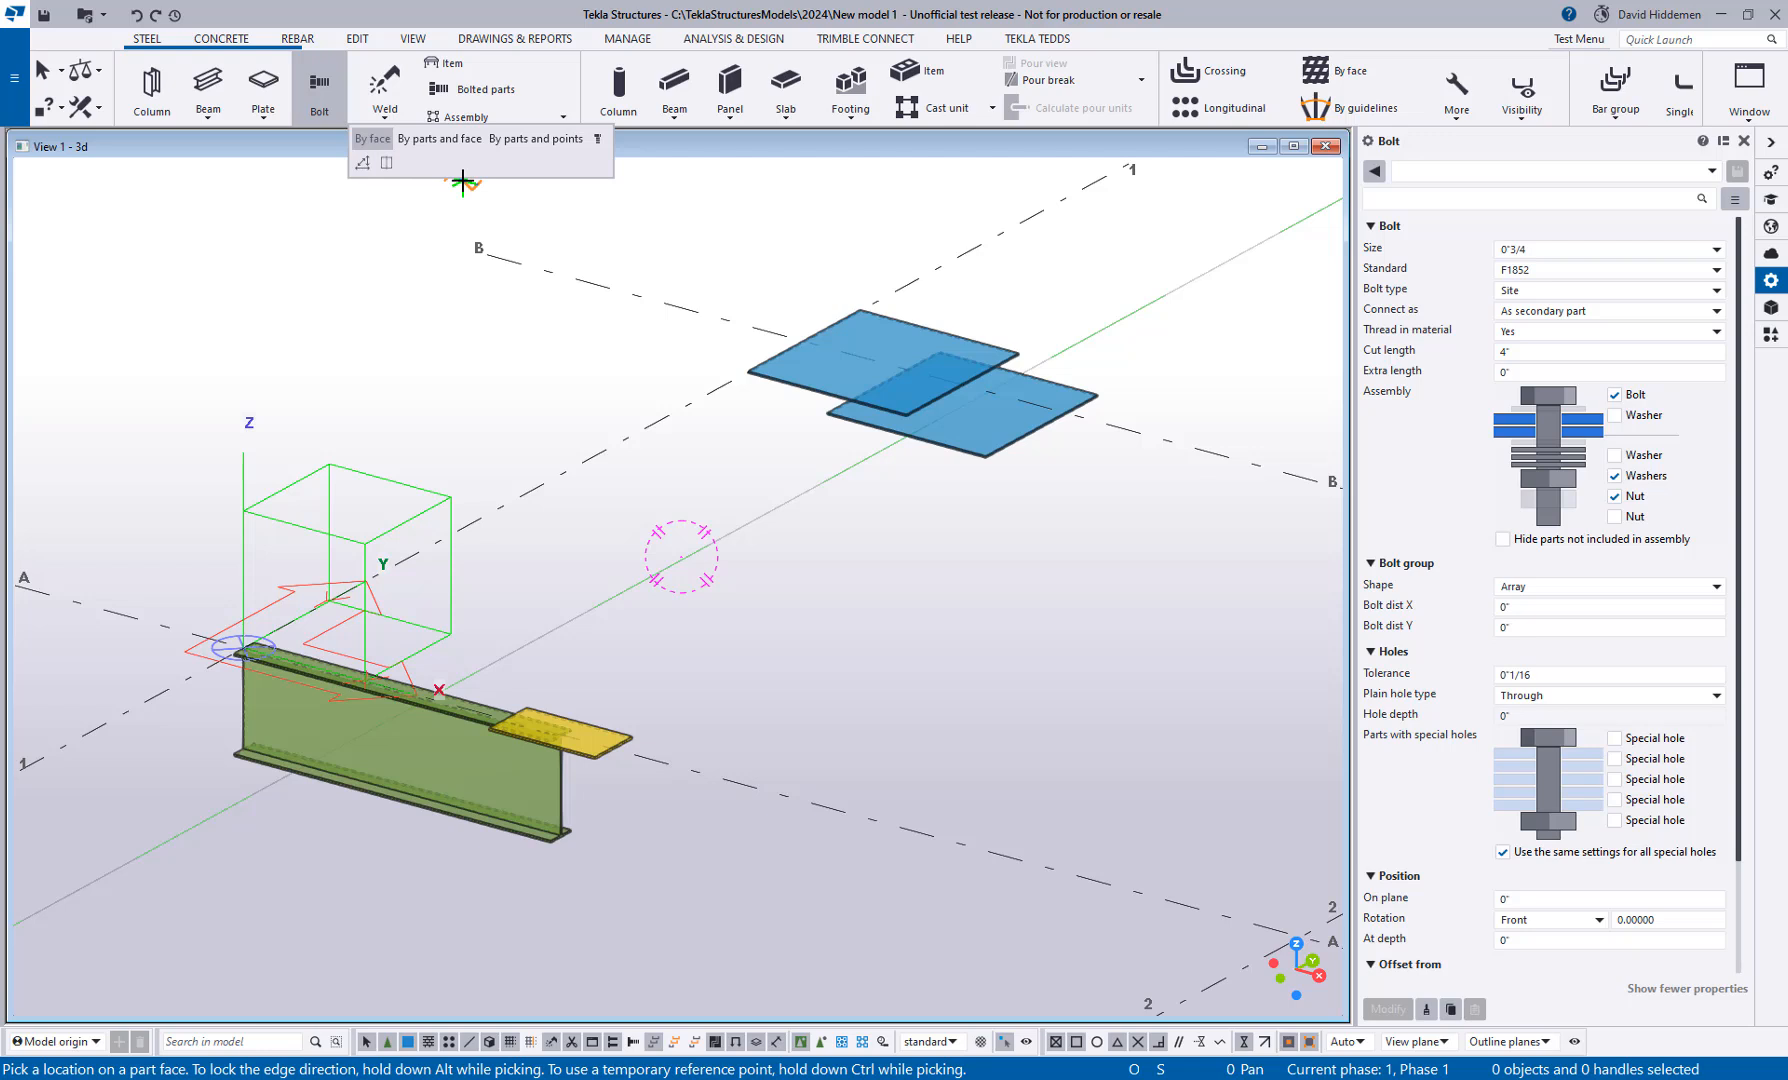
mouse_move(454, 164)
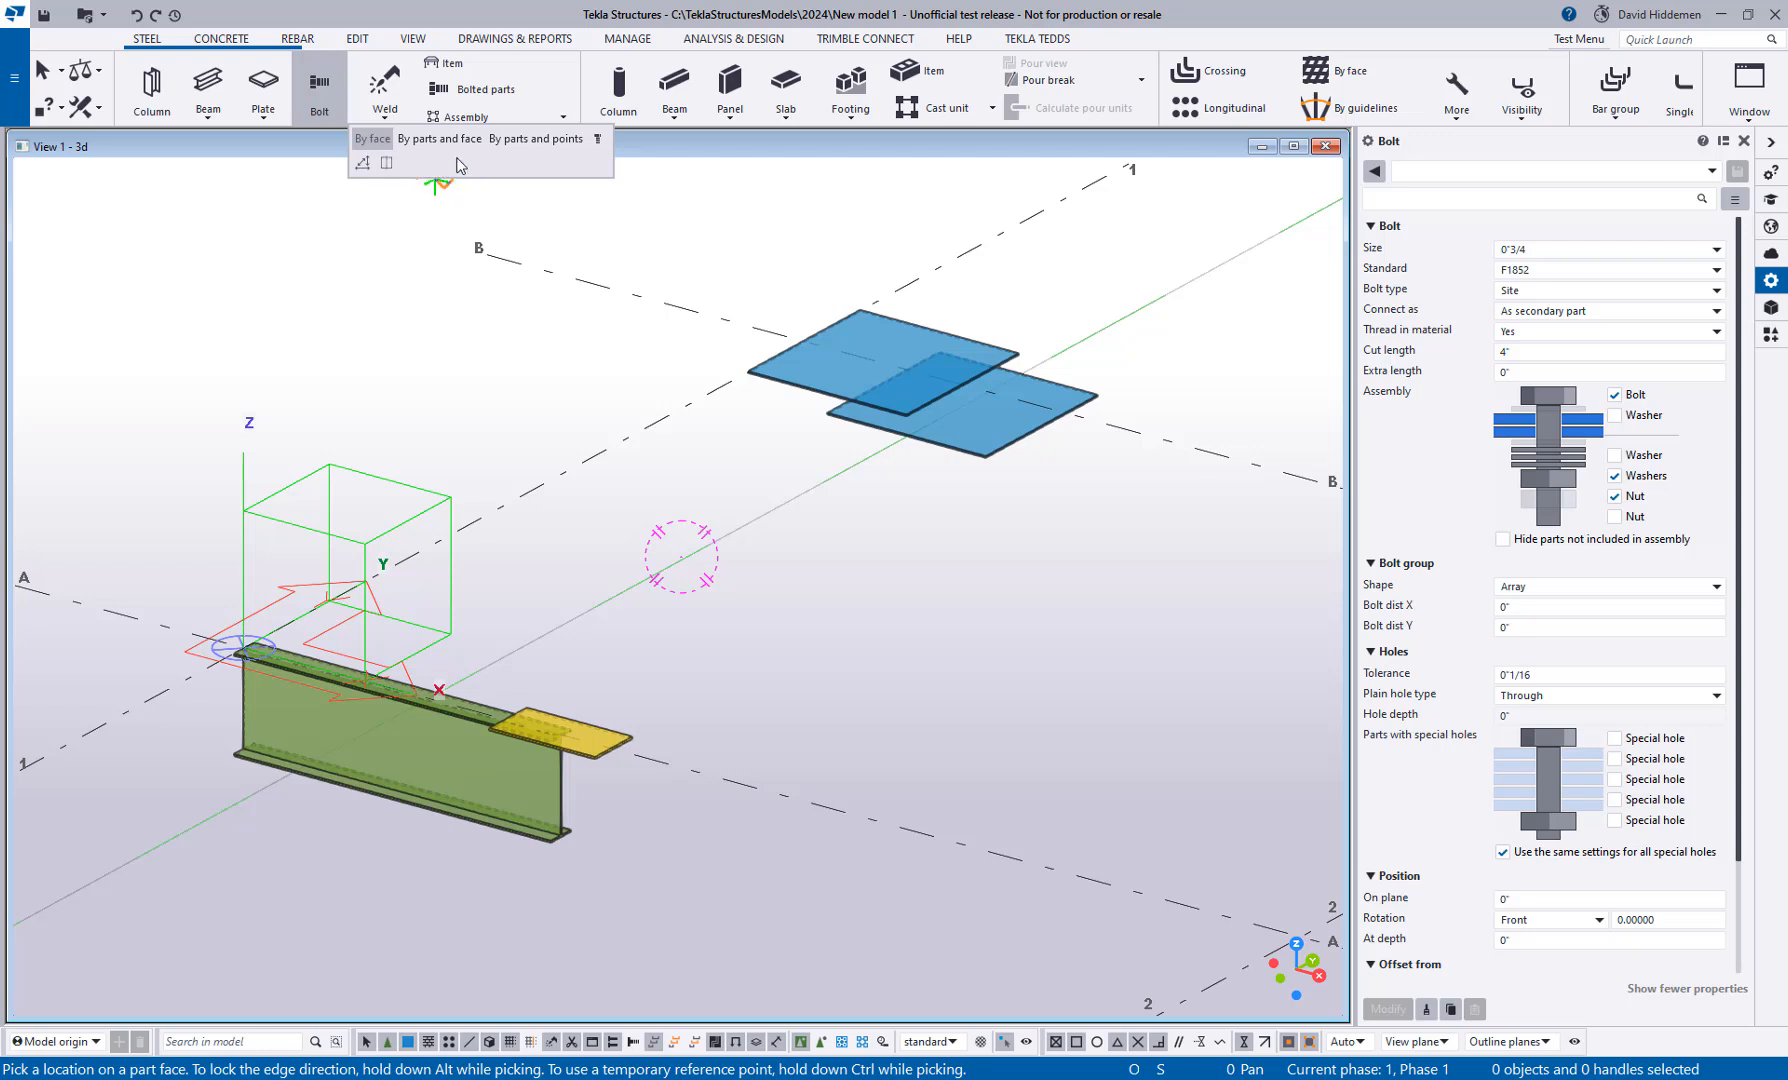
mouse_move(362, 164)
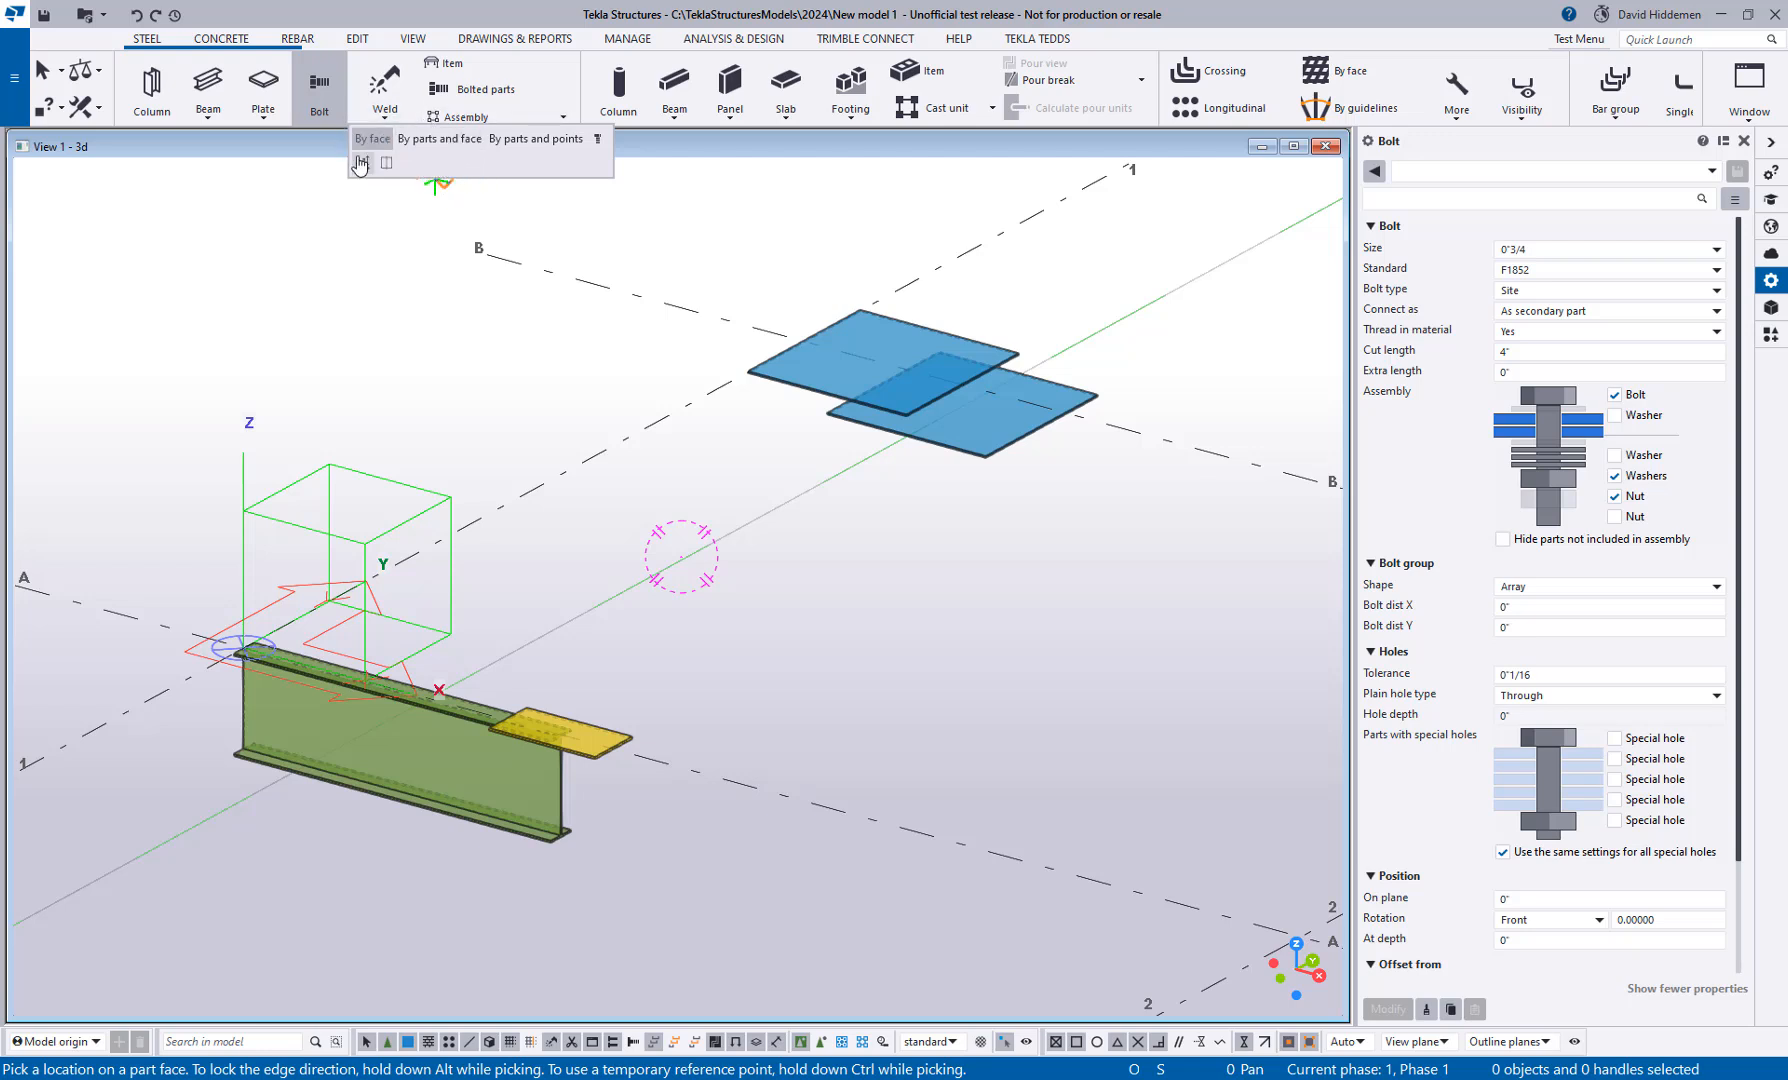
mouse_move(534, 138)
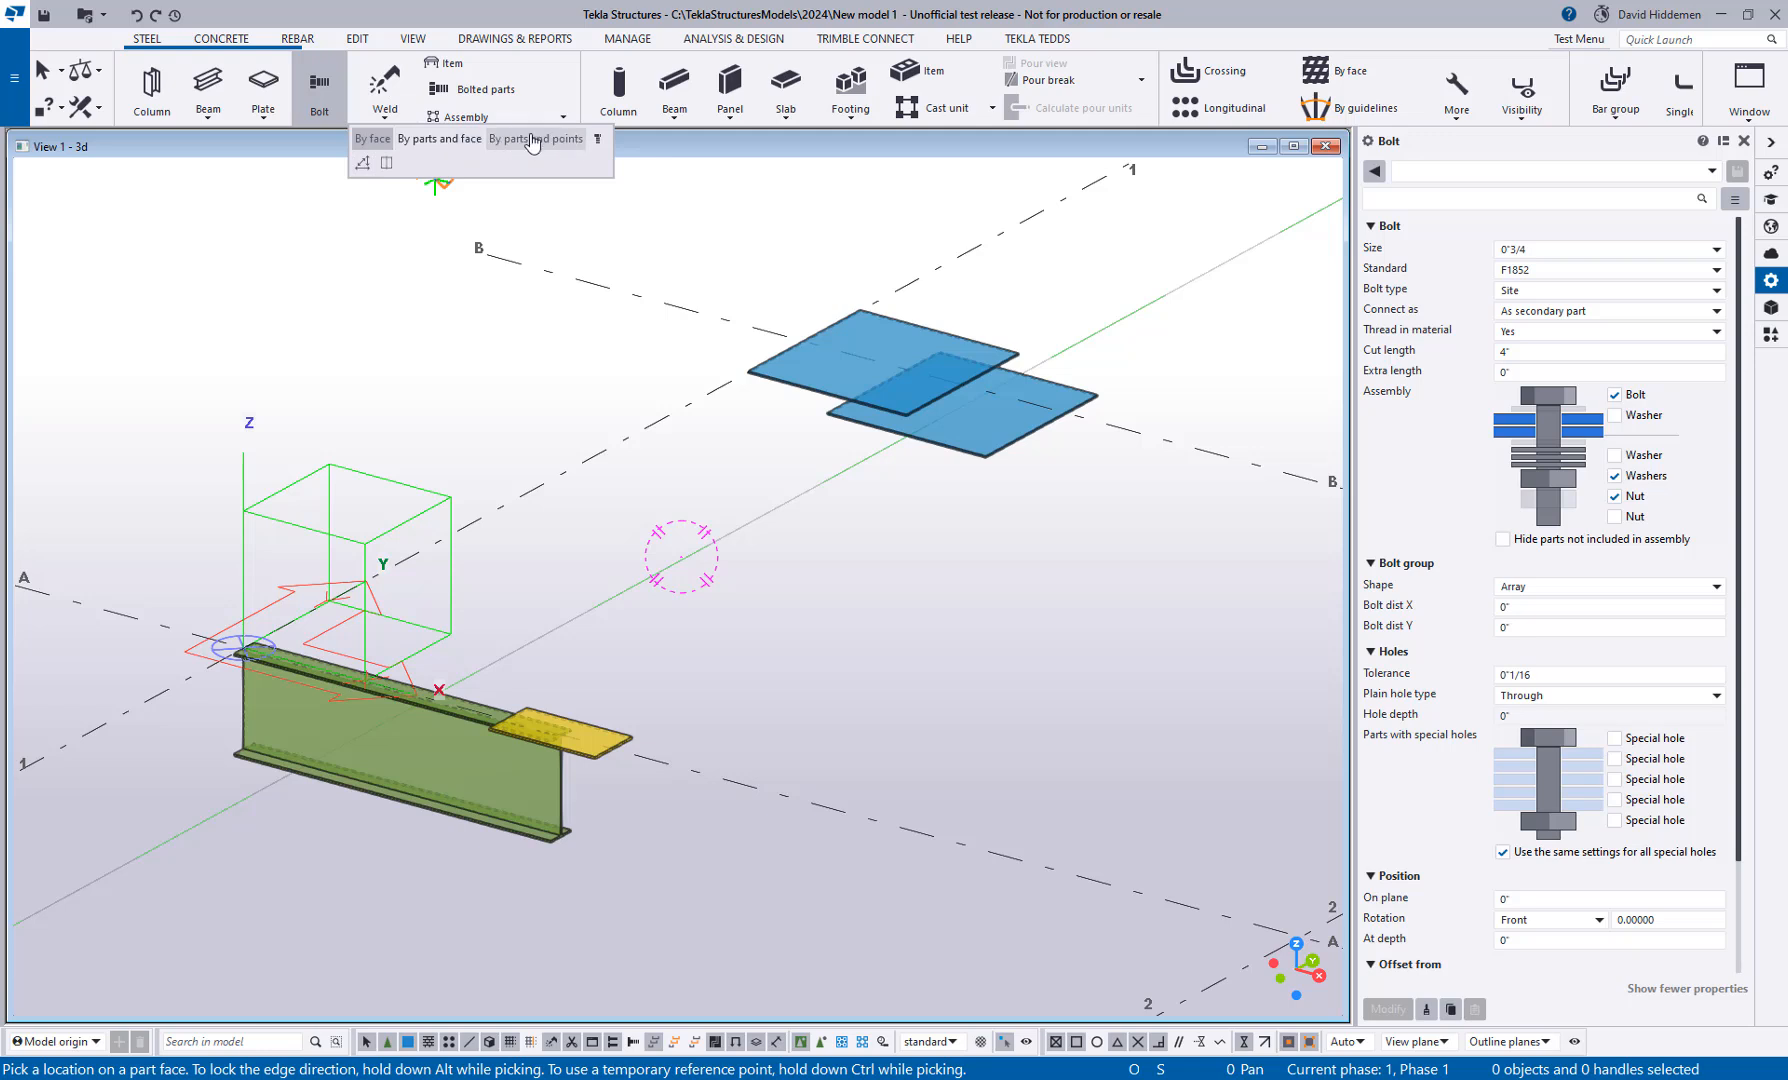
mouse_move(534, 138)
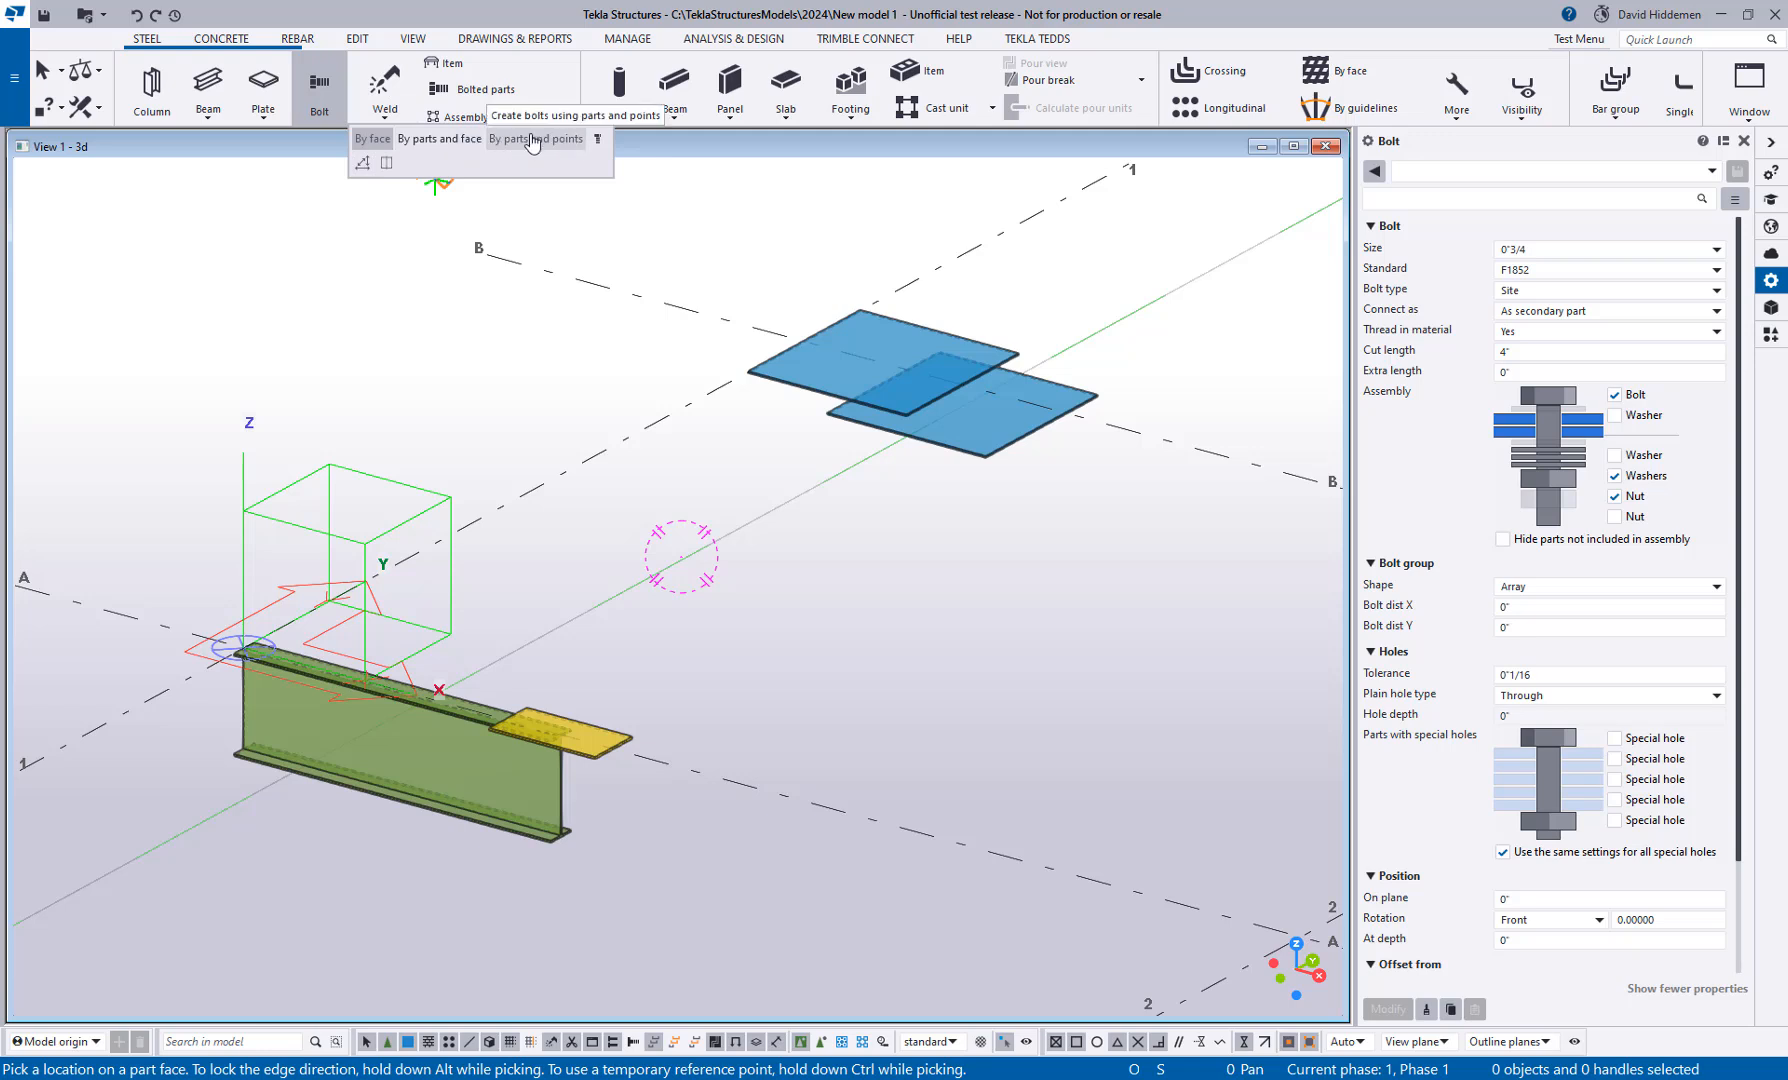
mouse_move(372, 138)
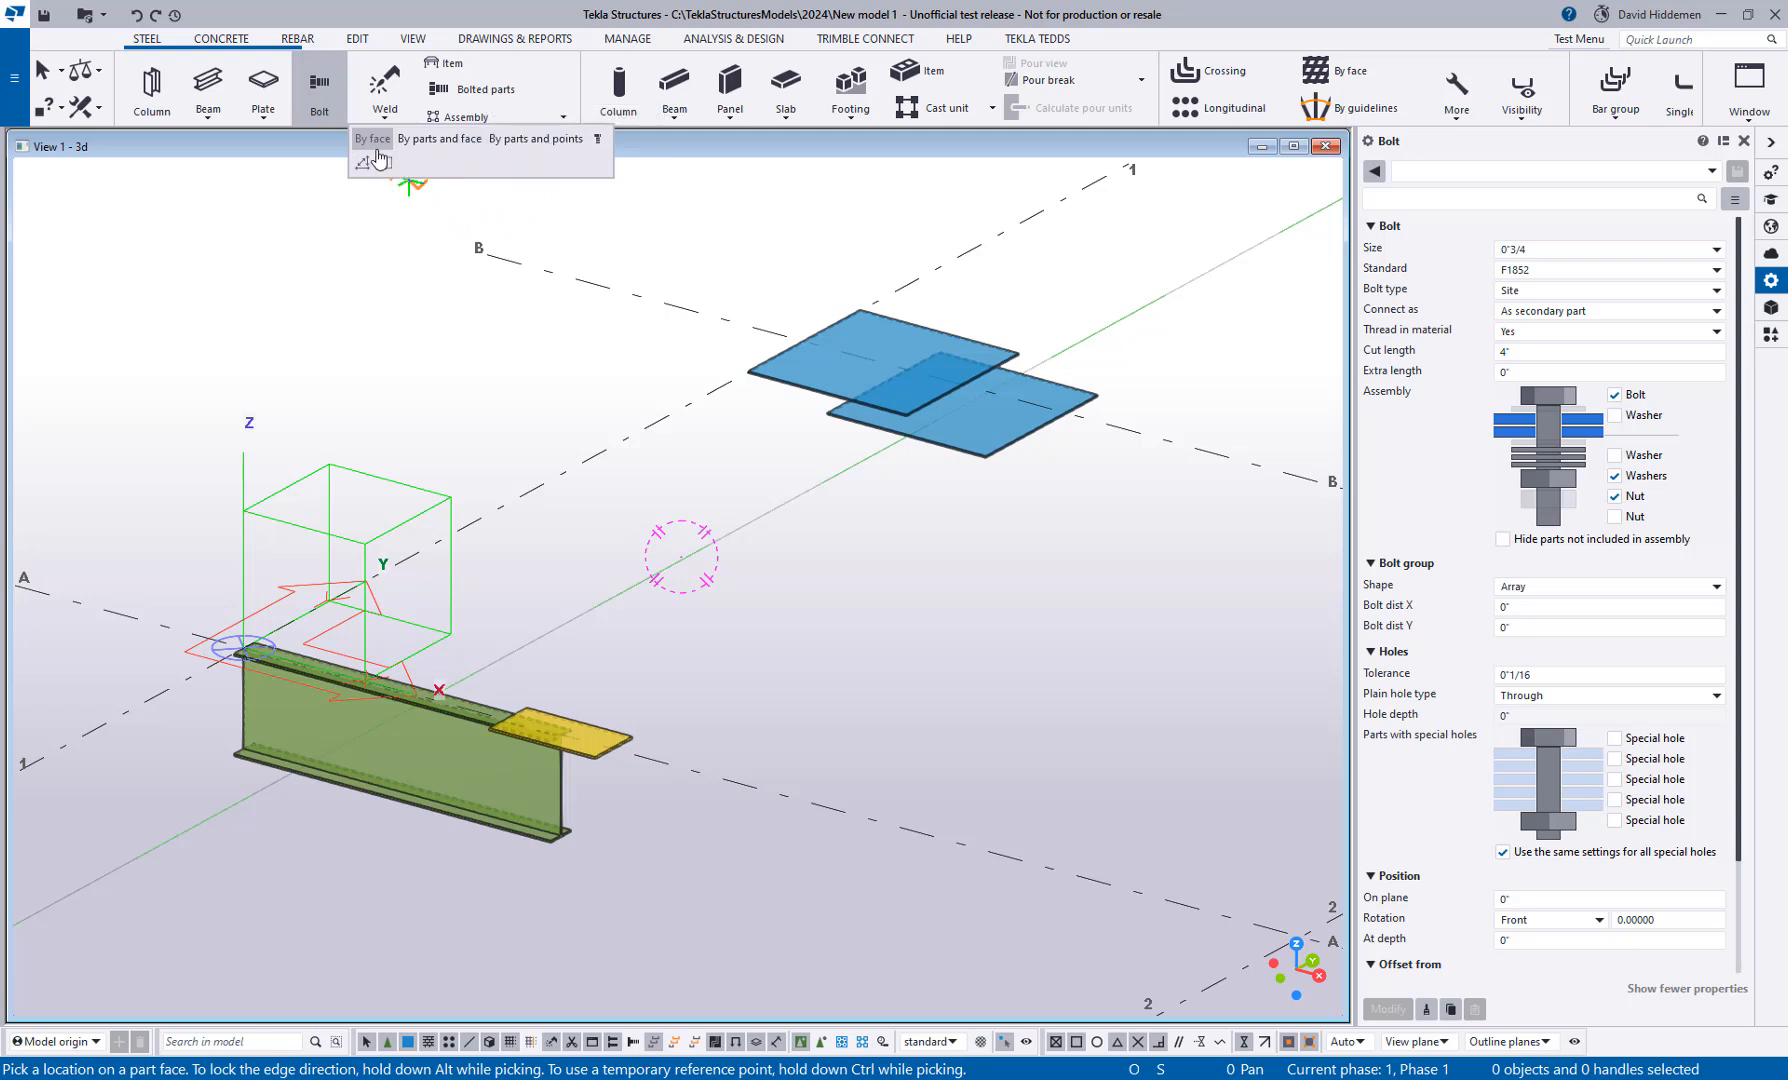
mouse_move(370, 138)
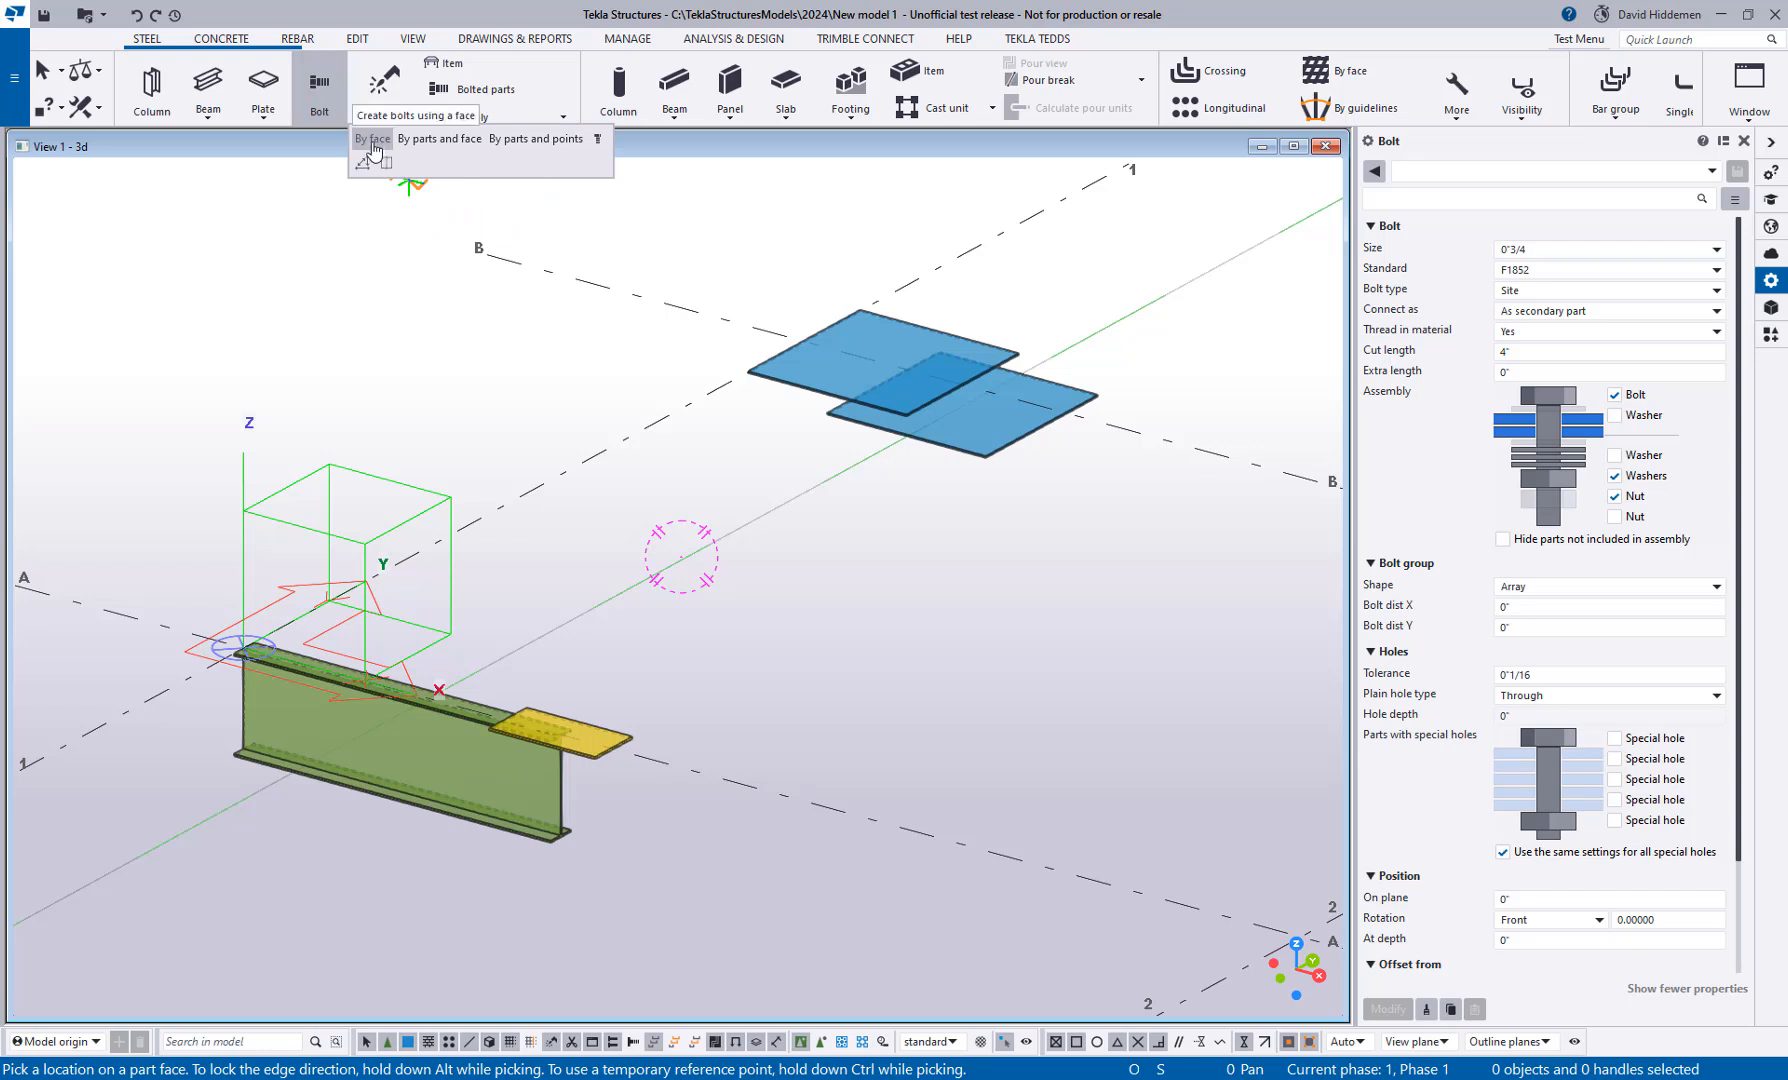
mouse_move(374, 150)
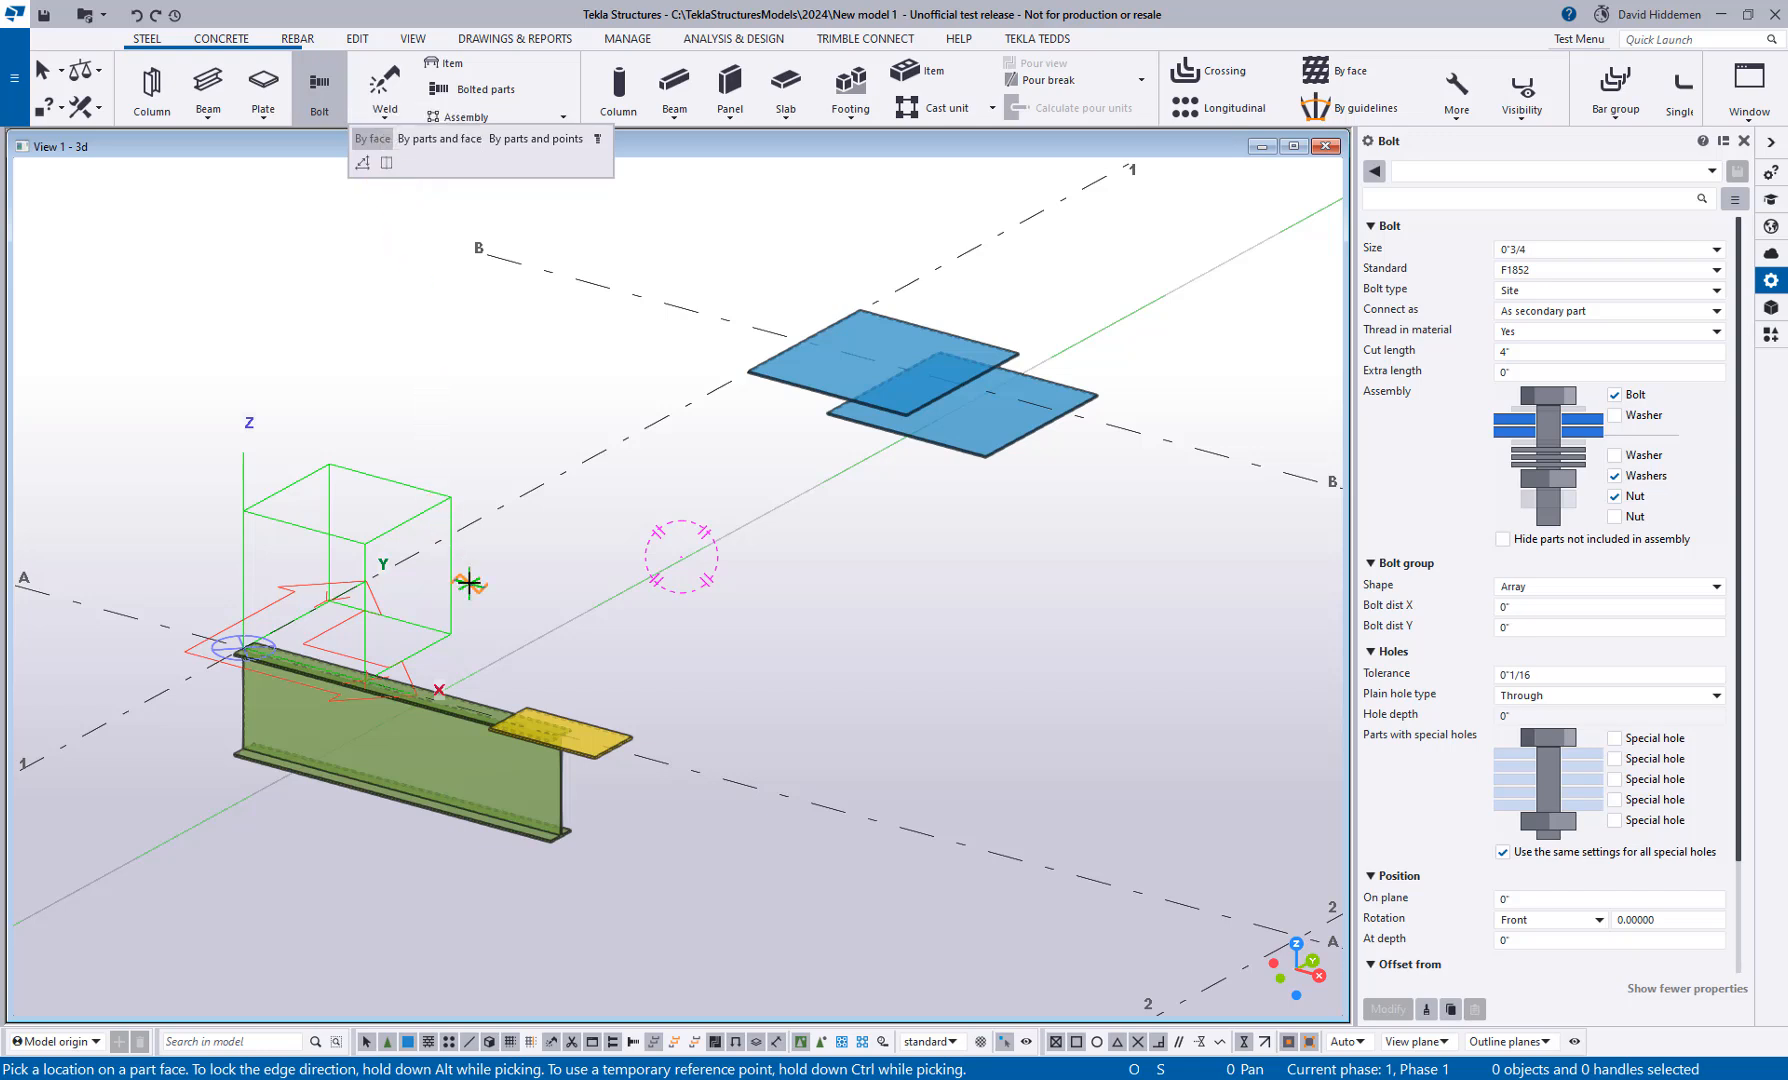
mouse_move(628, 516)
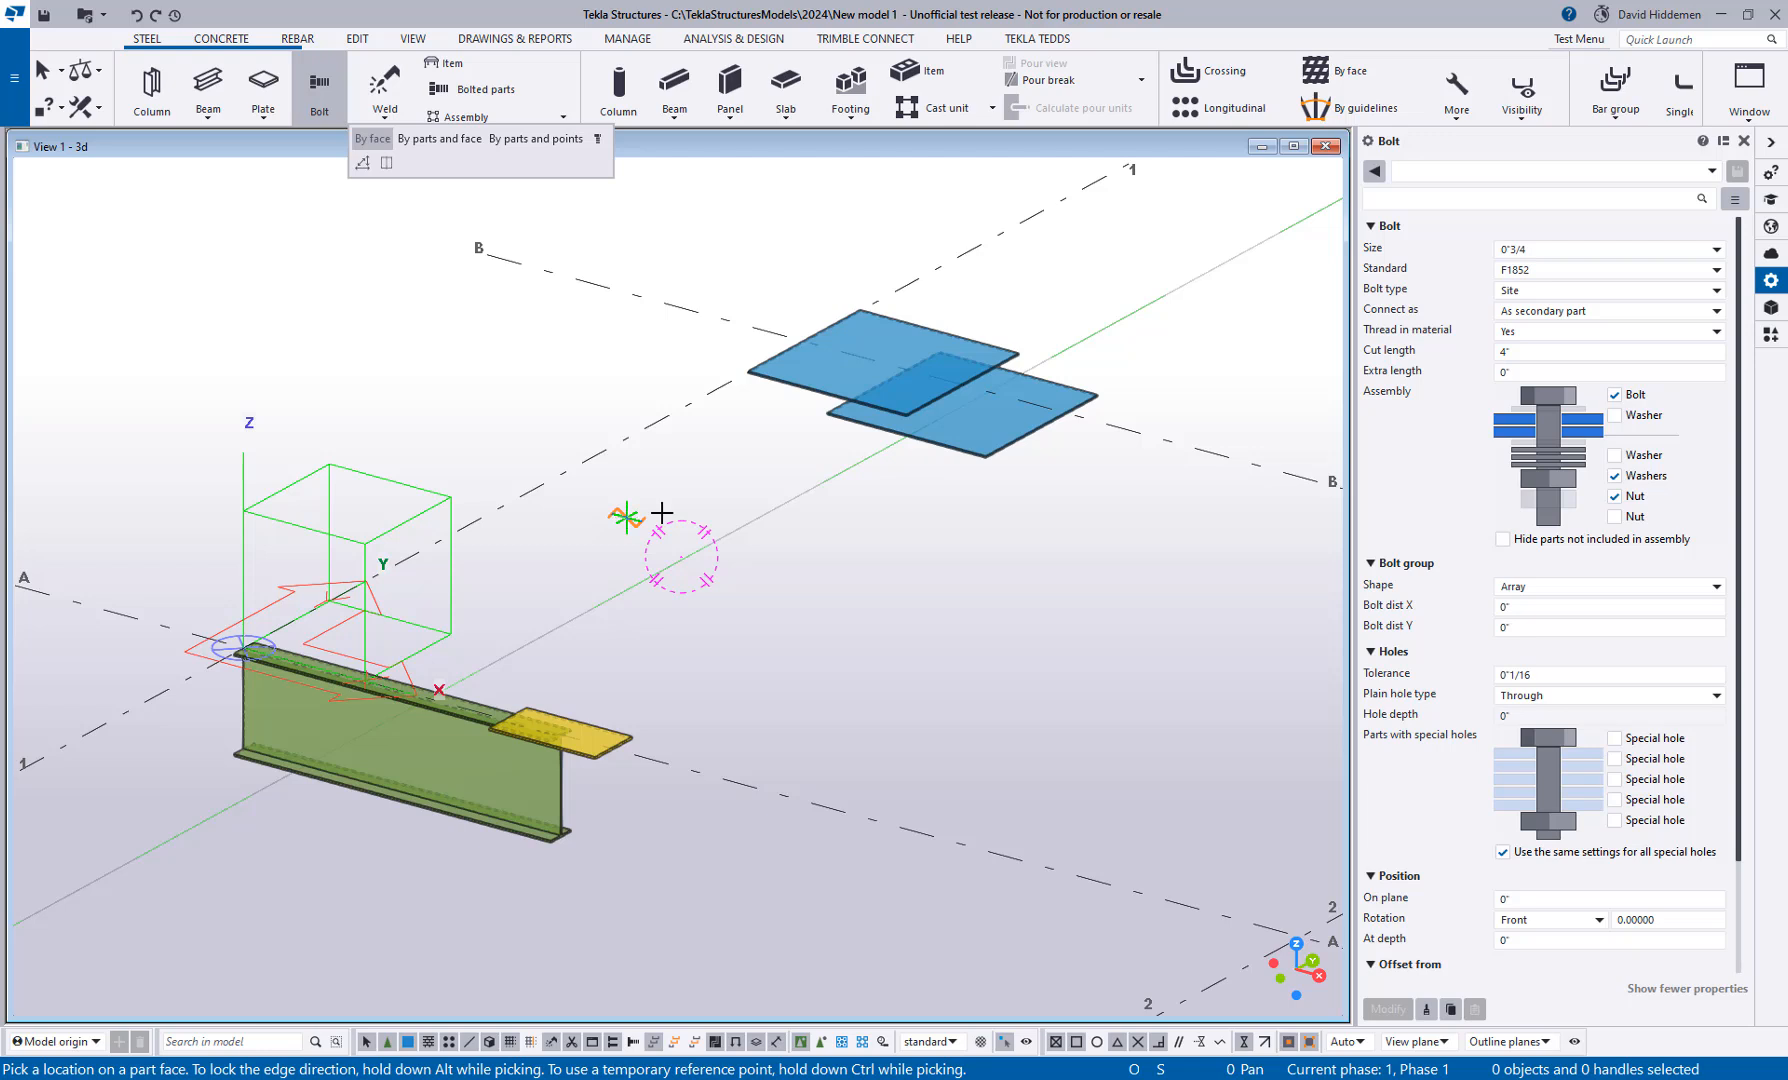
Step: Begin editing the Cut length field in the Bolt properties panel
click(1608, 350)
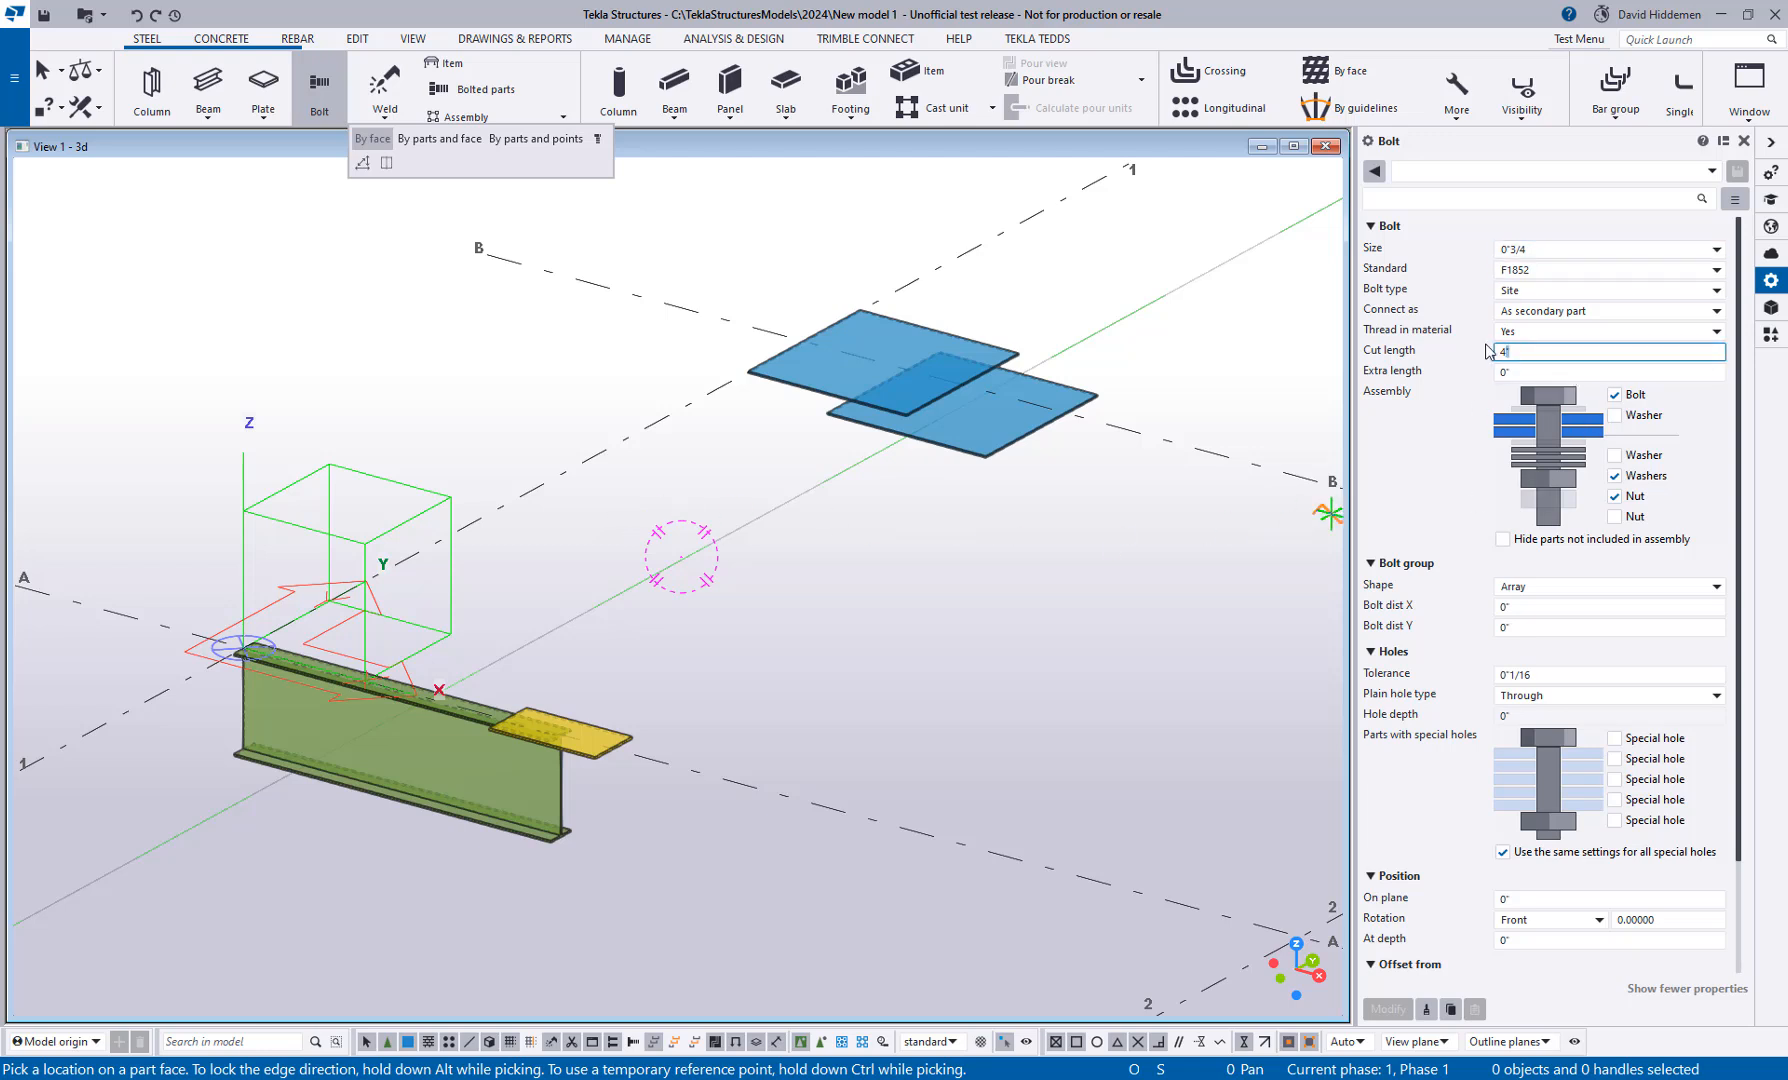
mouse_move(1402, 426)
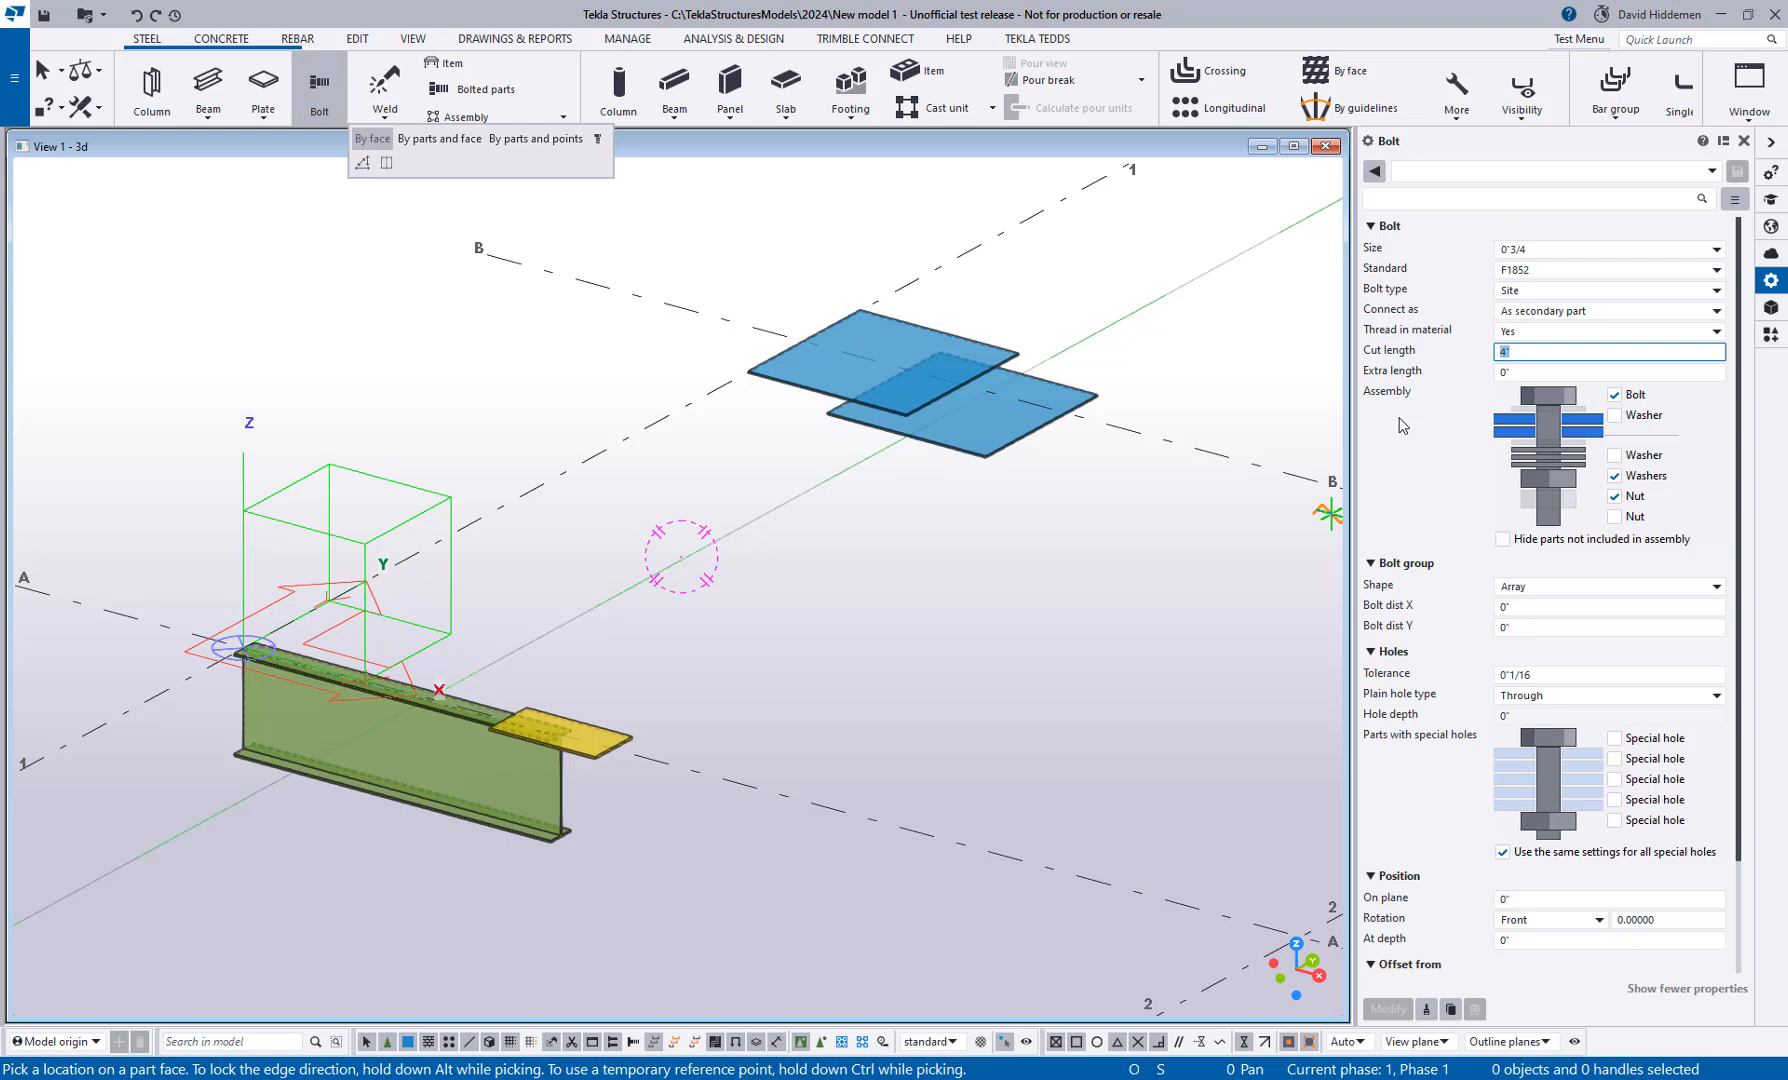
mouse_move(684, 622)
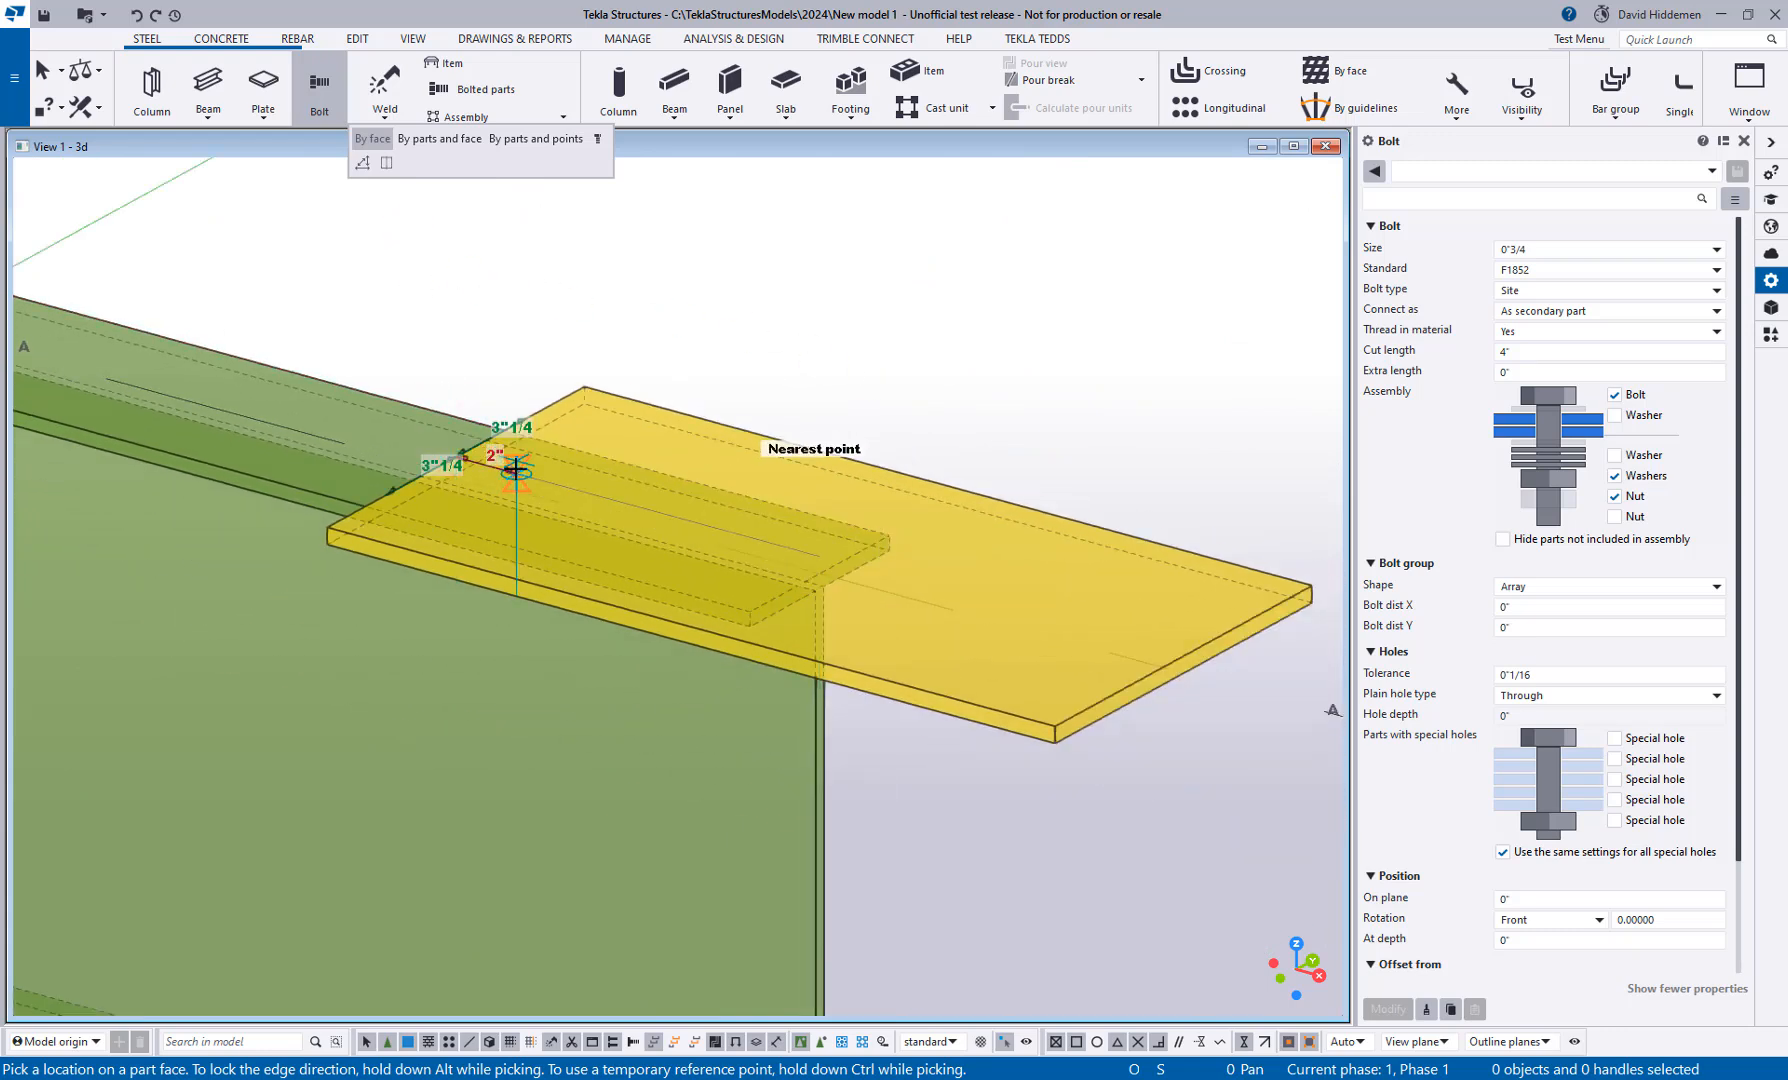
mouse_move(650, 516)
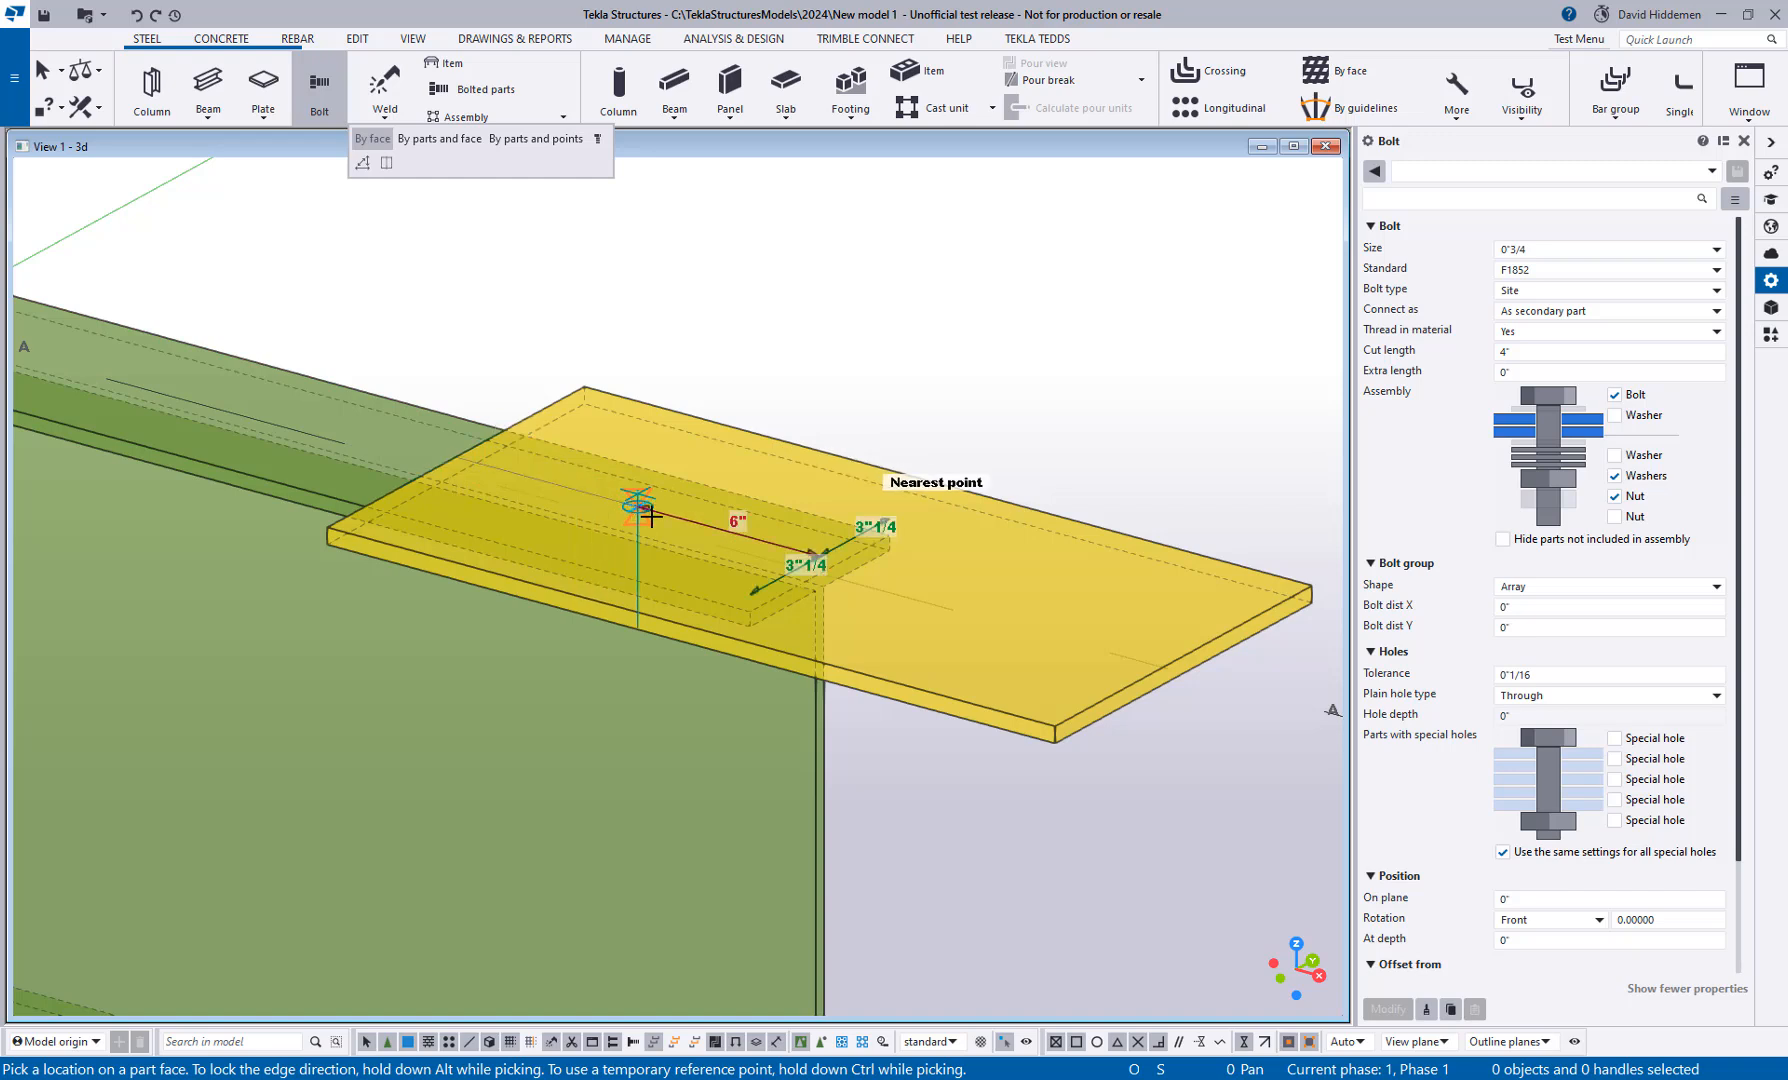
mouse_move(610, 502)
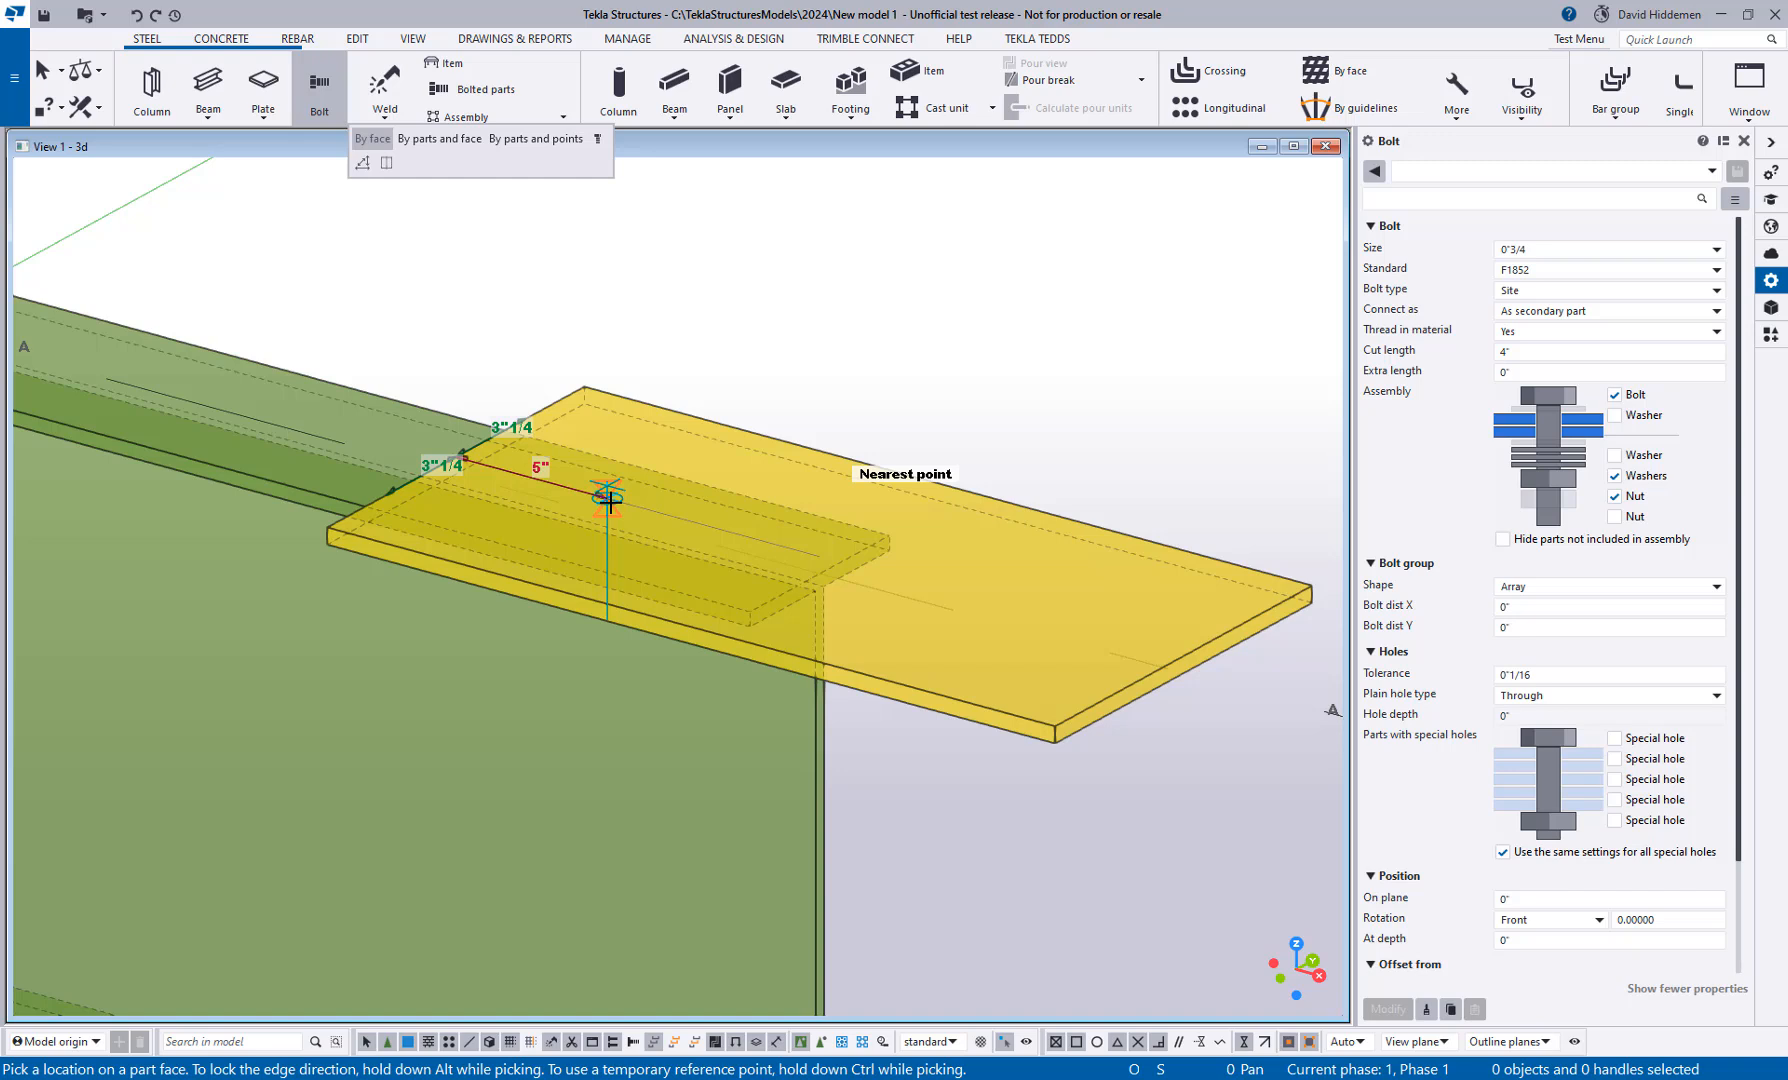
mouse_move(550, 484)
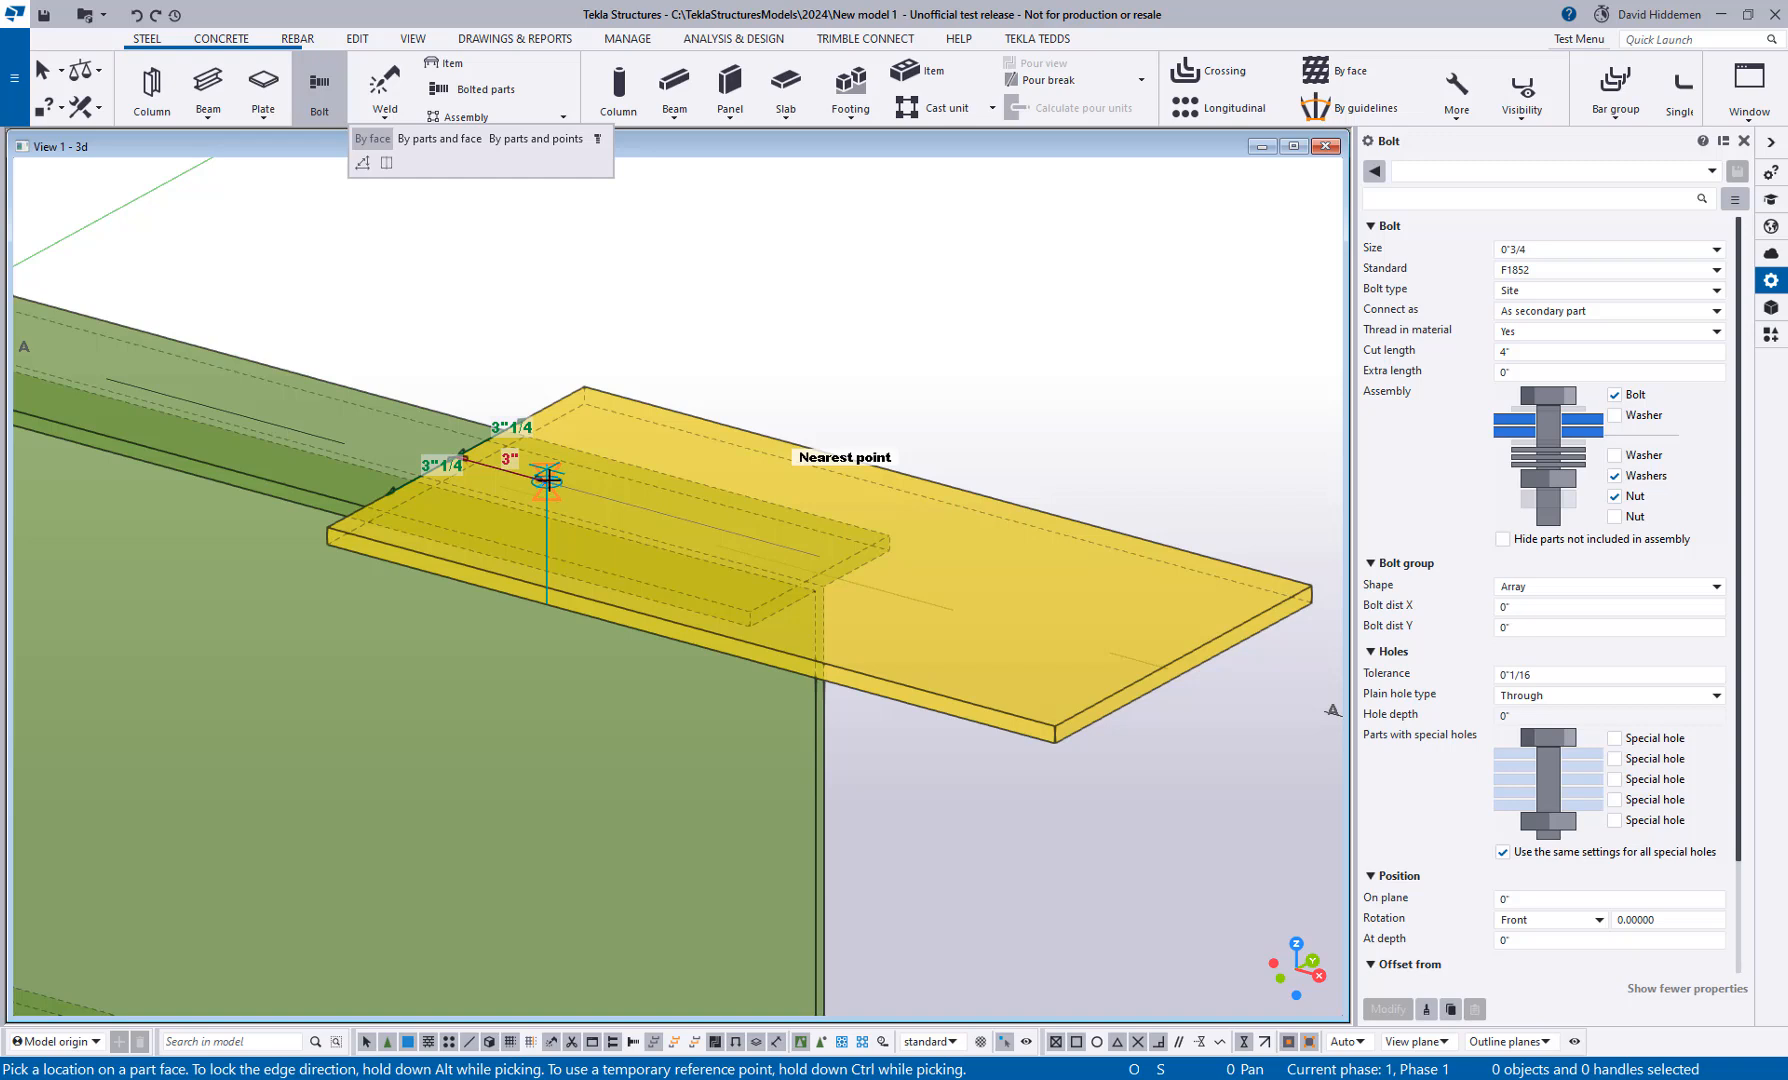
mouse_move(1282, 416)
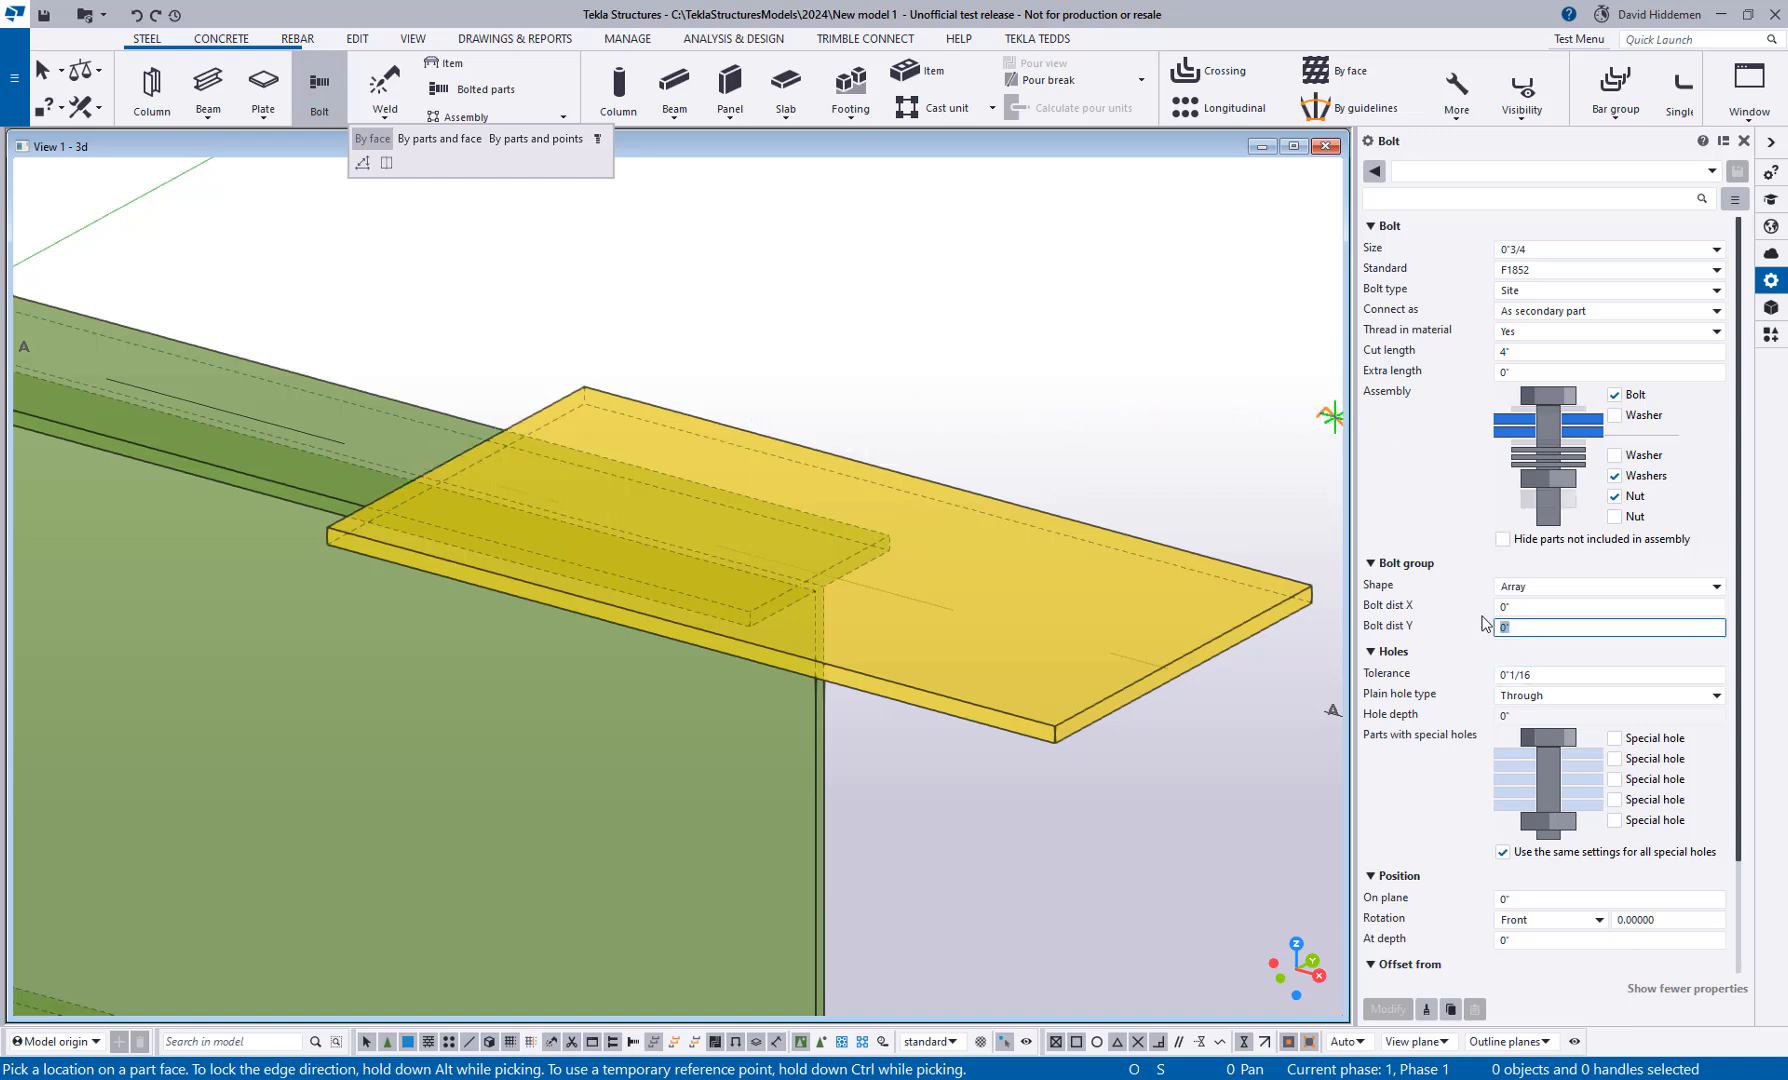
Step: Enter Bolt dist Y 3.5 and Bolt dist X 2*3 for the bolt group
text(3.5)
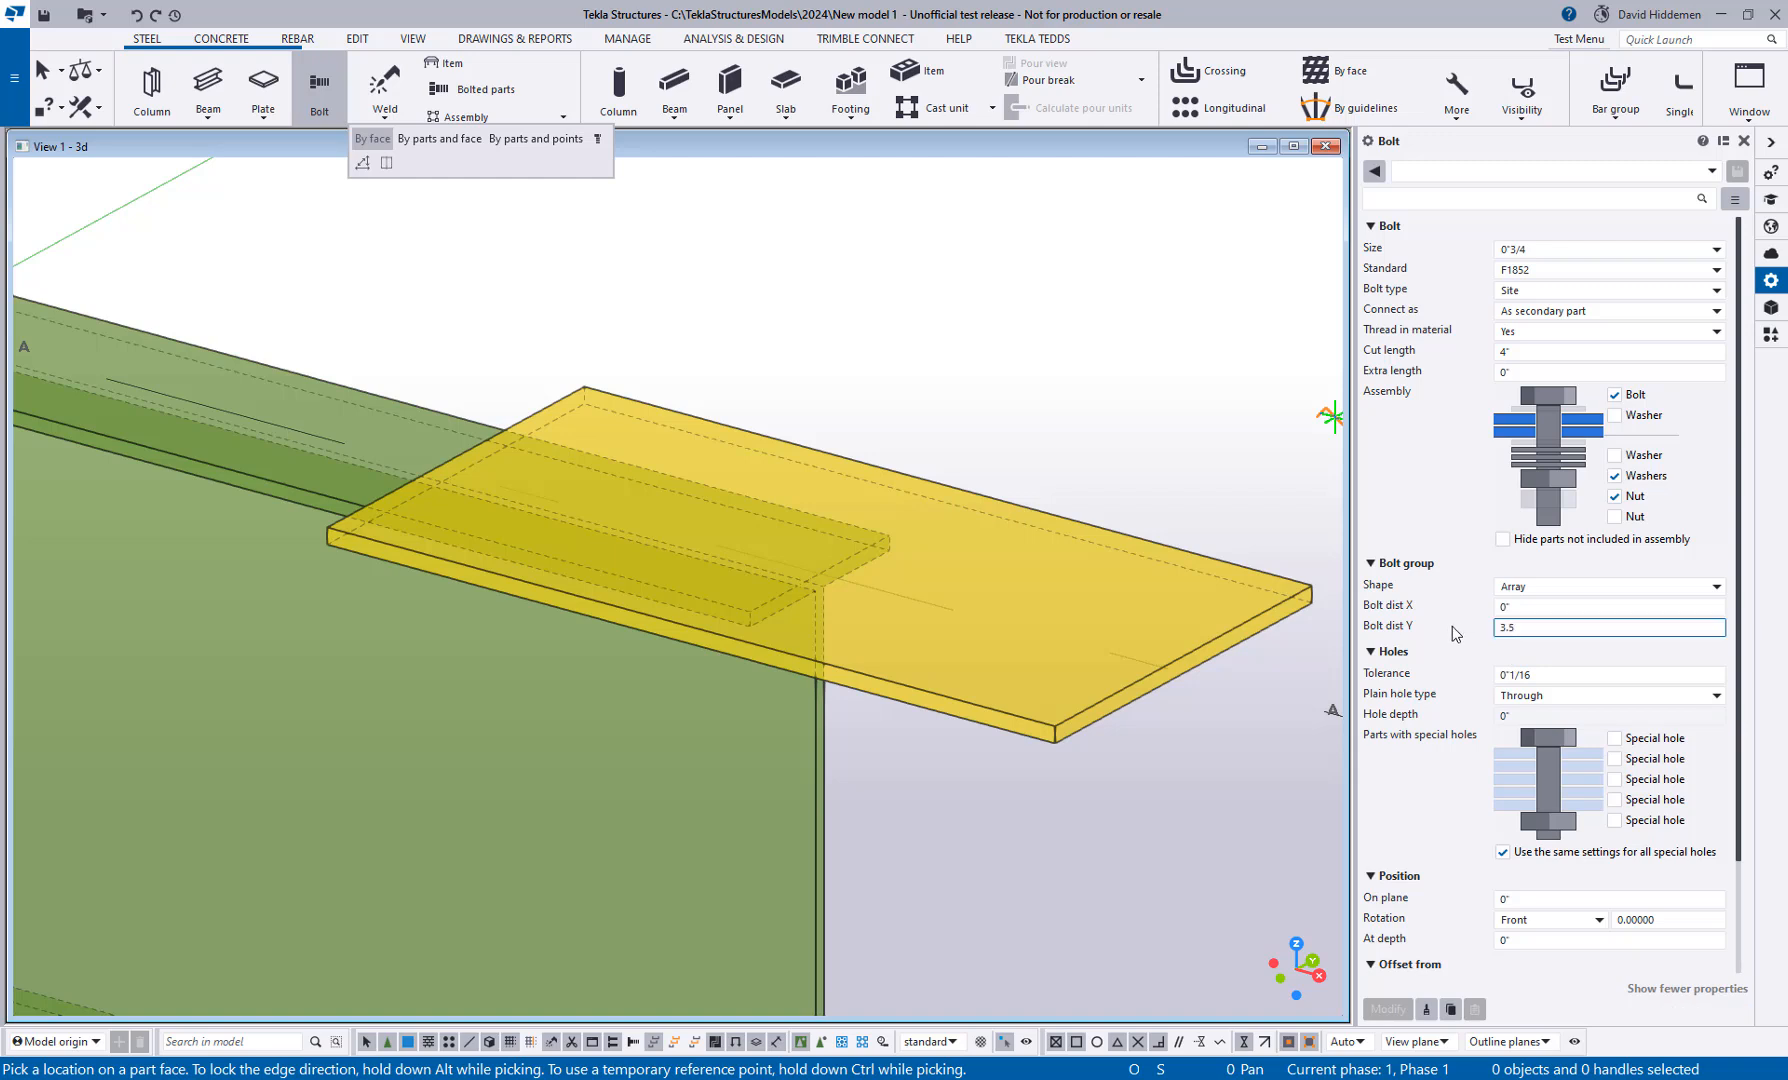
click(1608, 604)
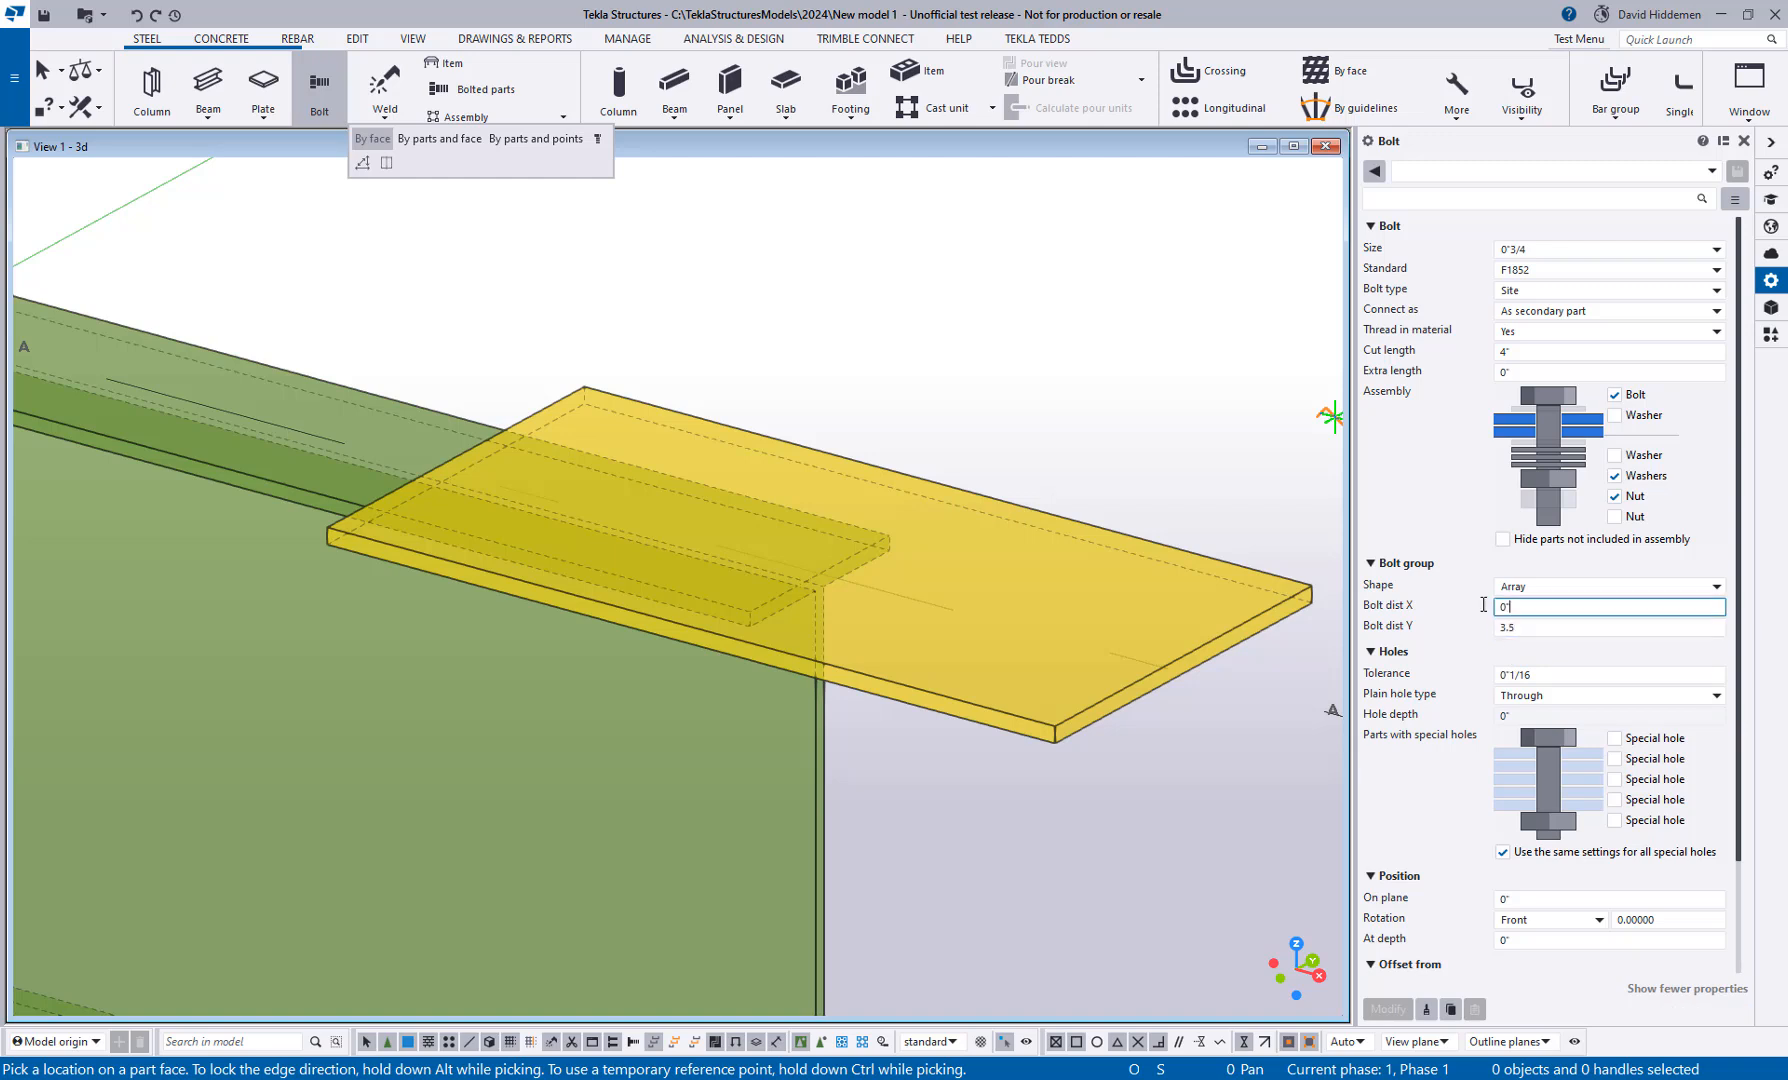
text(2*3)
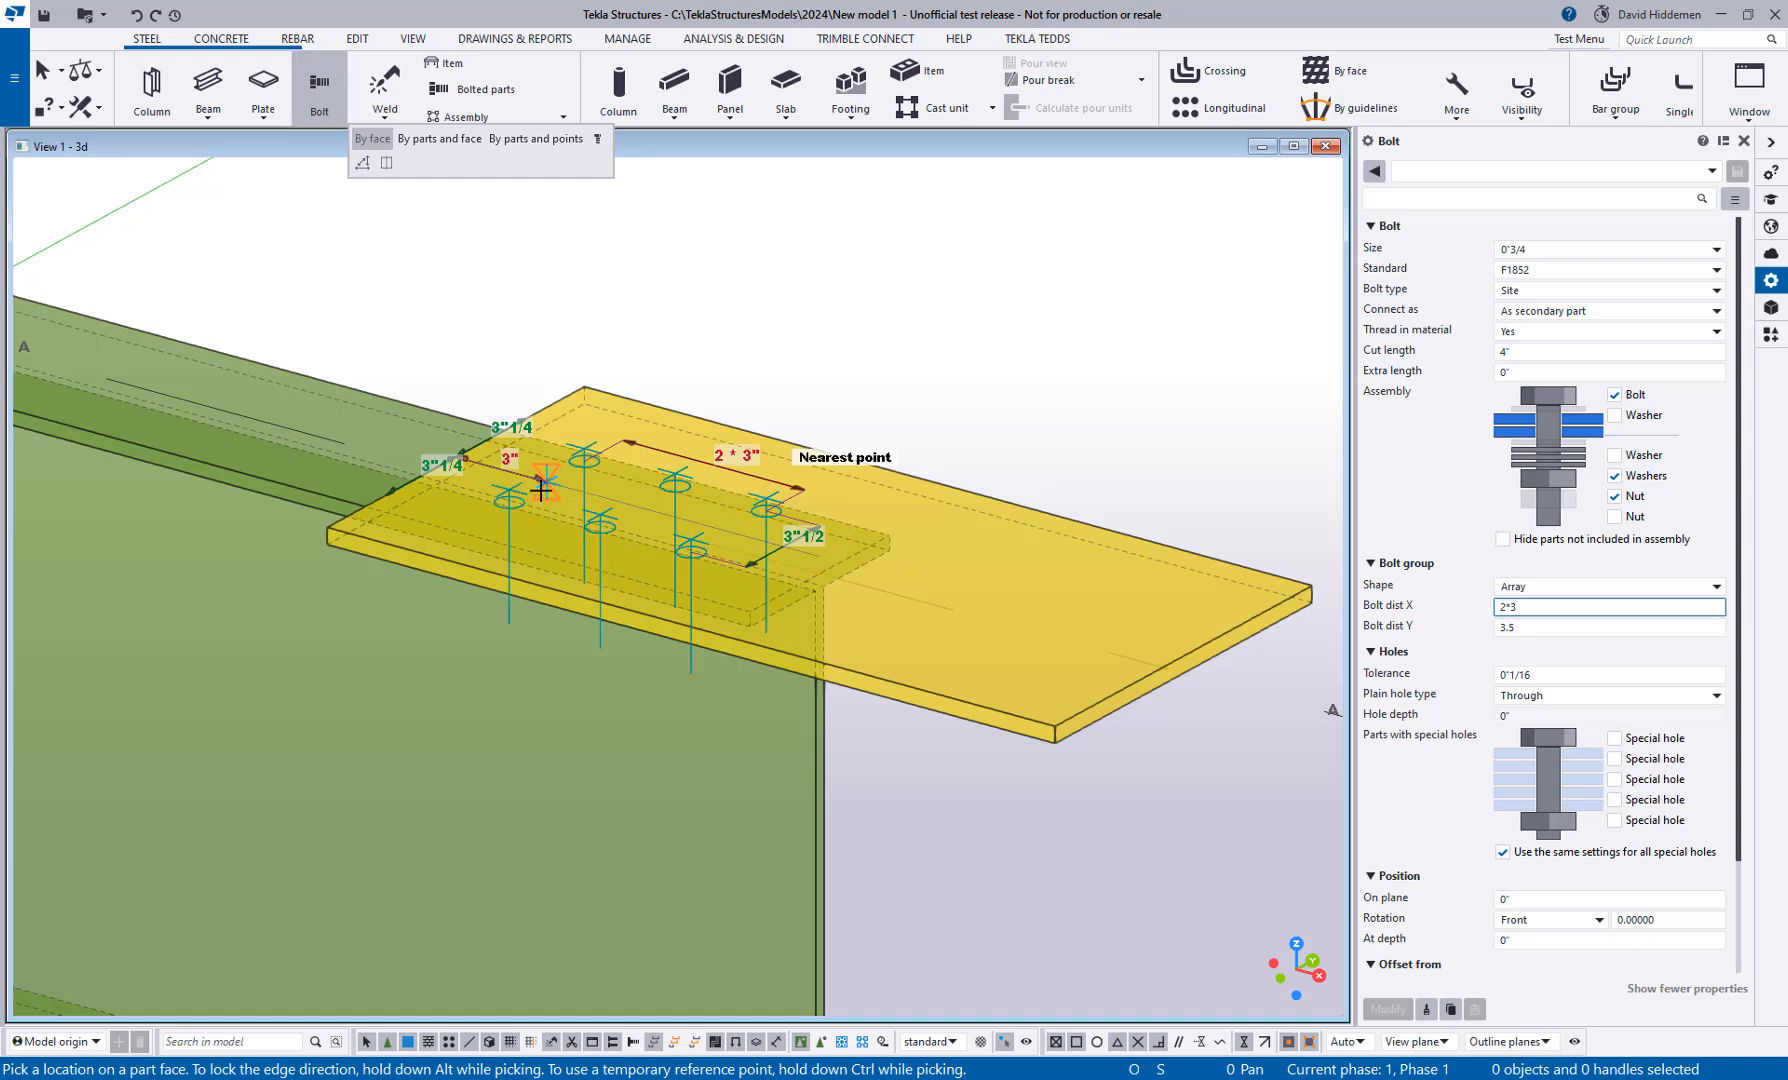
mouse_move(536, 490)
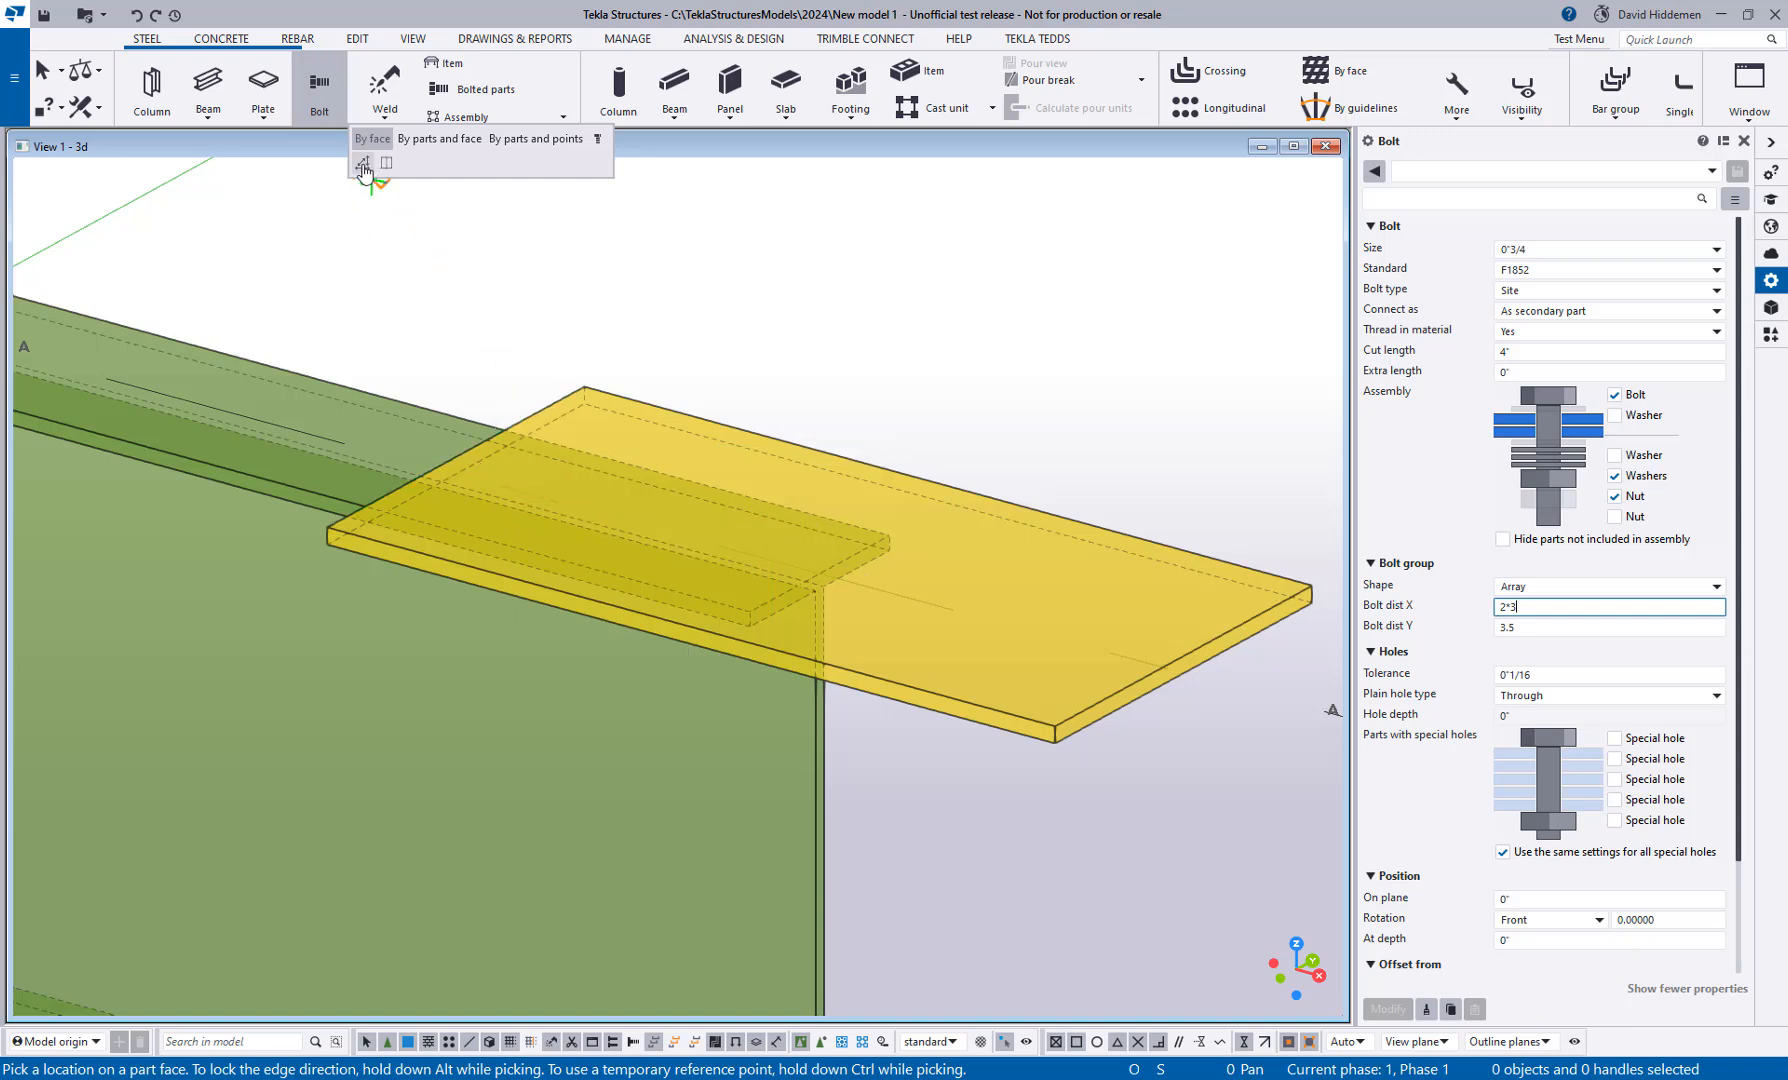
mouse_move(362, 166)
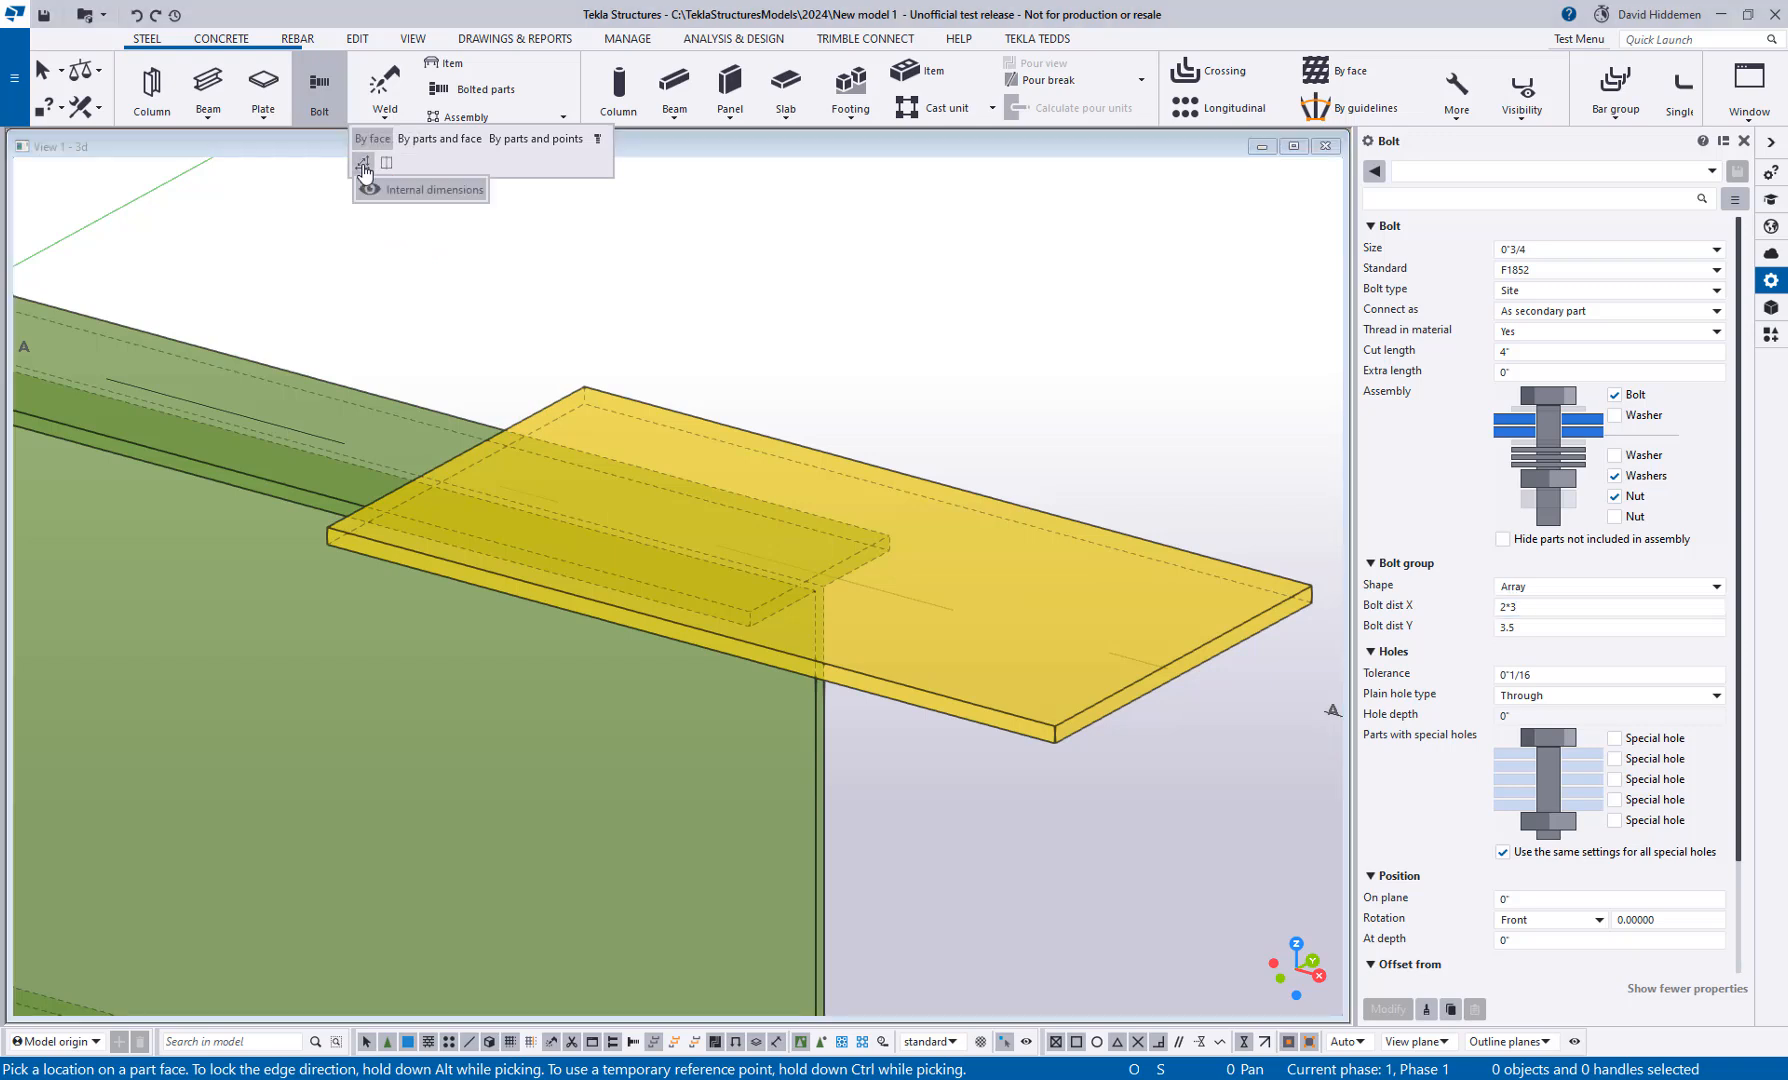
mouse_move(498, 464)
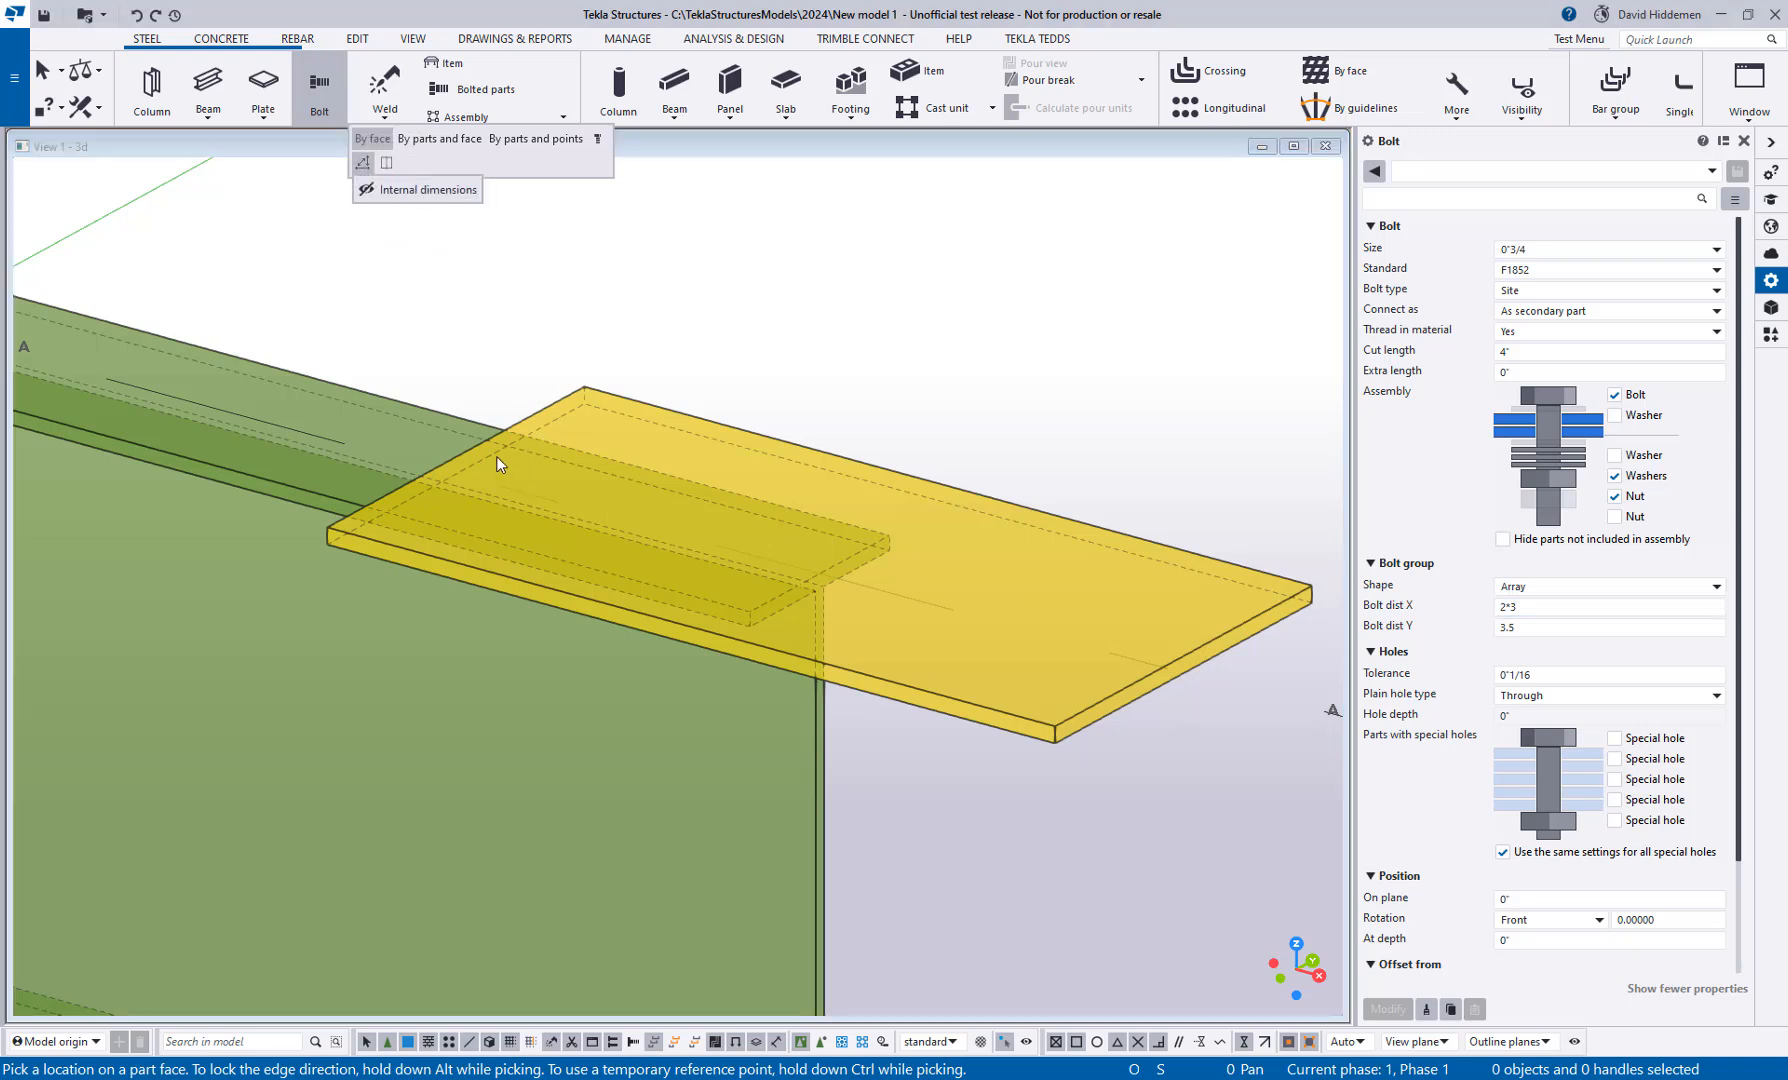
click(518, 488)
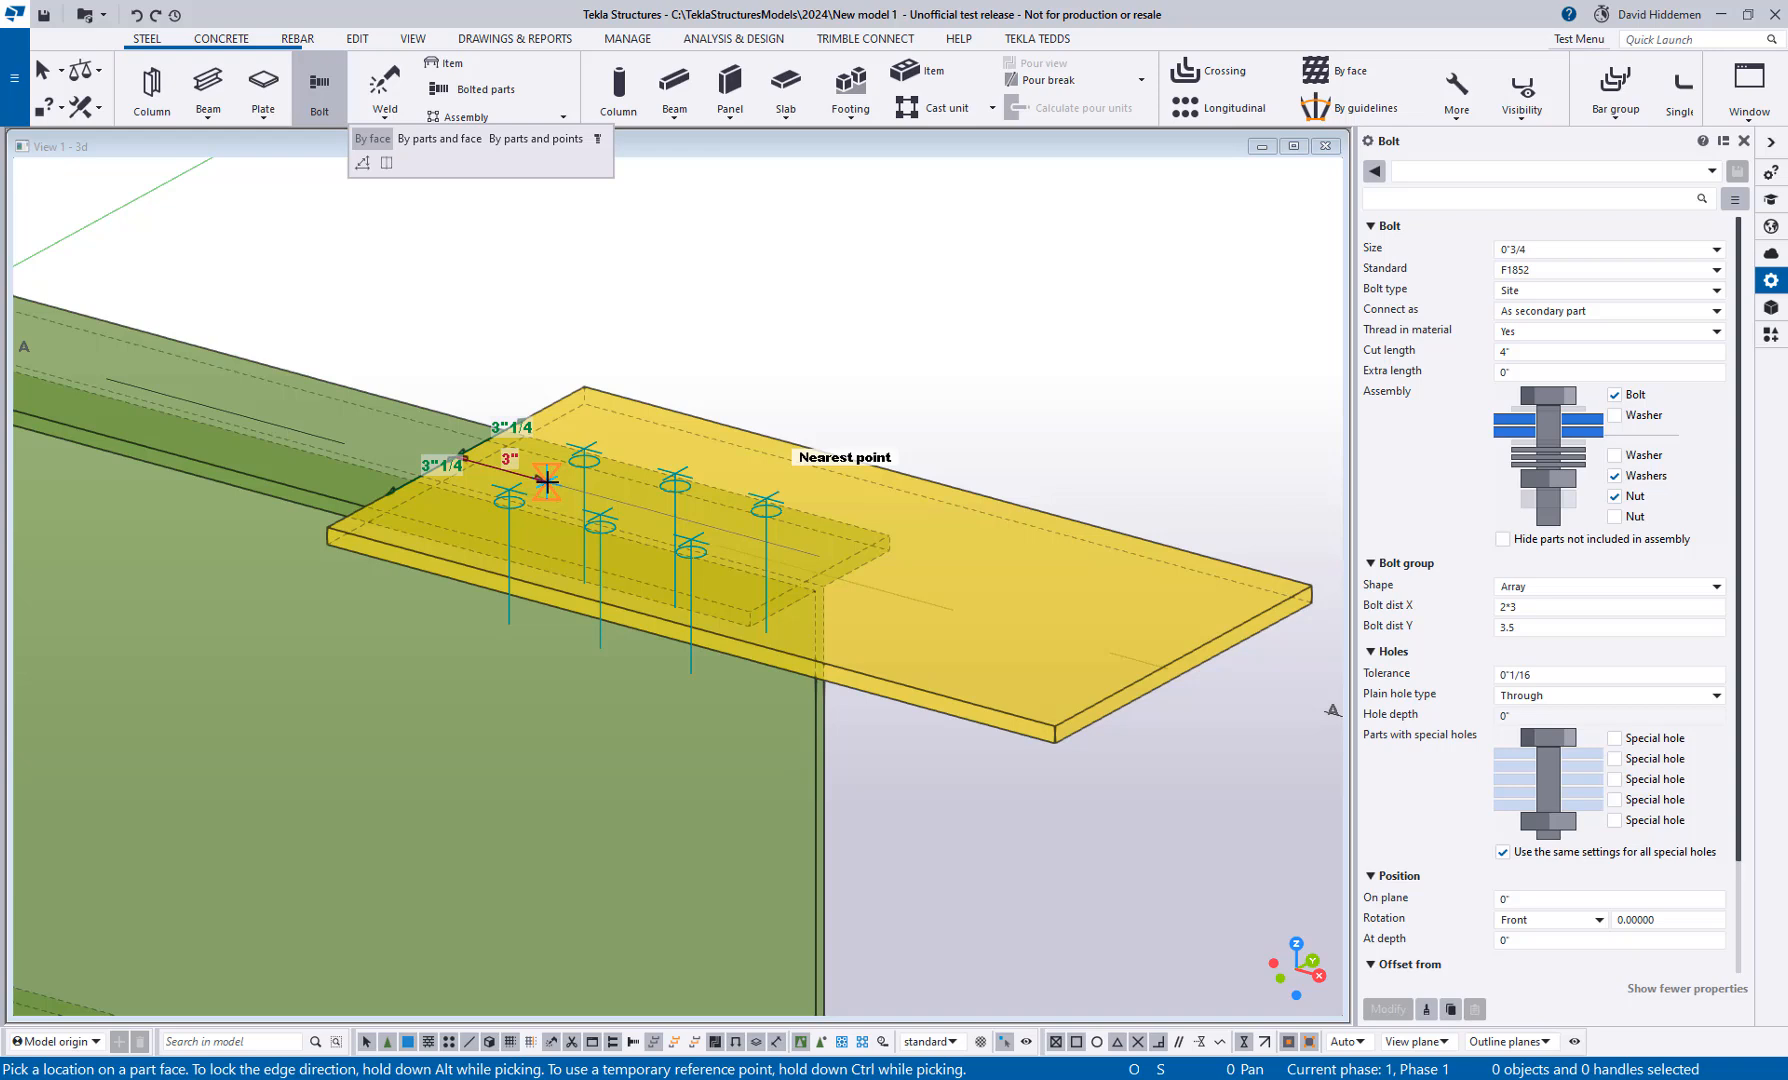
mouse_move(370, 176)
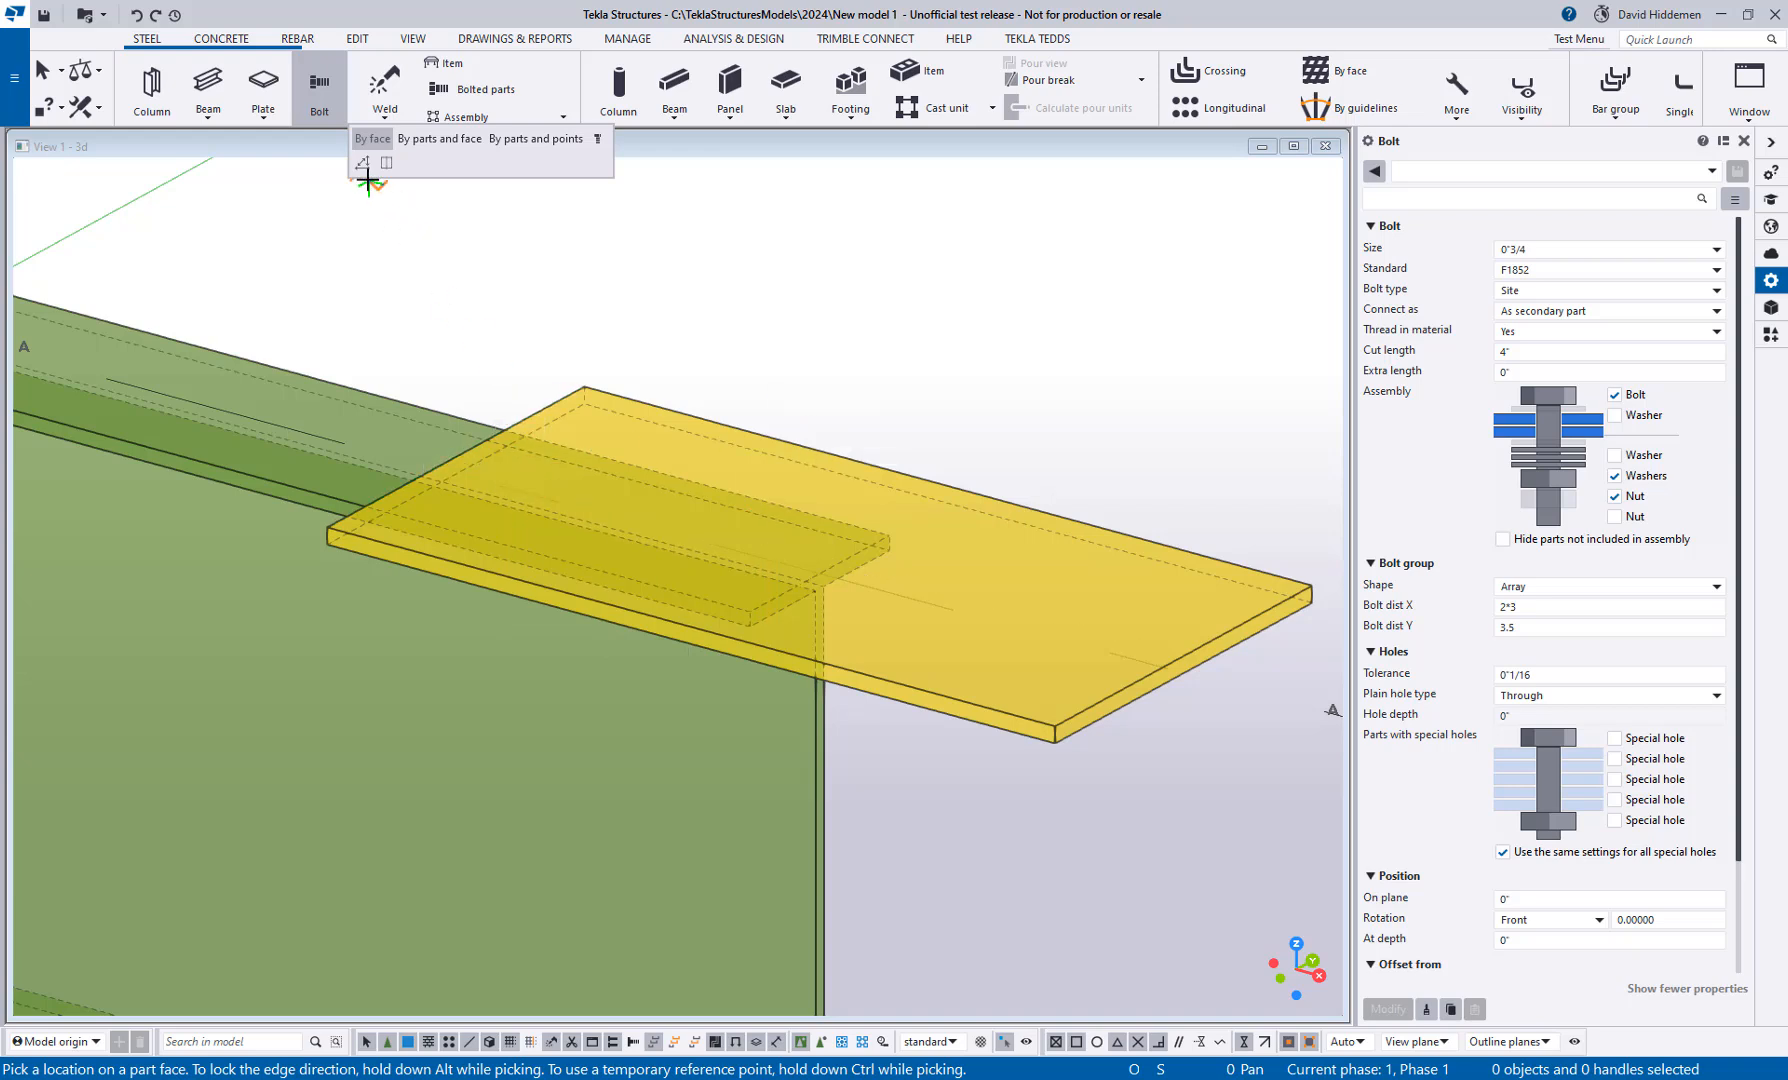
mouse_move(362, 164)
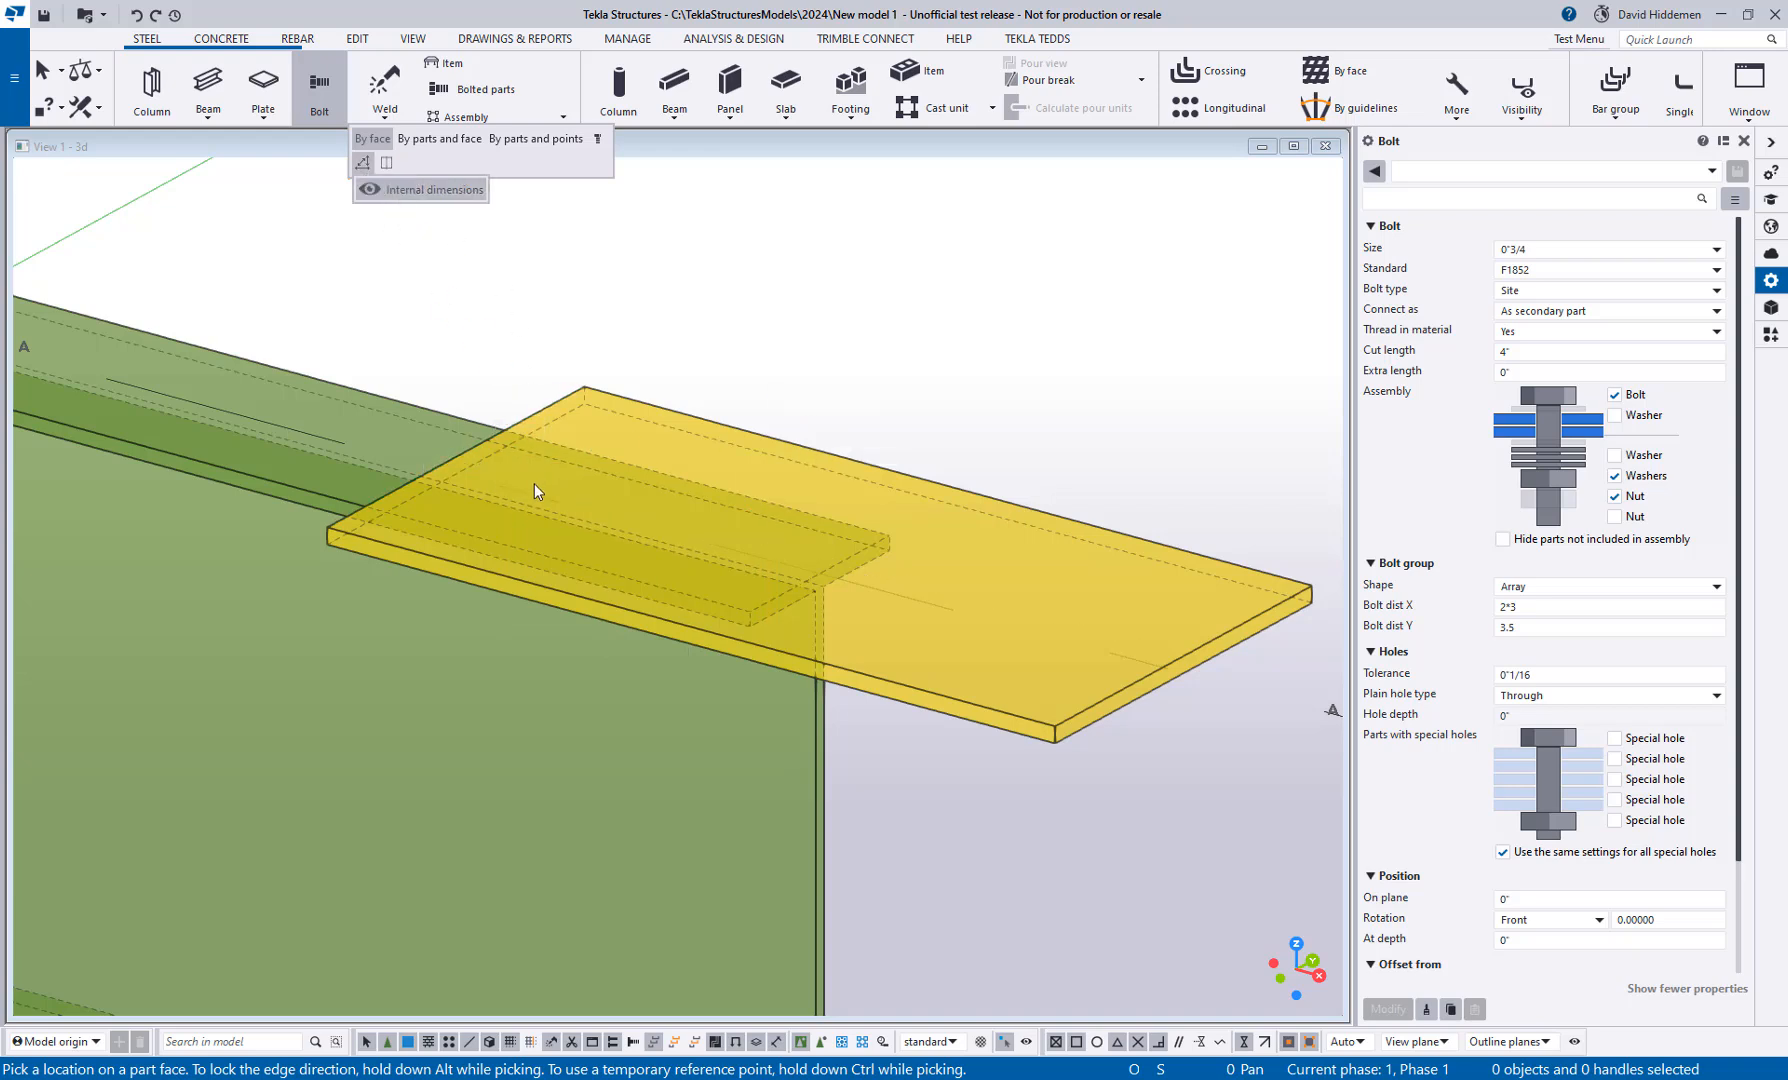
click(526, 484)
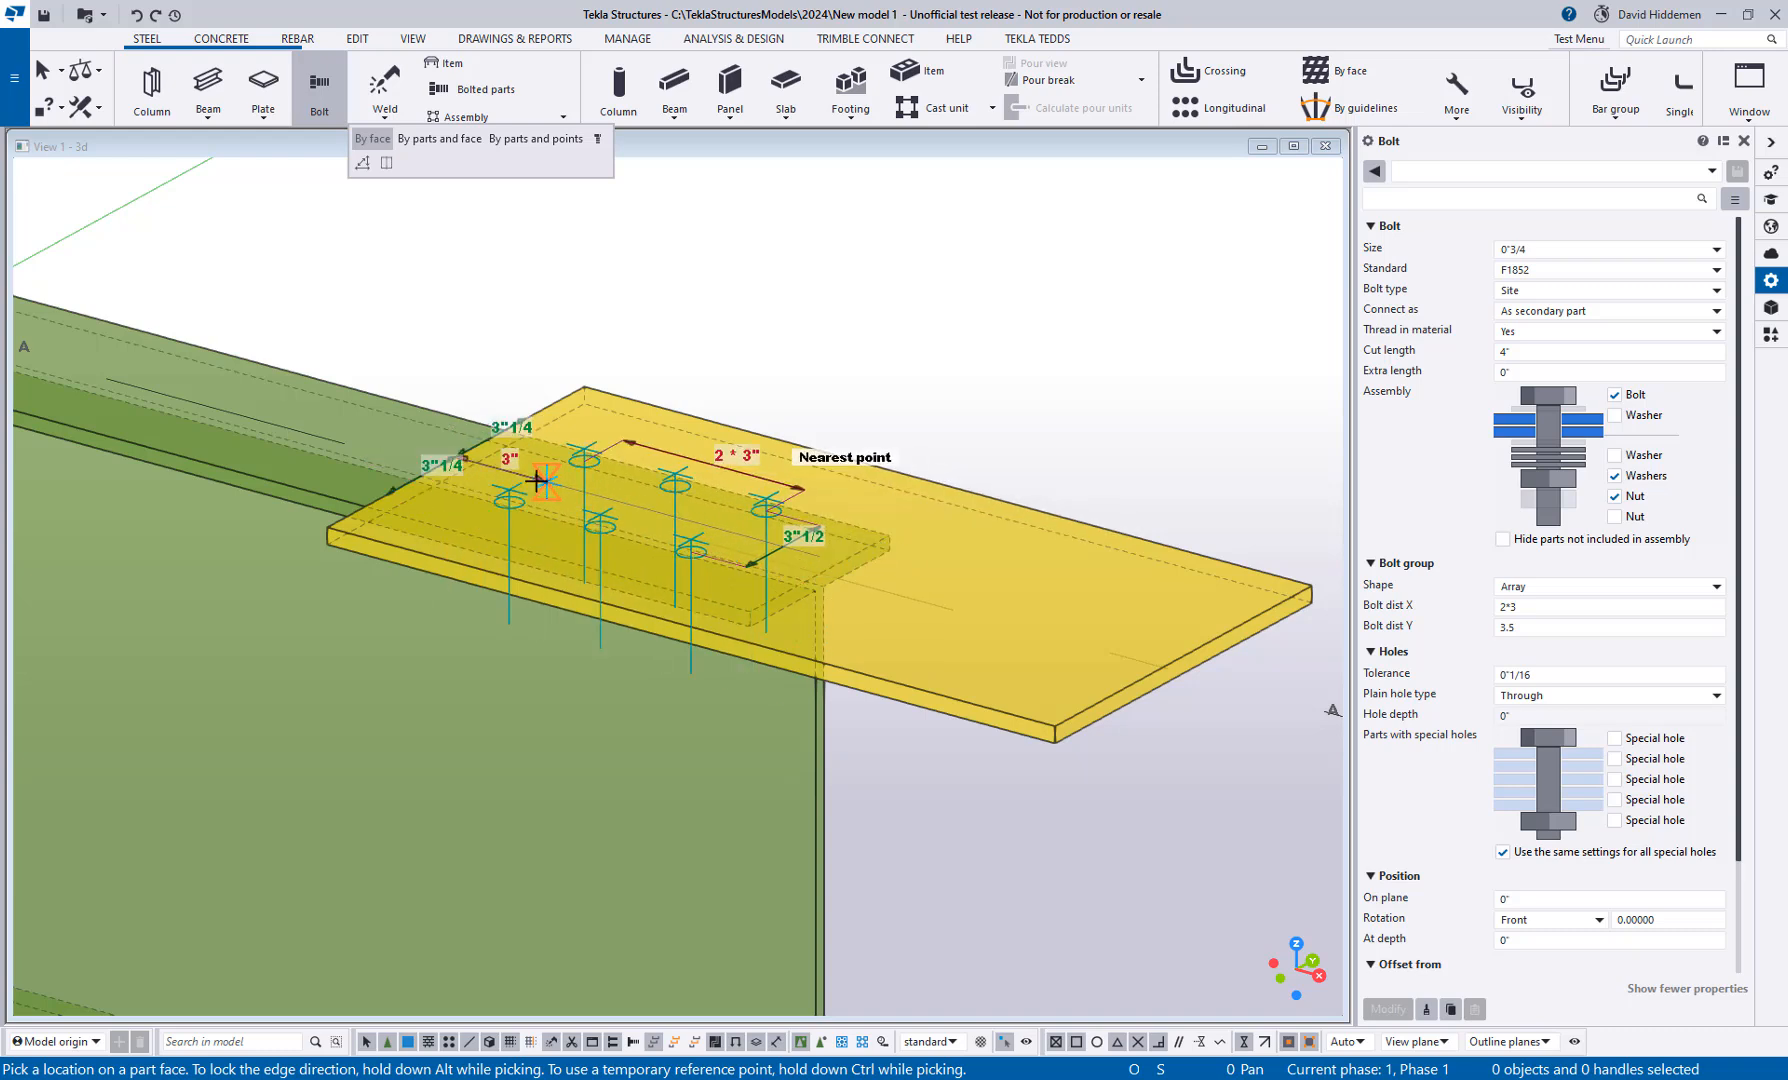
click(386, 164)
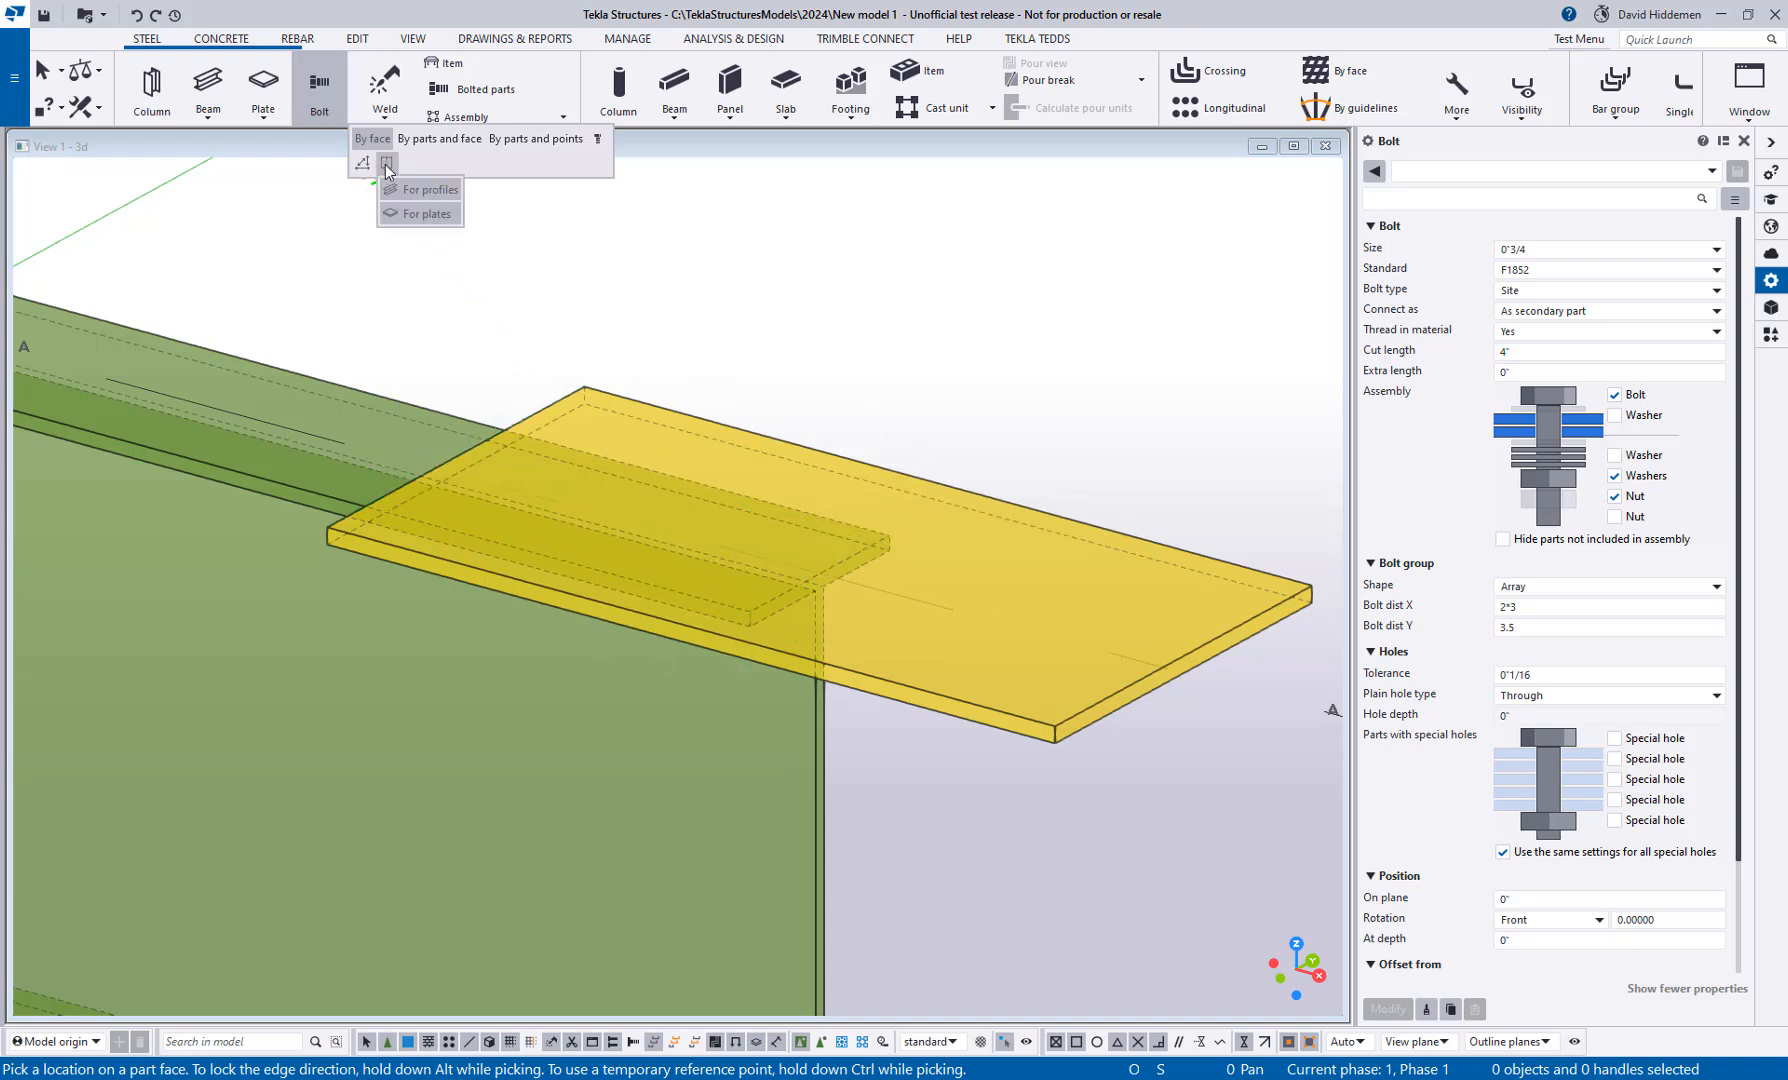
mouse_move(422, 190)
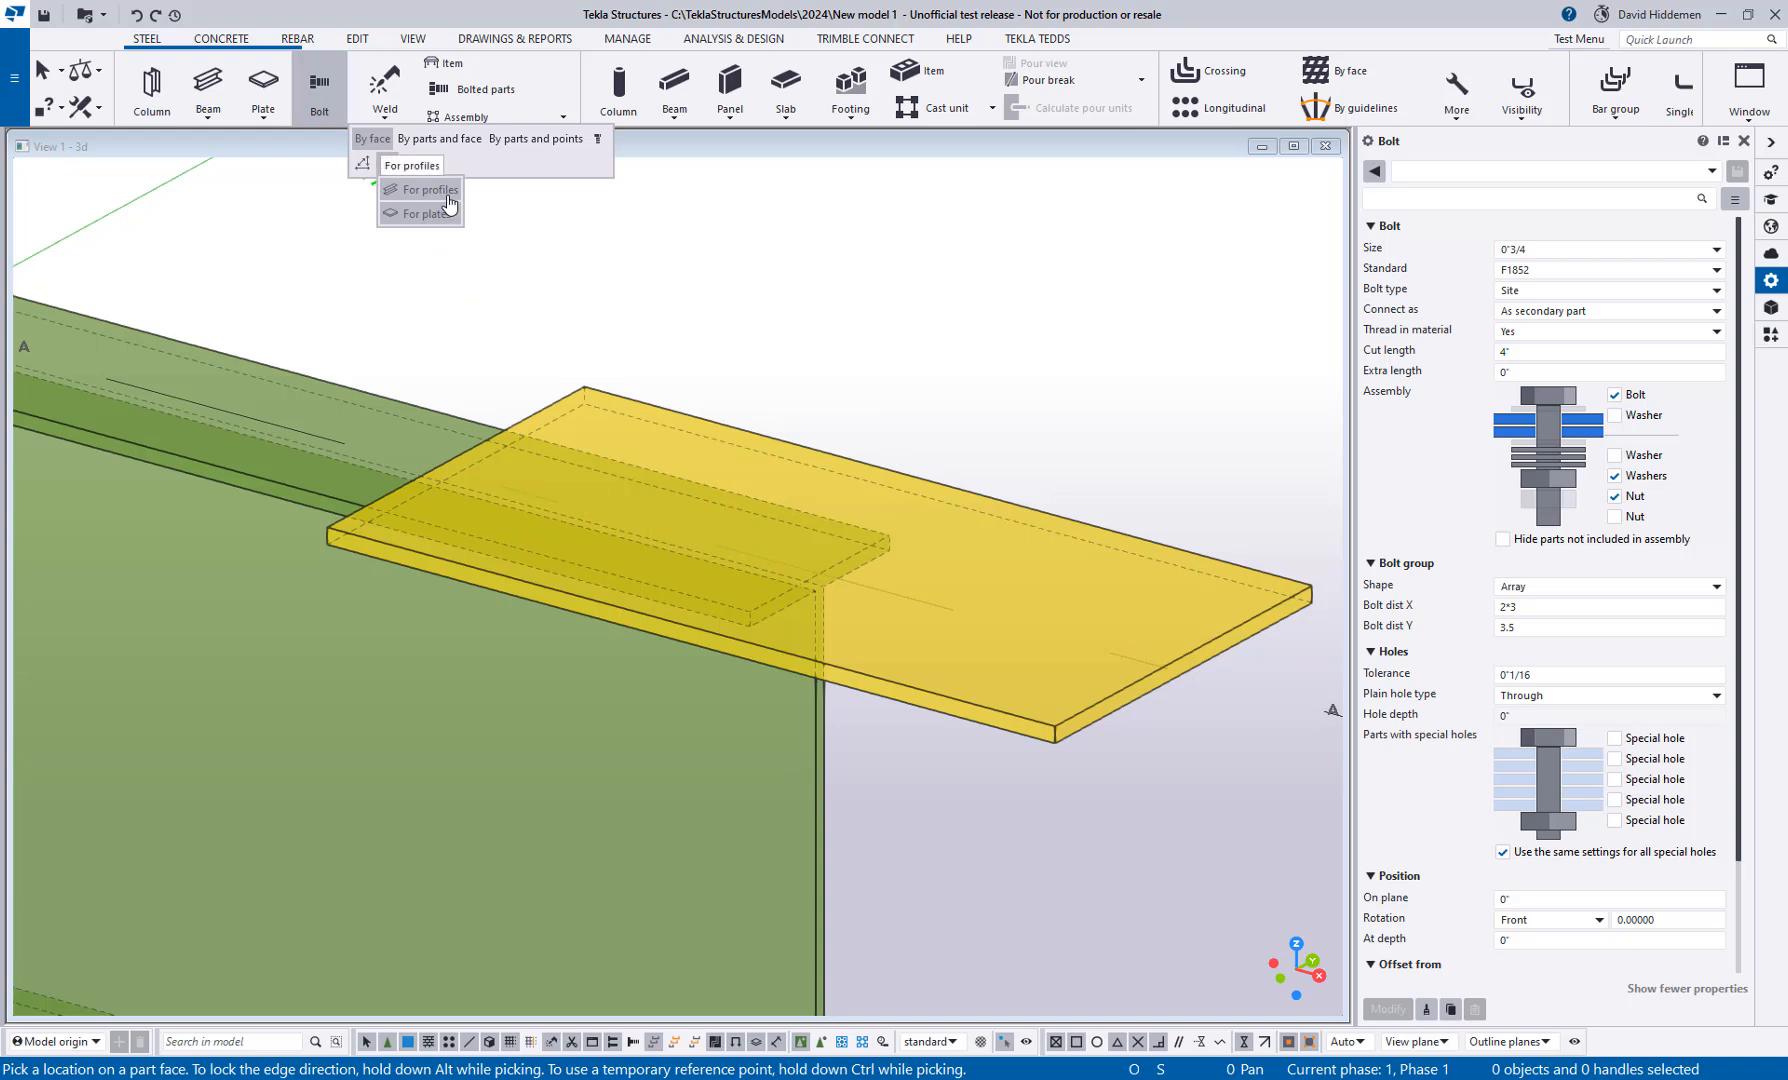
mouse_move(446, 196)
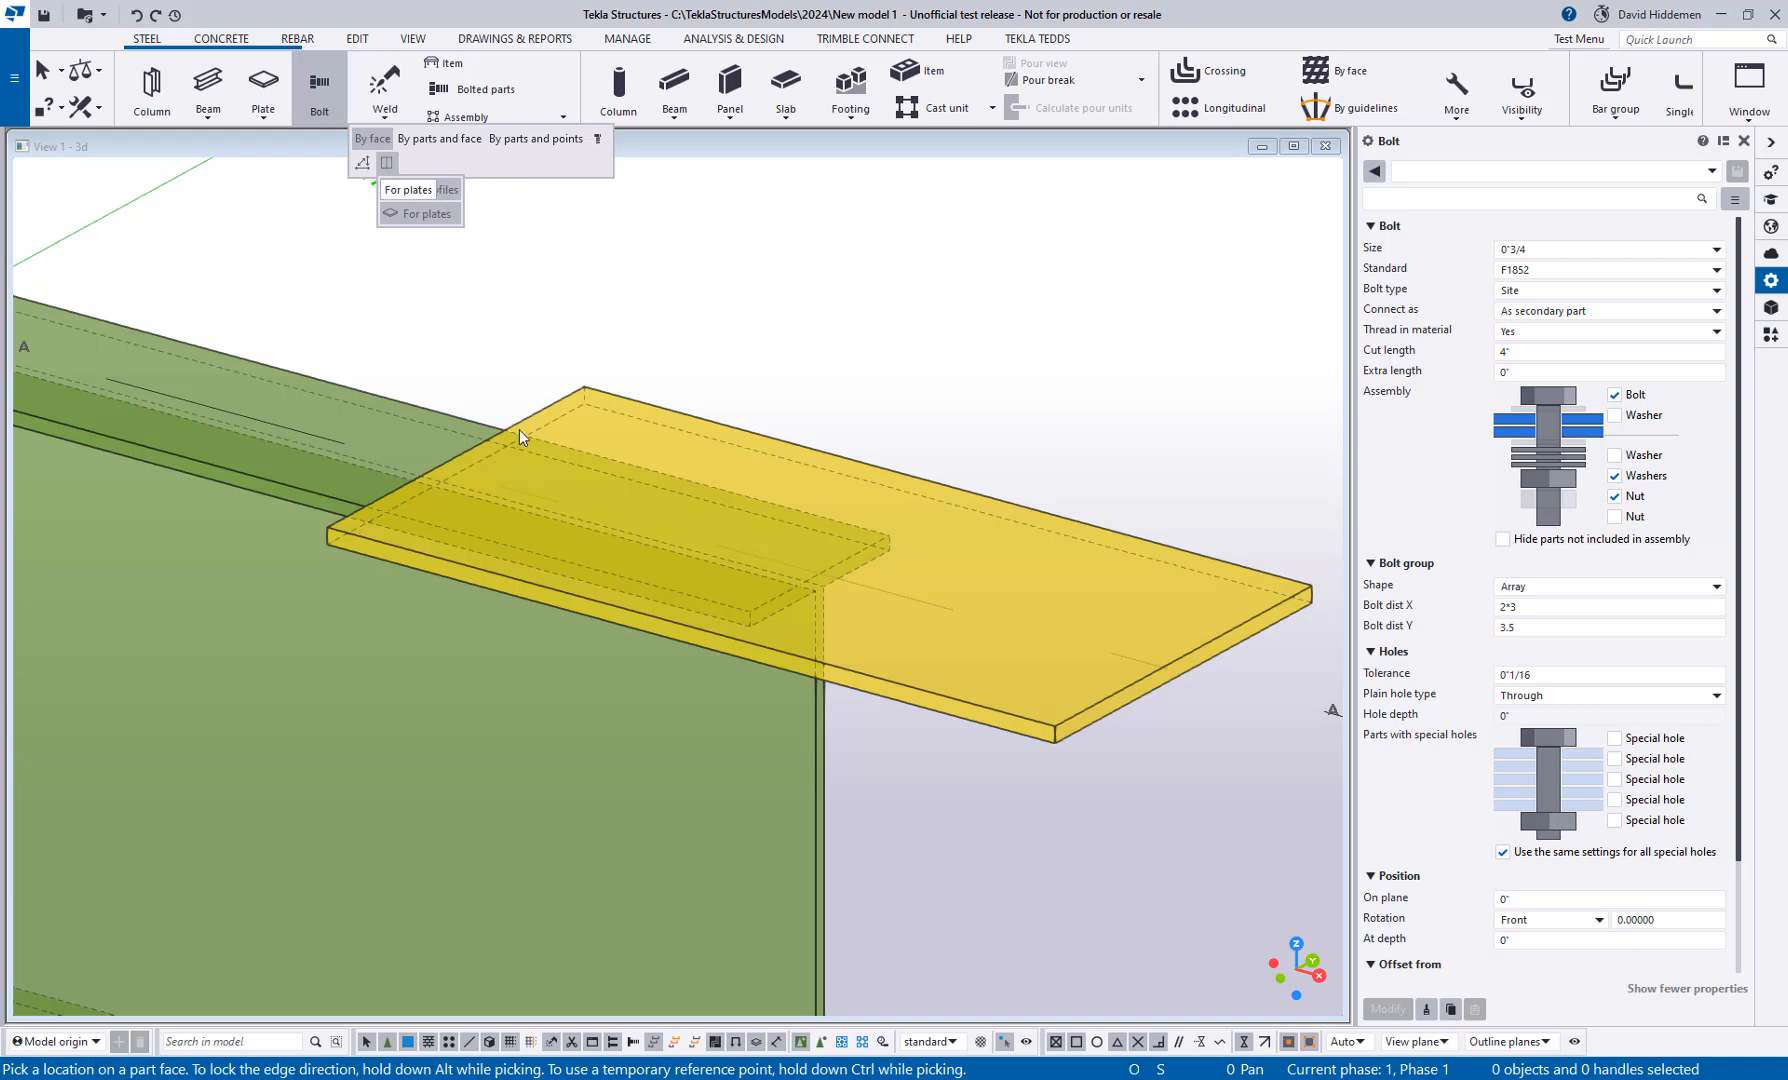
mouse_move(592, 358)
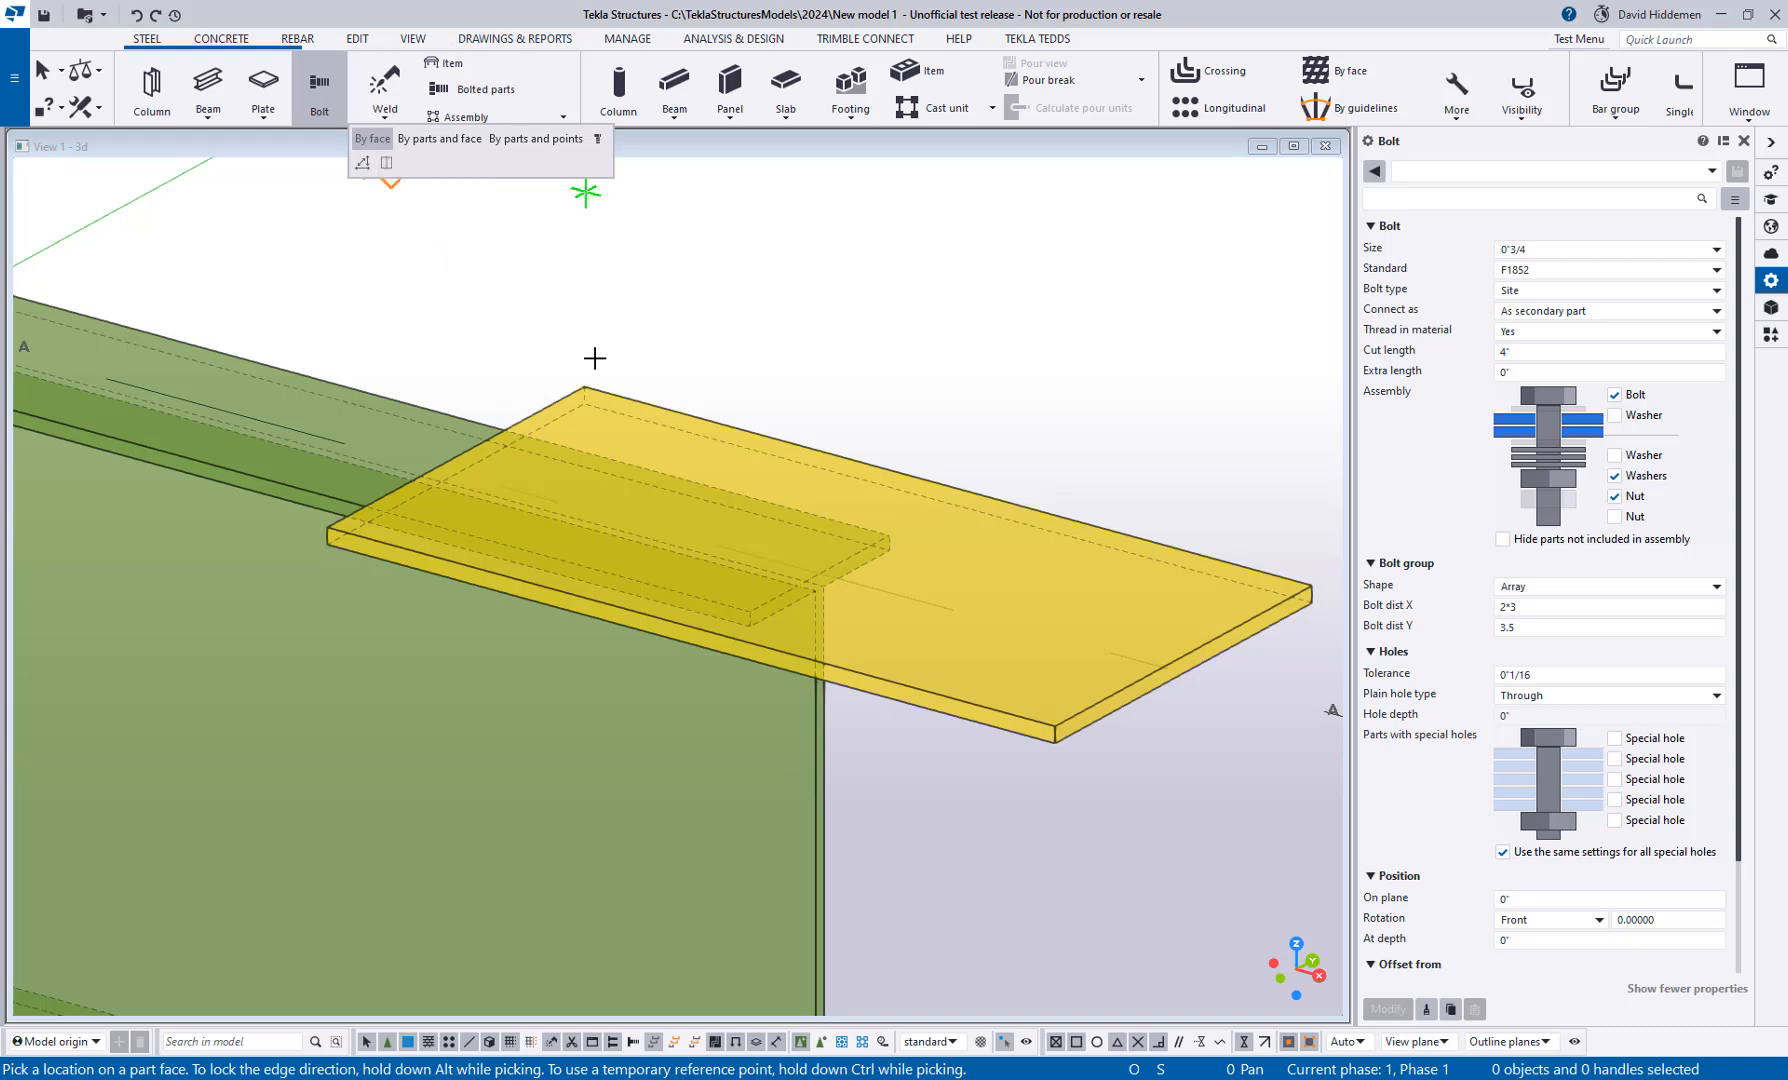
Step: Place the six-bolt group on the yellow plate, interrupt, inquire it, and restart Bolt By face
click(518, 474)
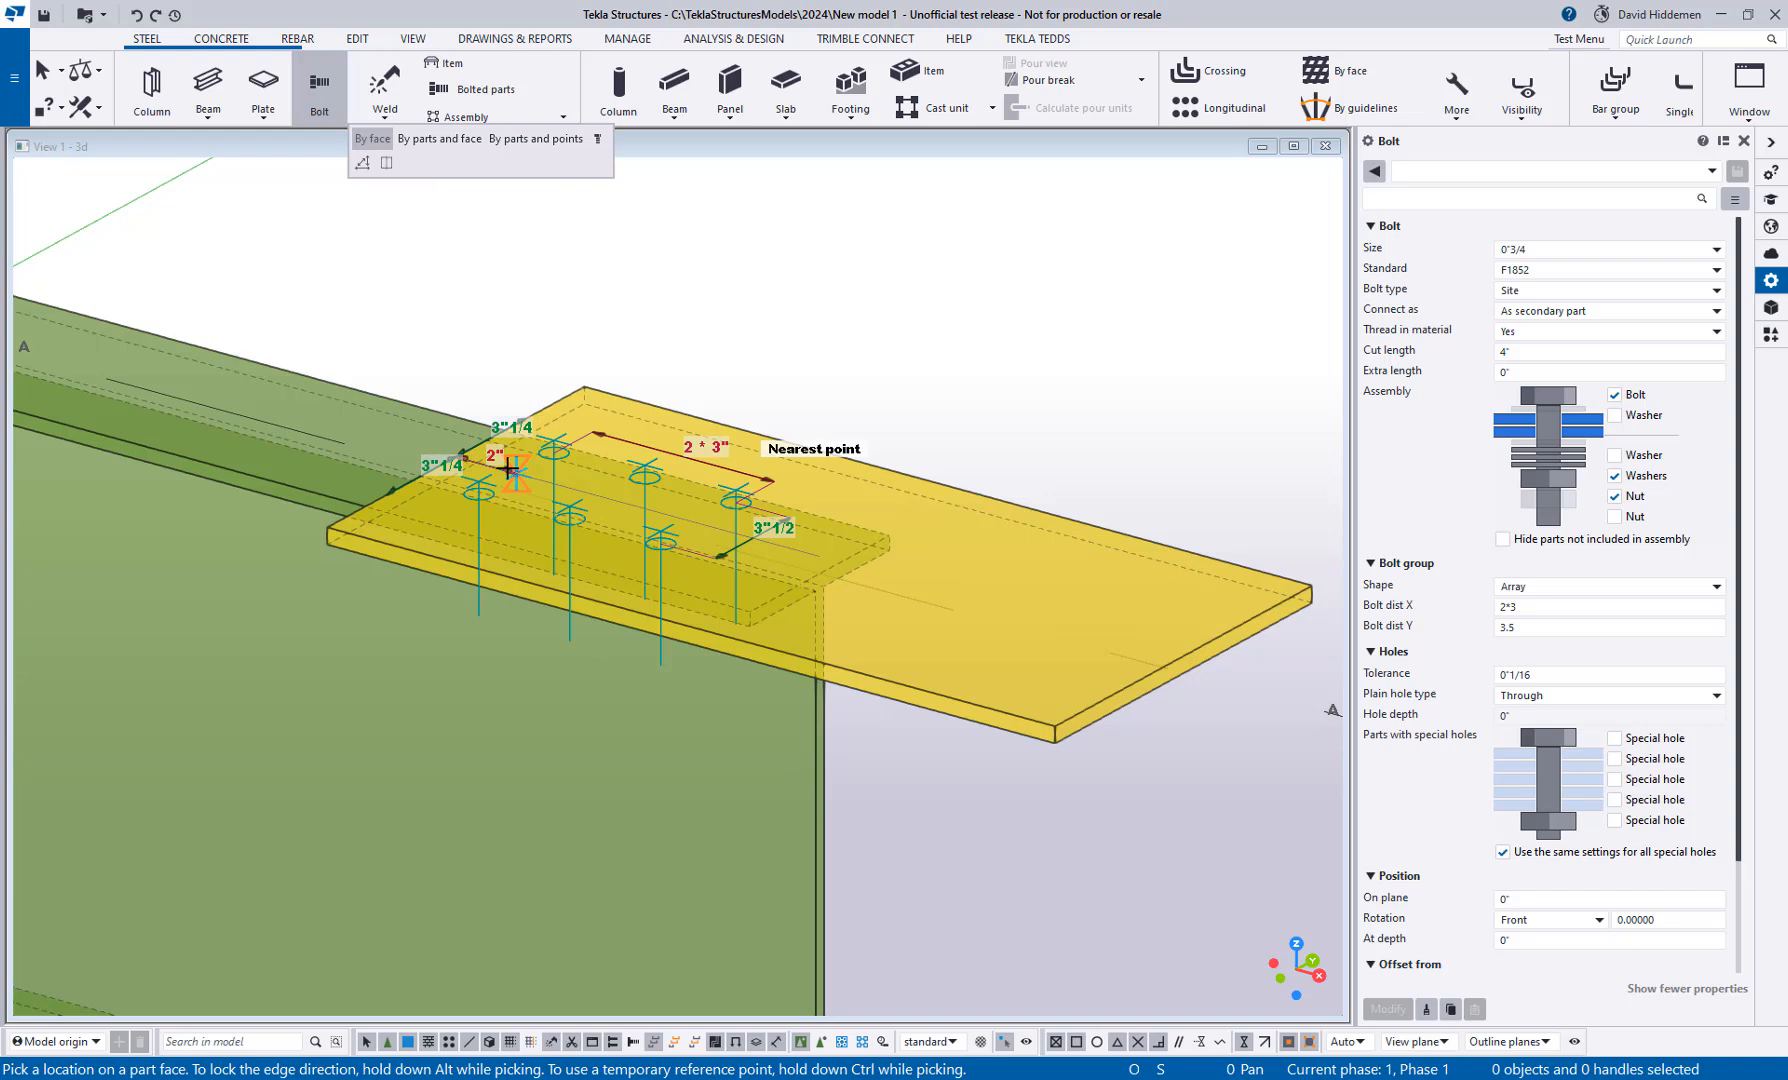
mouse_move(538, 478)
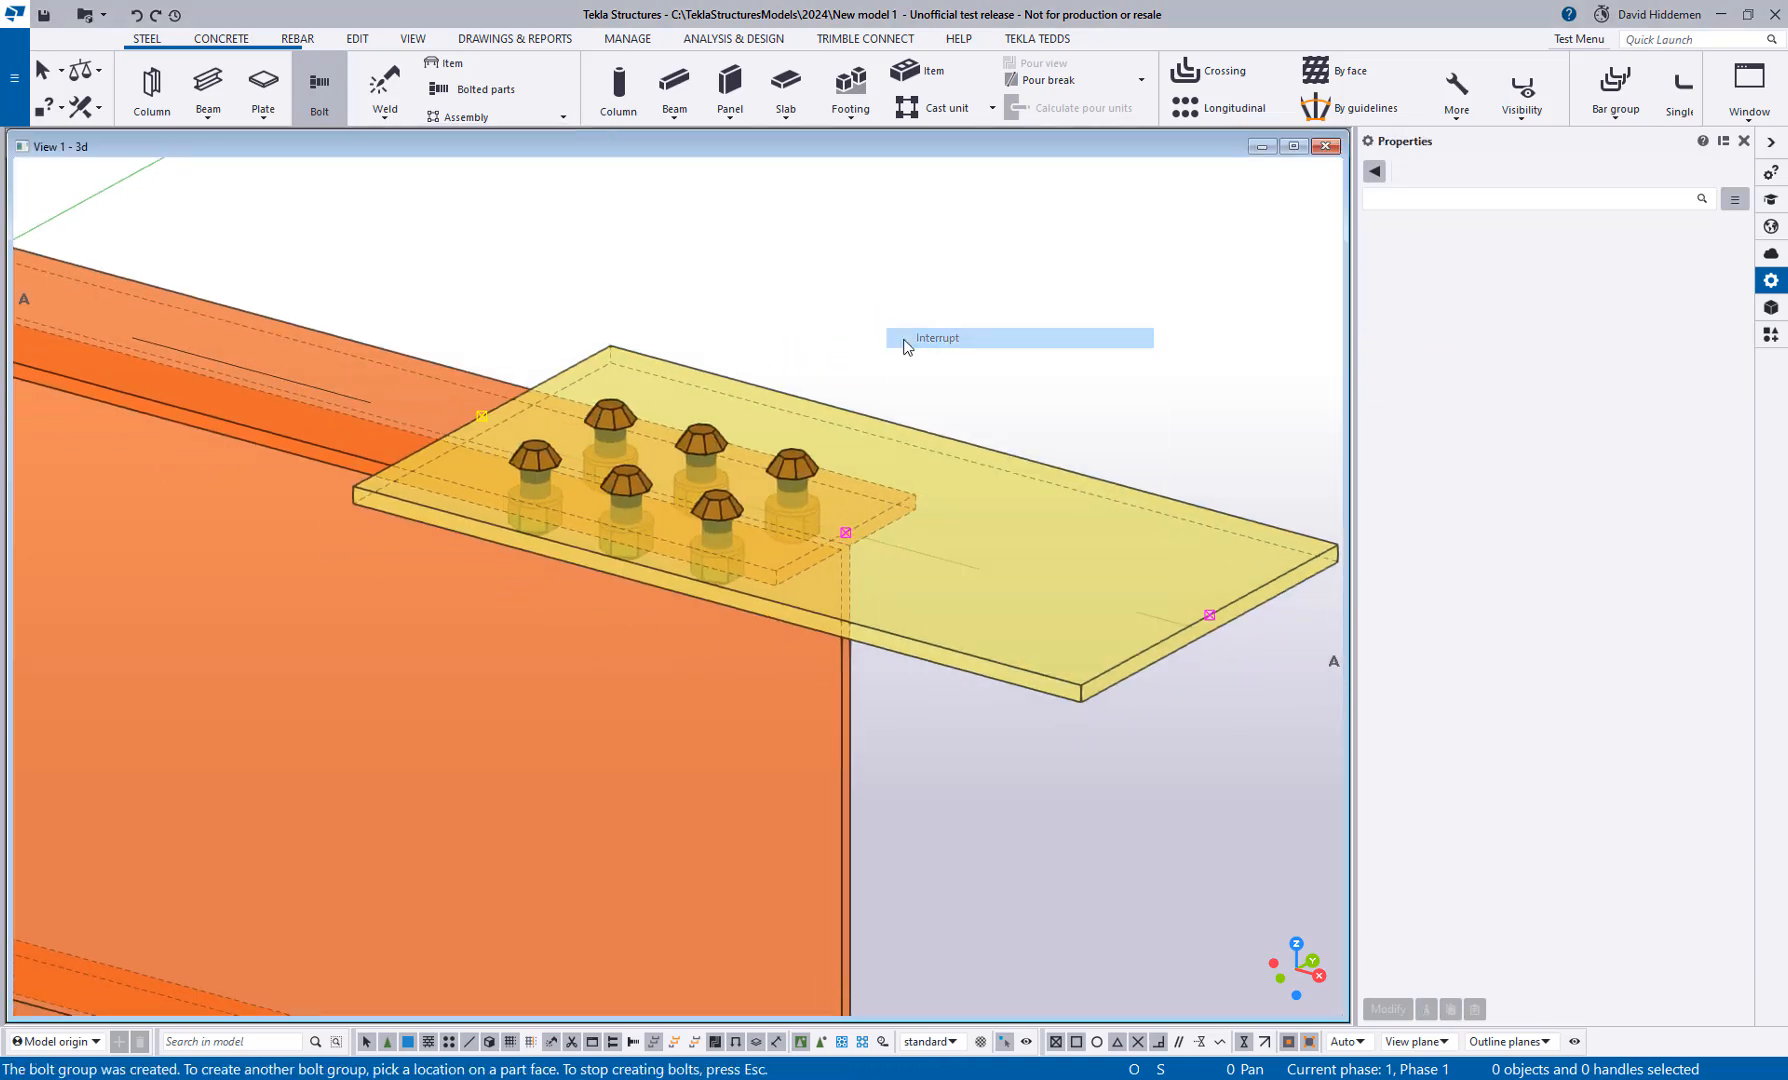
right_click(752, 490)
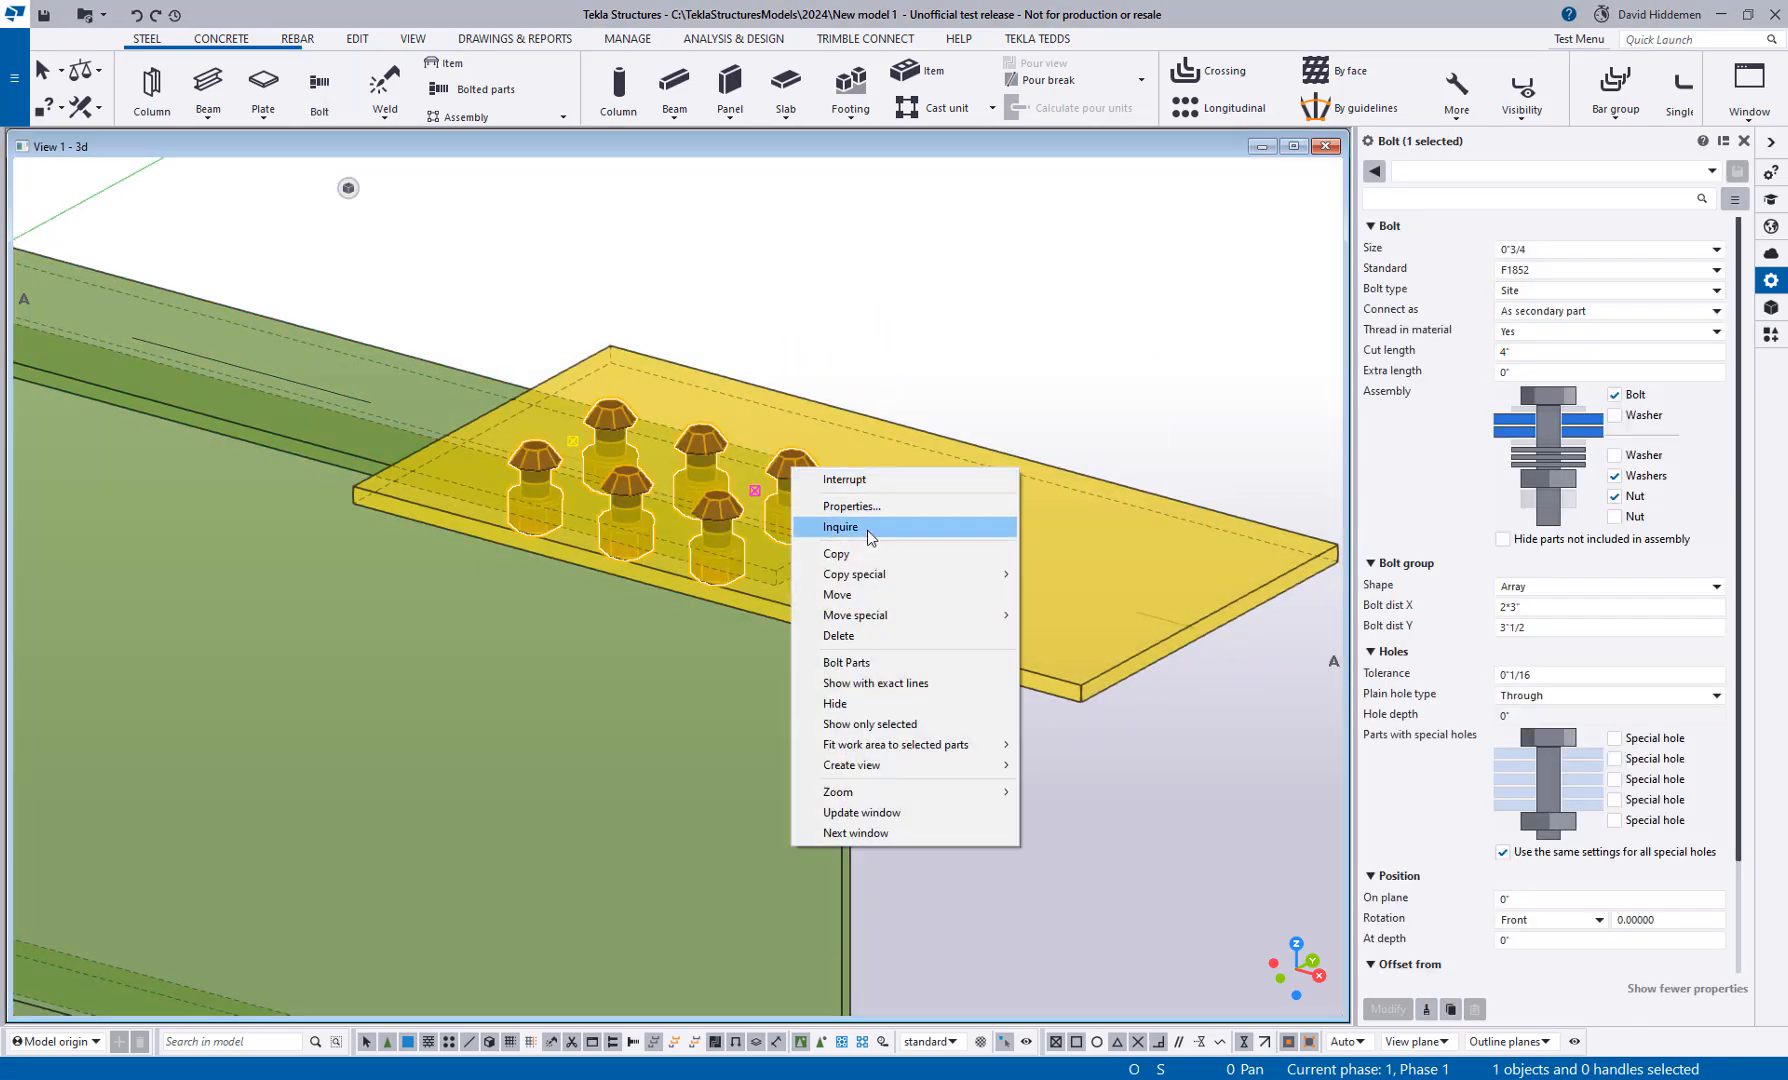
click(840, 526)
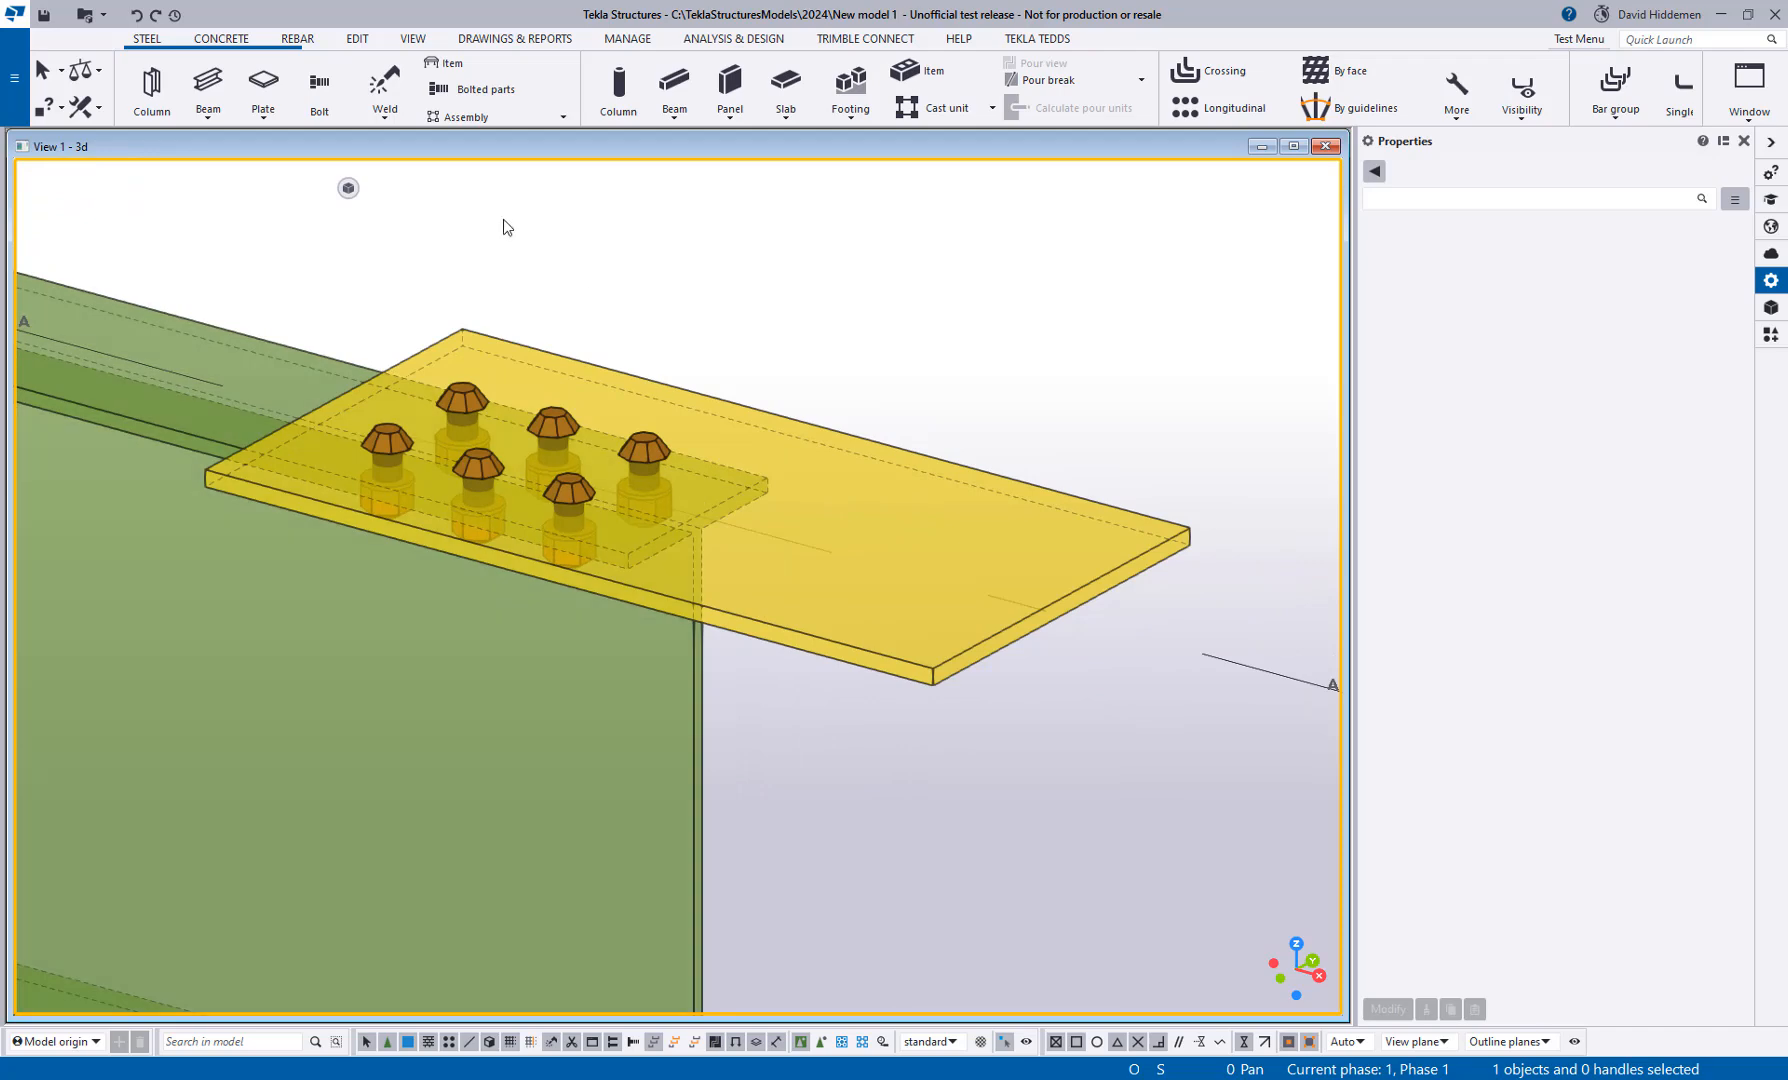
click(318, 88)
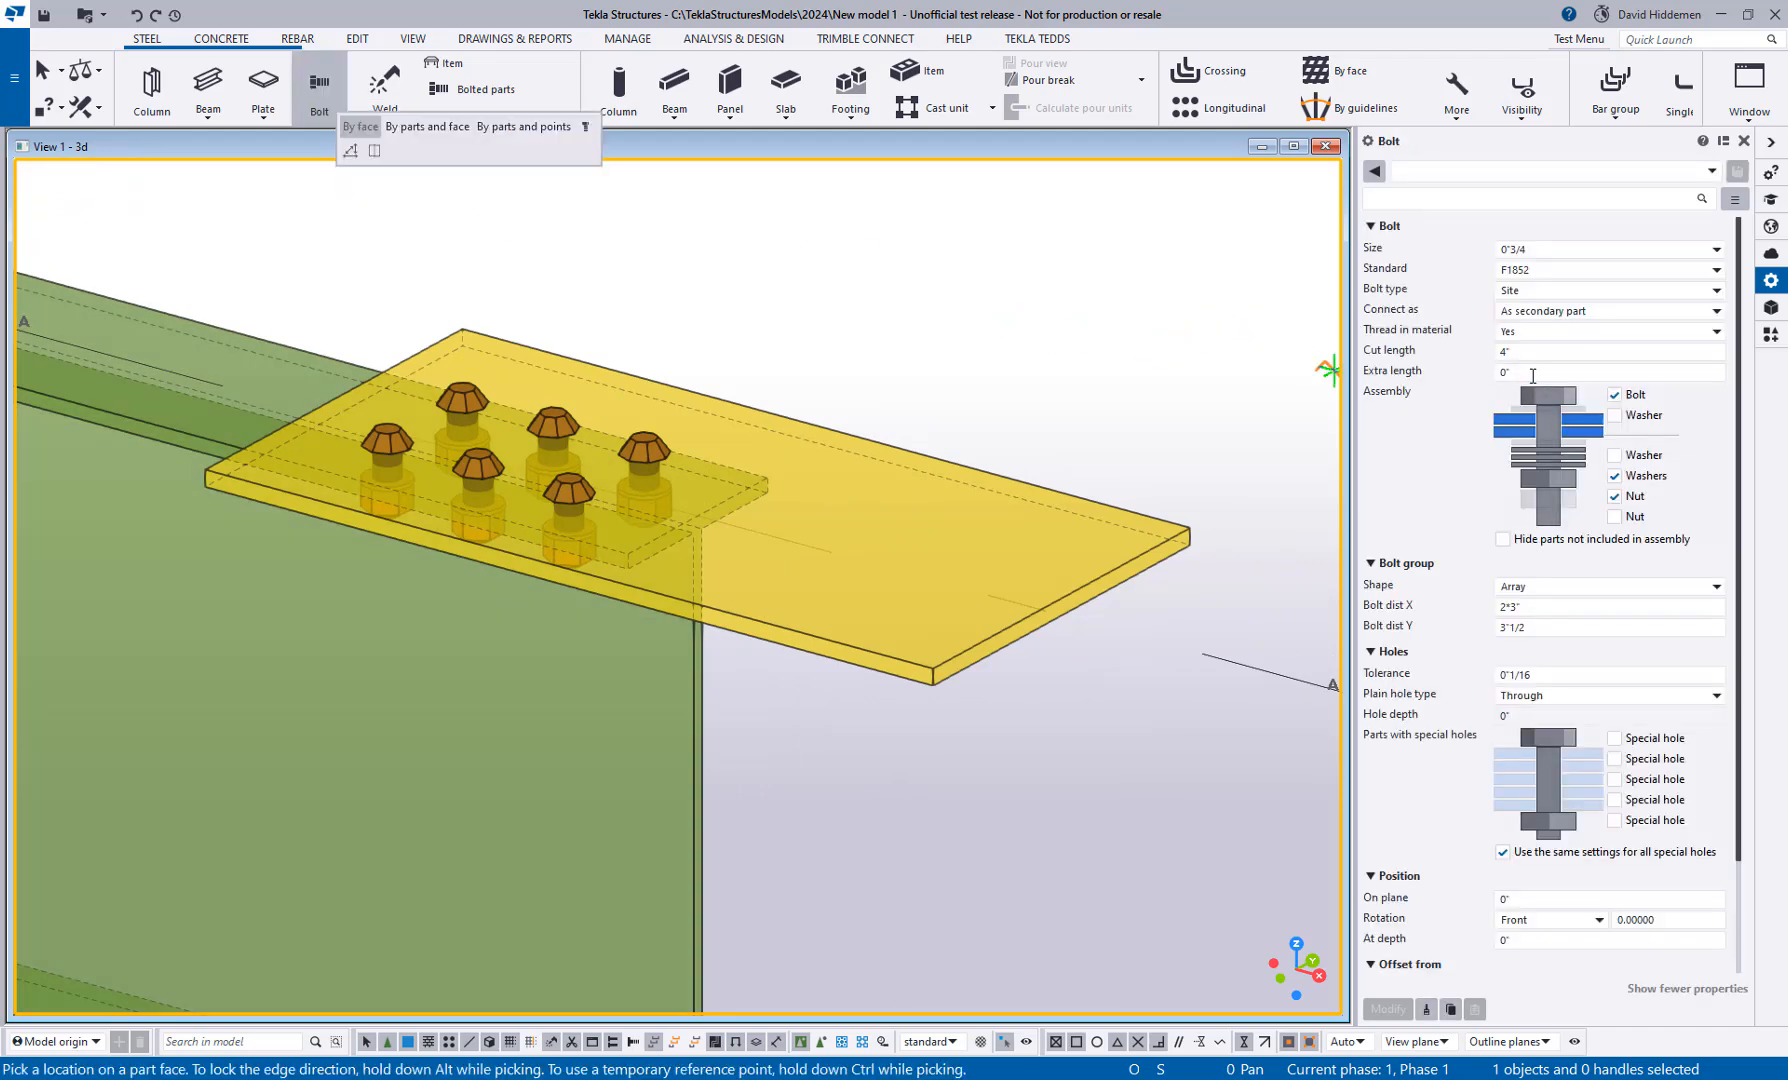
mouse_move(646, 504)
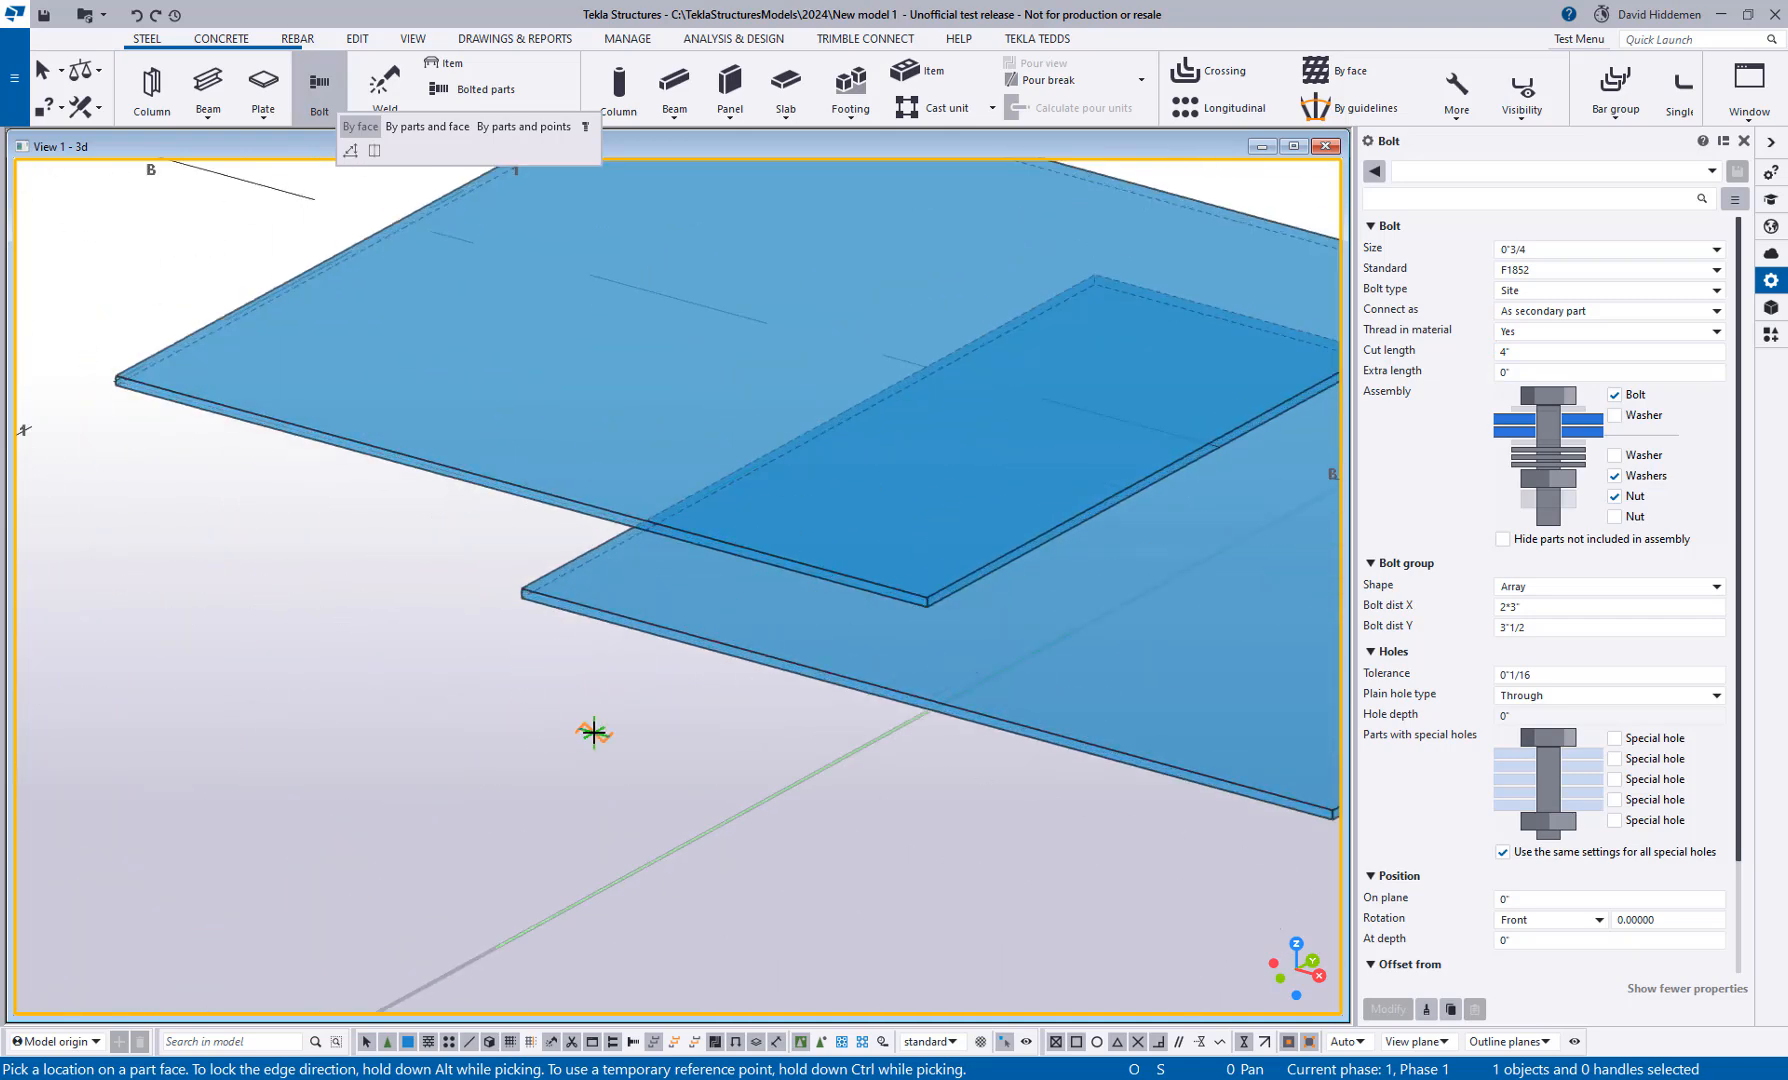
Step: Pick the blue plate face and set the bolt cut length to 2
click(706, 604)
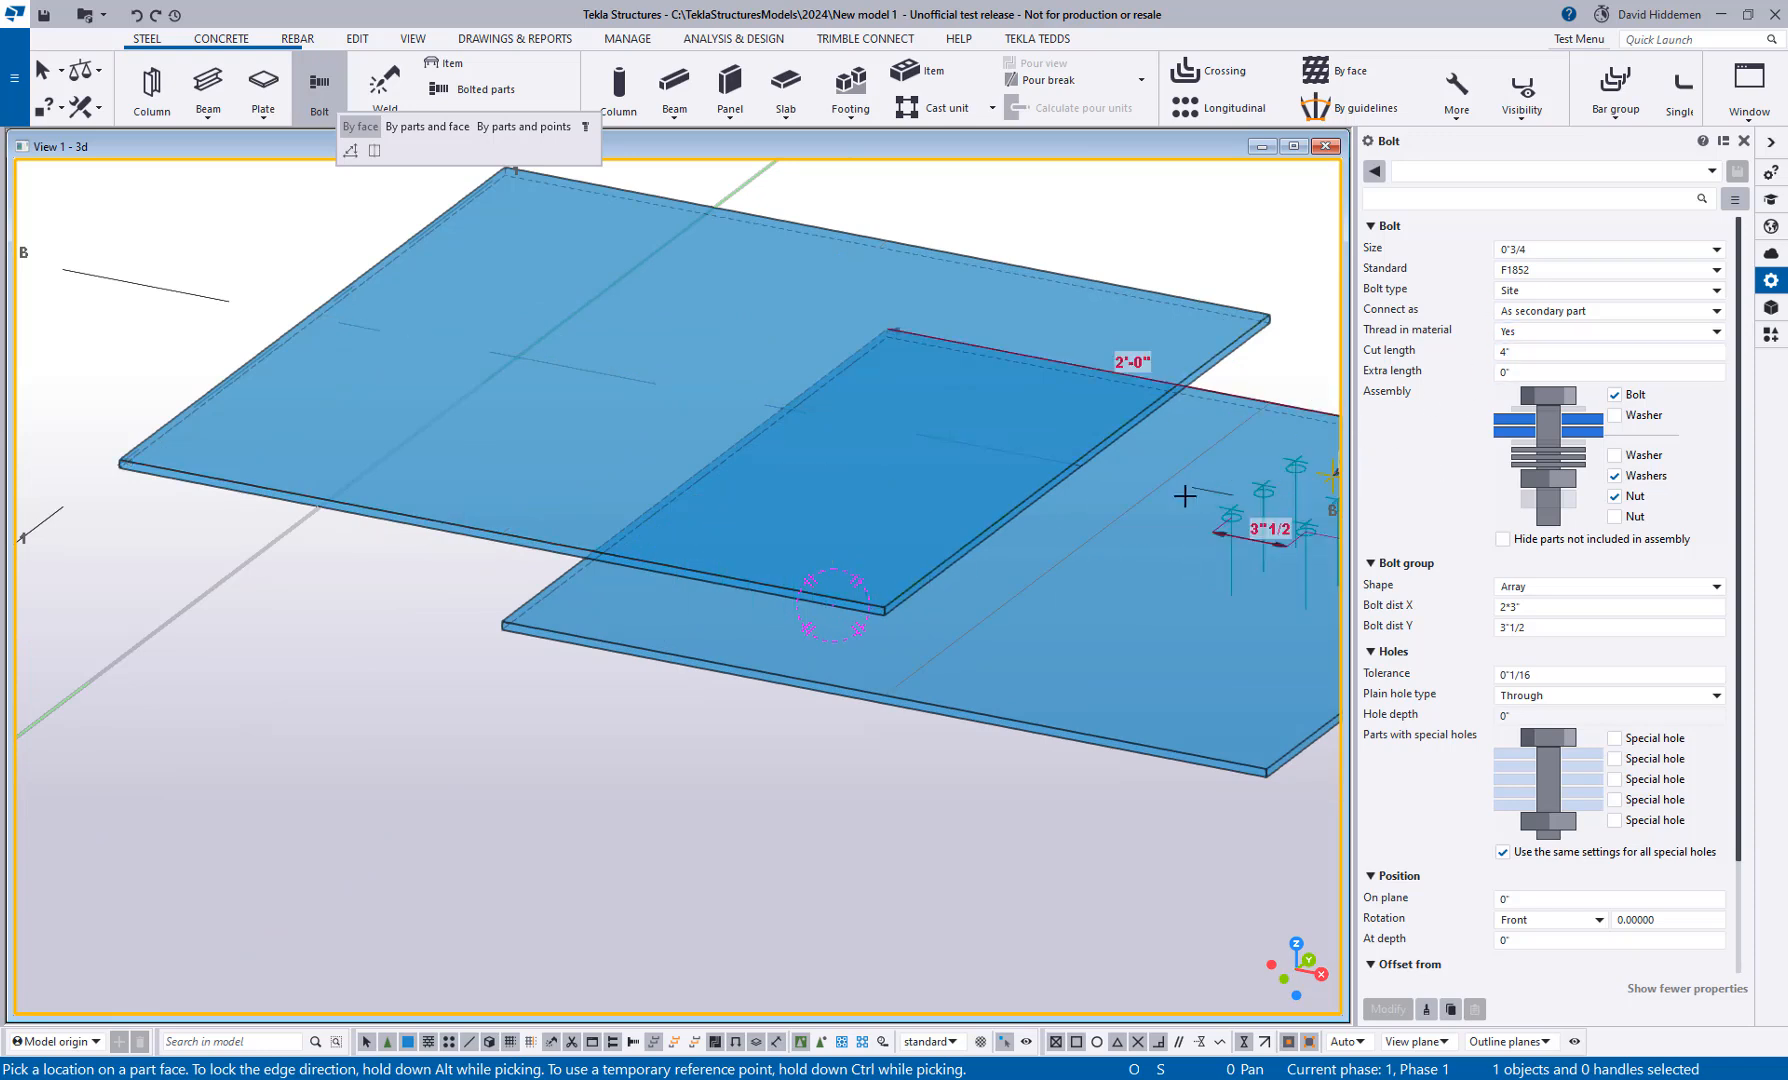
click(1606, 350)
text(2)
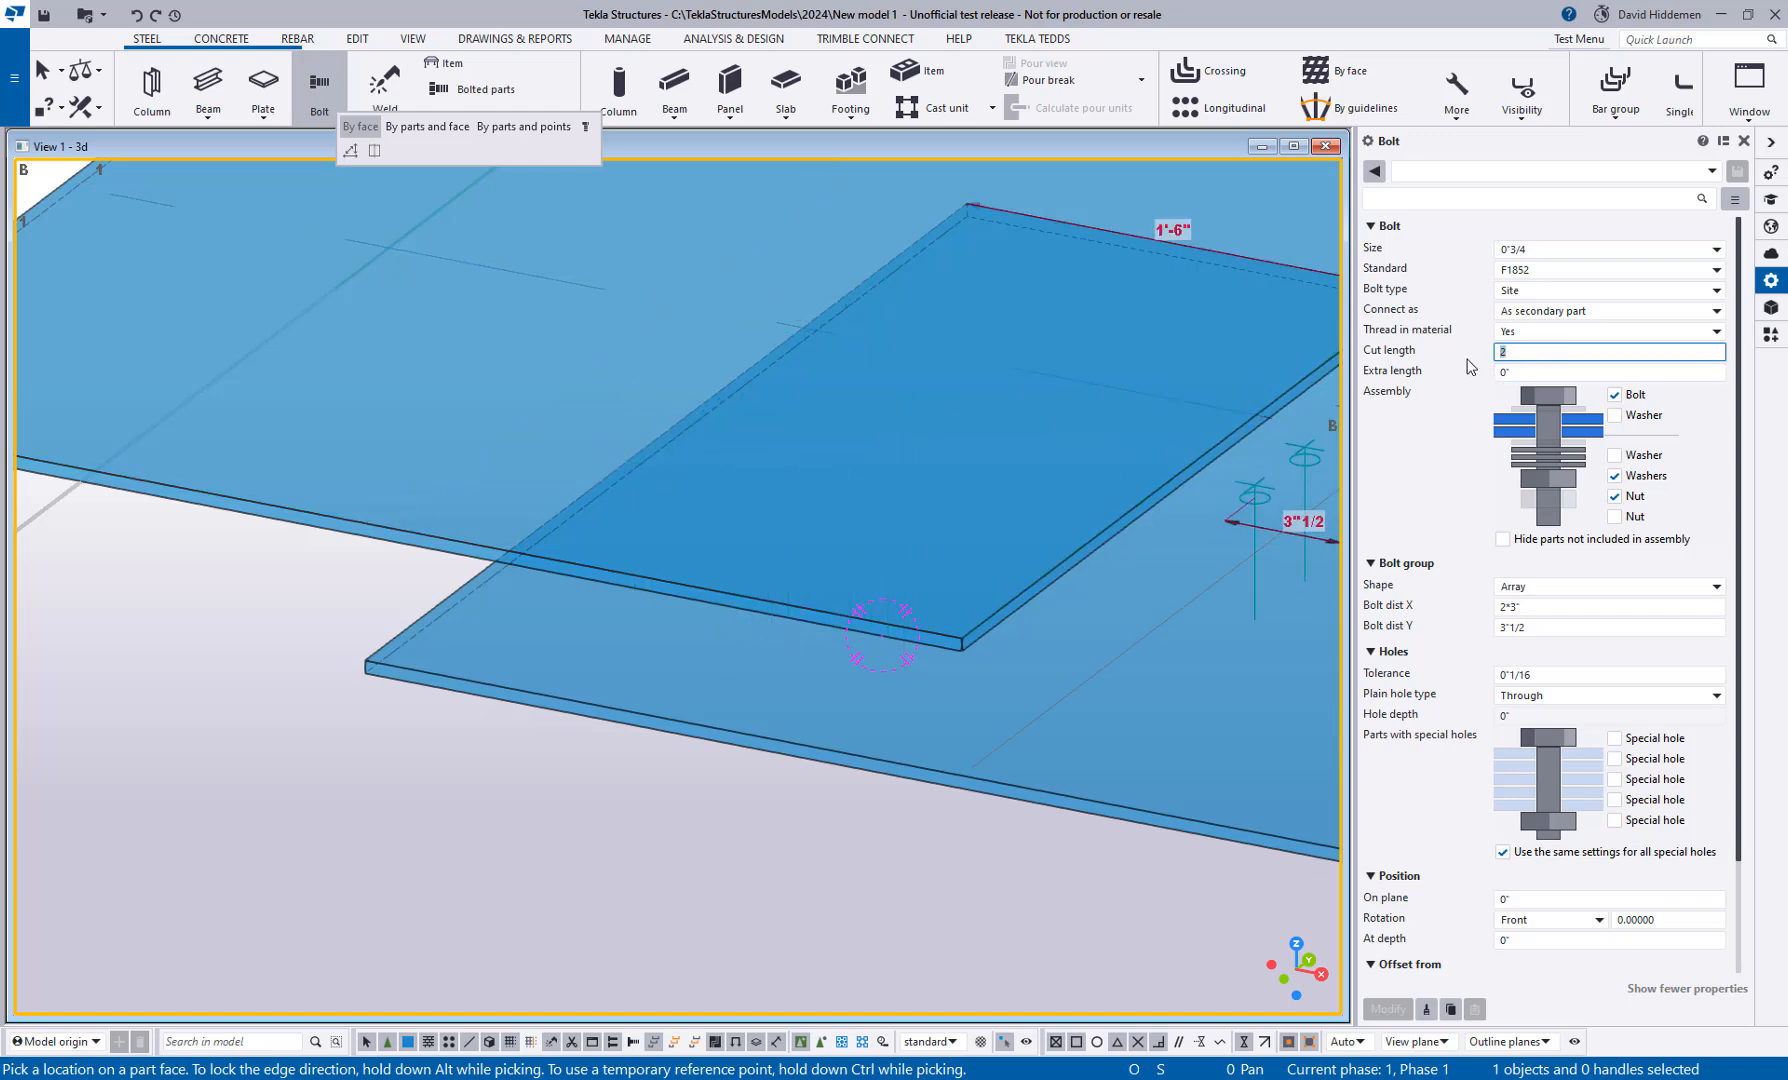
click(794, 546)
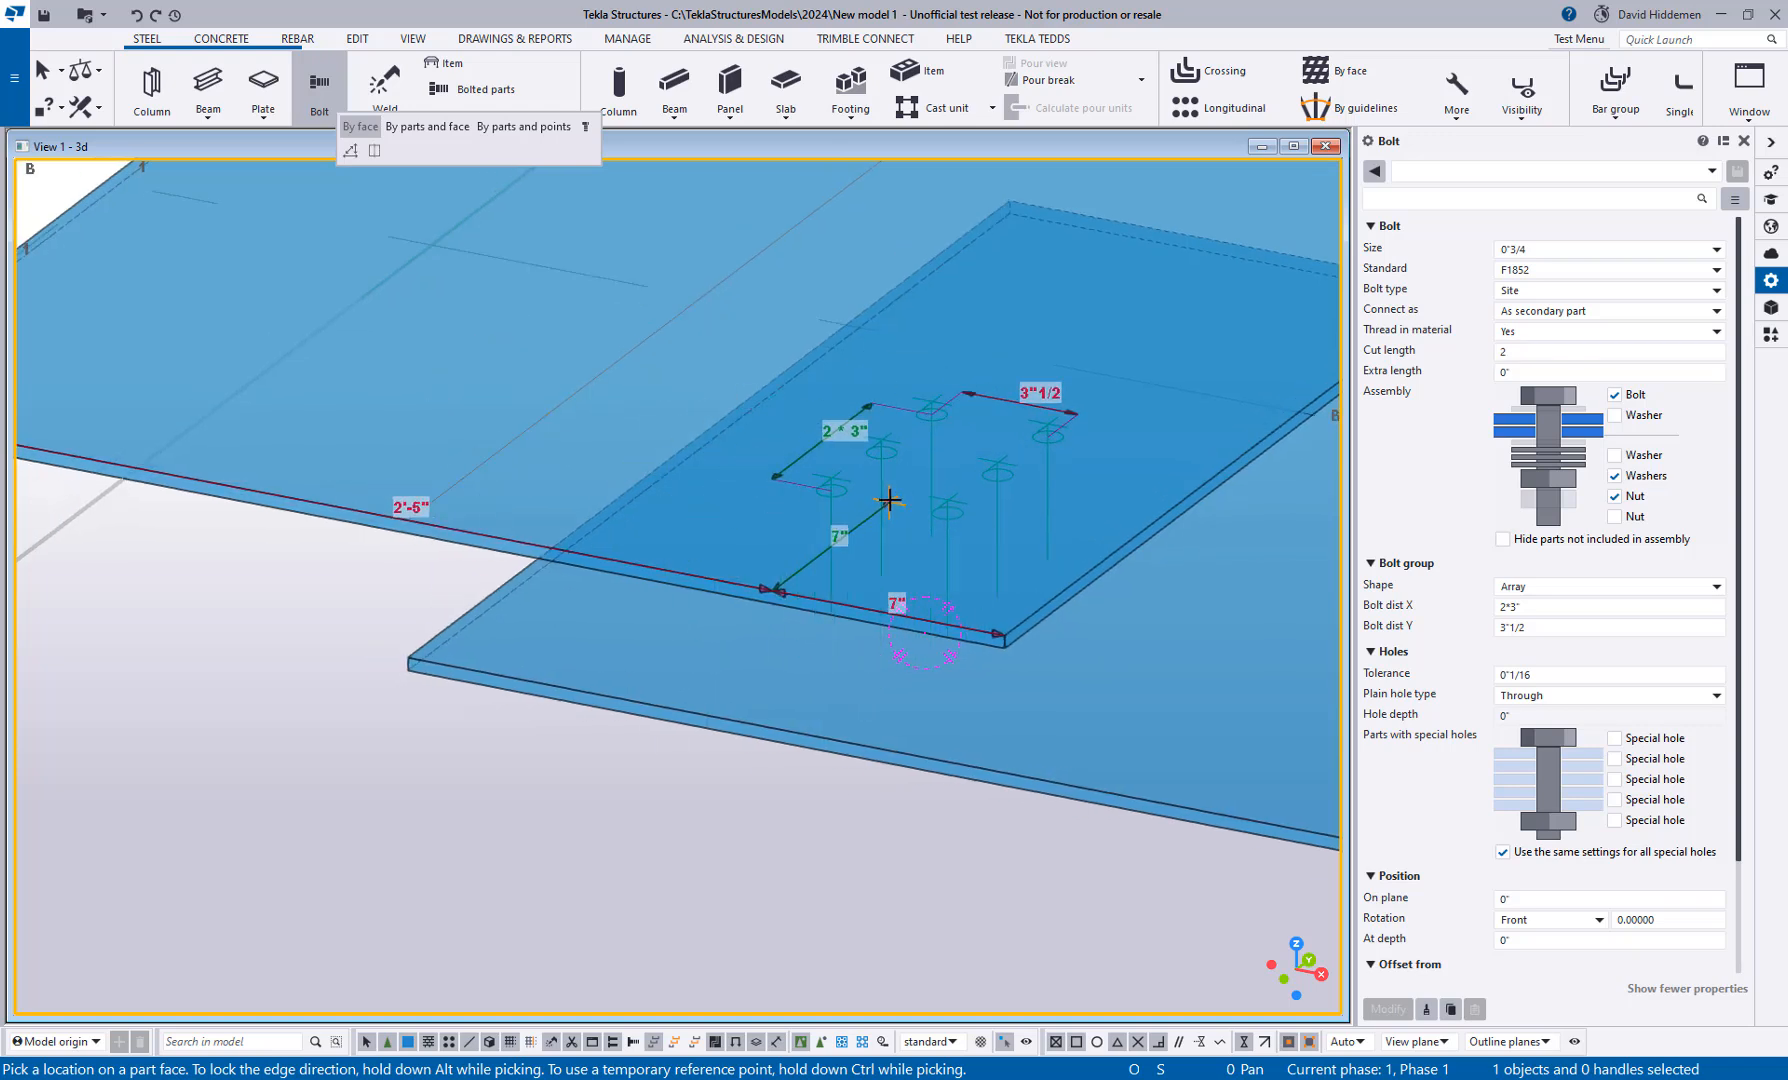
mouse_move(832, 548)
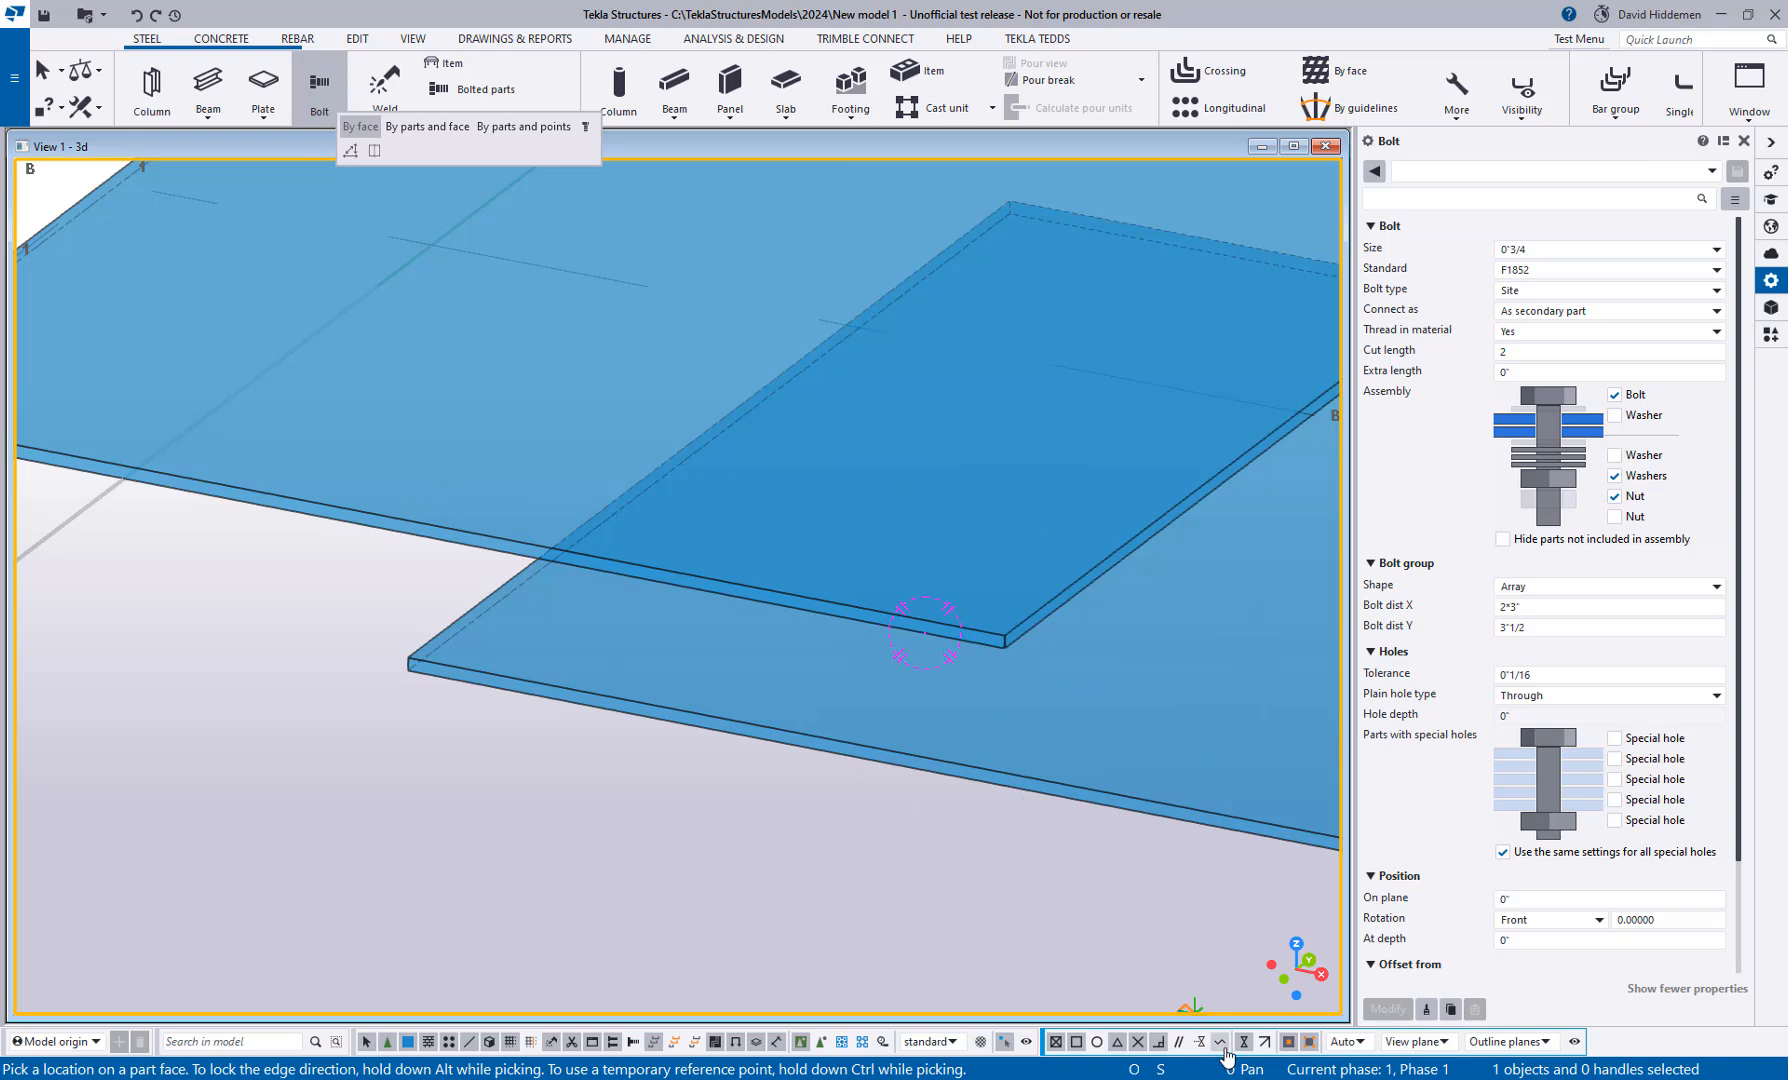
mouse_move(1222, 1042)
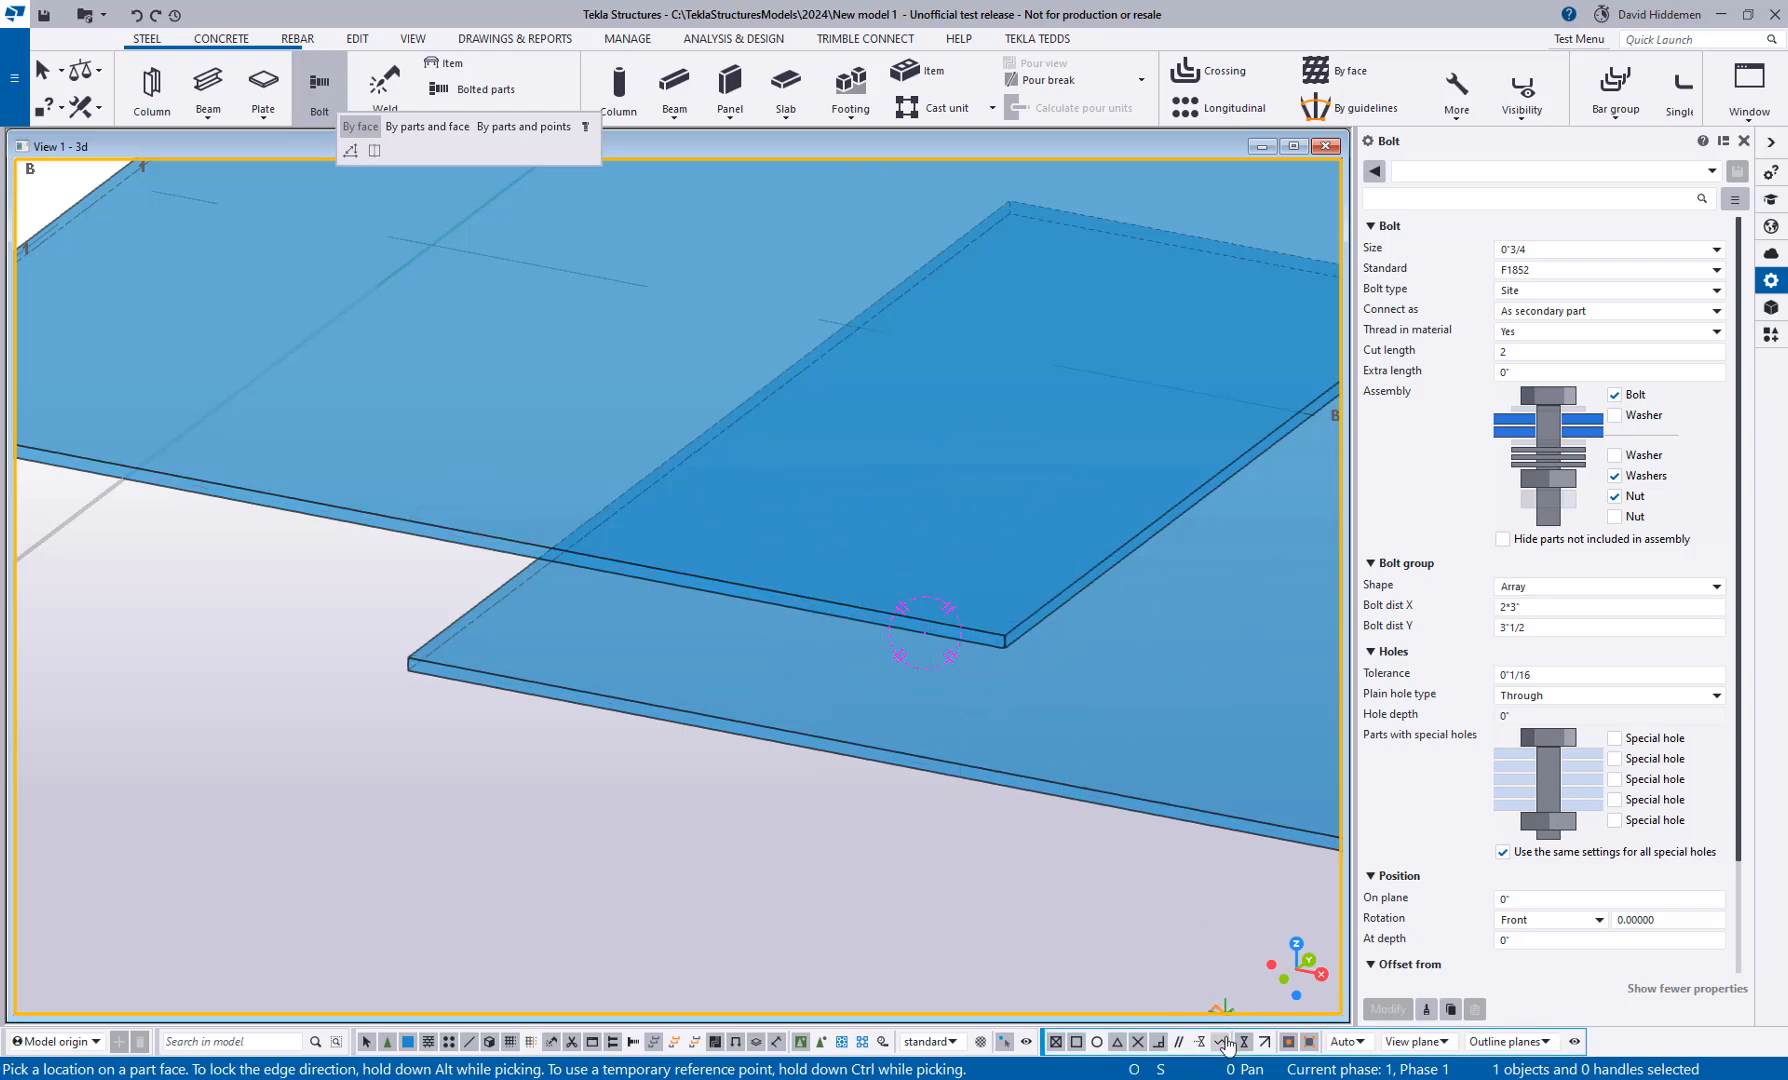
Step: Adjust snap switches and place the six-bolt group through the two blue plates
click(752, 566)
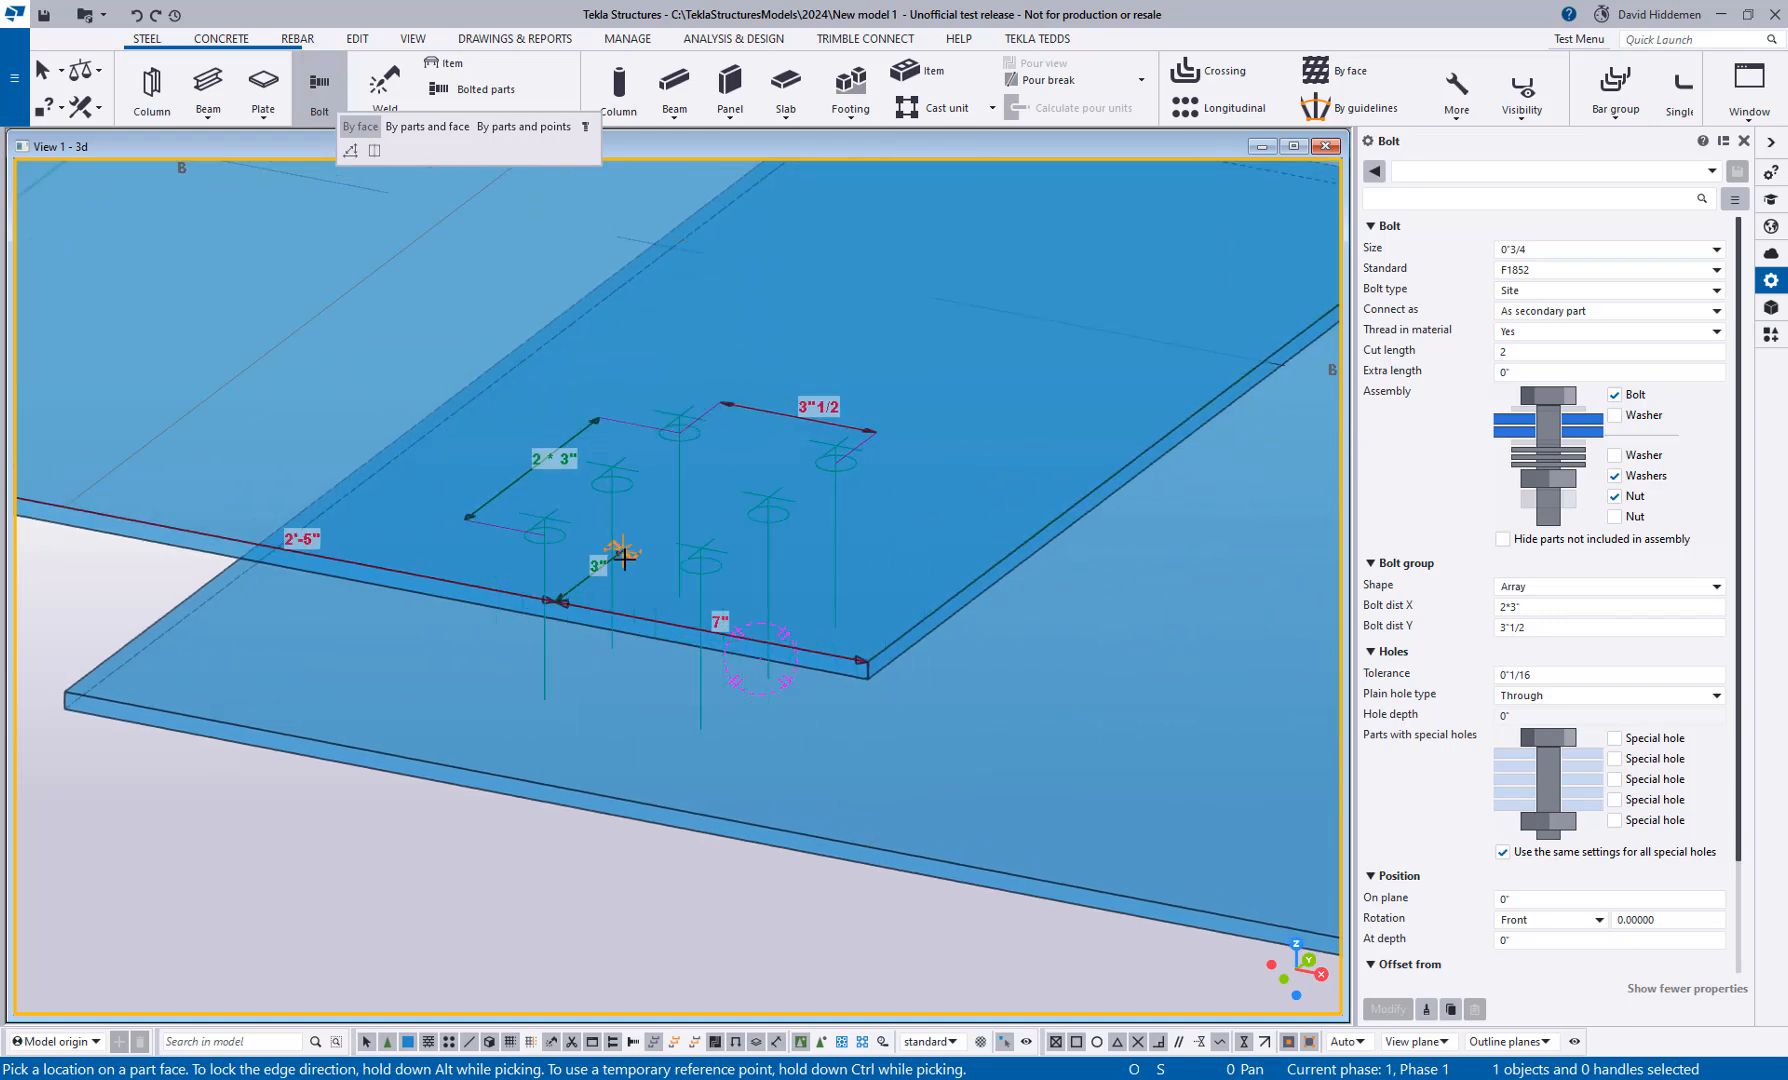
click(624, 562)
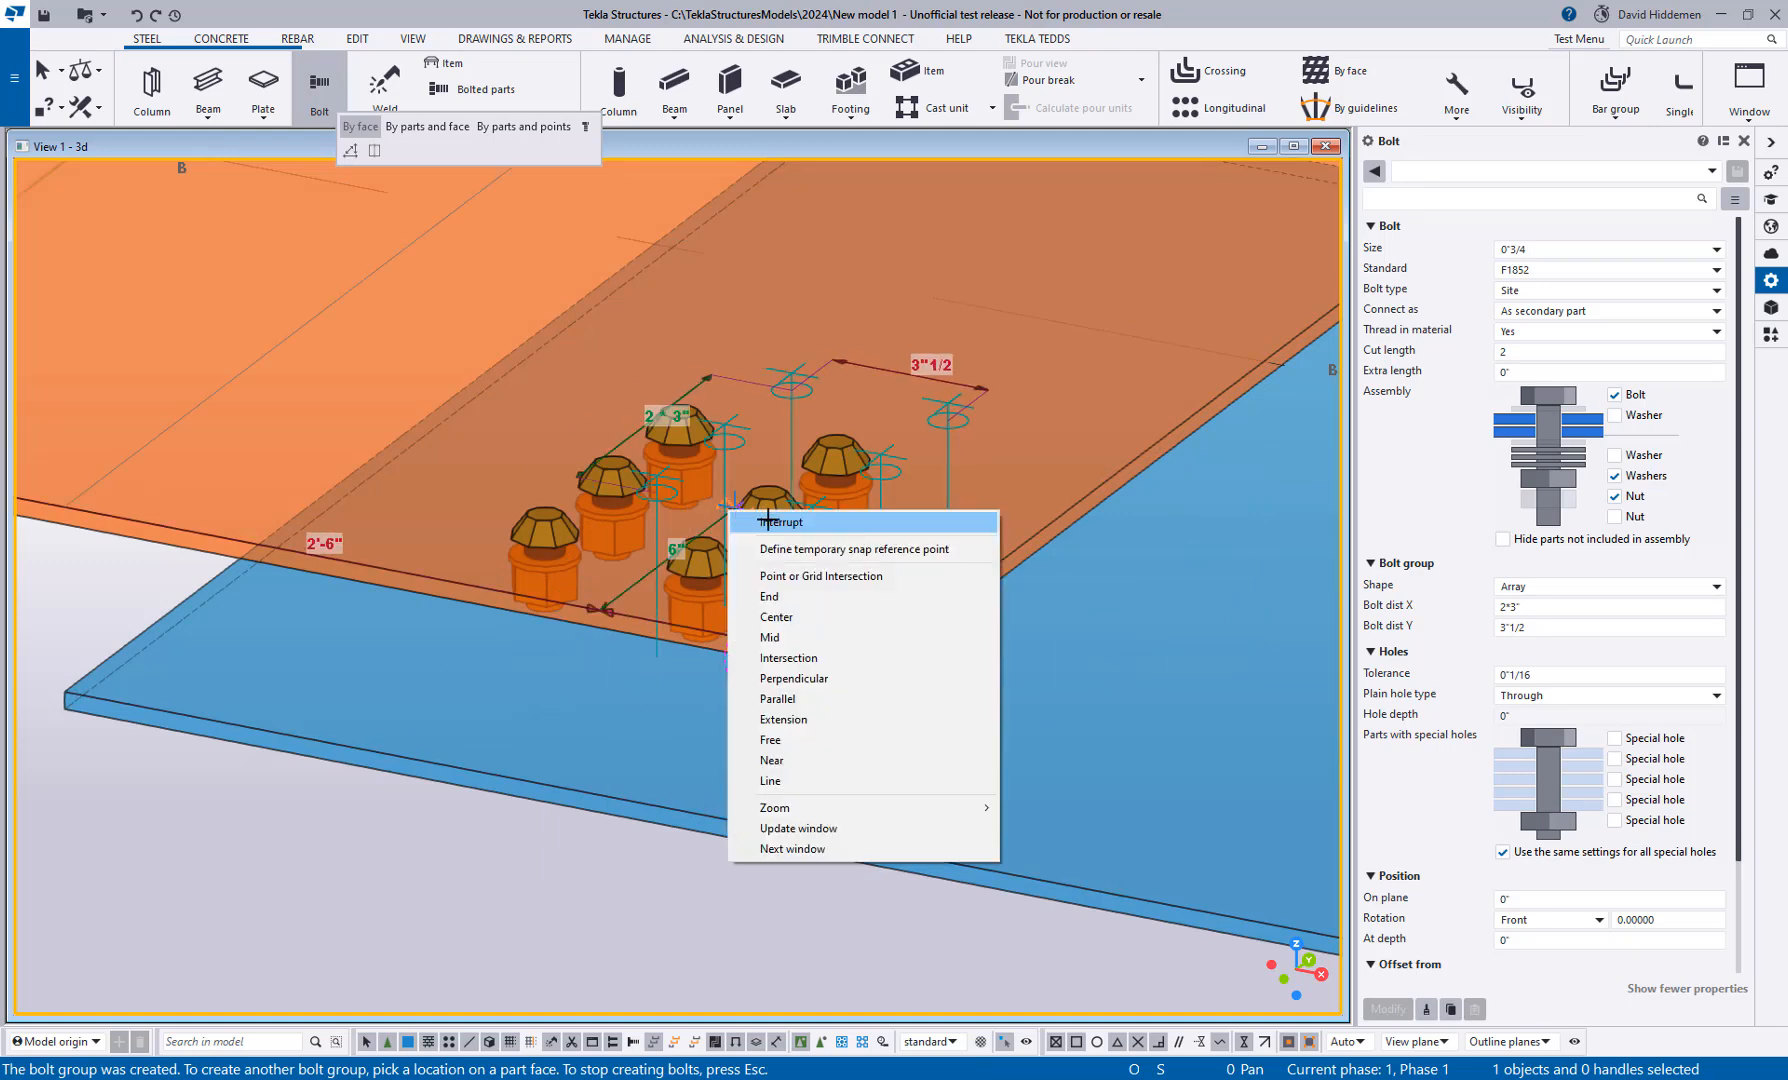
Step: Interrupt bolt creation and clear the bolt group off the overlapping blue plates
click(778, 522)
text(10)
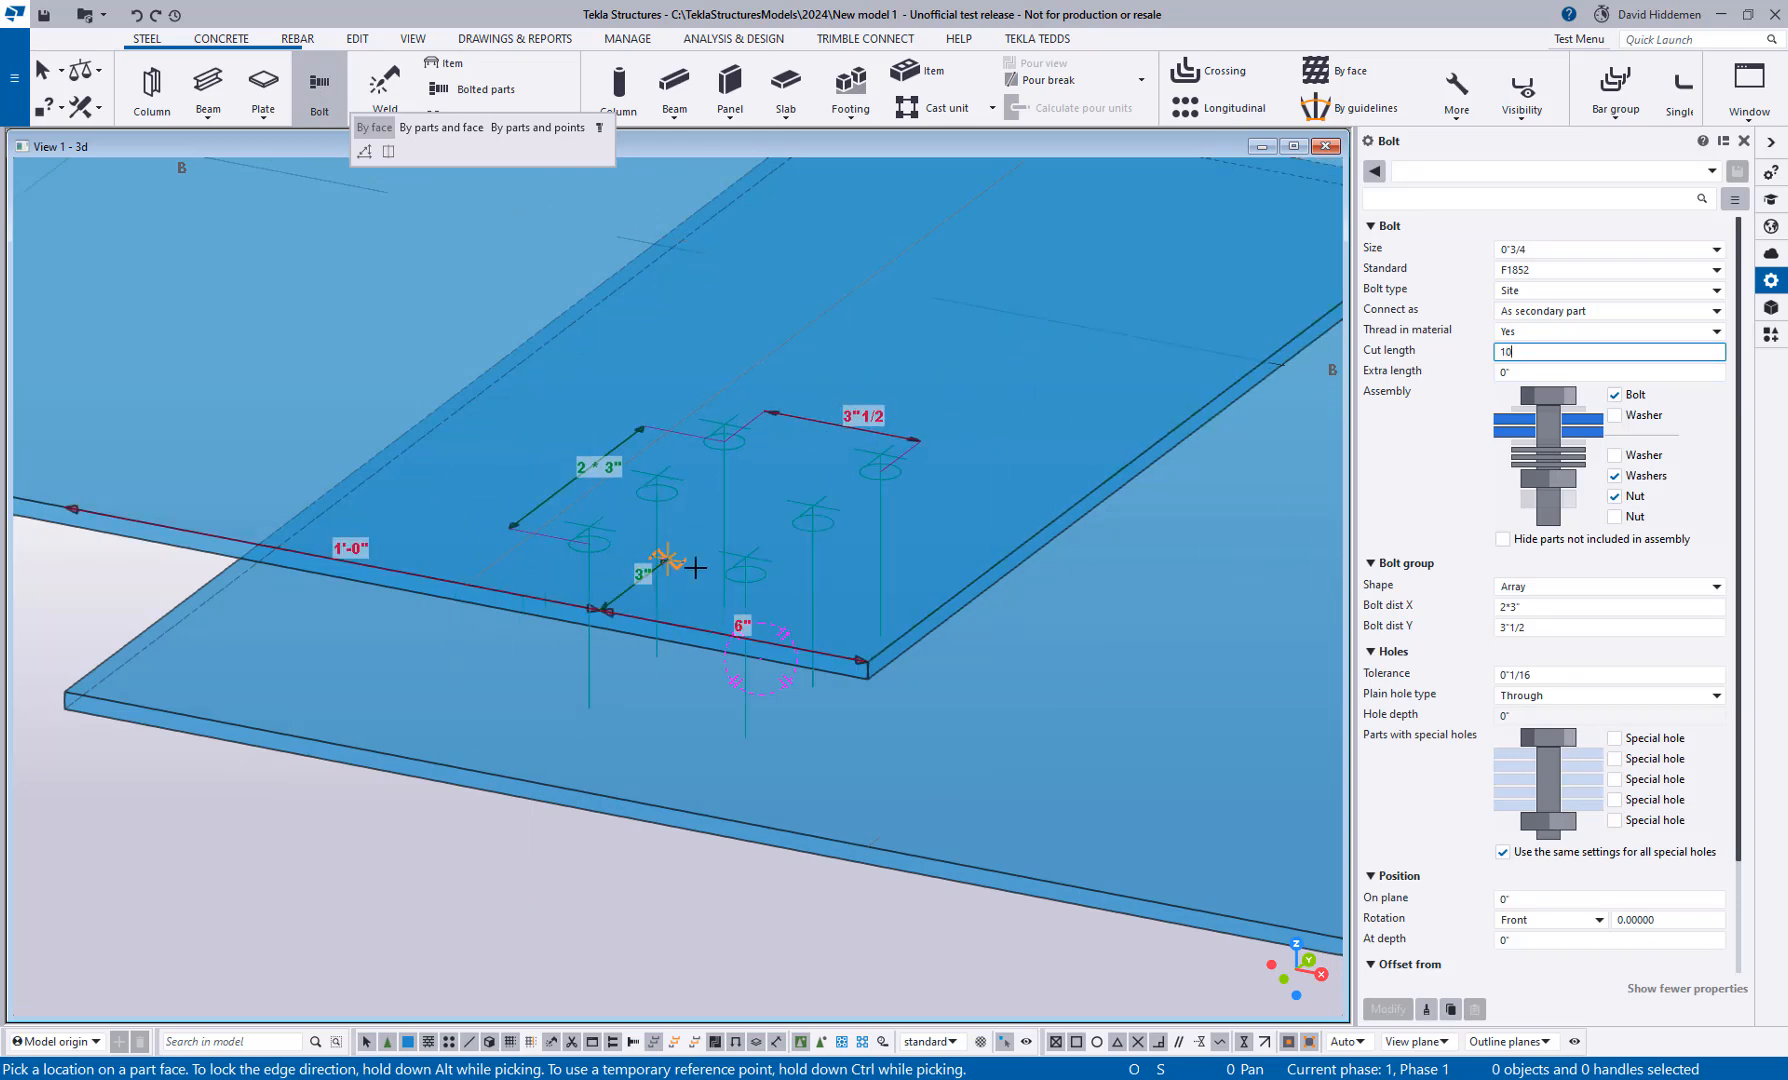
click(656, 558)
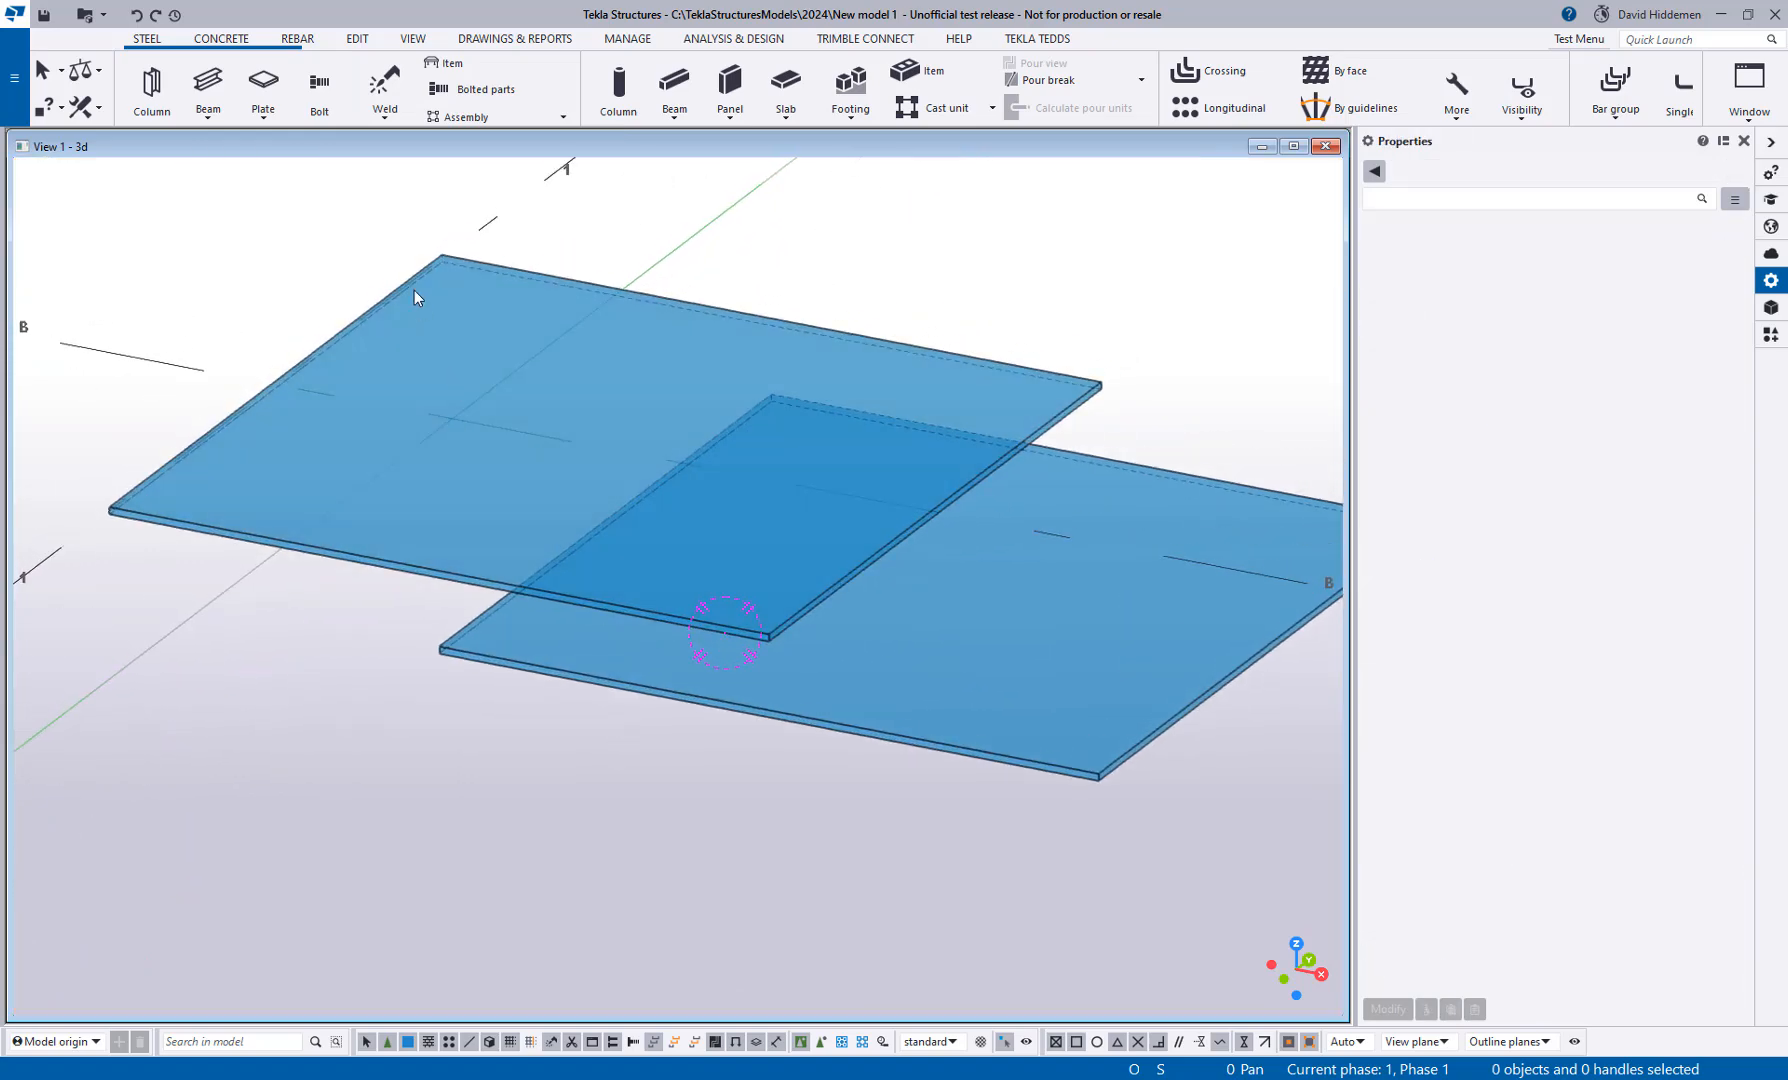
Step: Create a six-bolt group with By parts and face, picking both plates and the upper face
click(318, 88)
text(2)
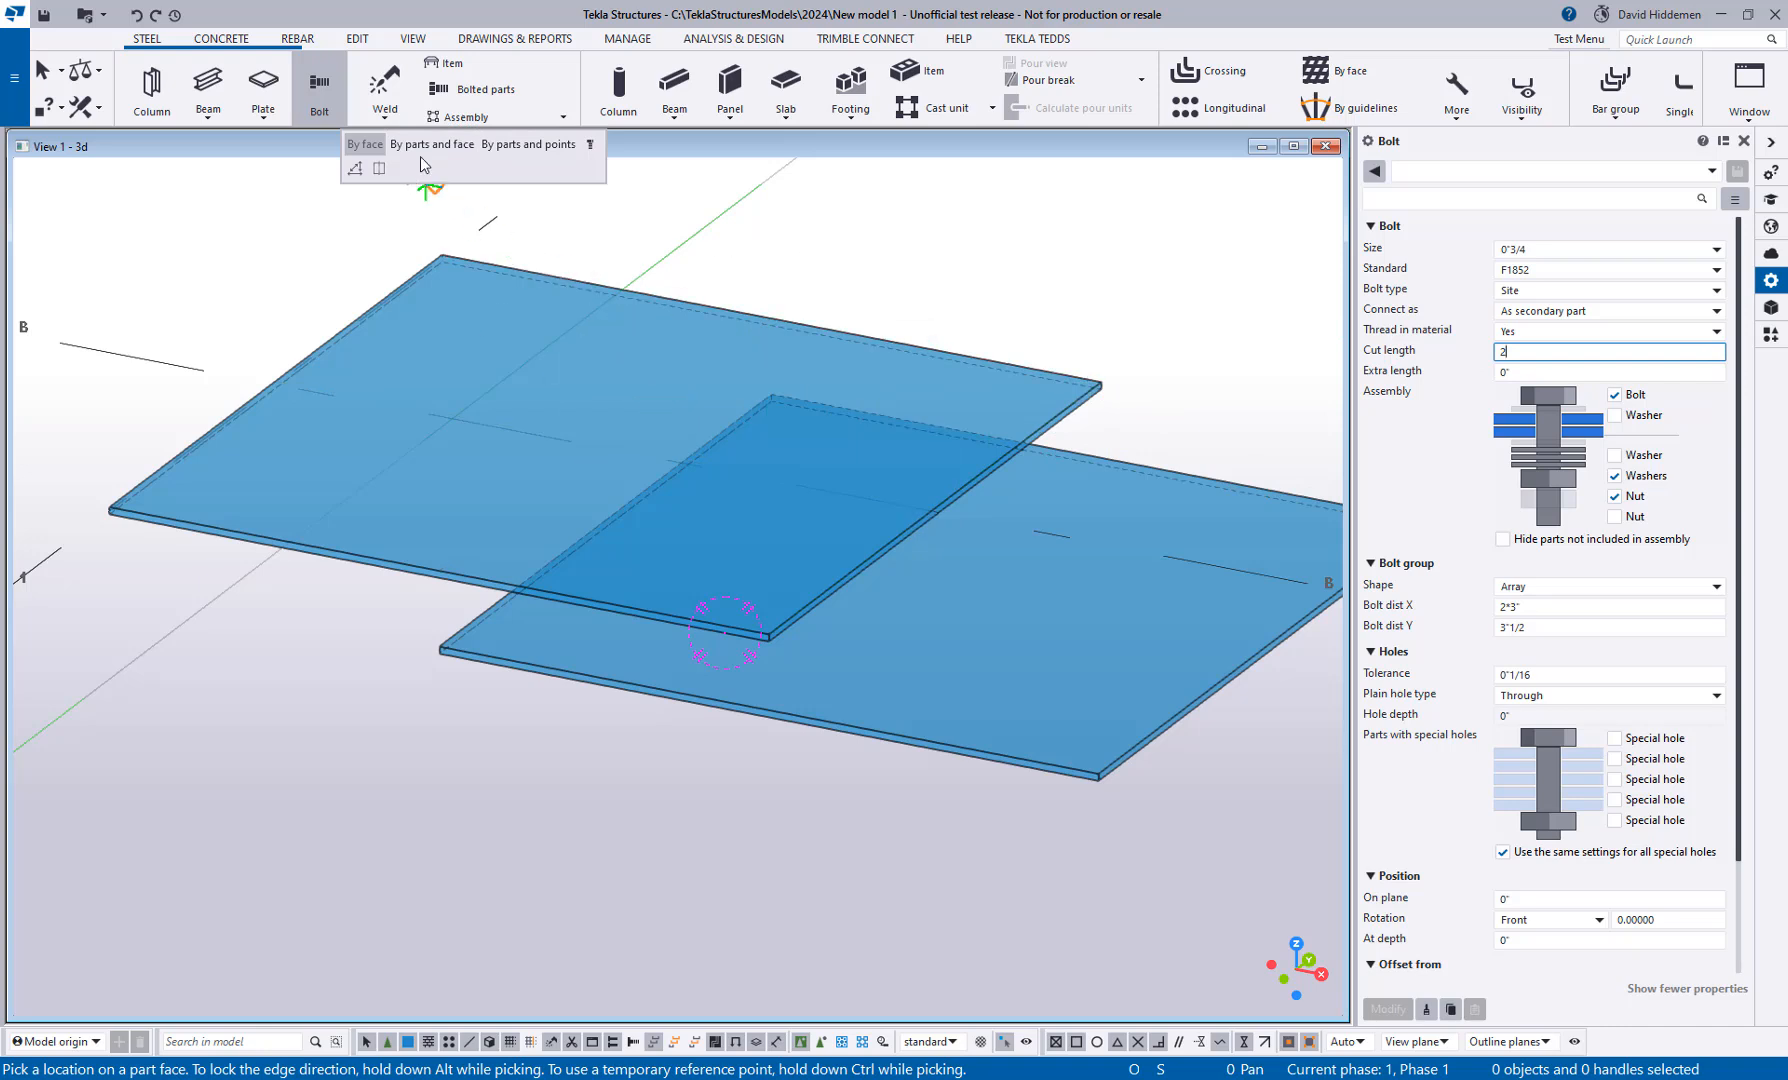
mouse_move(432, 144)
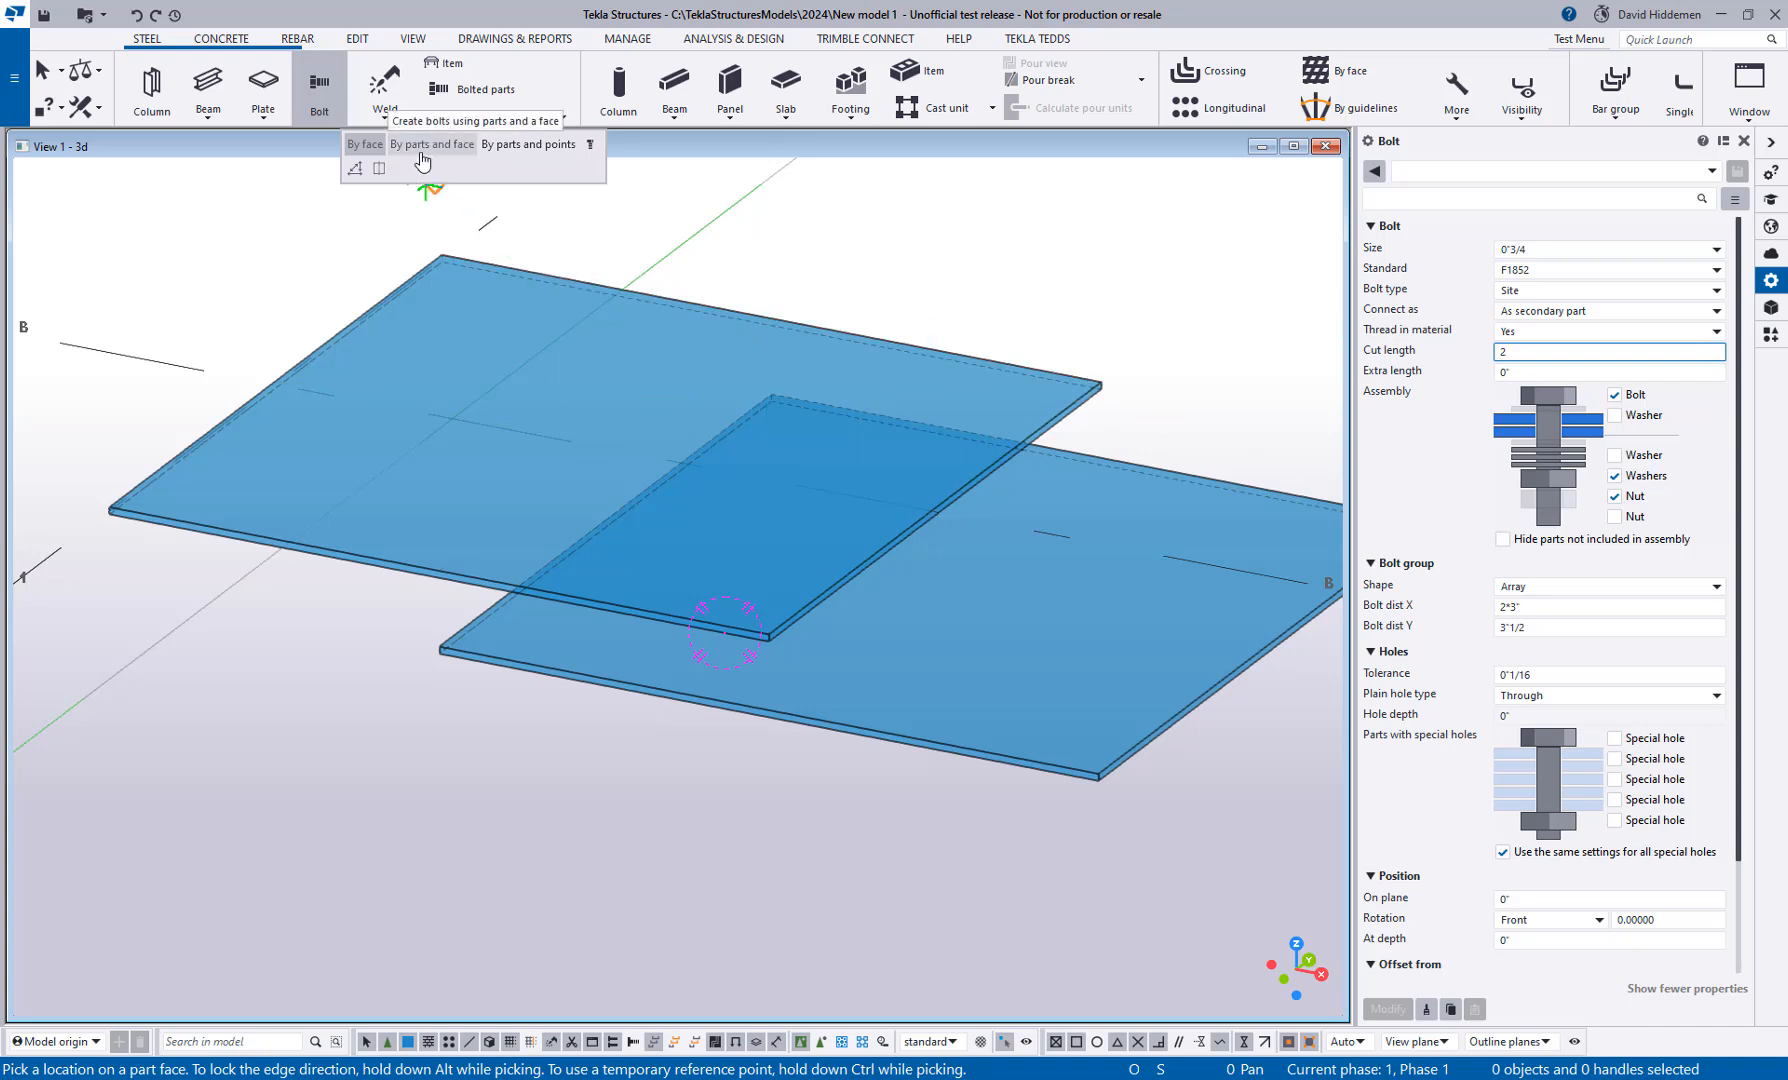
click(432, 144)
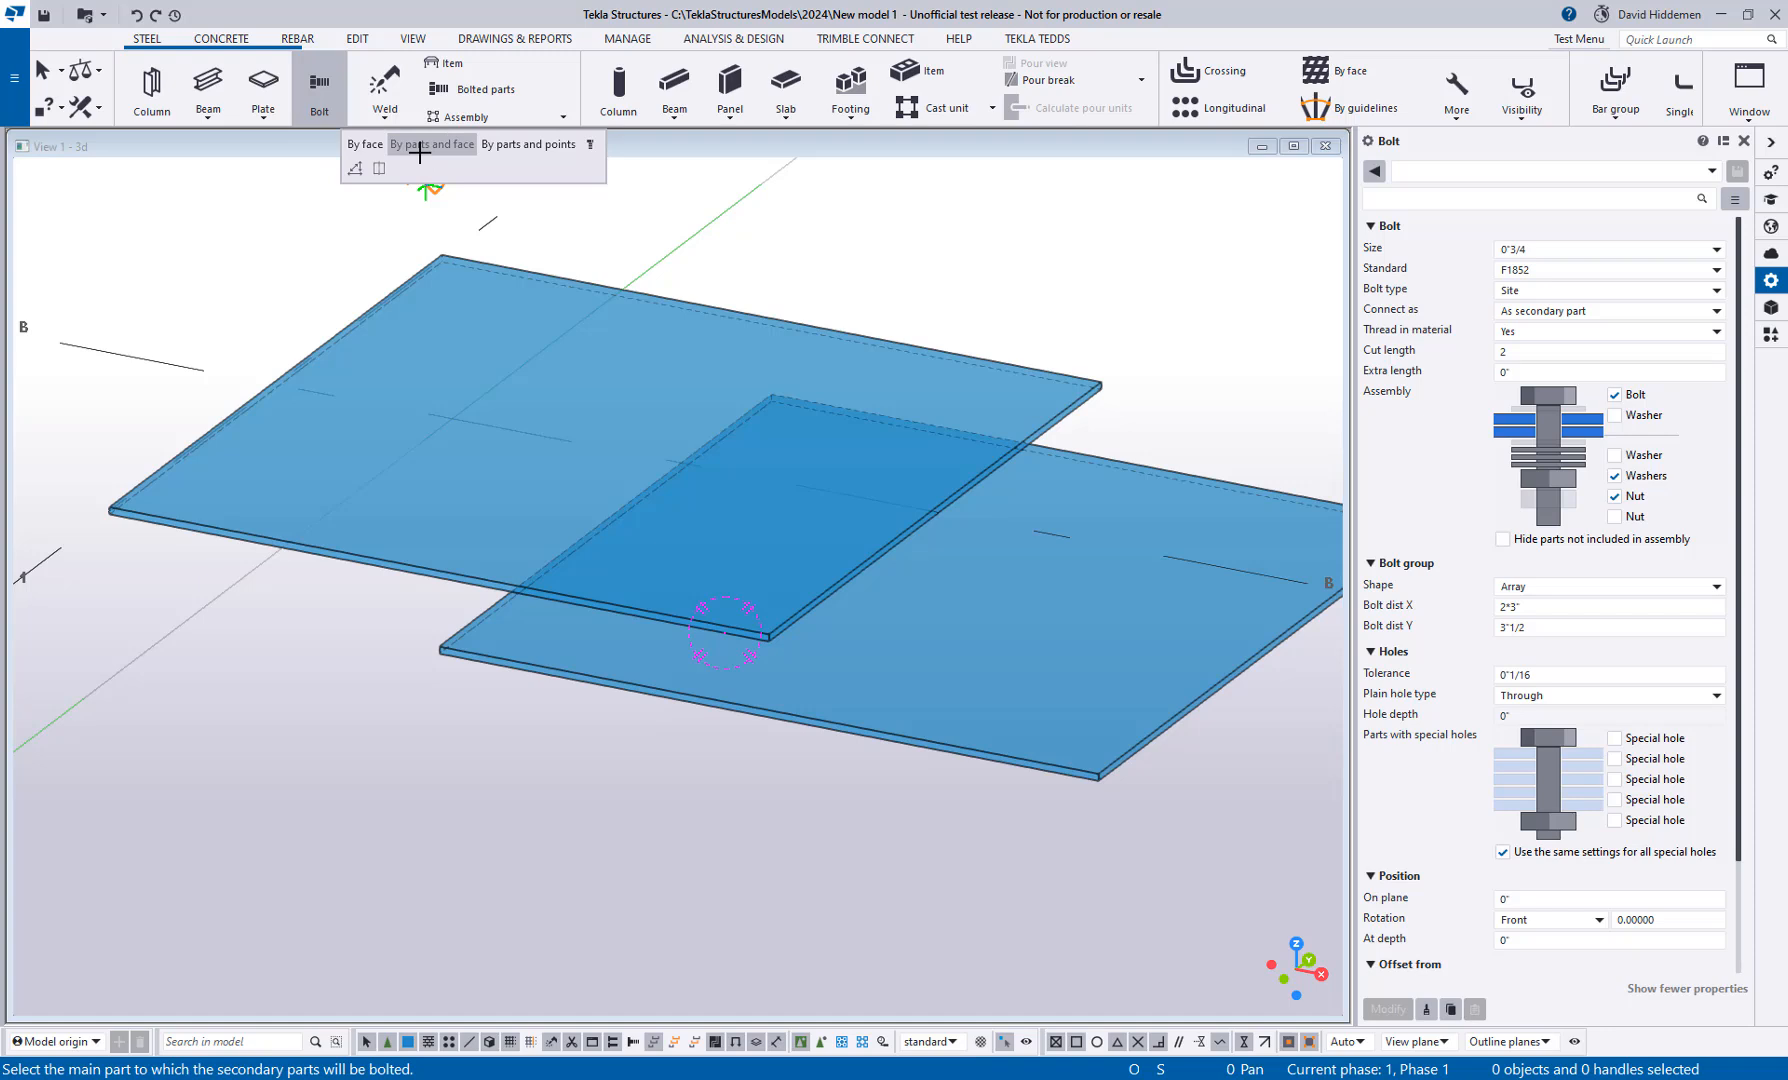
mouse_move(624, 738)
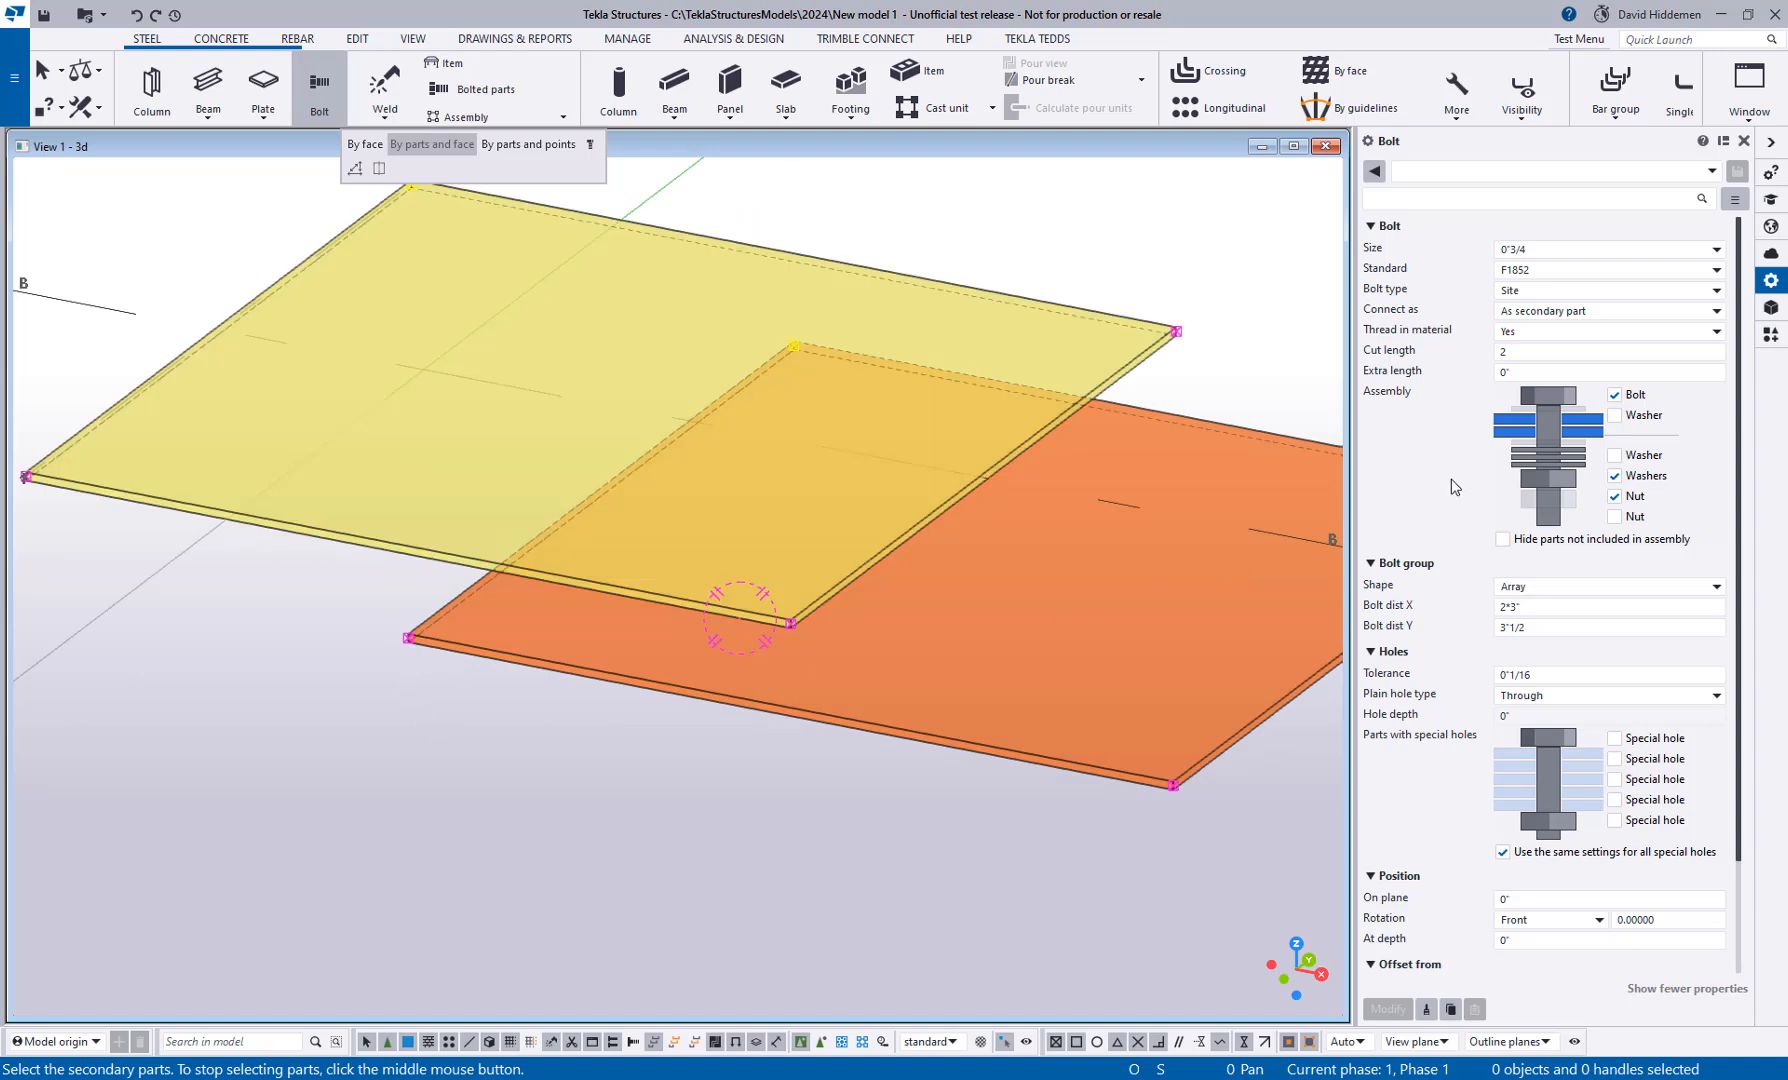
mouse_move(1474, 432)
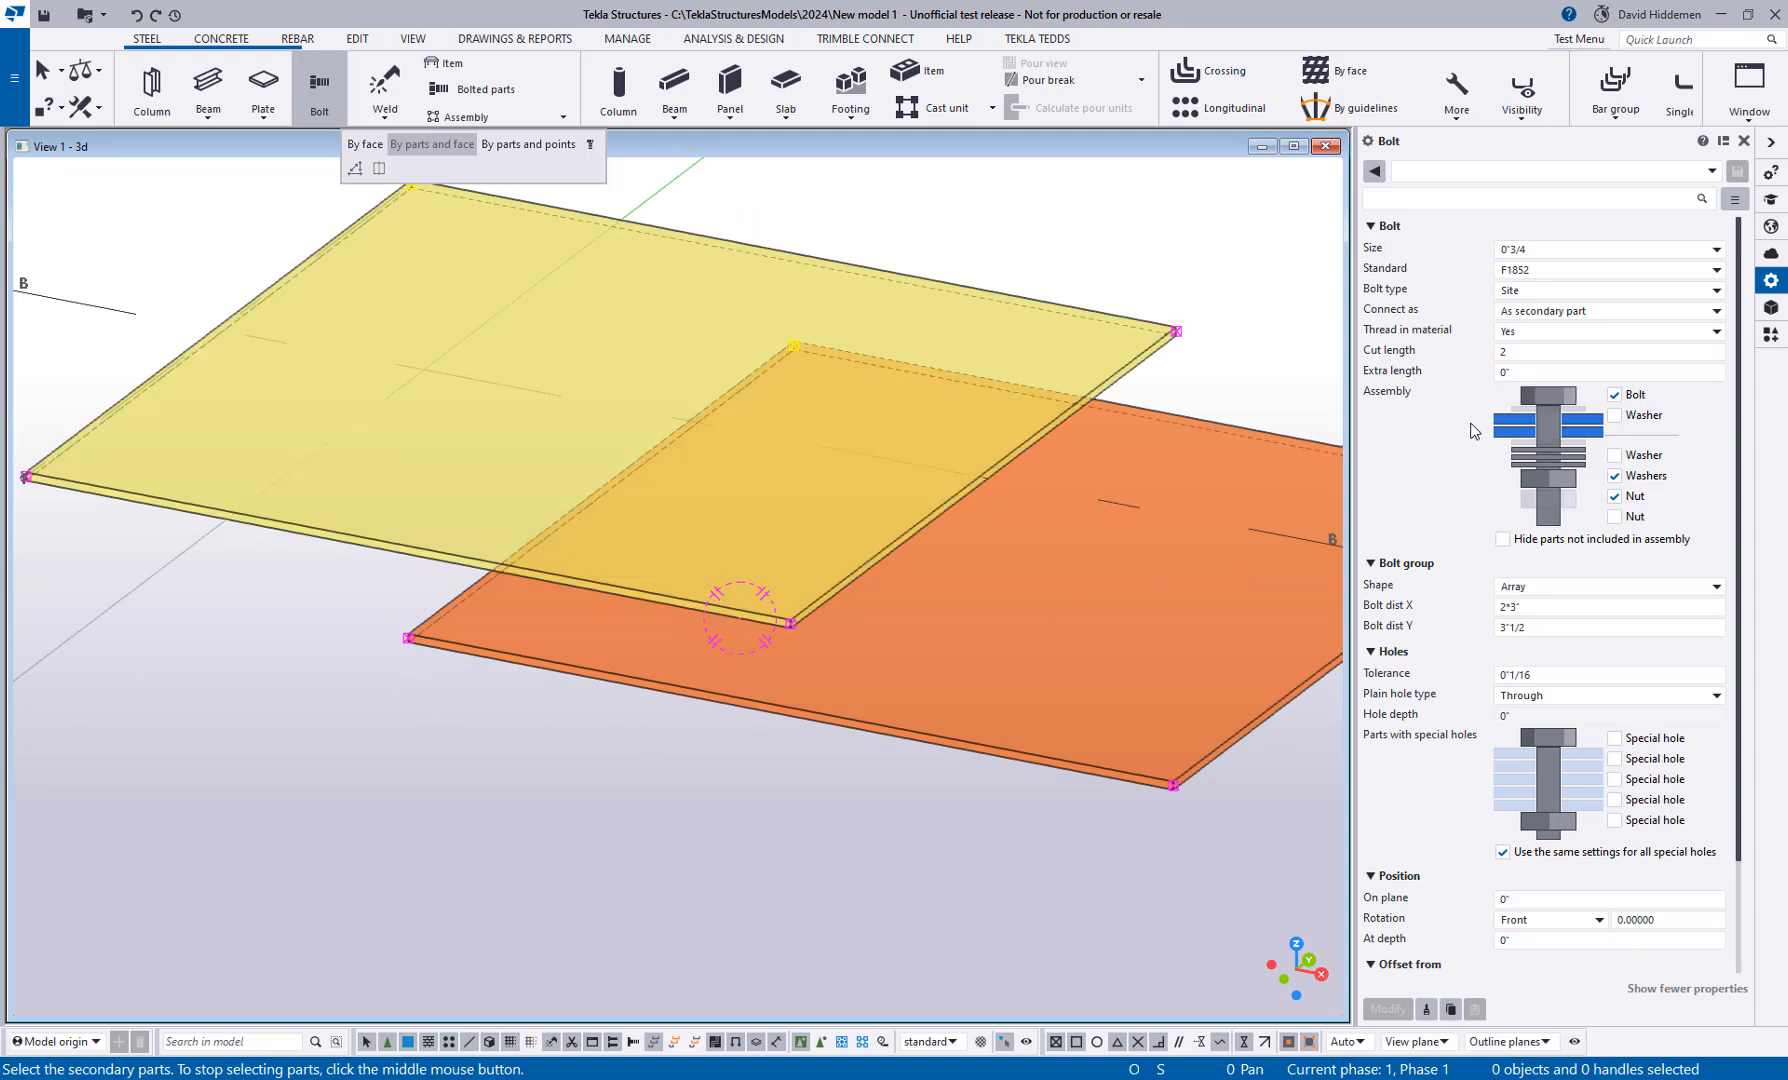
mouse_move(1428, 436)
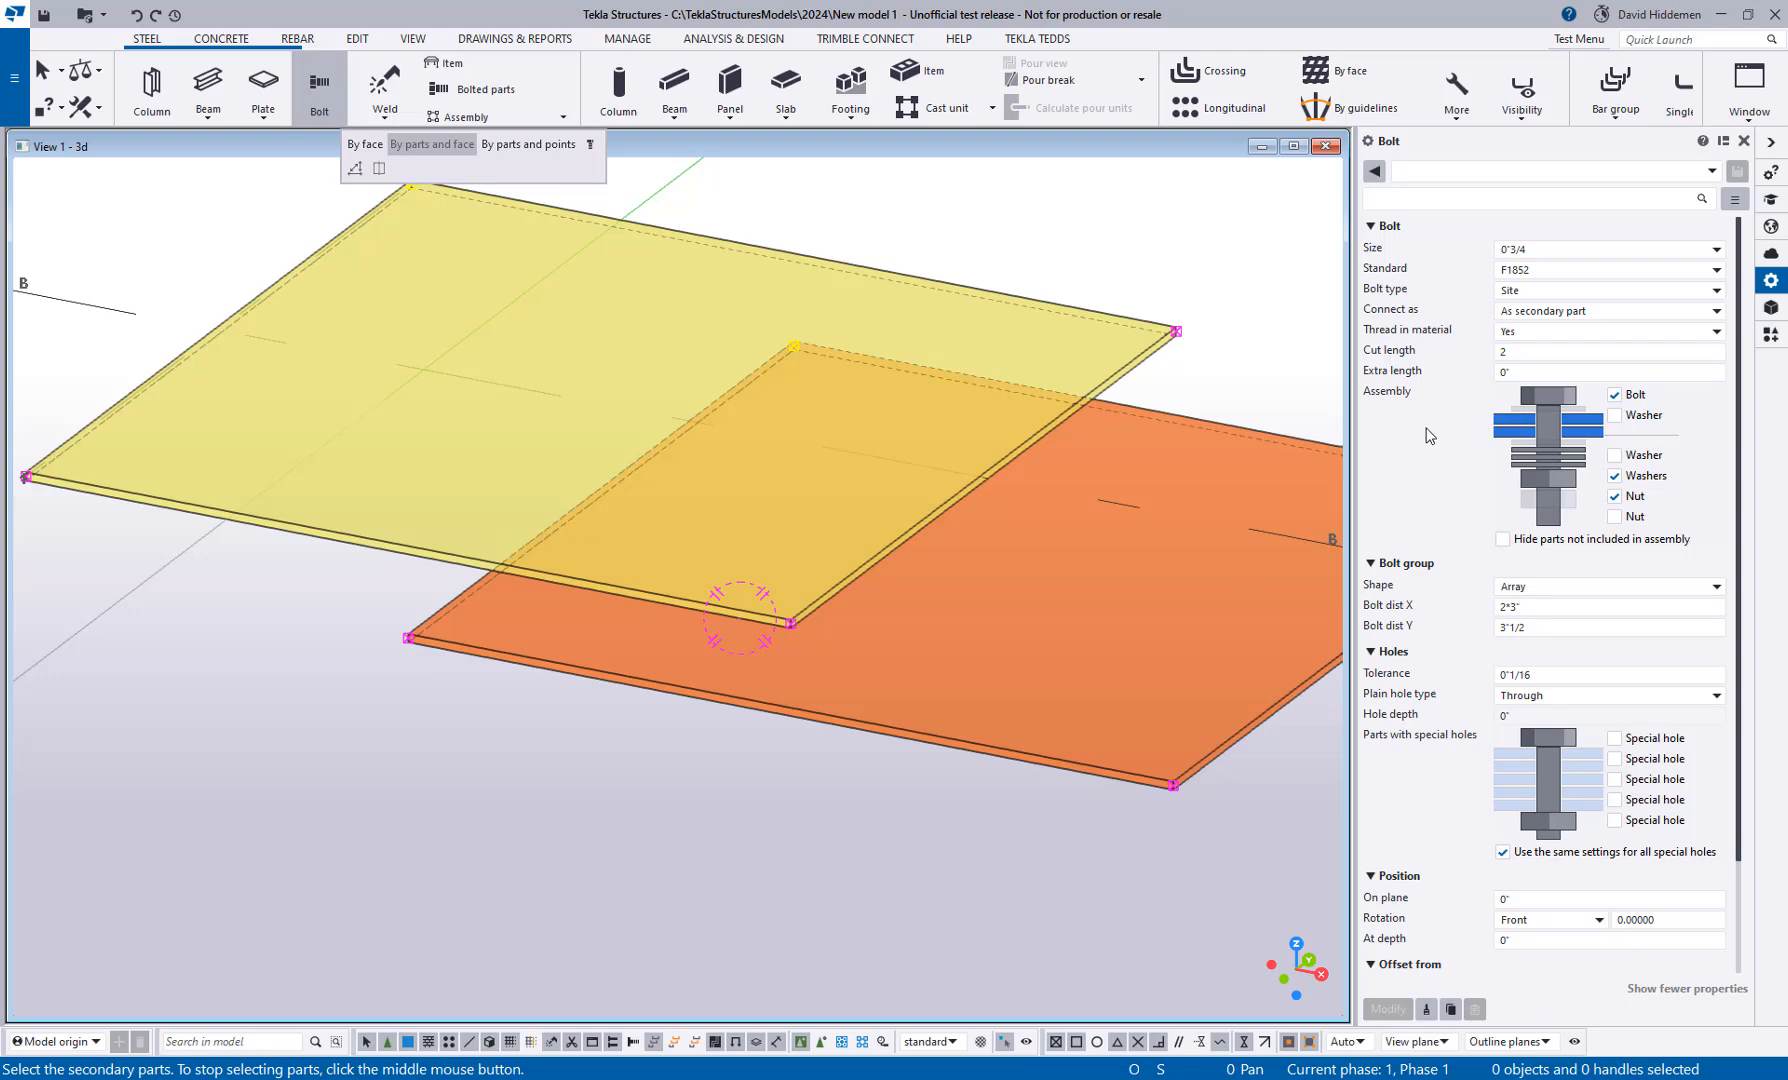
mouse_move(750, 528)
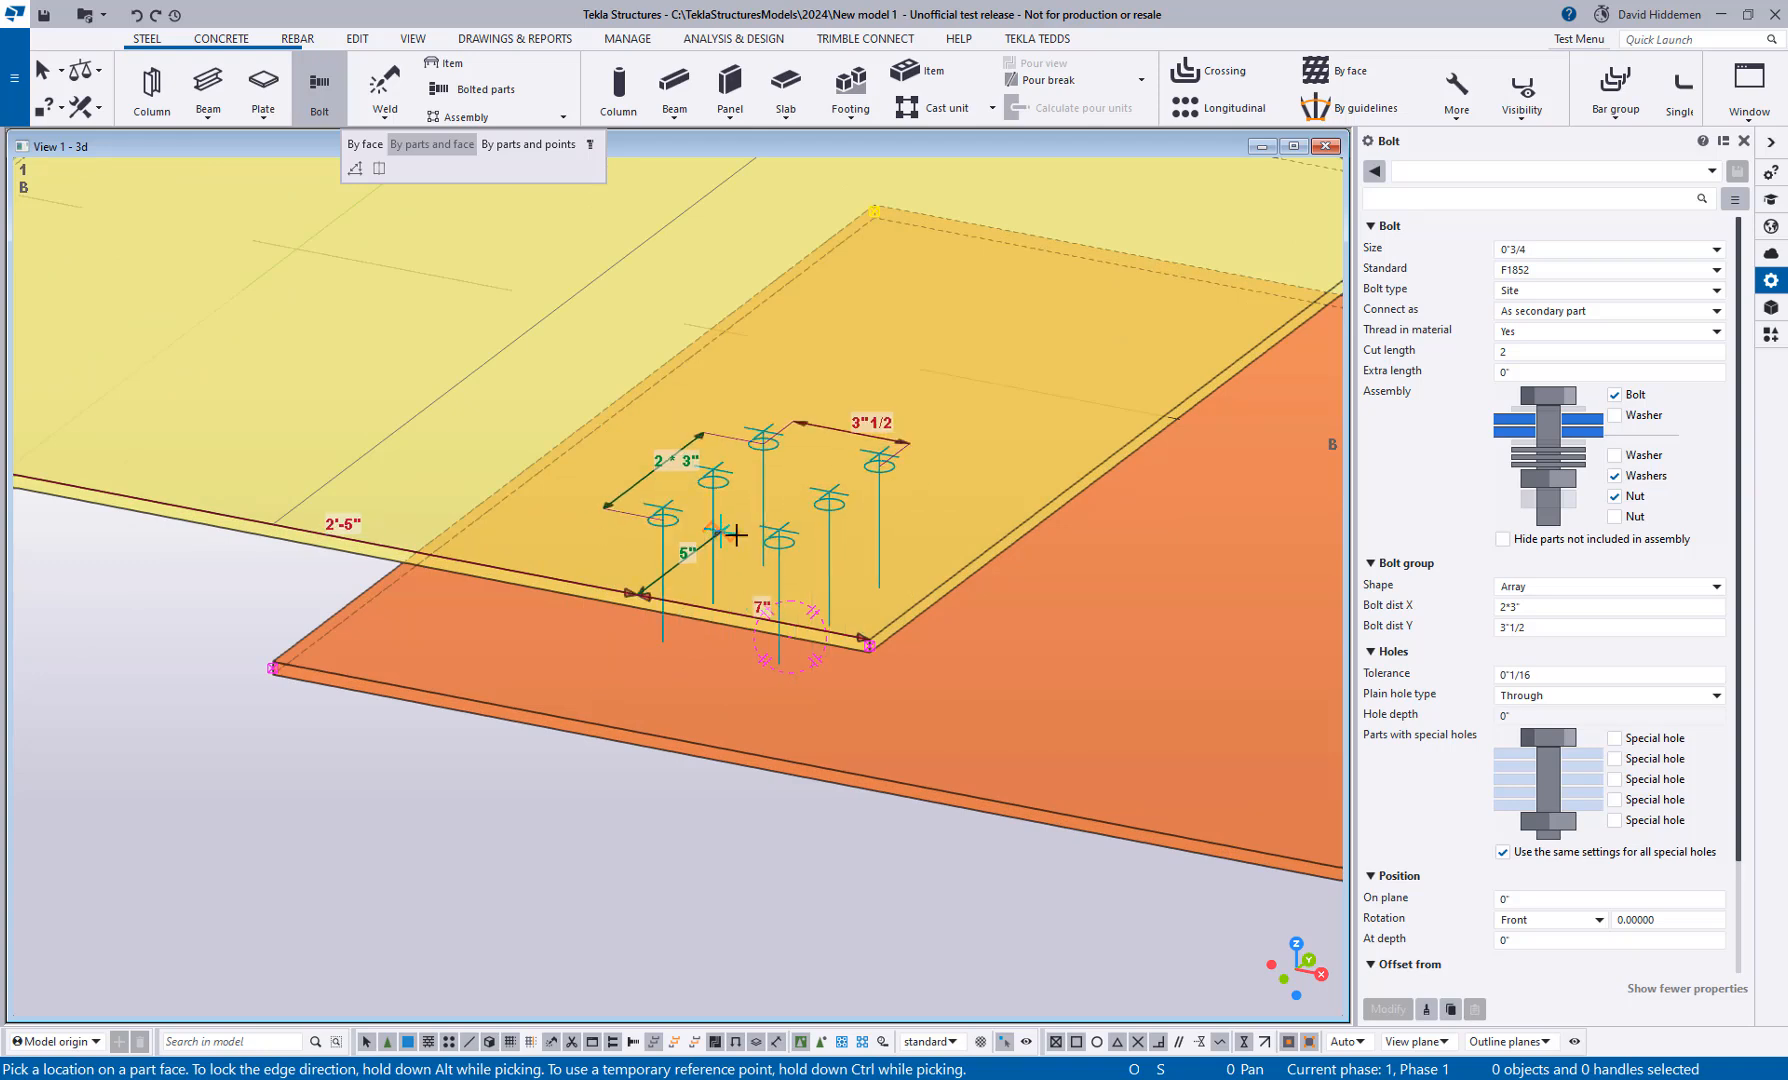
click(742, 536)
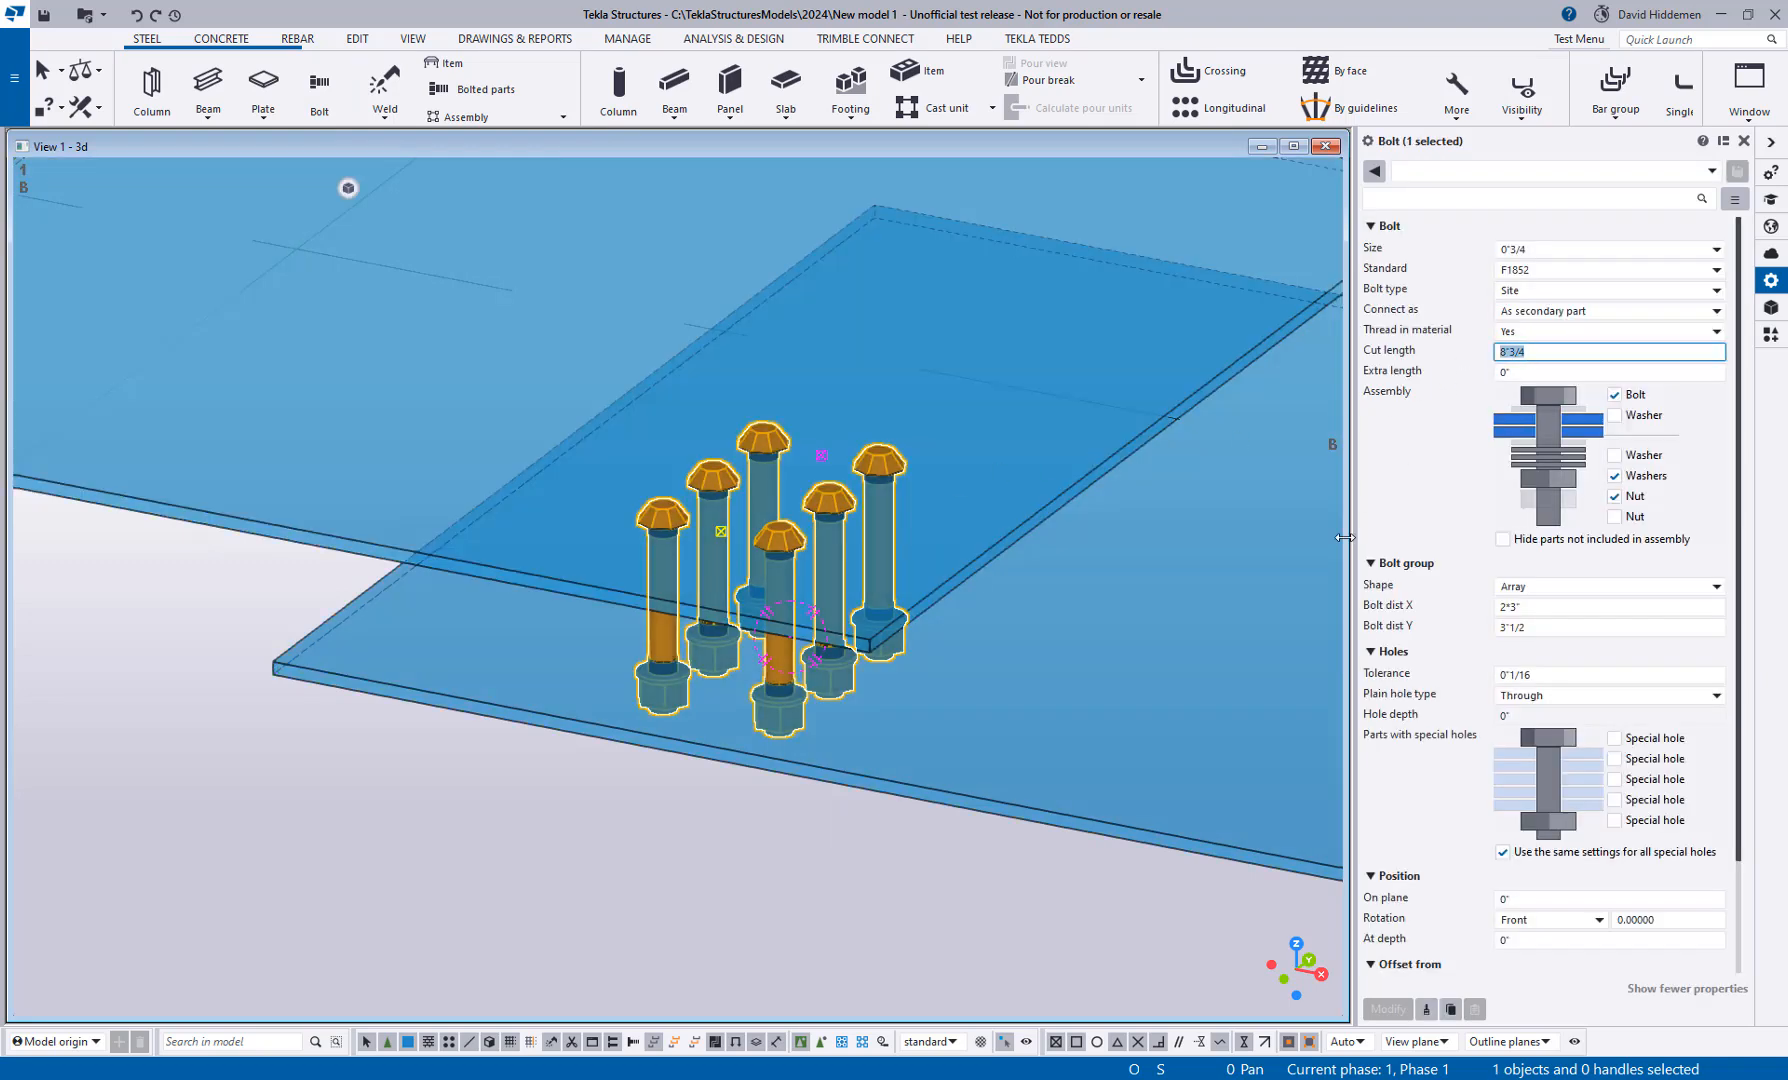
mouse_move(1238, 532)
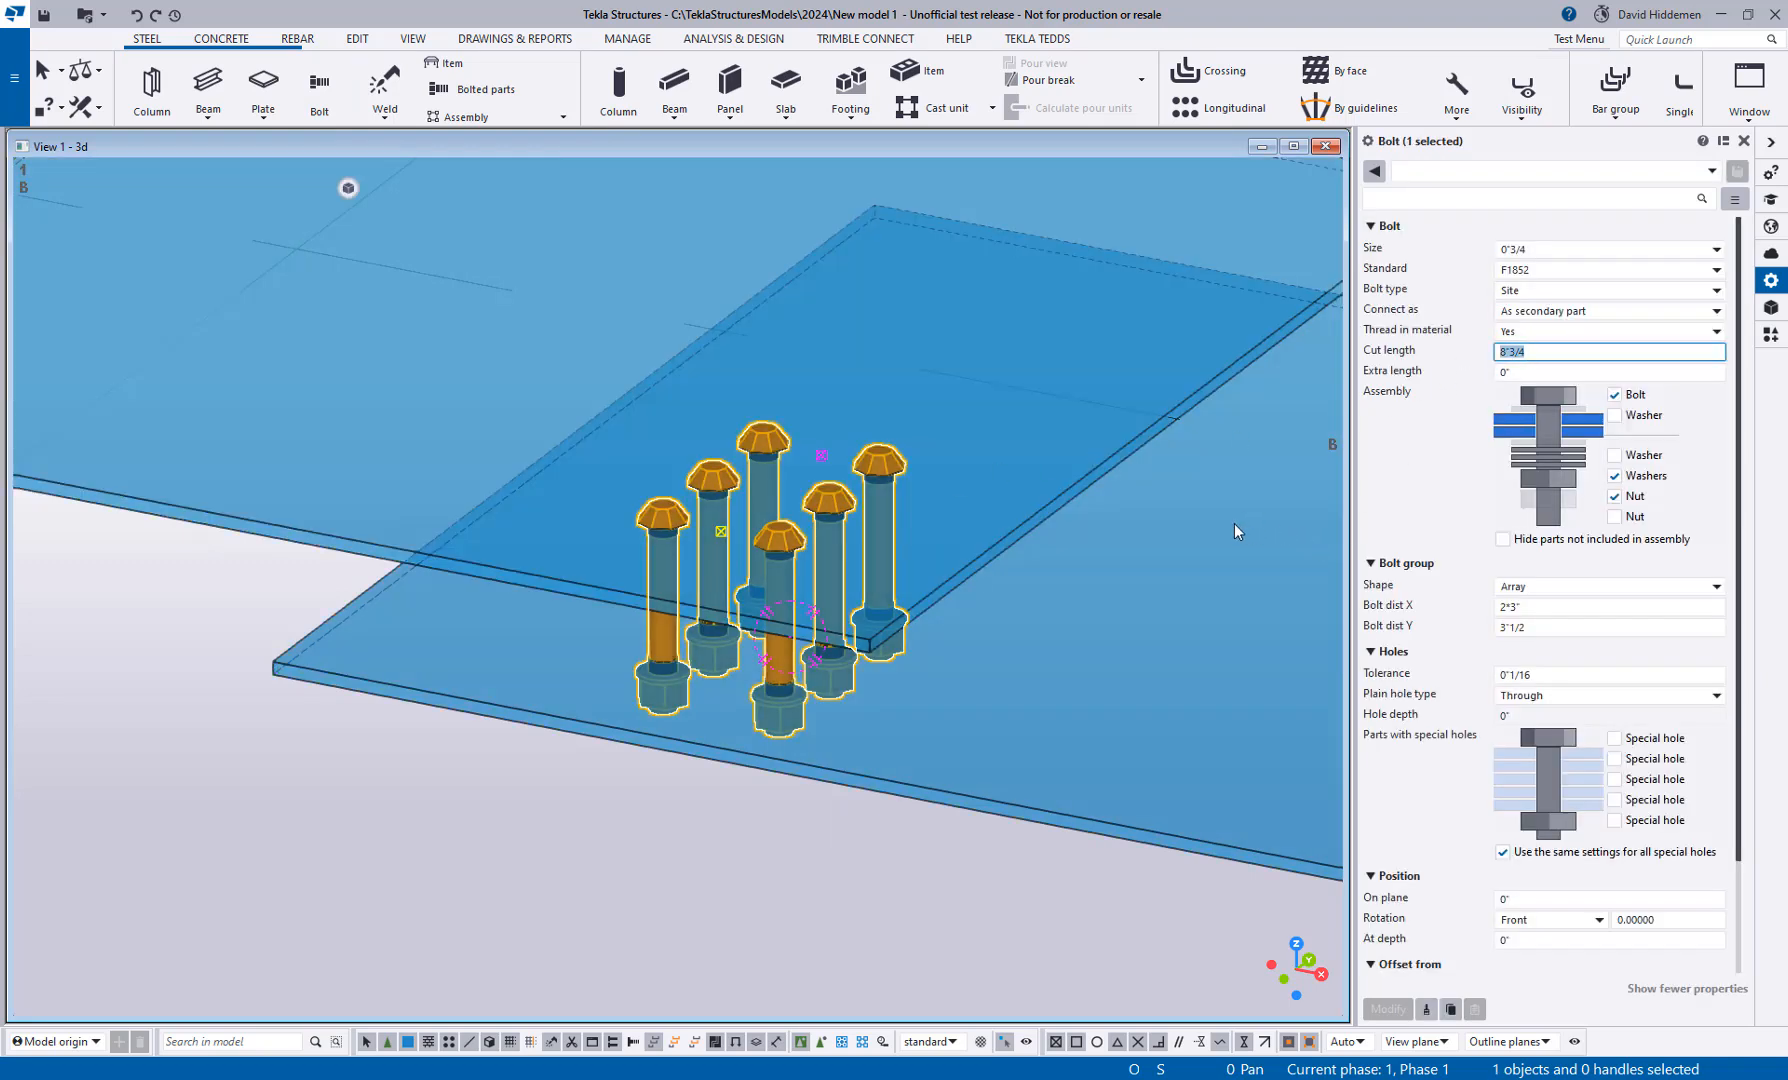
Step: Review the Bolt methods list and delete the six-bolt group between the plates
click(318, 88)
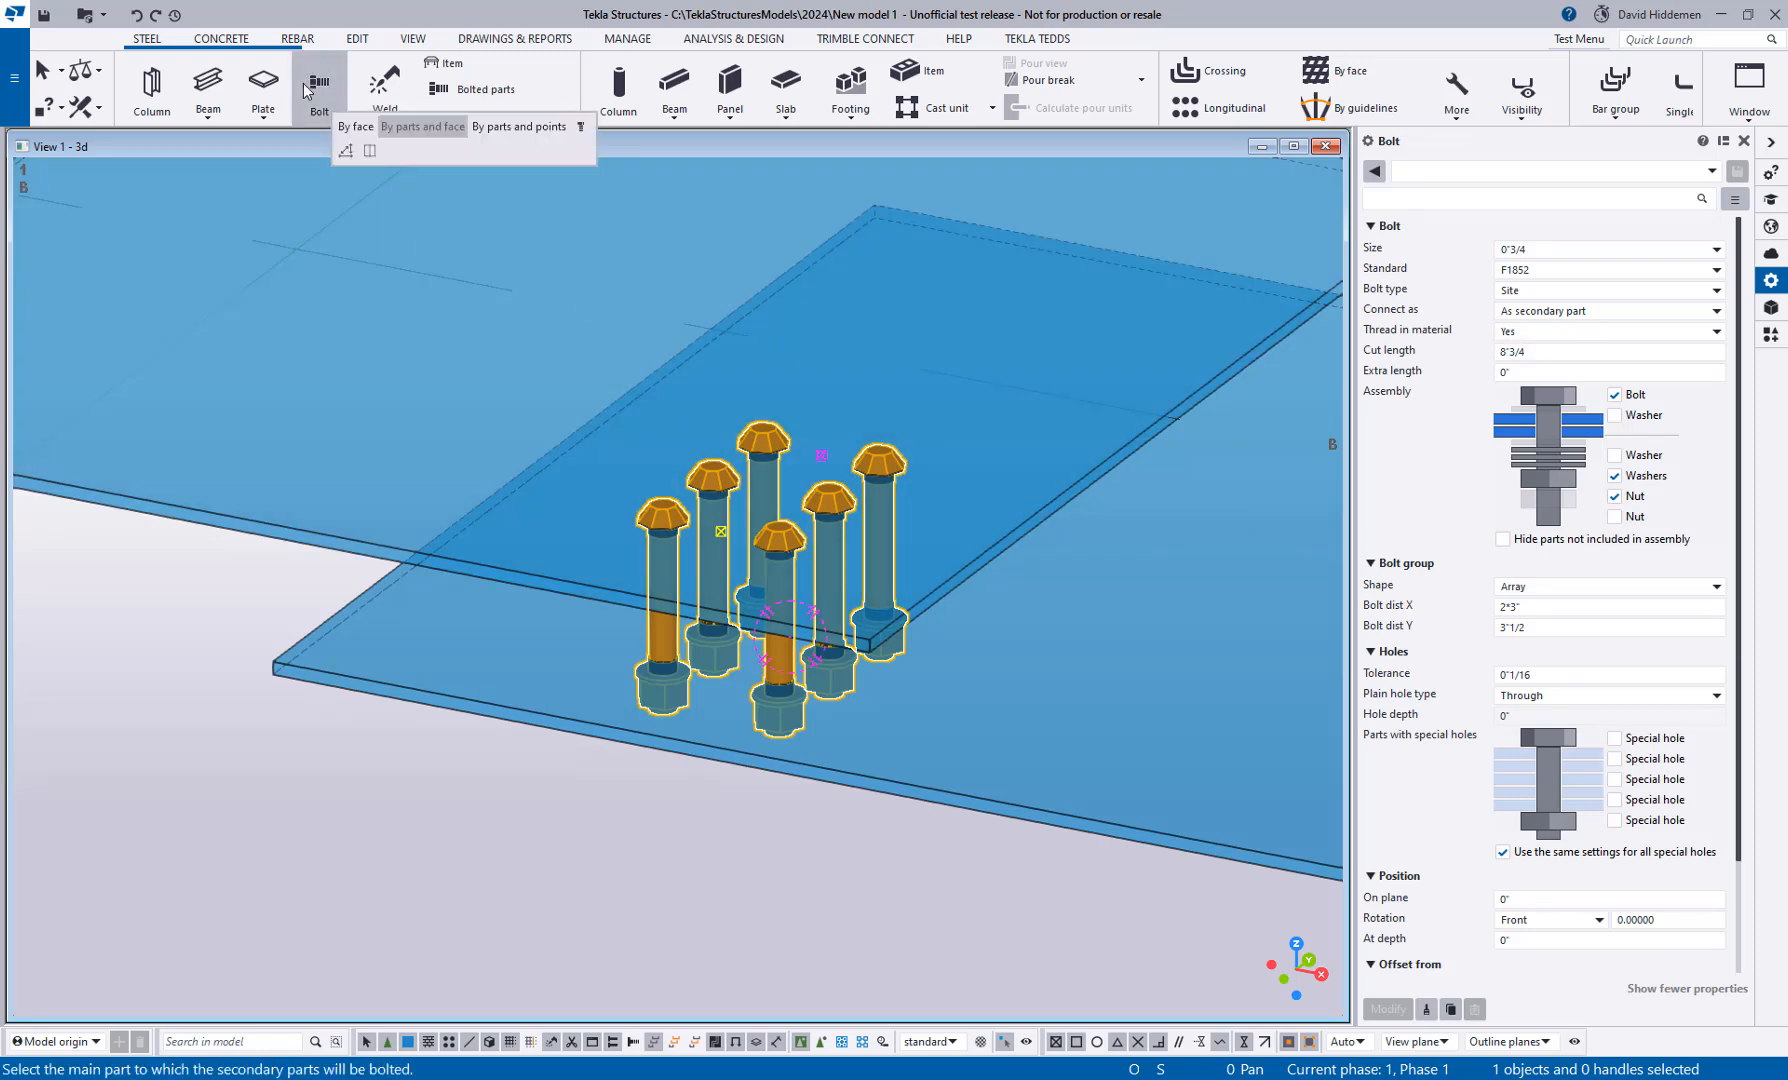
mouse_move(354, 126)
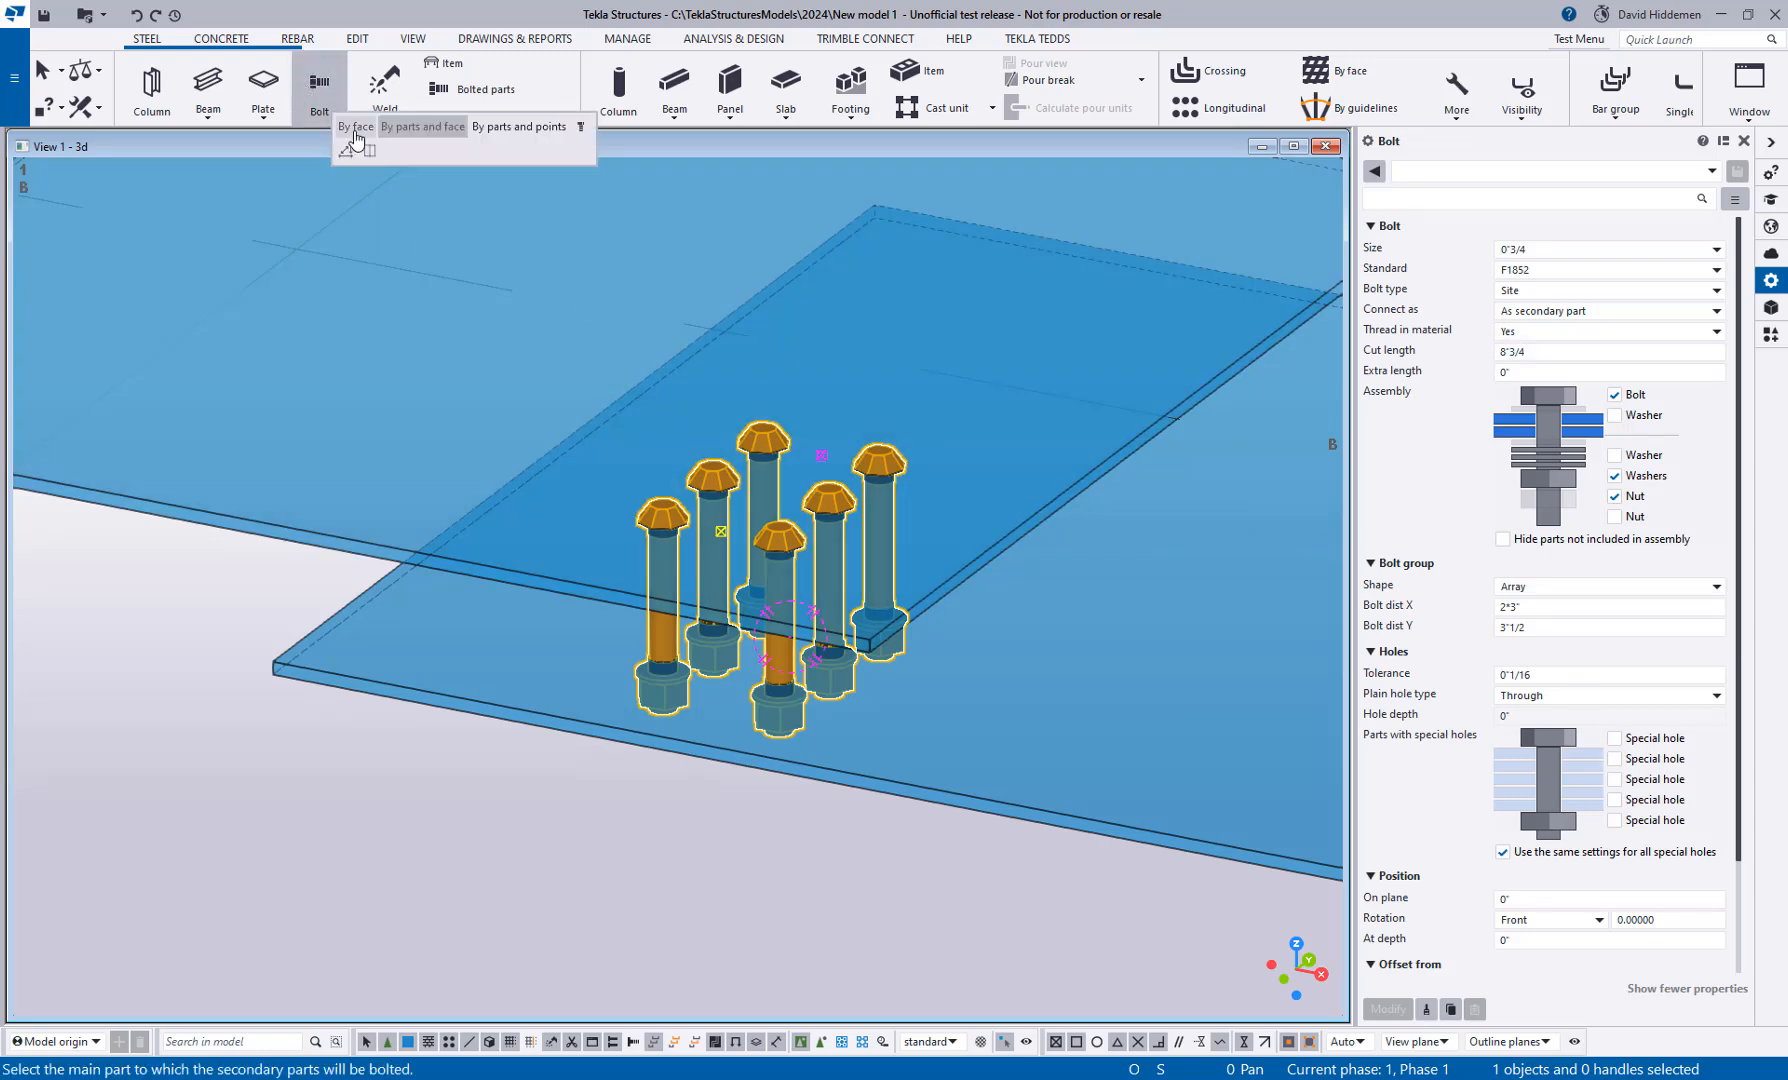
click(354, 126)
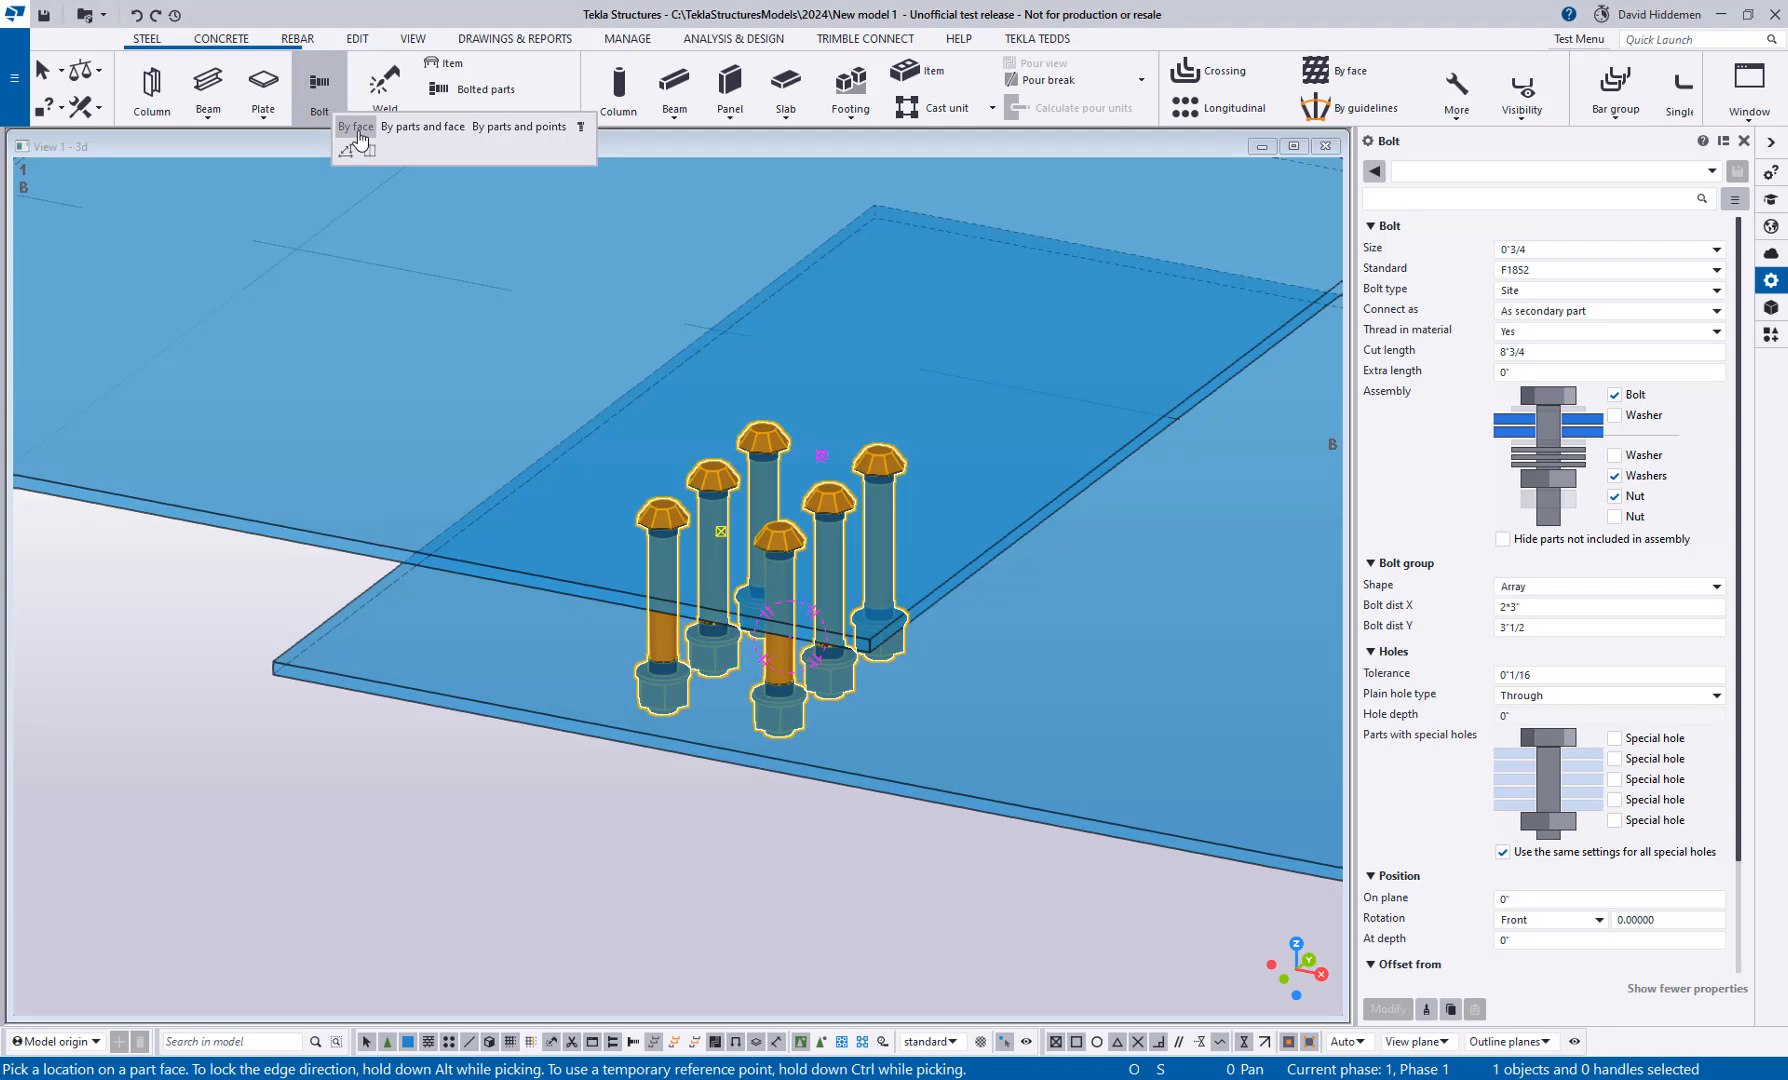
click(422, 126)
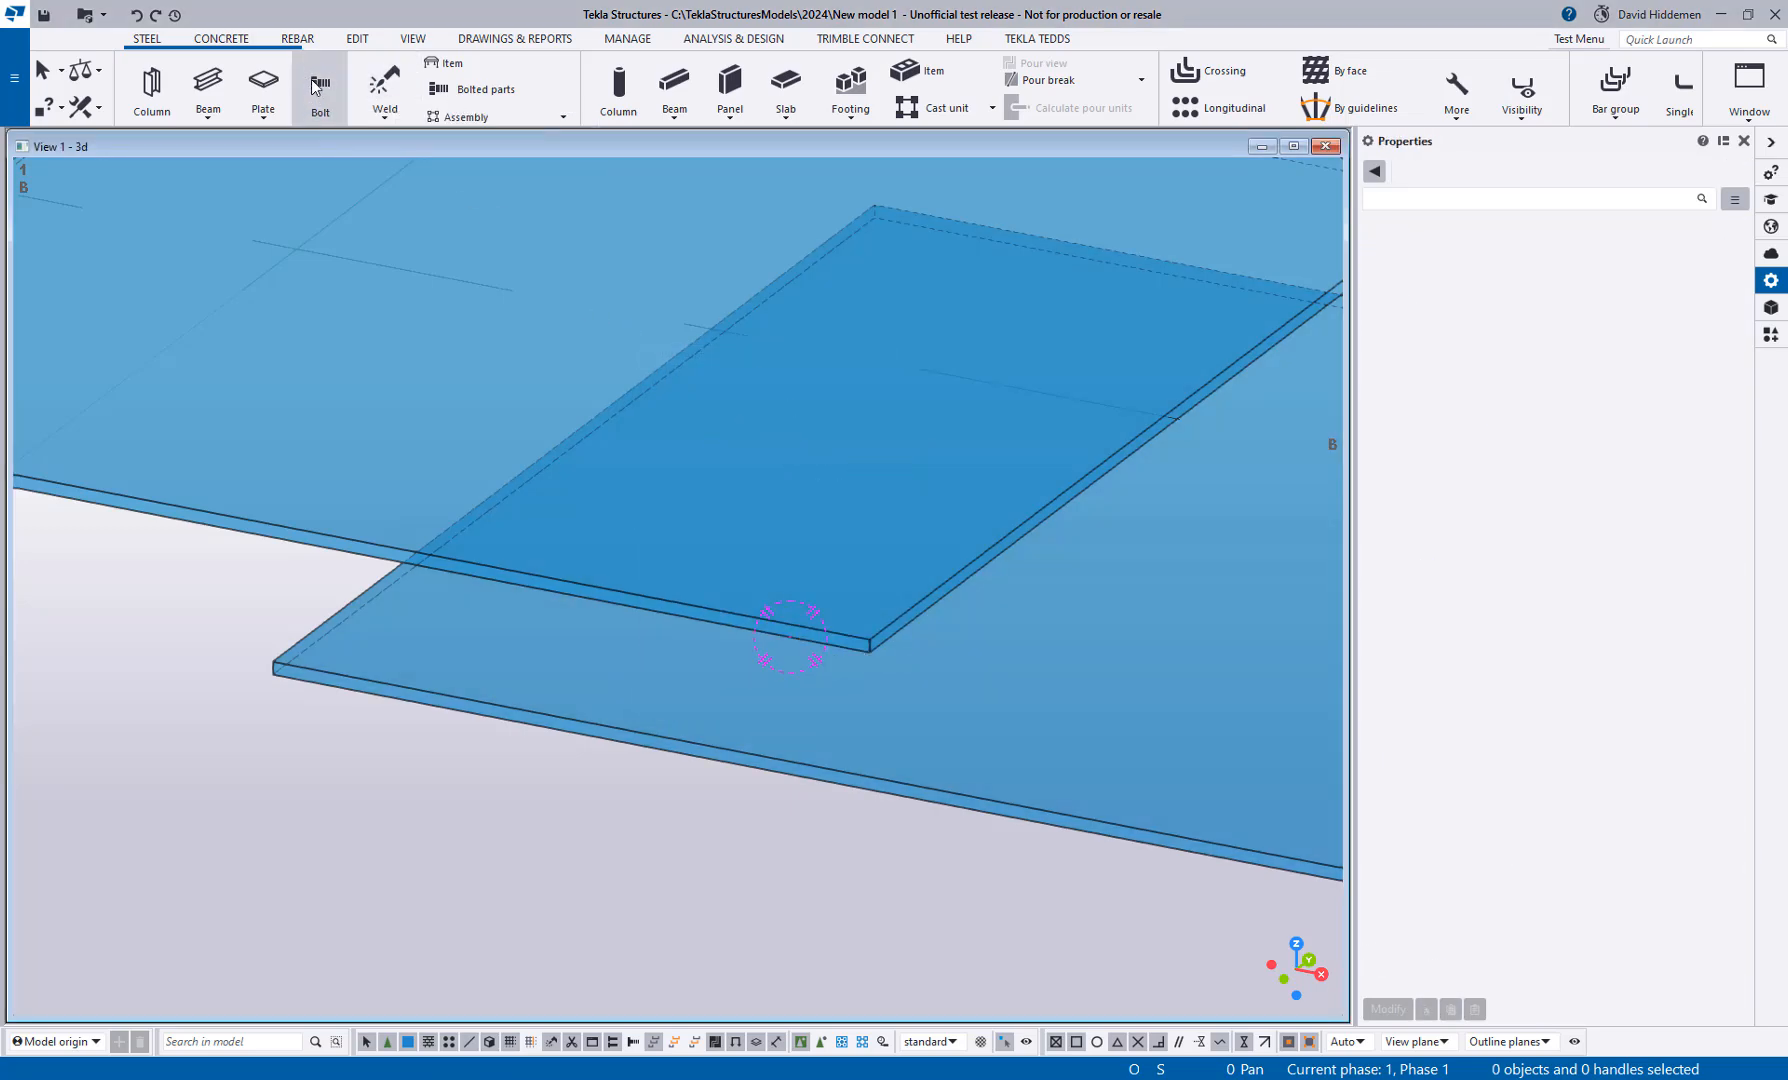
Step: Start Bolt By face and confirm a 2.75 numeric location along the top plate edge
click(320, 88)
text(2.75)
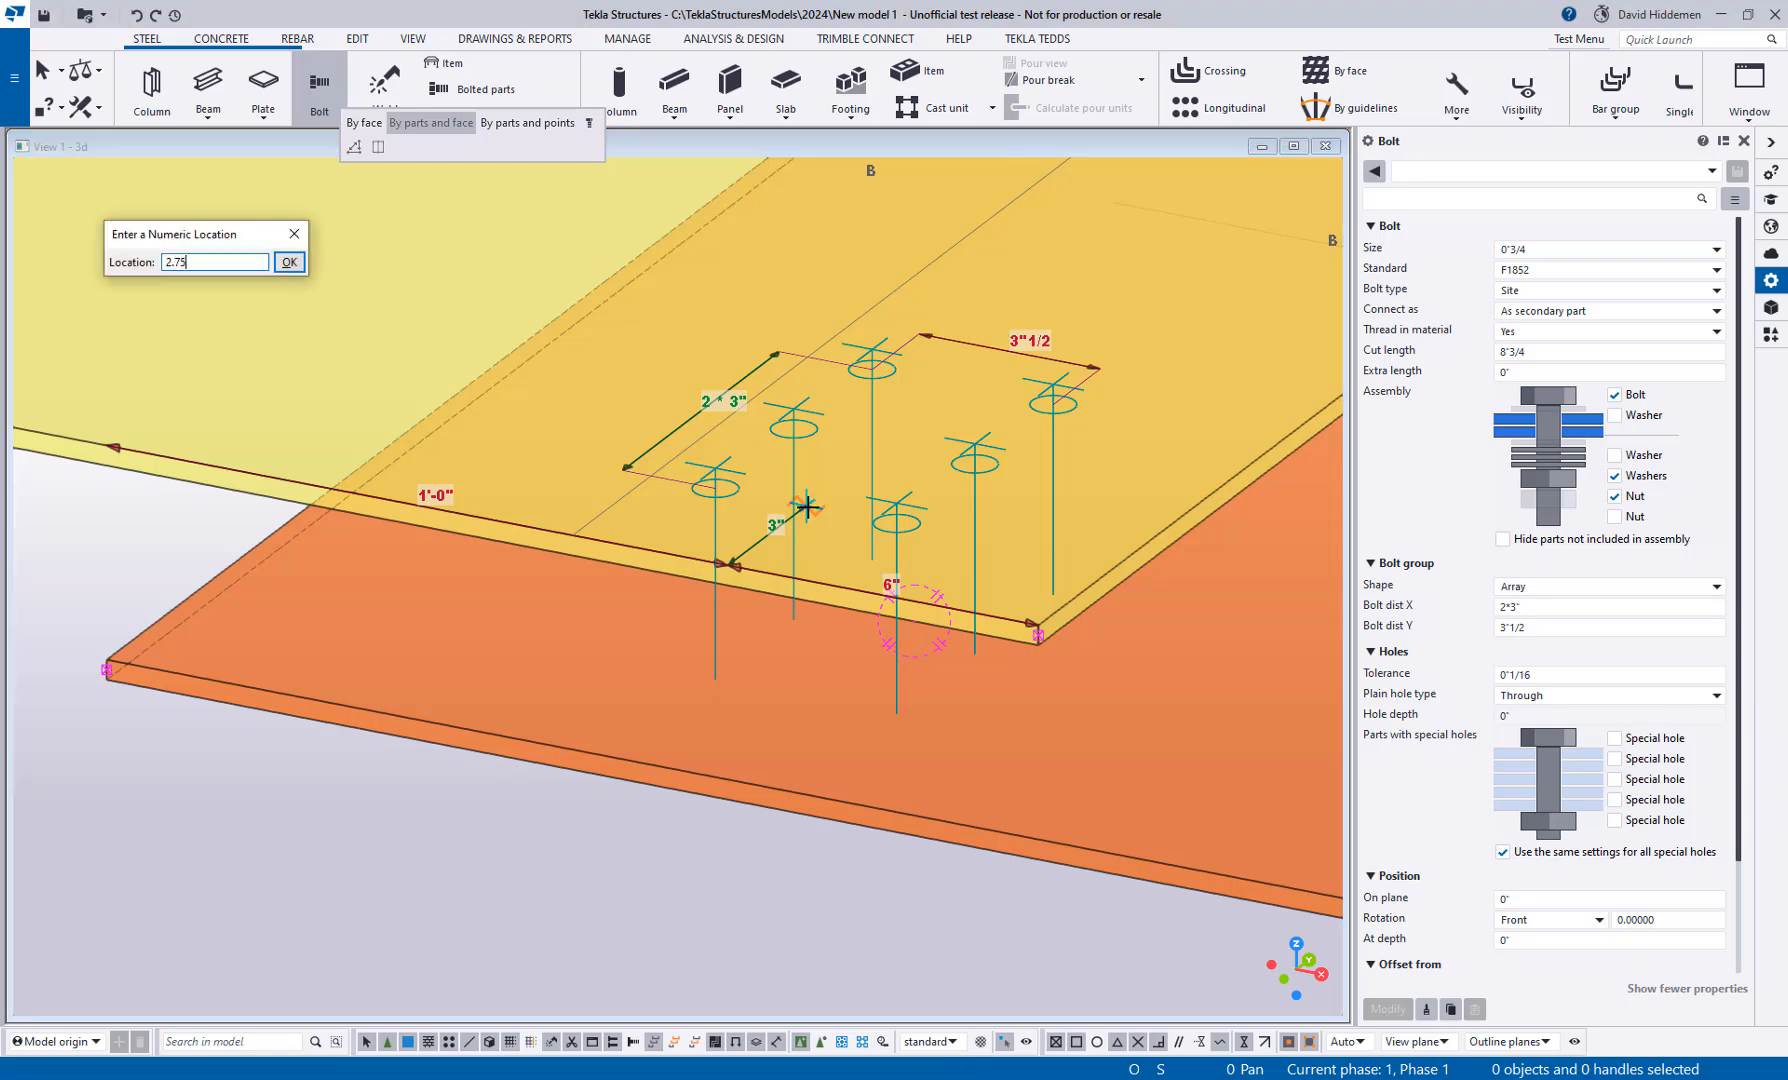
click(288, 262)
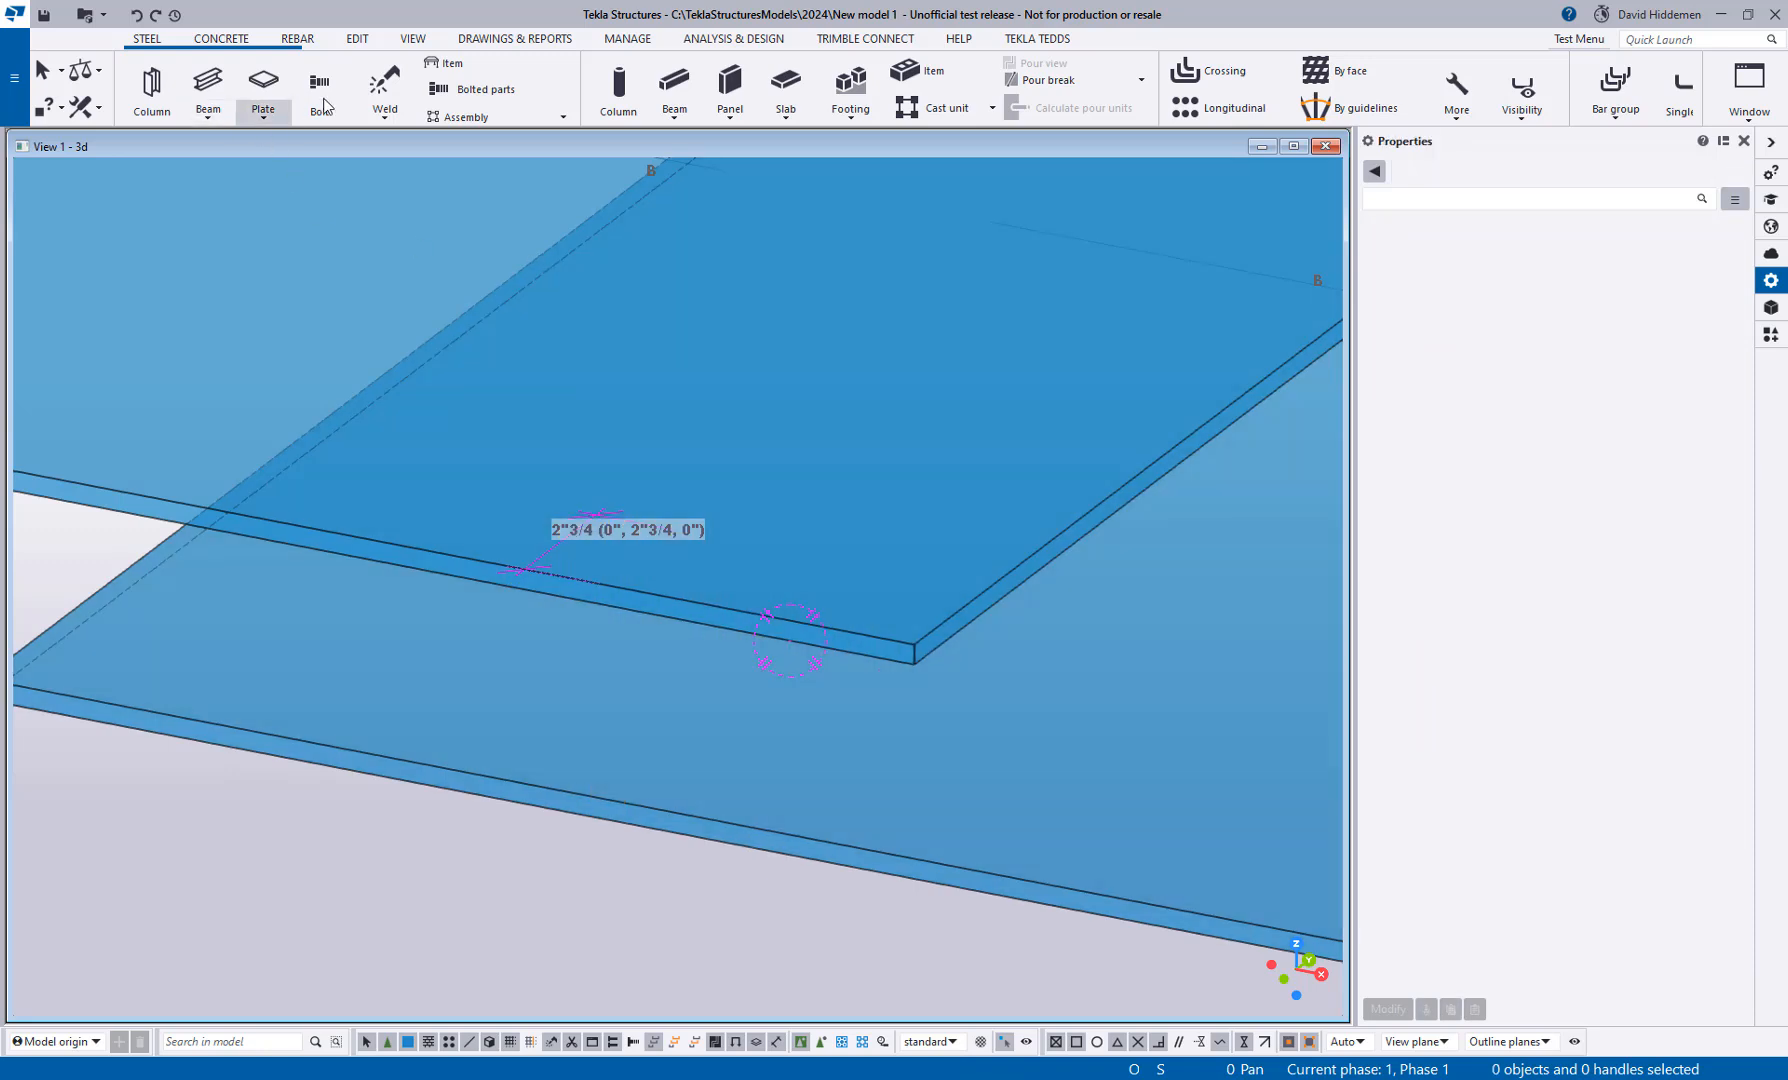
Step: Run Bolt By face and pick the top plate face near its edge for the six-bolt group
click(318, 86)
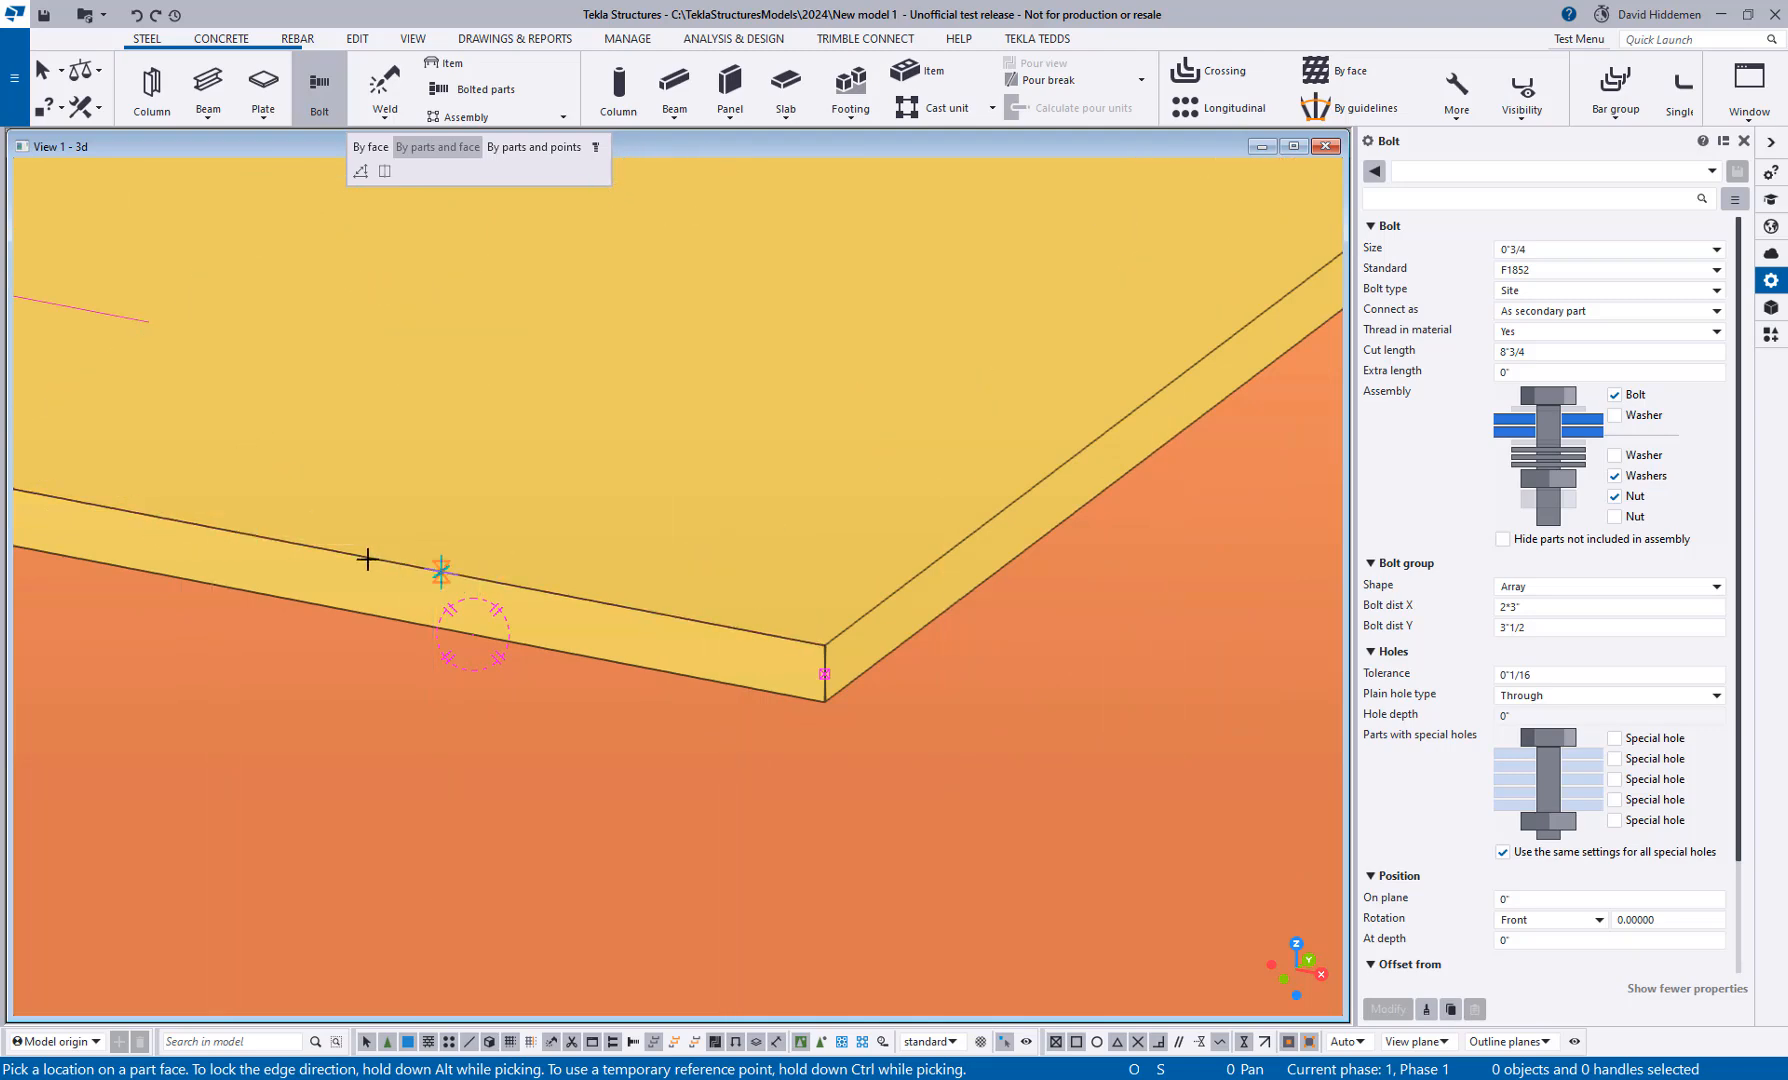
click(590, 602)
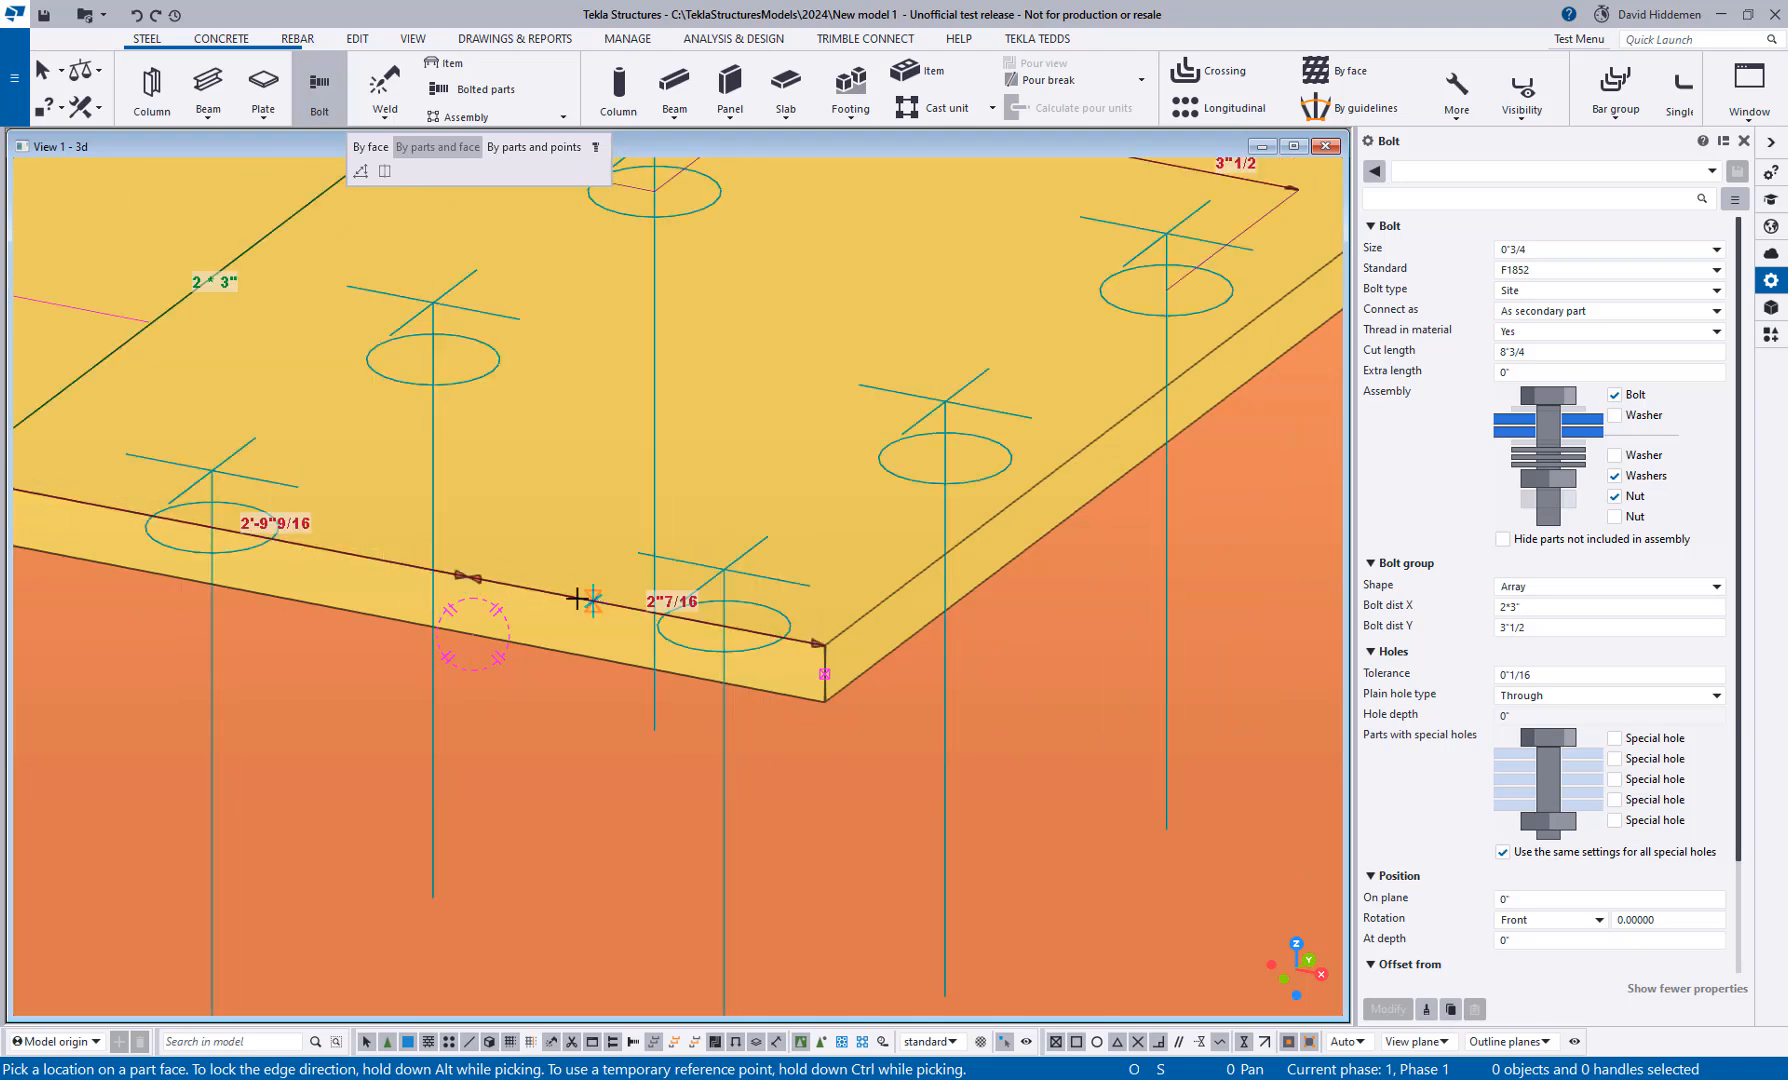
mouse_move(474, 570)
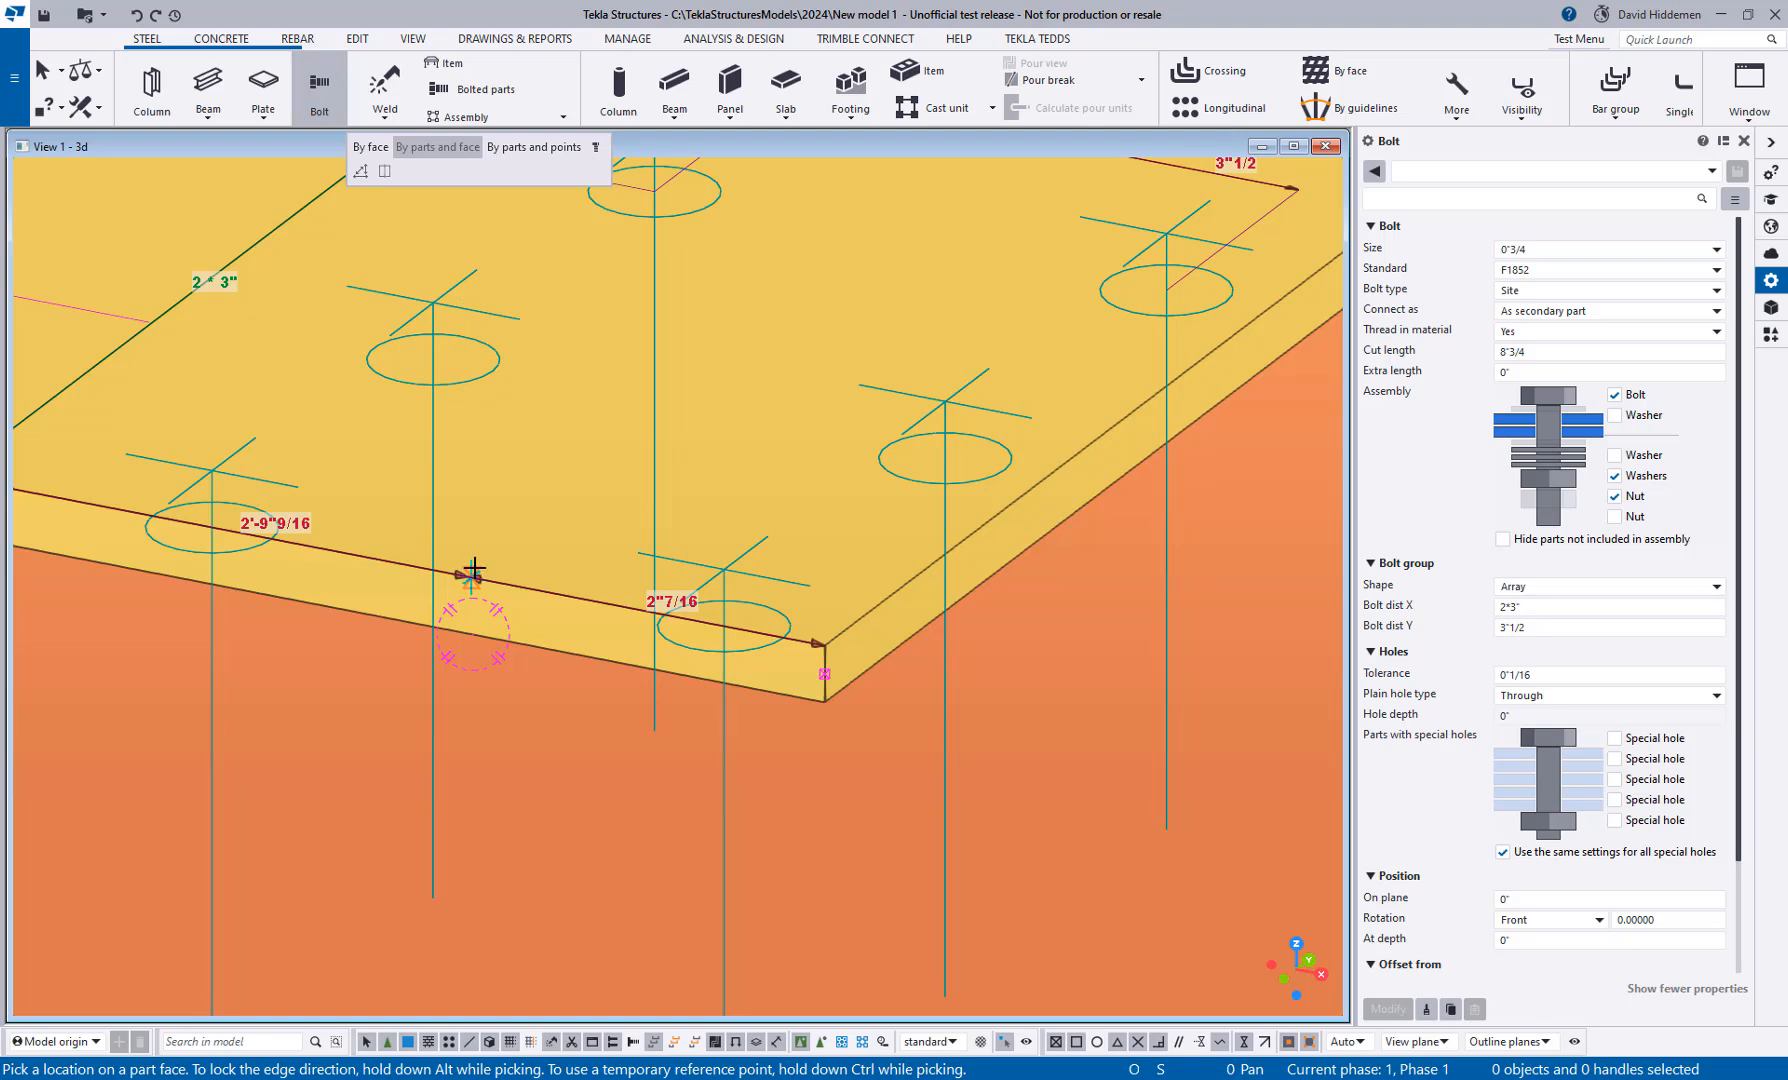
mouse_move(876, 272)
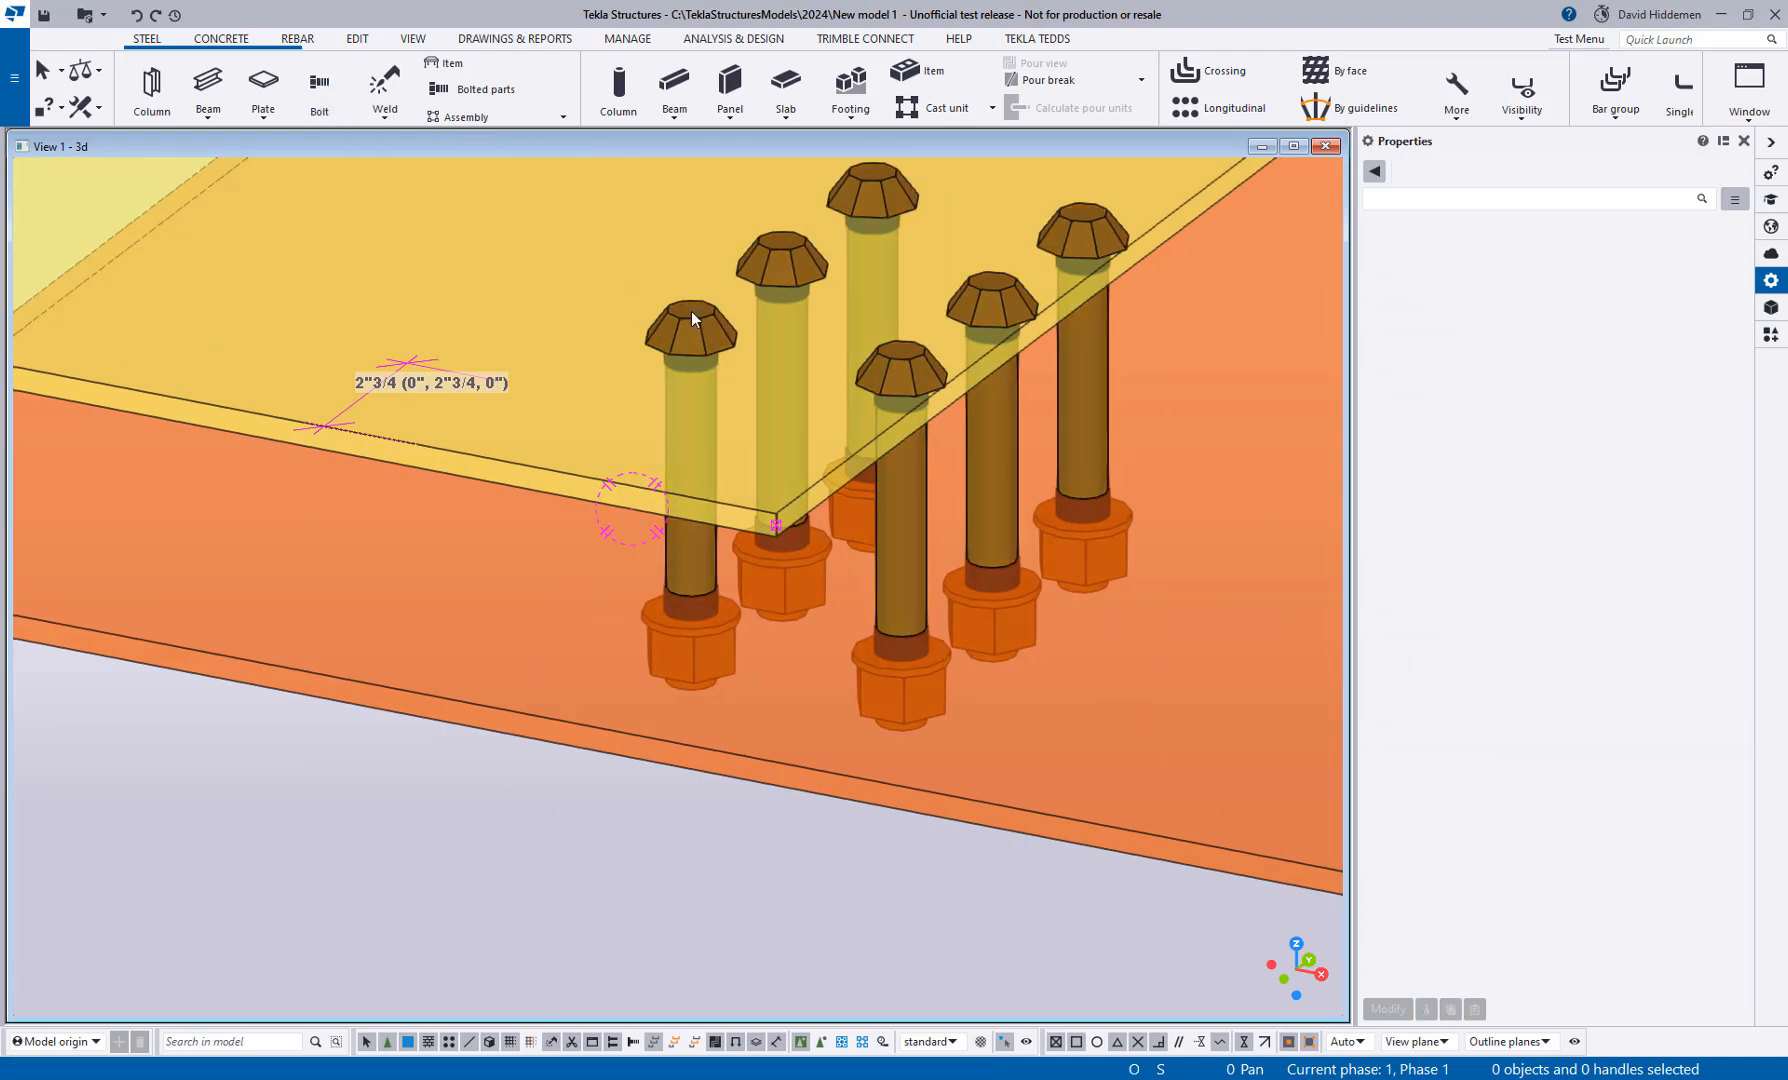
Step: Place a new six-bolt group through the upper and lower plates by picking the top plate's face
click(318, 88)
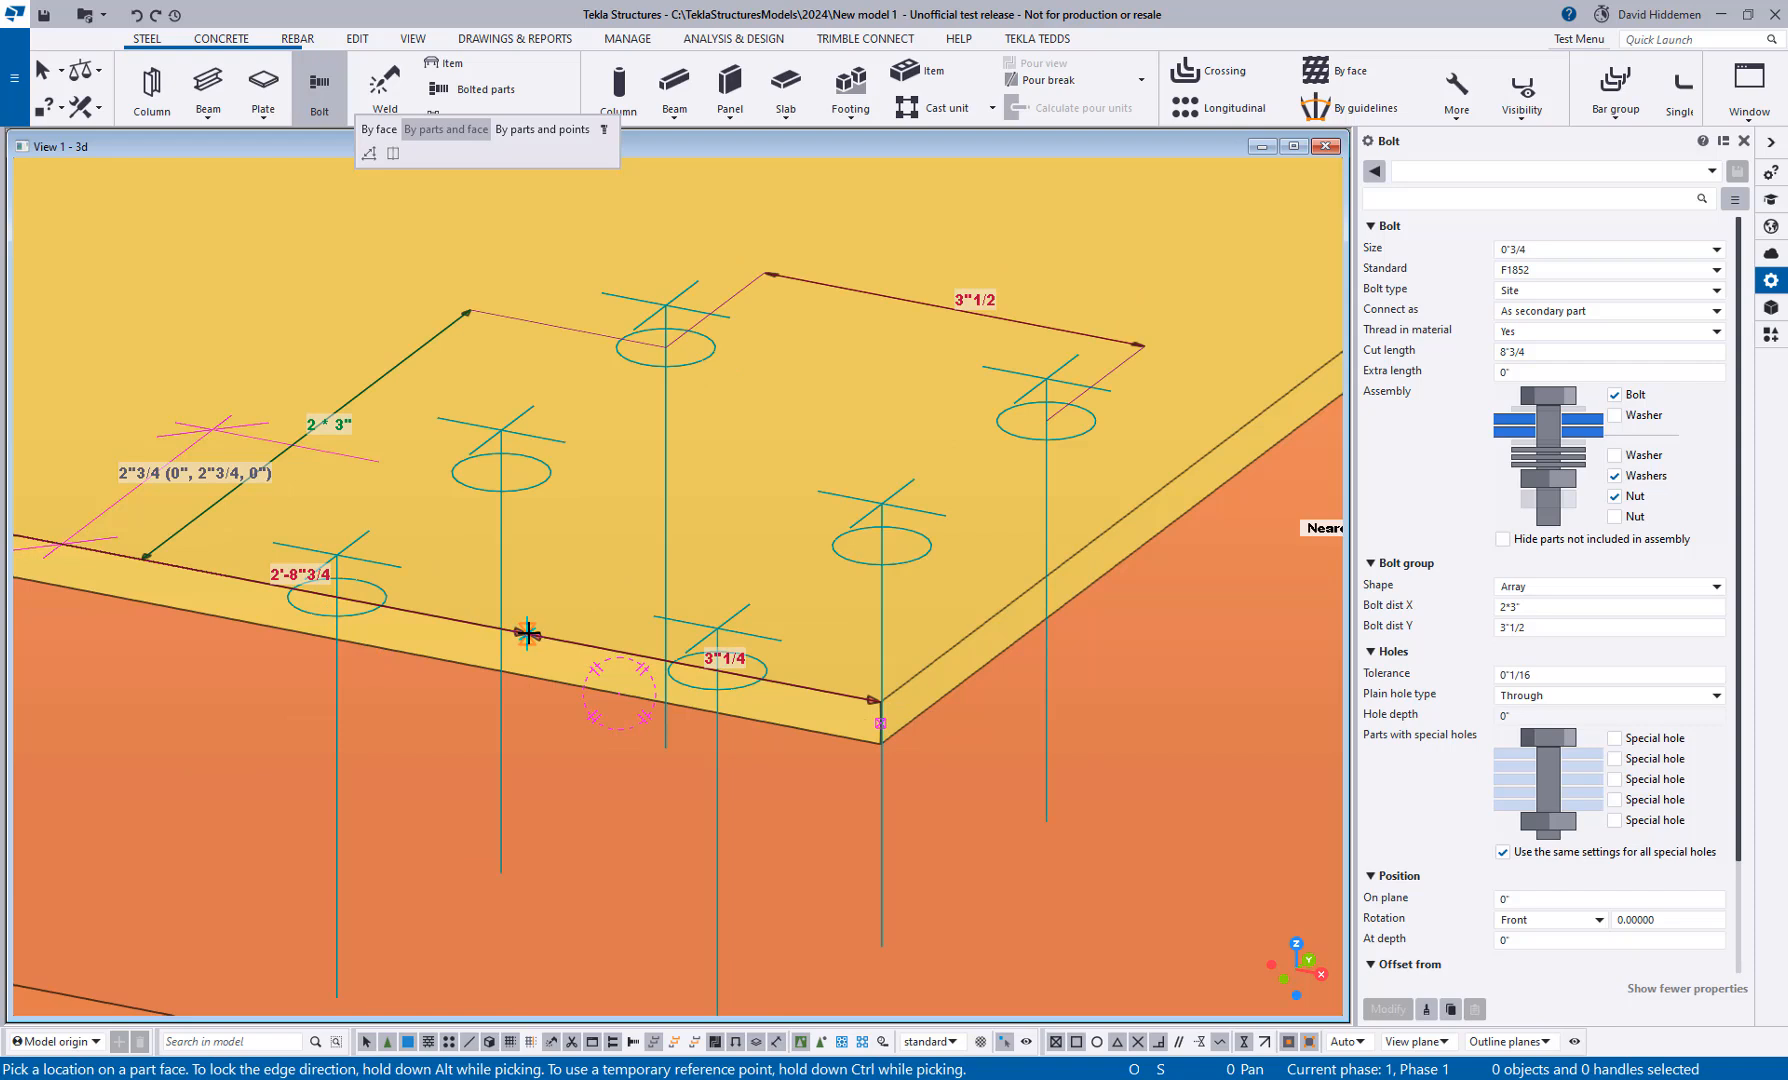
mouse_move(518, 624)
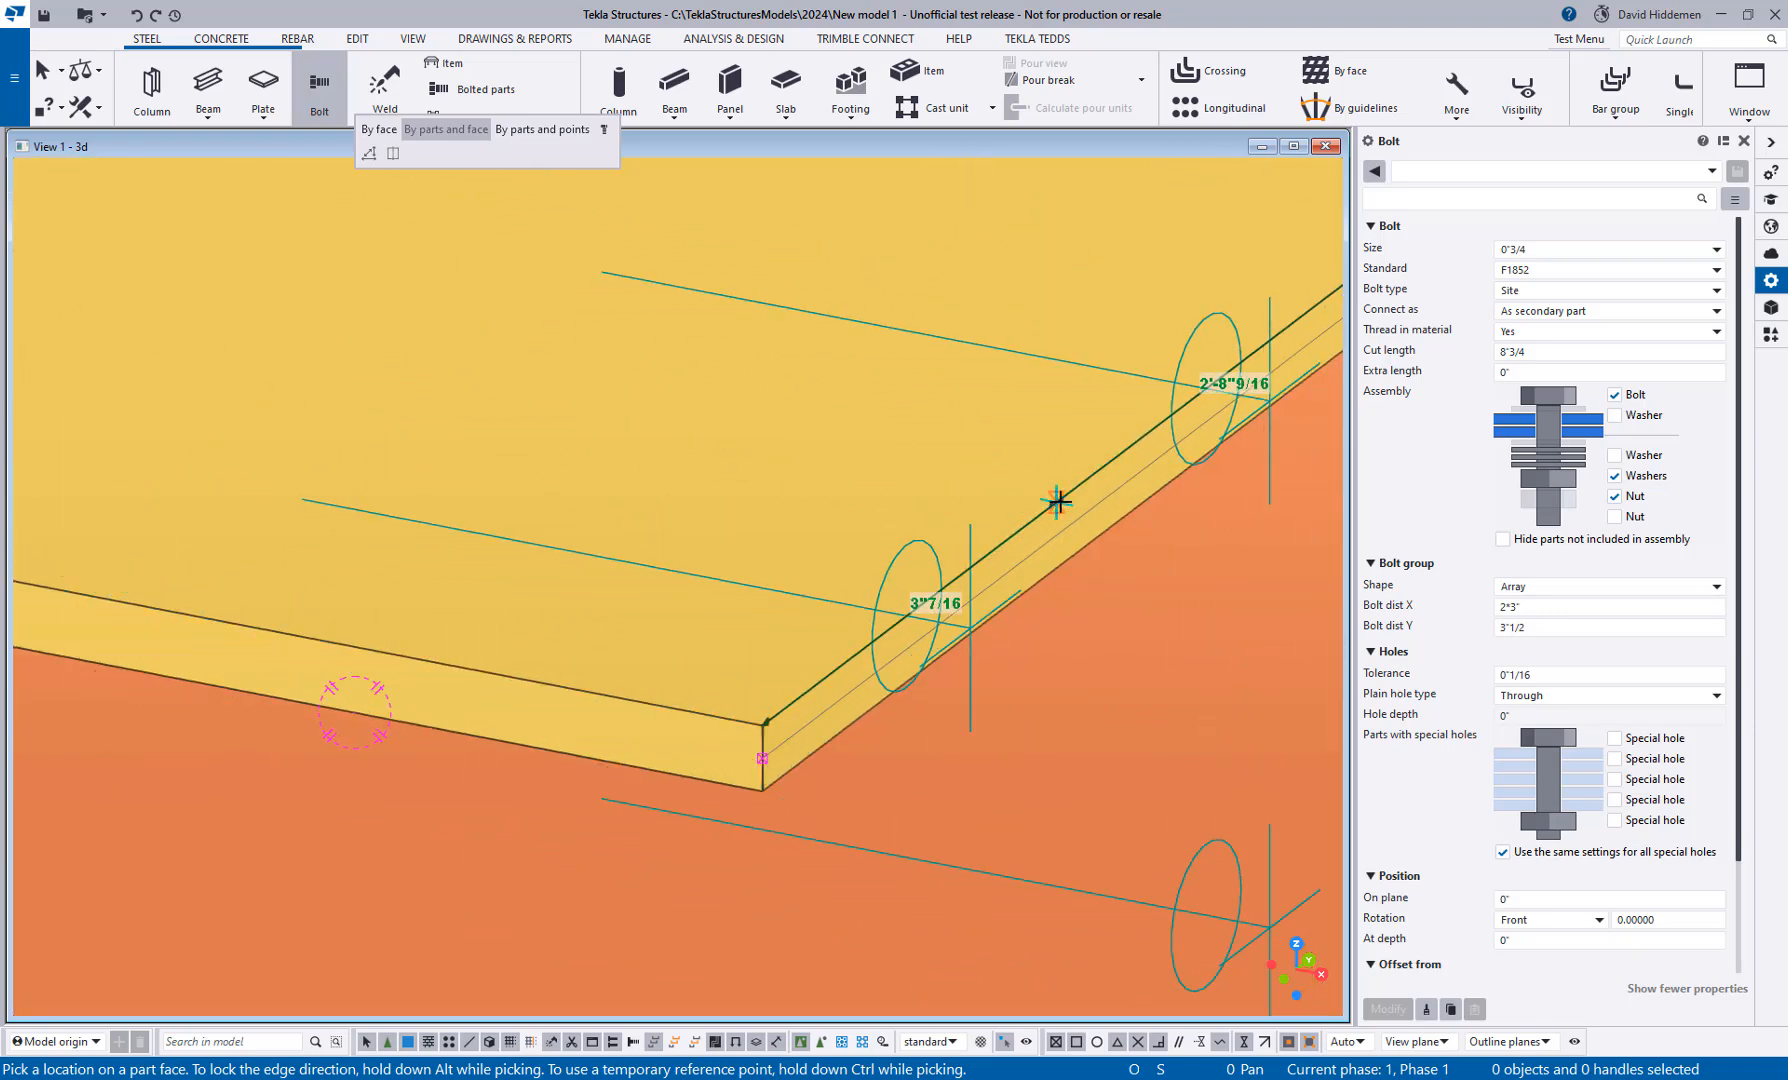
mouse_move(1114, 464)
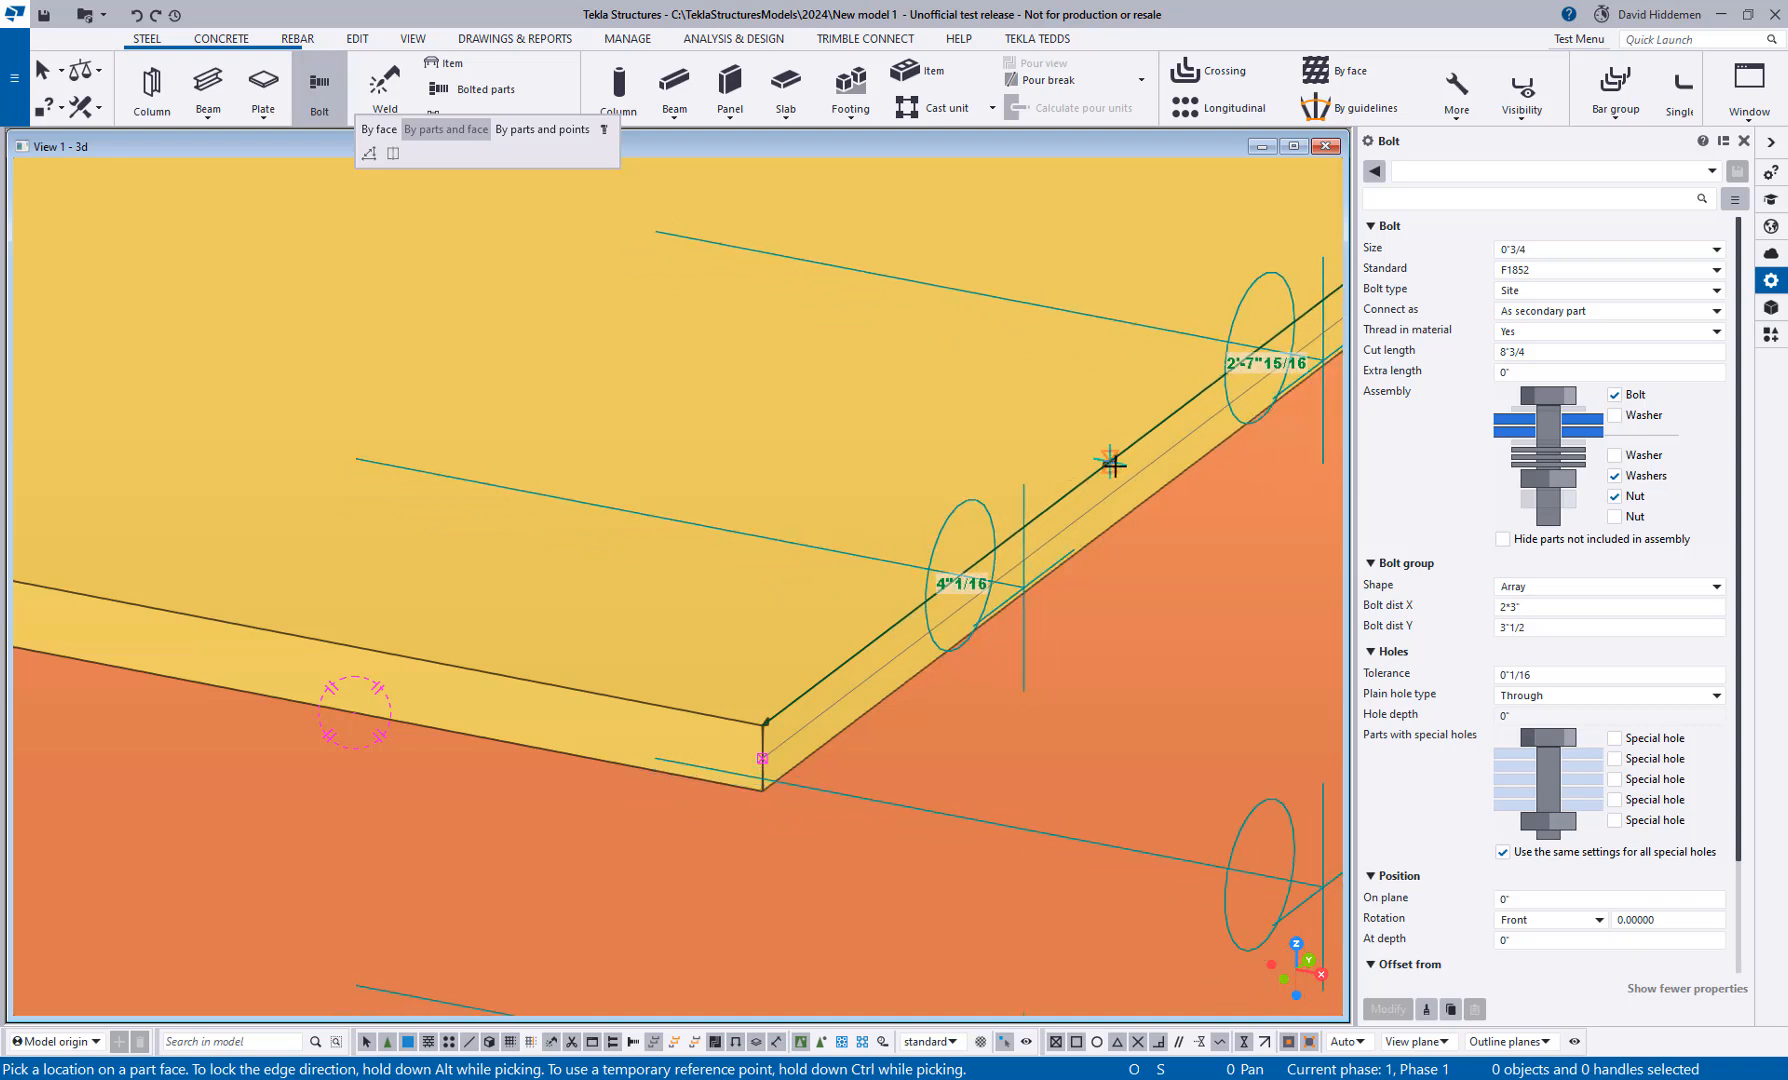
mouse_move(1122, 458)
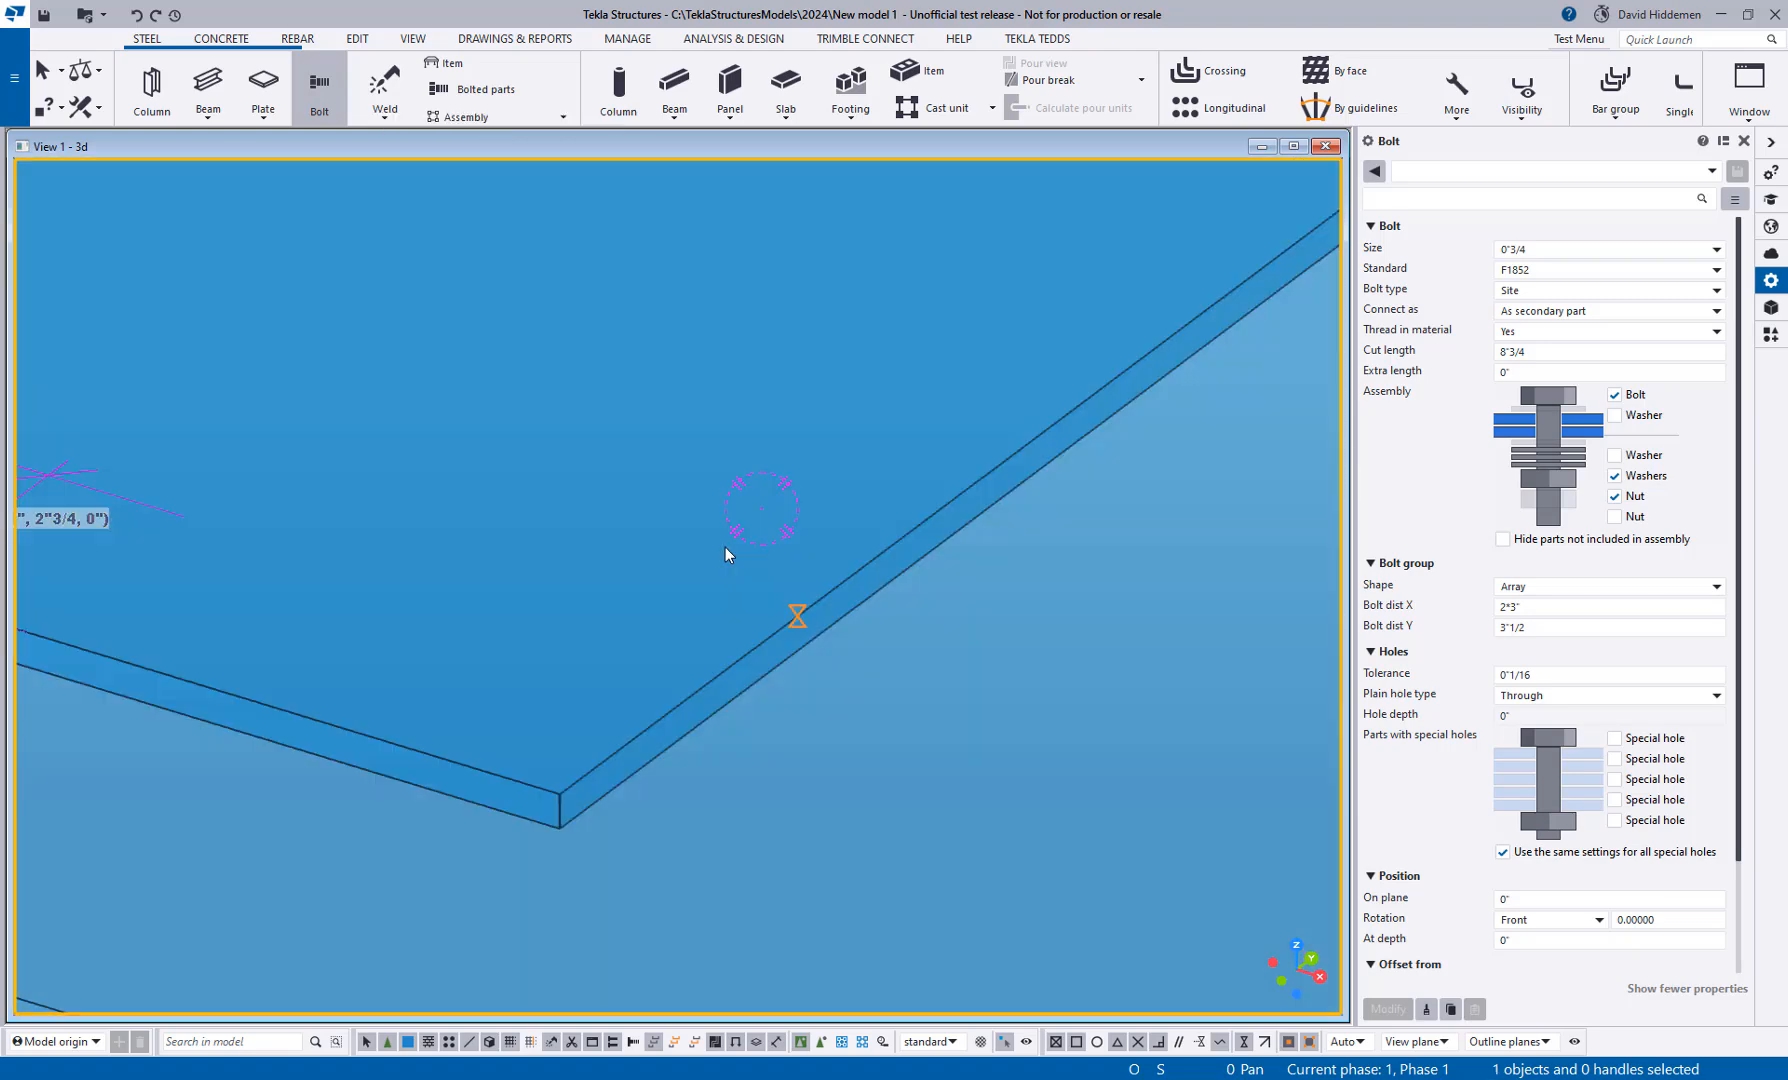
click(318, 88)
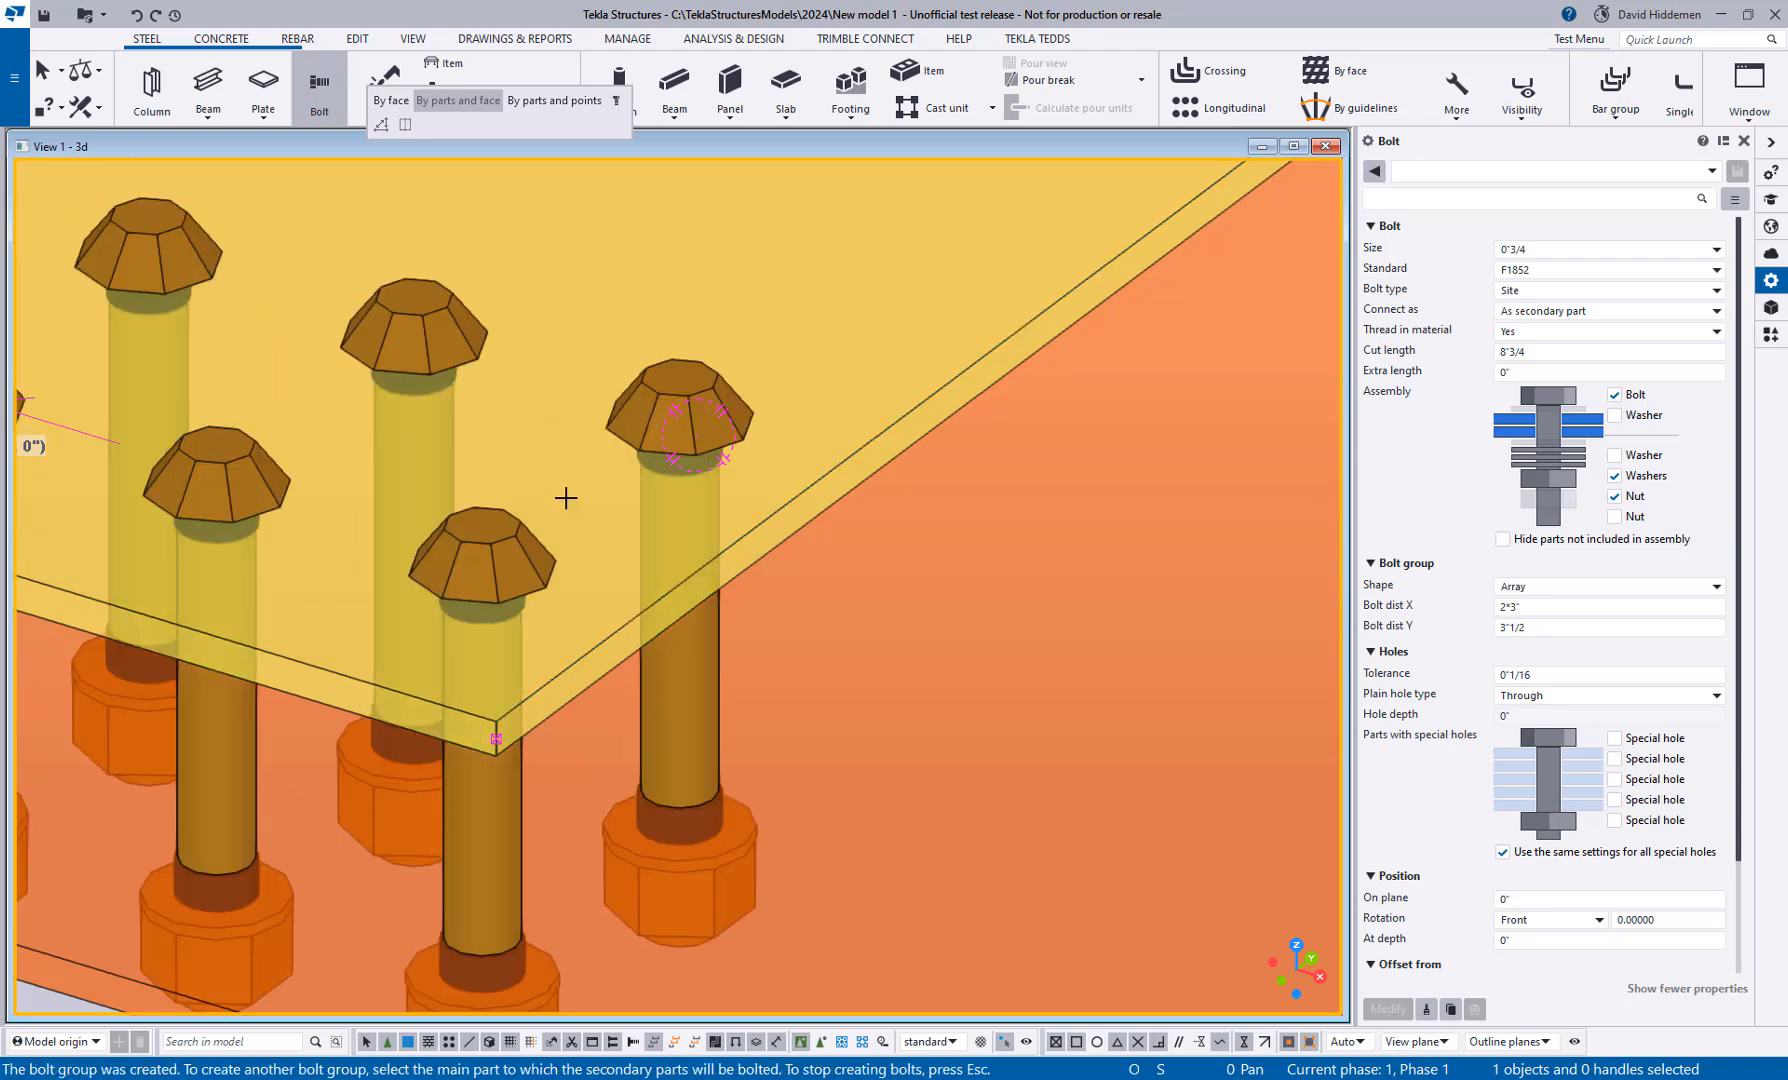
mouse_move(596, 536)
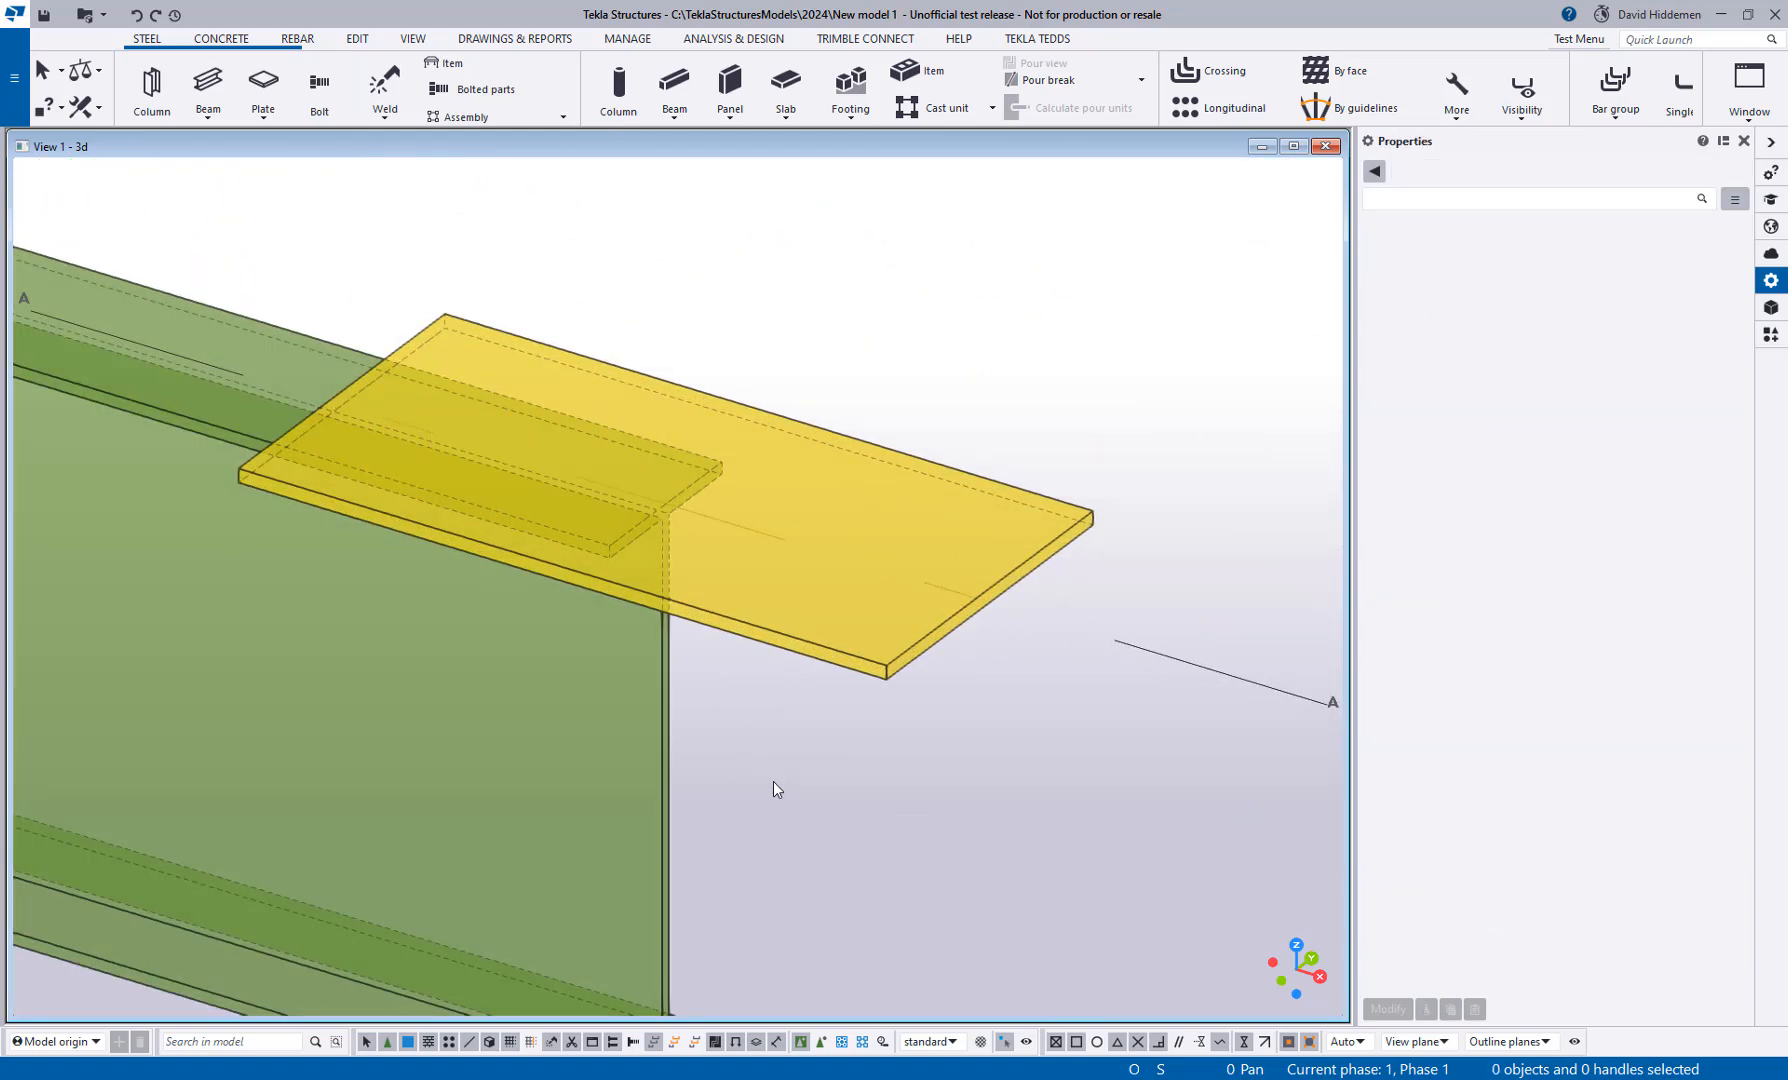
Step: Choose the By parts and points bolt method and preview a six-bolt array on the plate over the beam
click(318, 88)
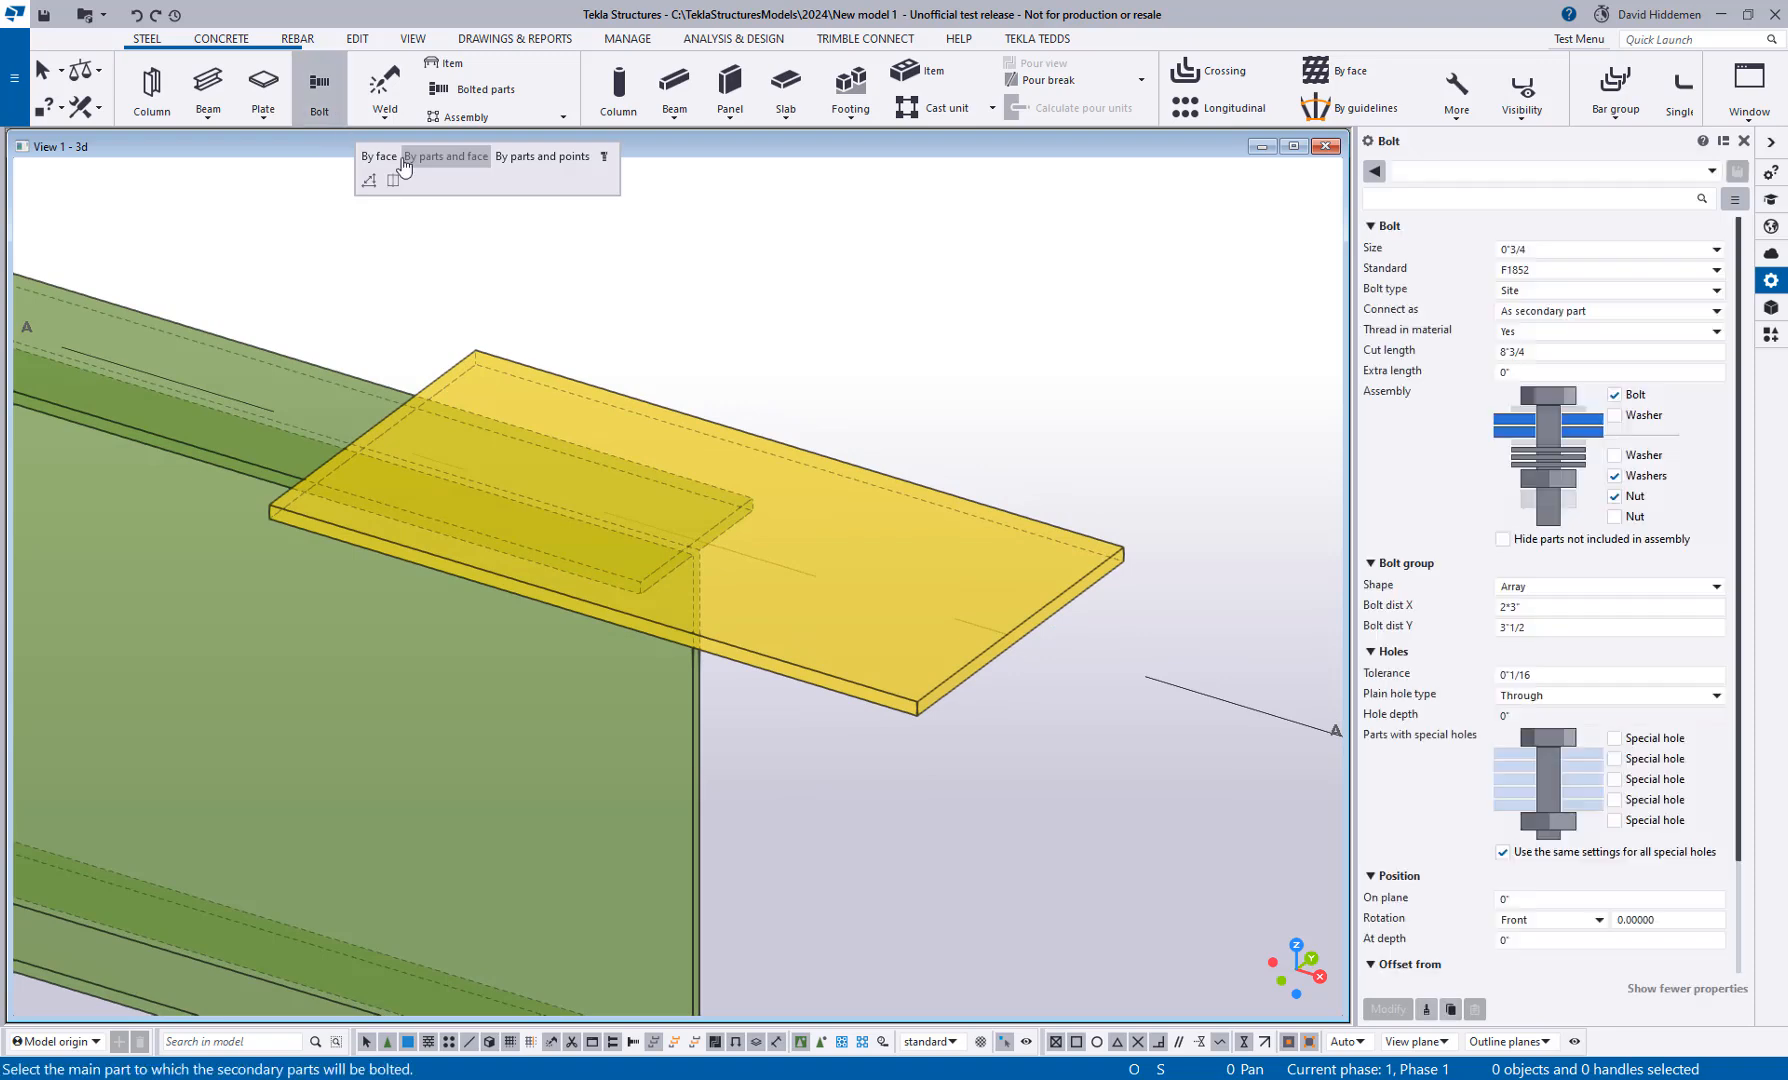
mouse_move(546, 156)
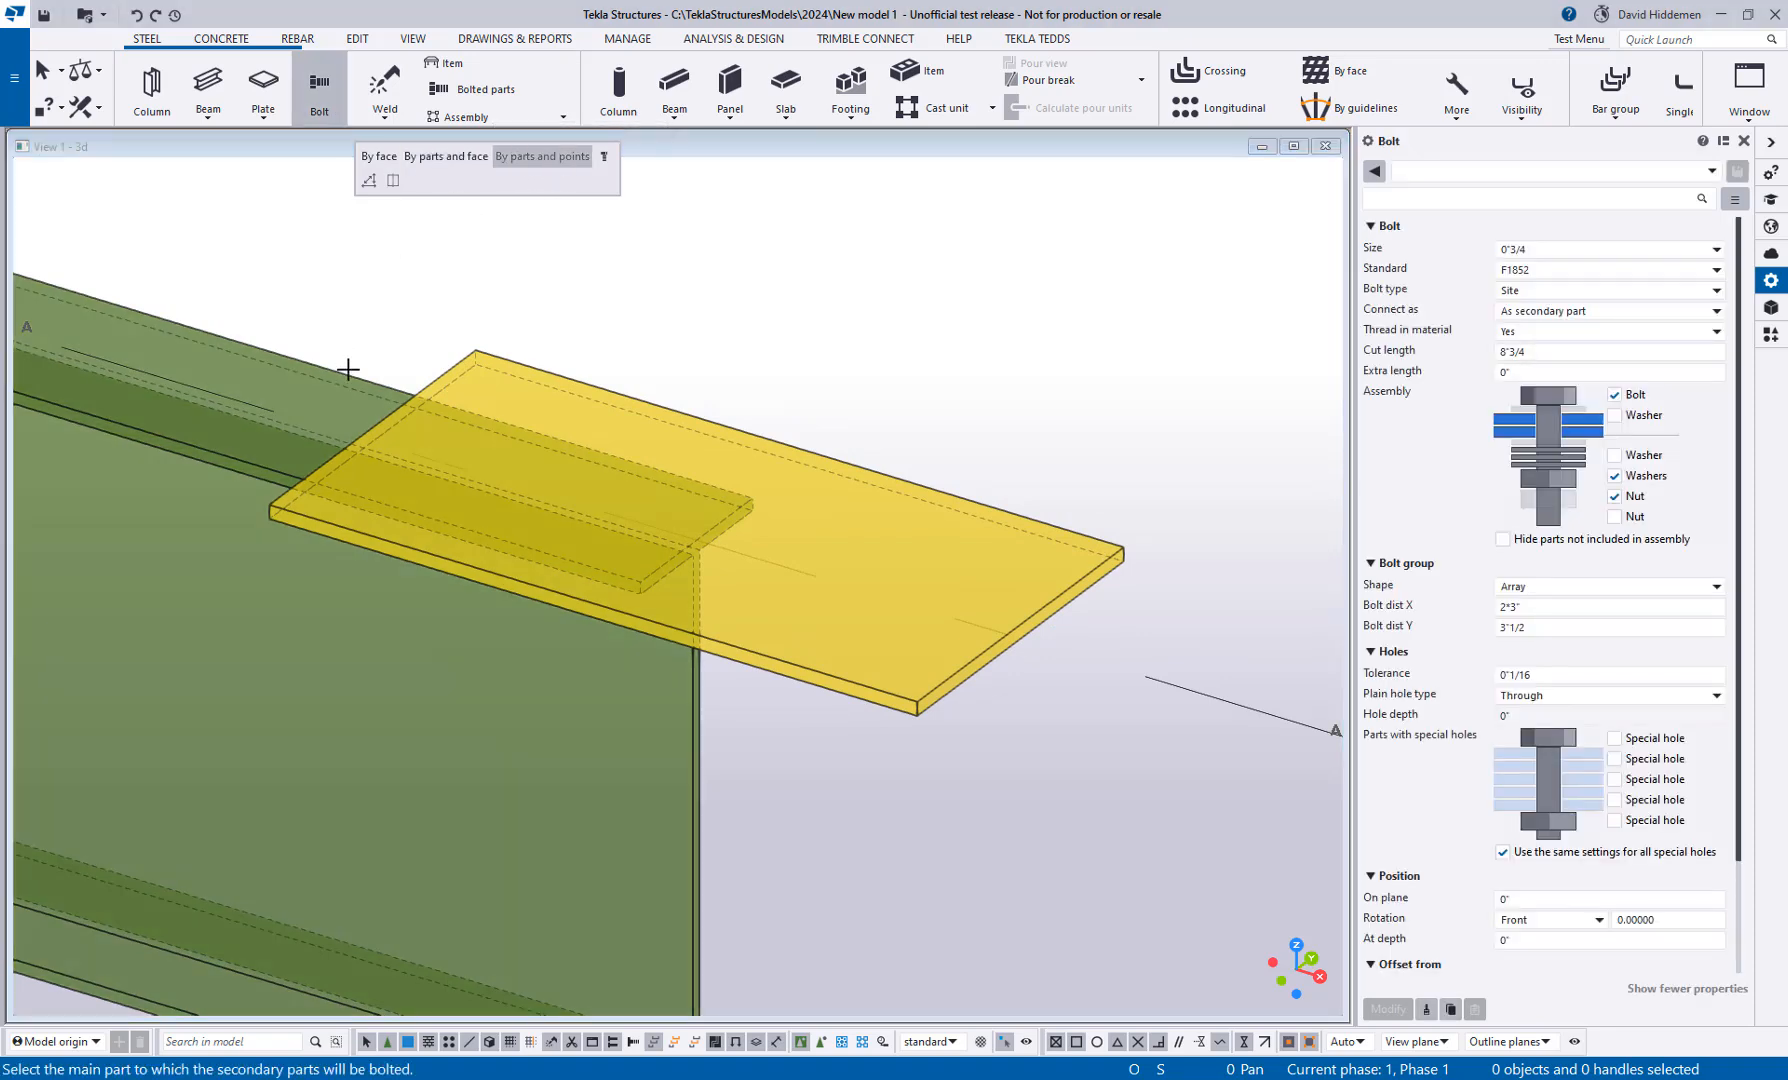
click(350, 370)
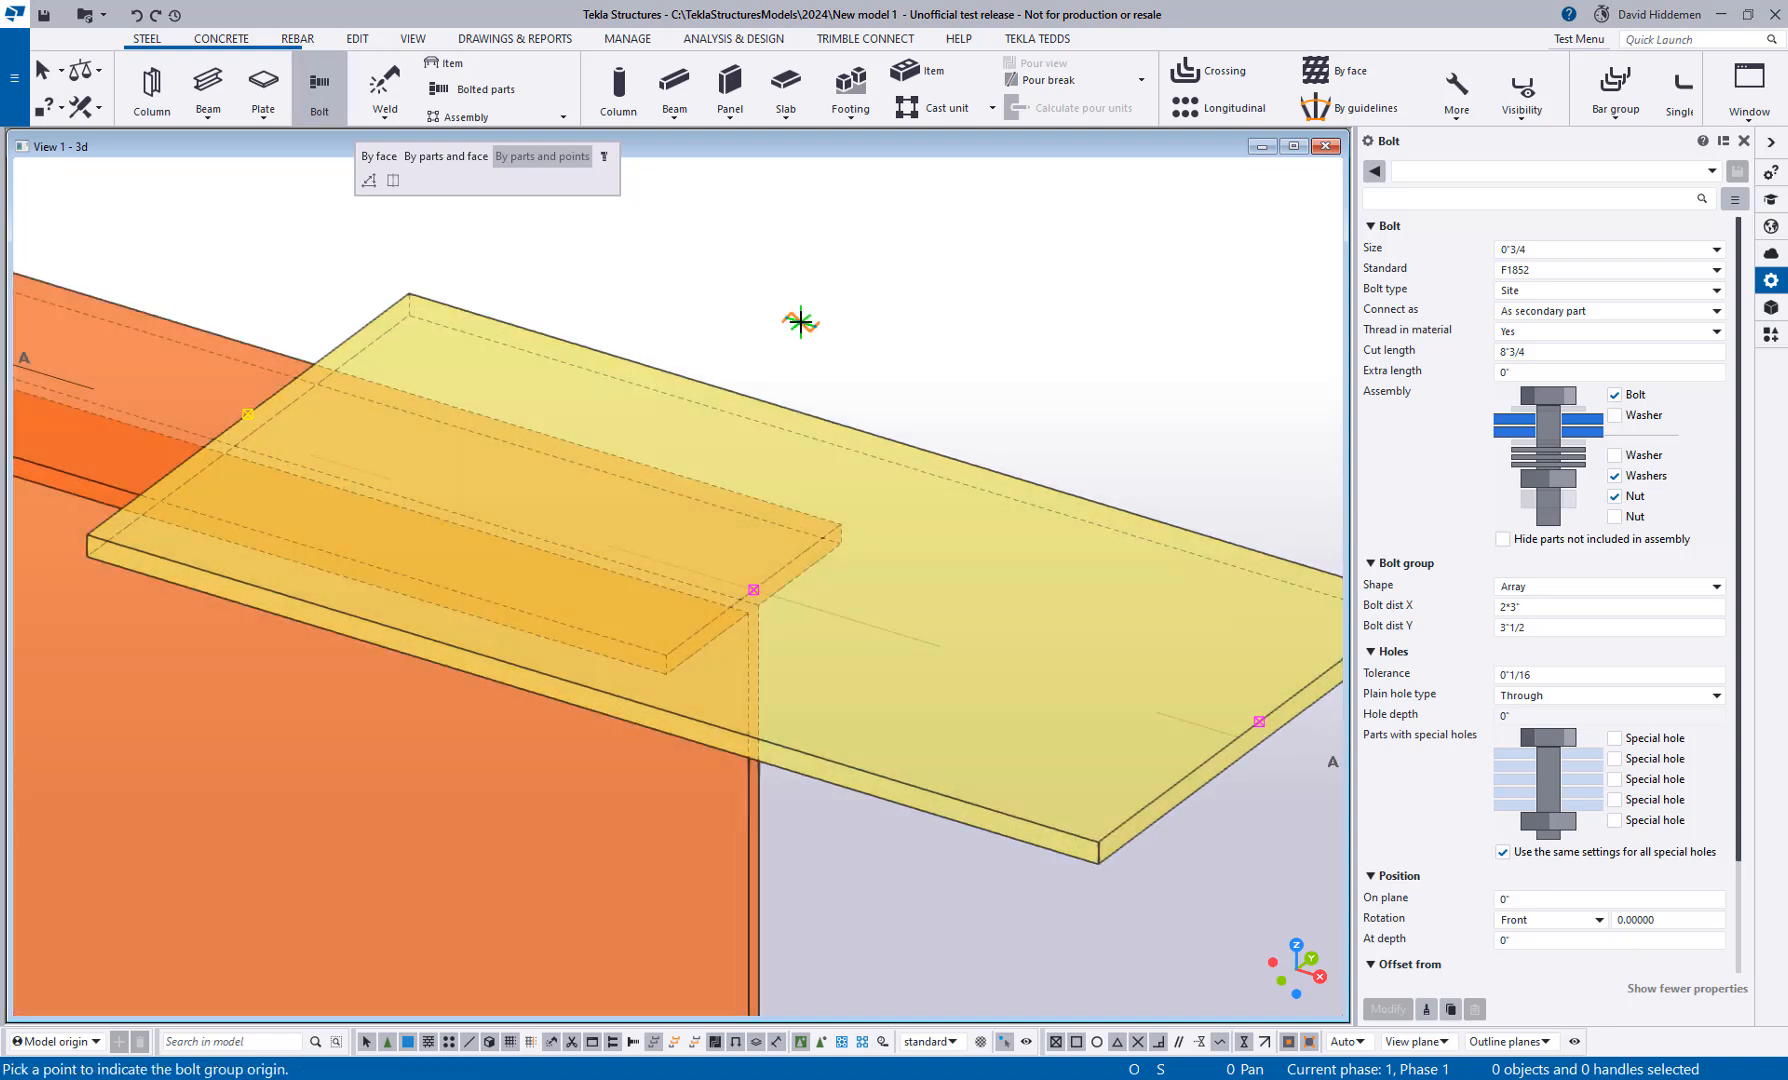
mouse_move(942, 710)
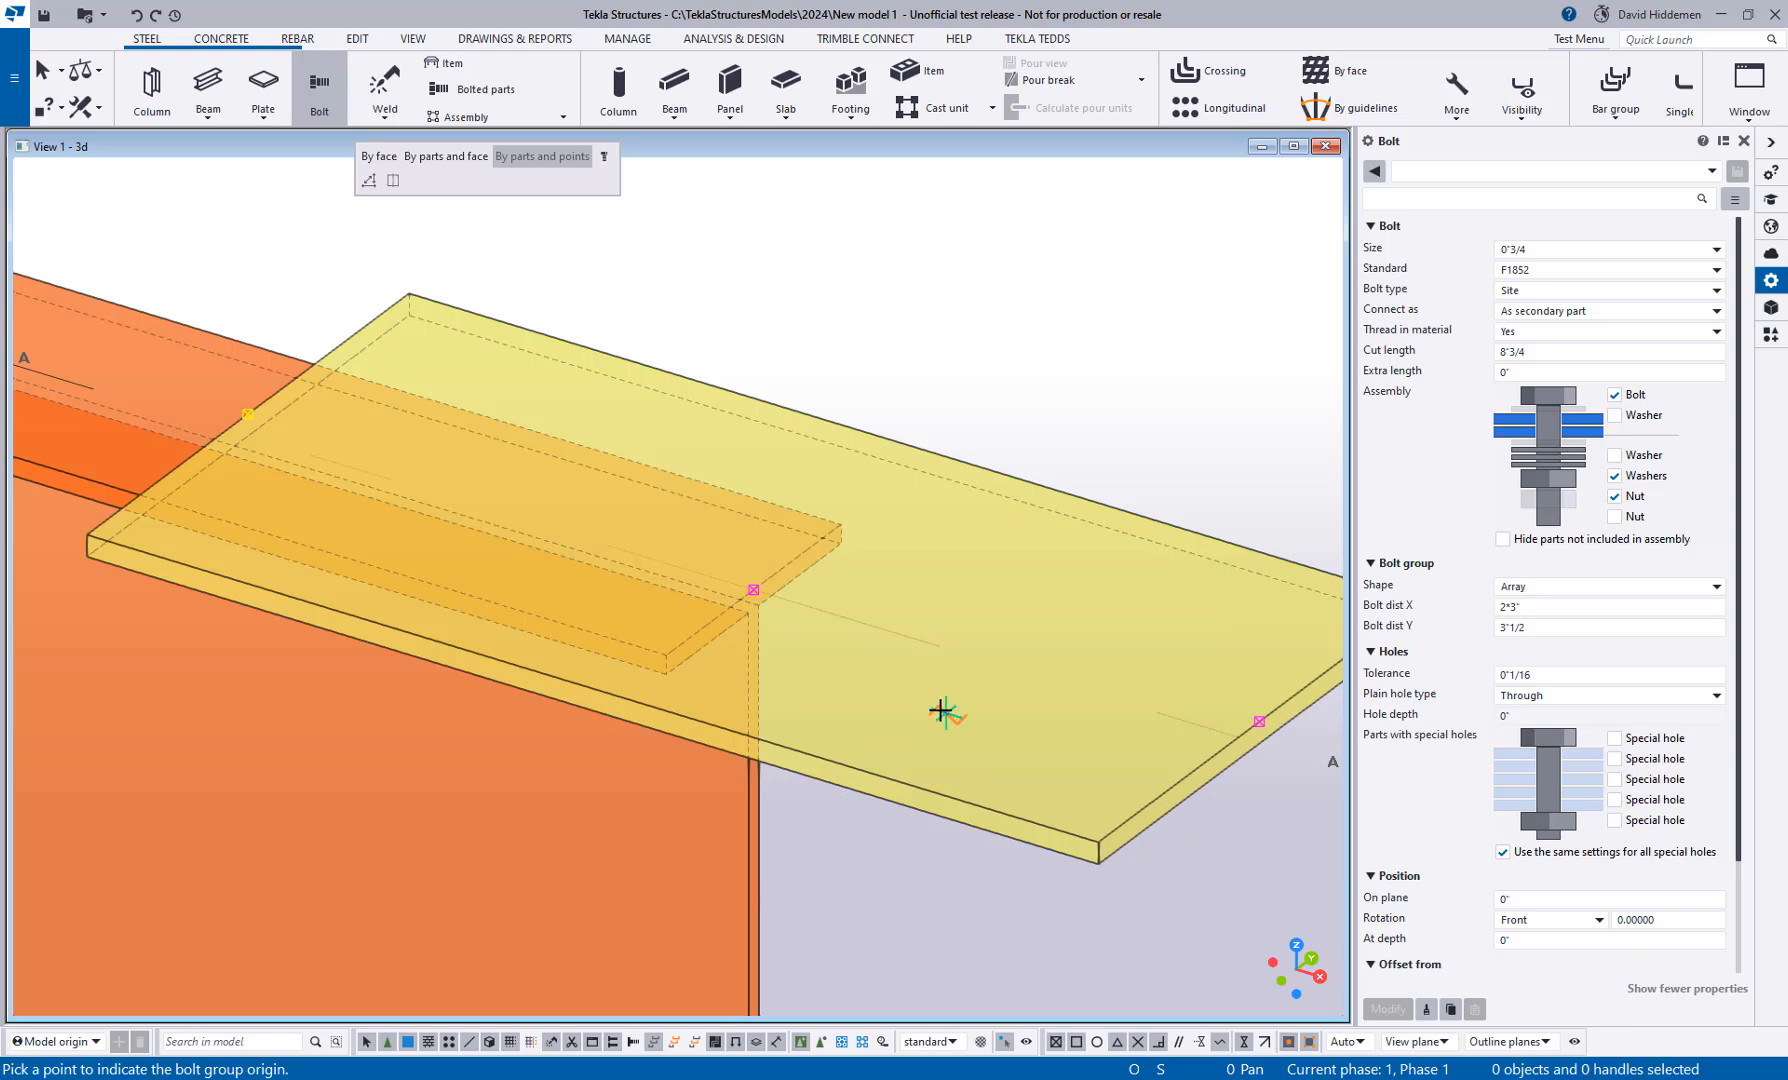
scroll(down, 3)
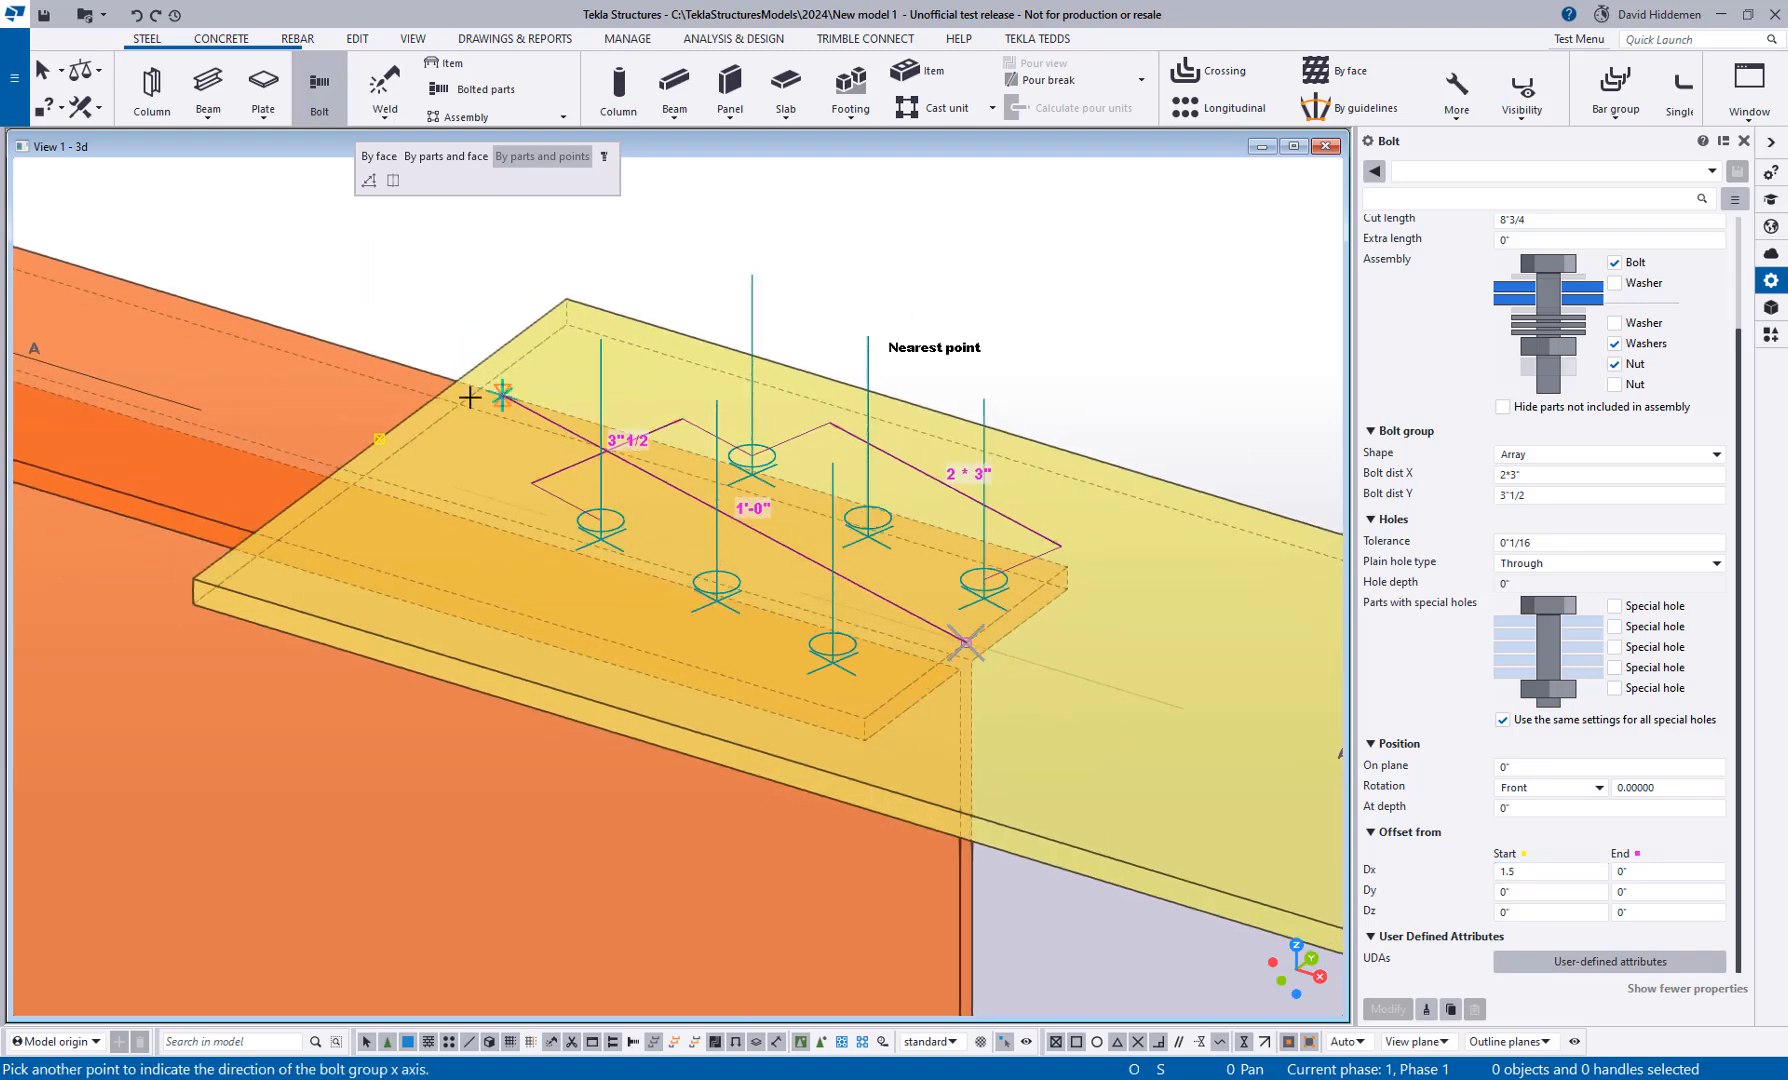
mouse_move(372, 444)
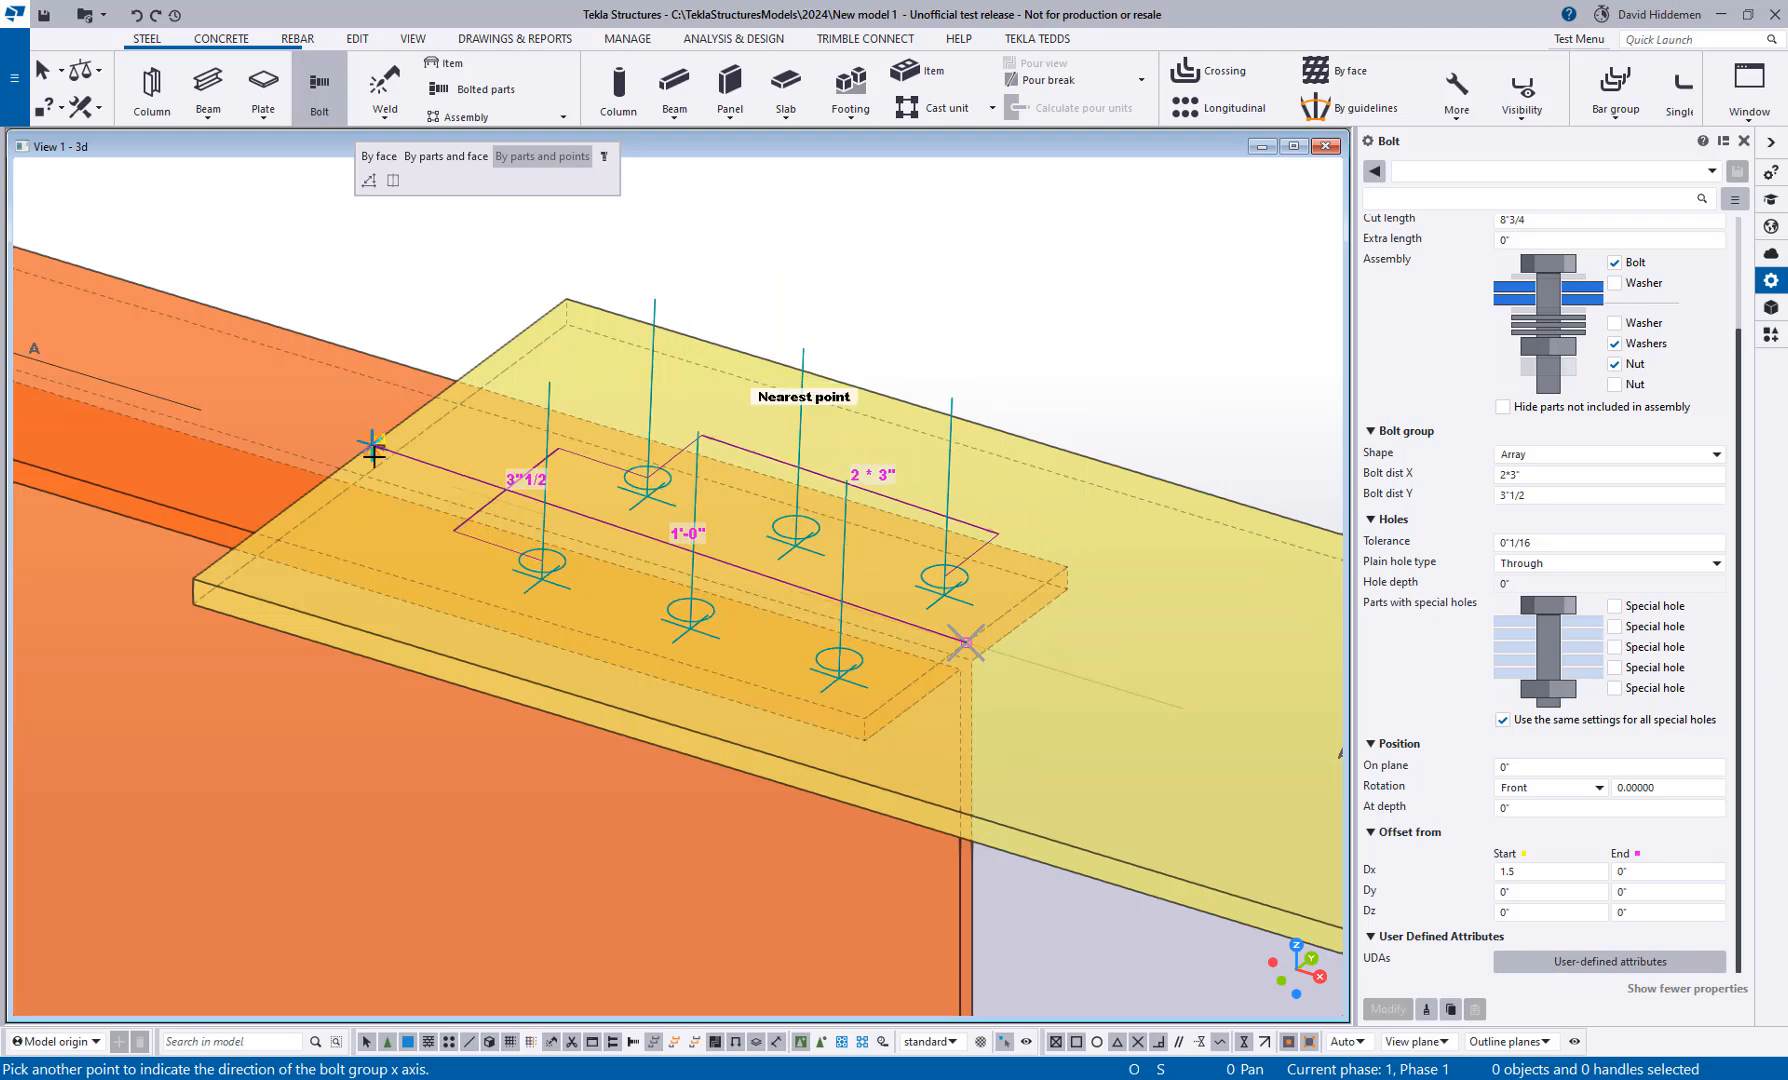
mouse_move(380, 464)
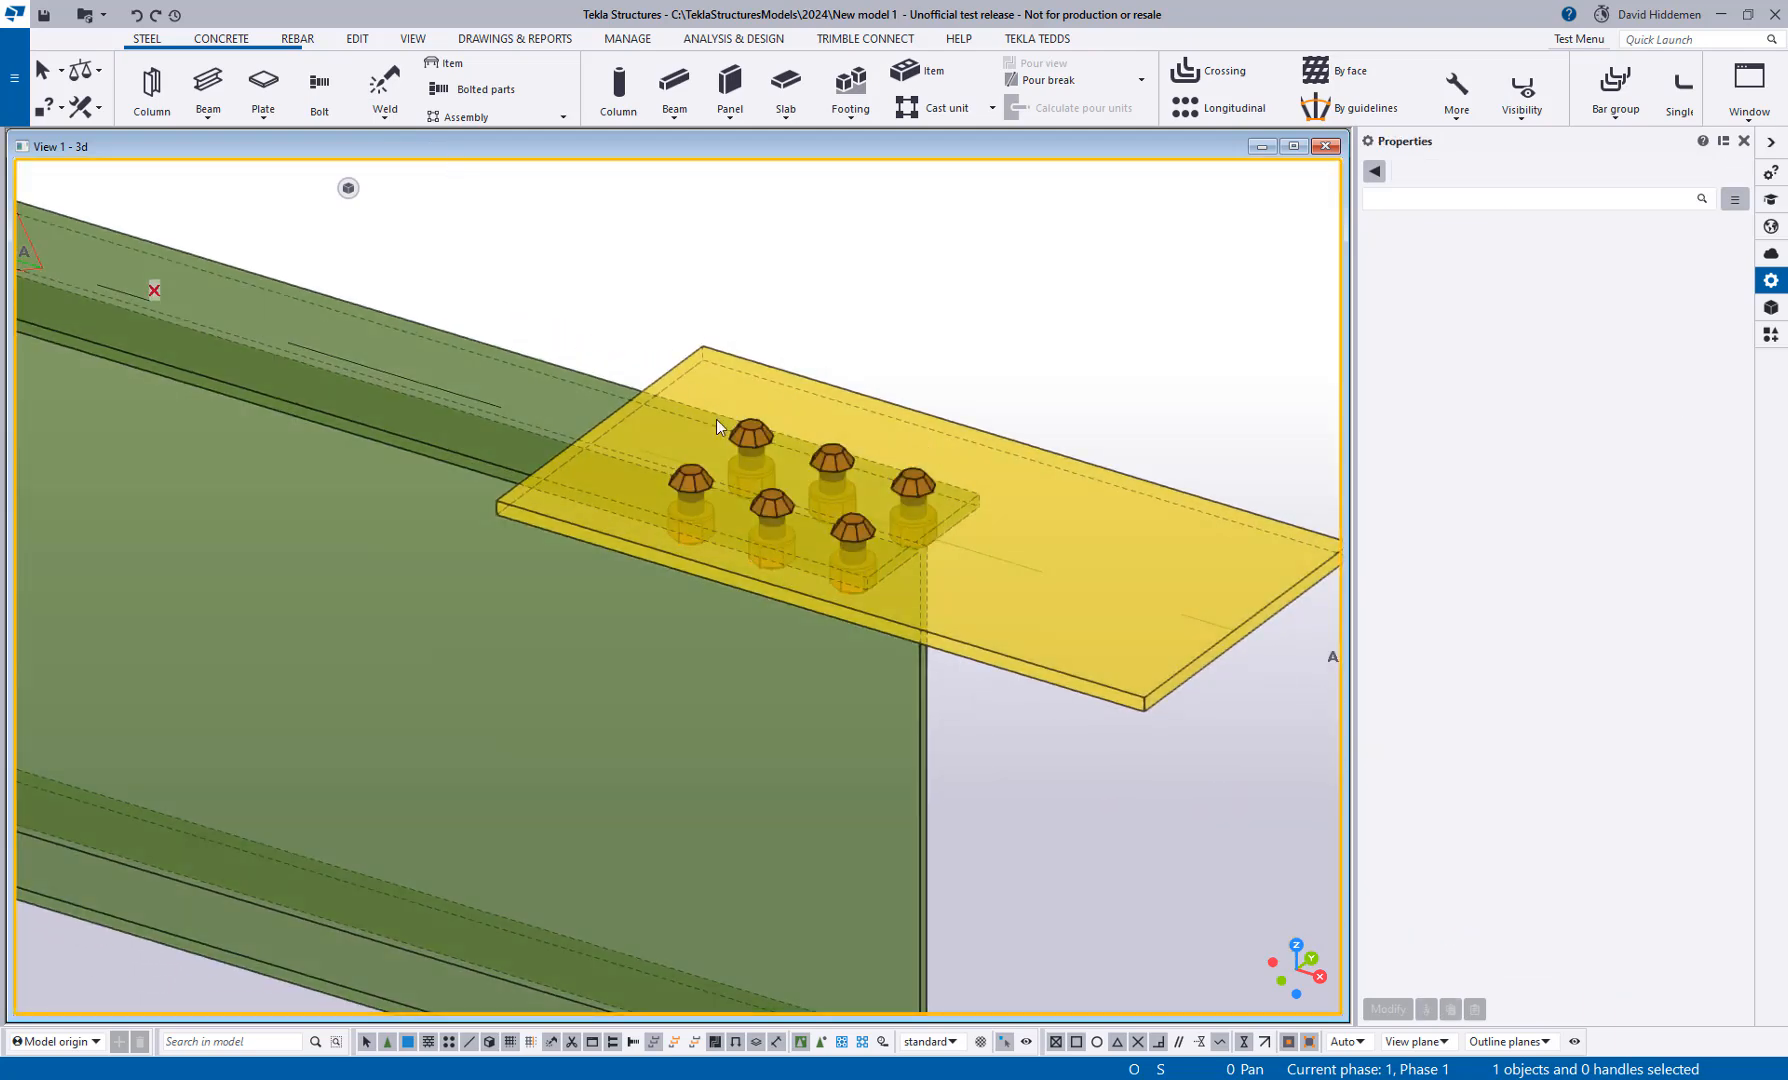
Step: Create the six-bolt group on the plate with its origin at the plate corner and a picked x-direction point
click(318, 86)
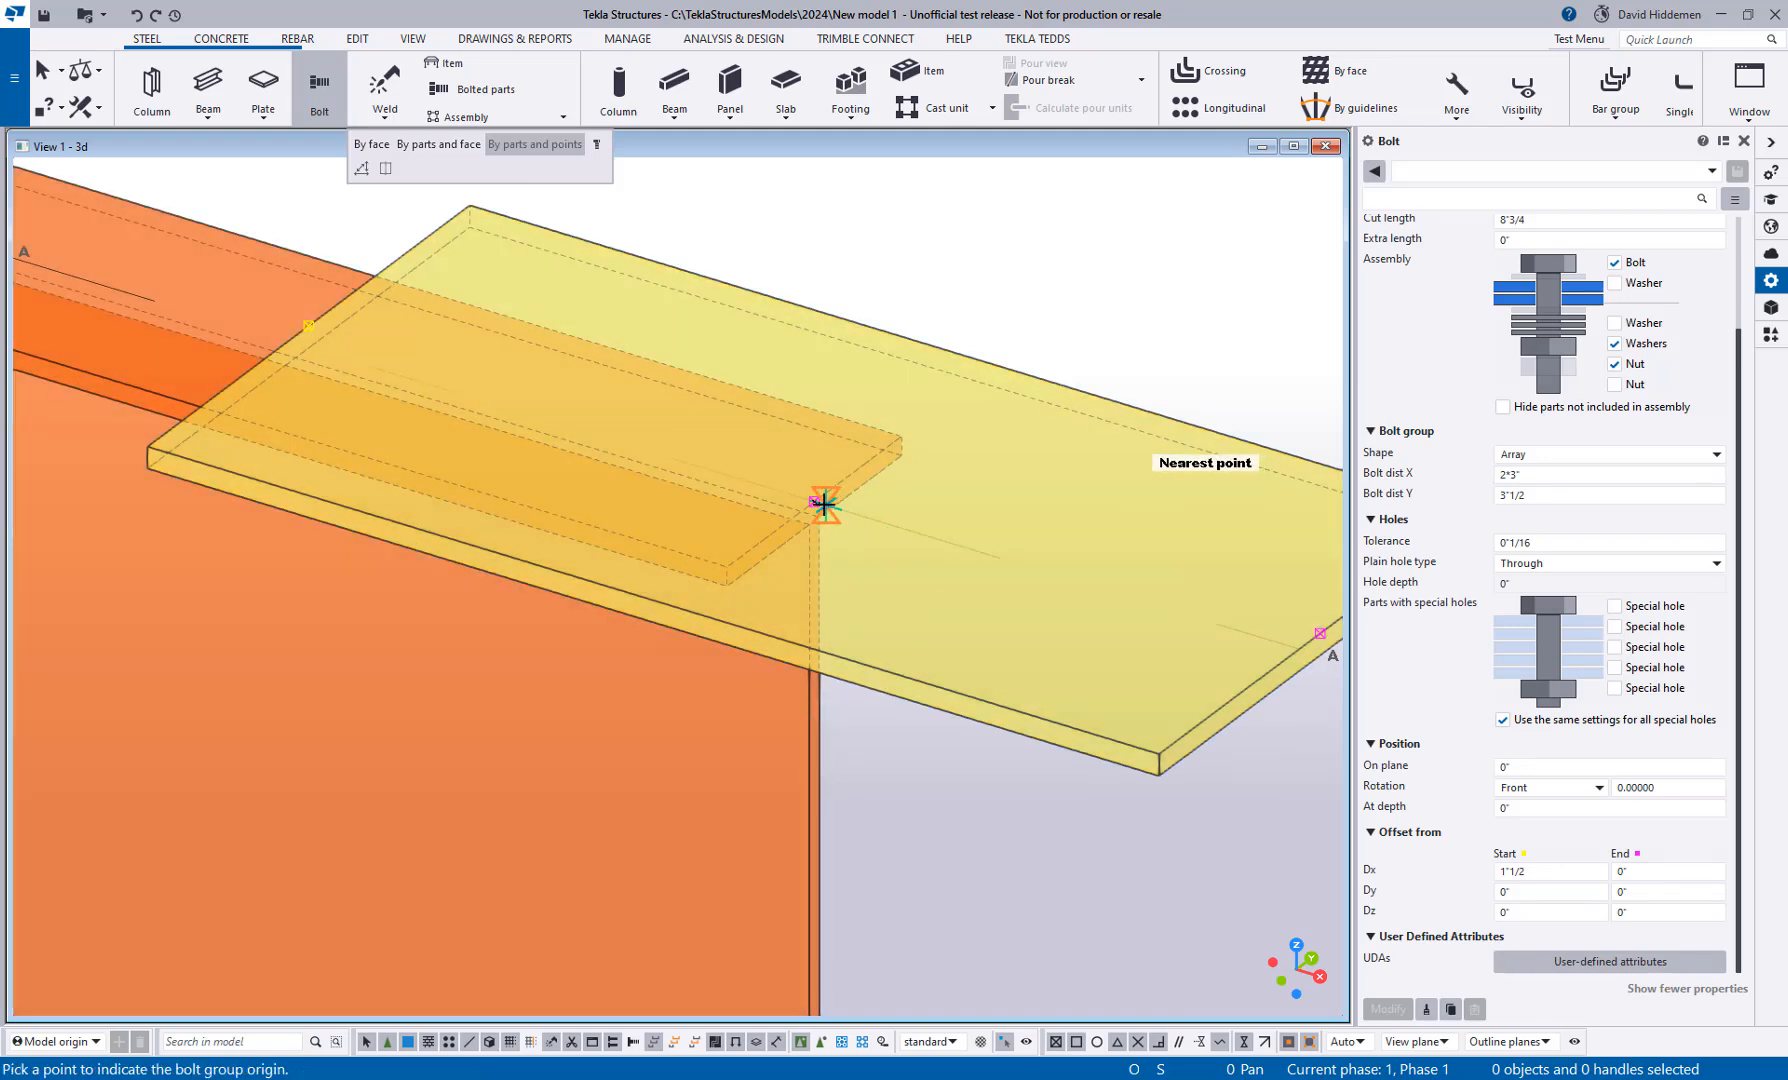
click(822, 506)
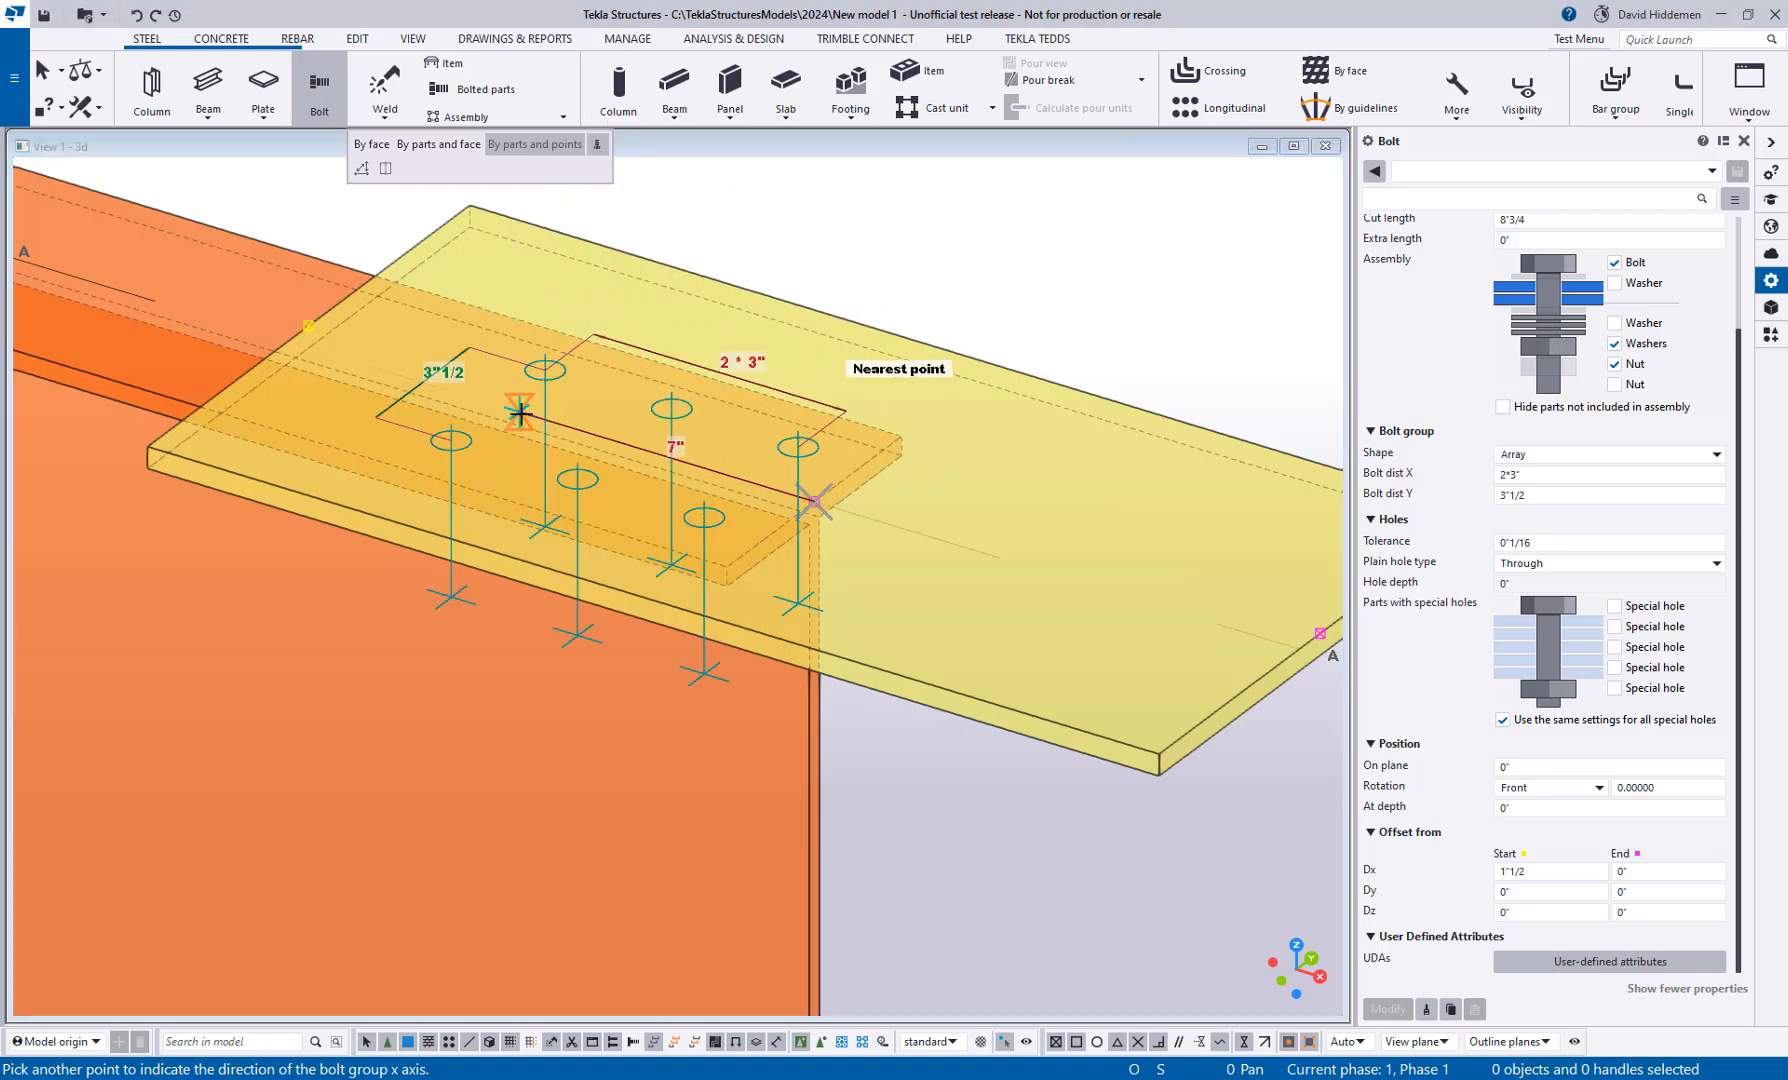
mouse_move(548, 368)
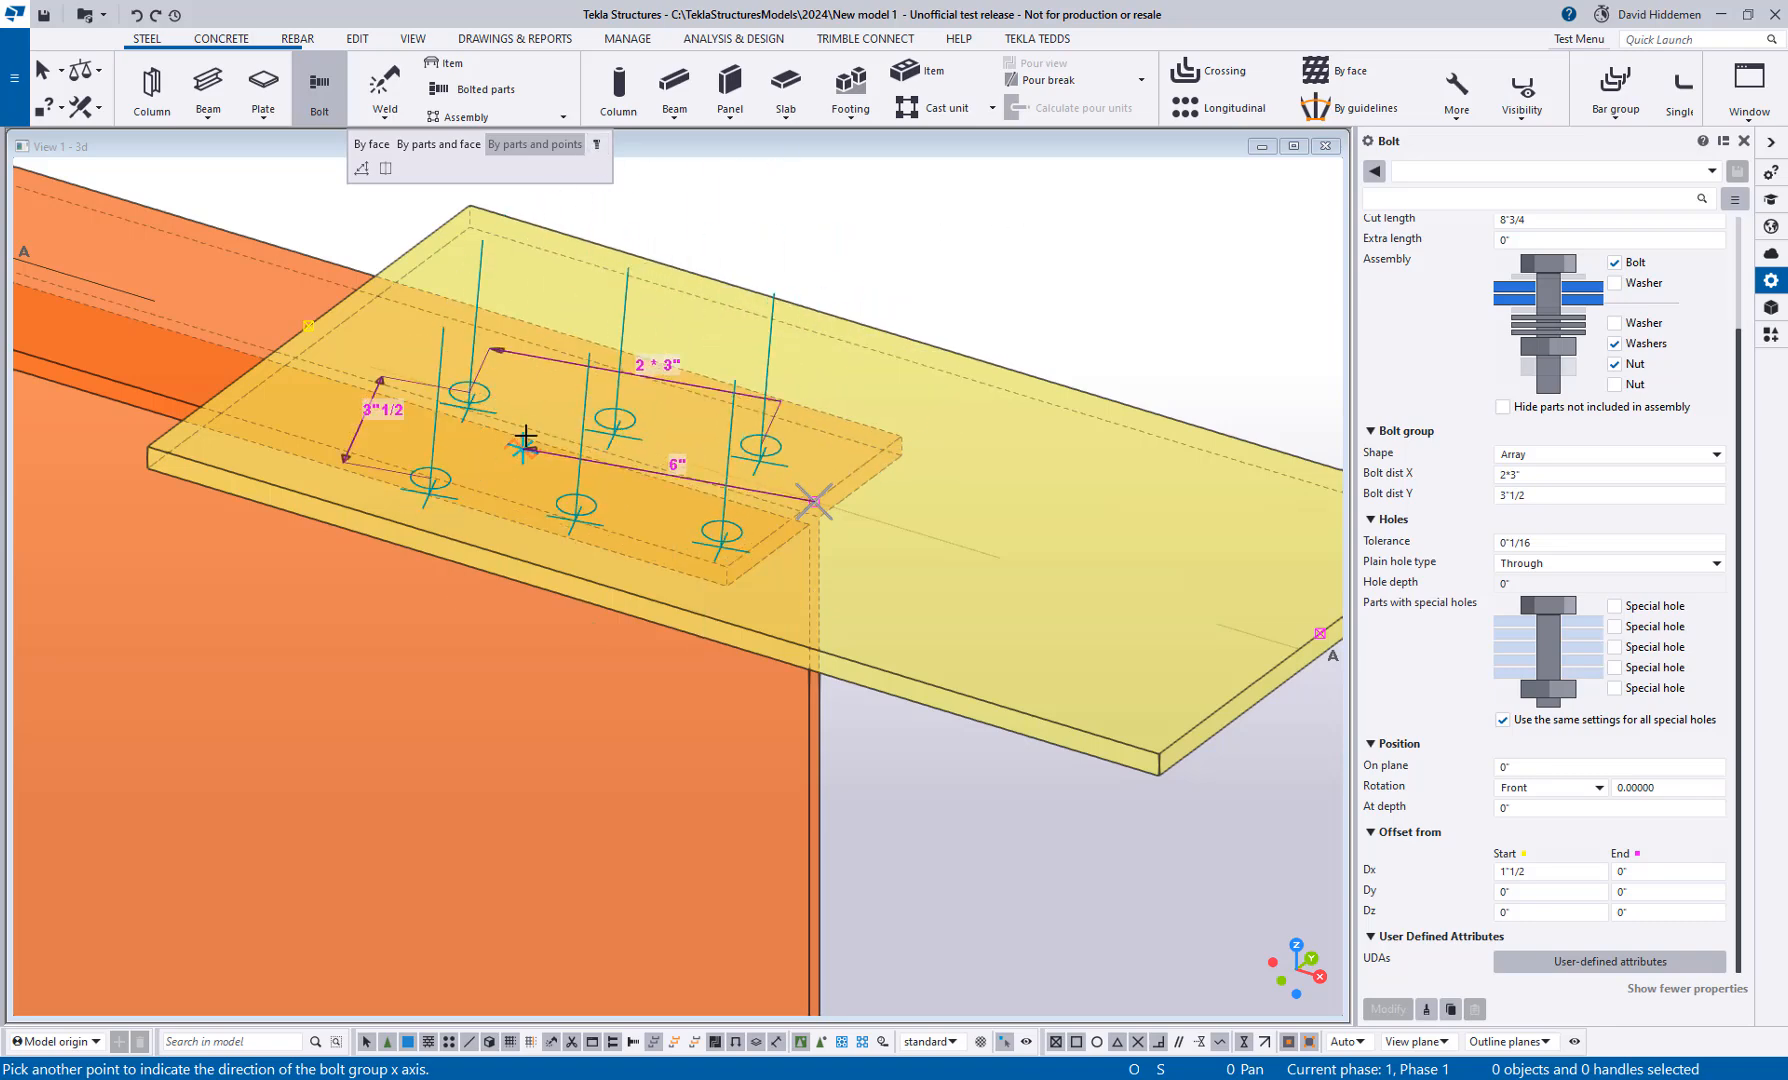
mouse_move(578, 266)
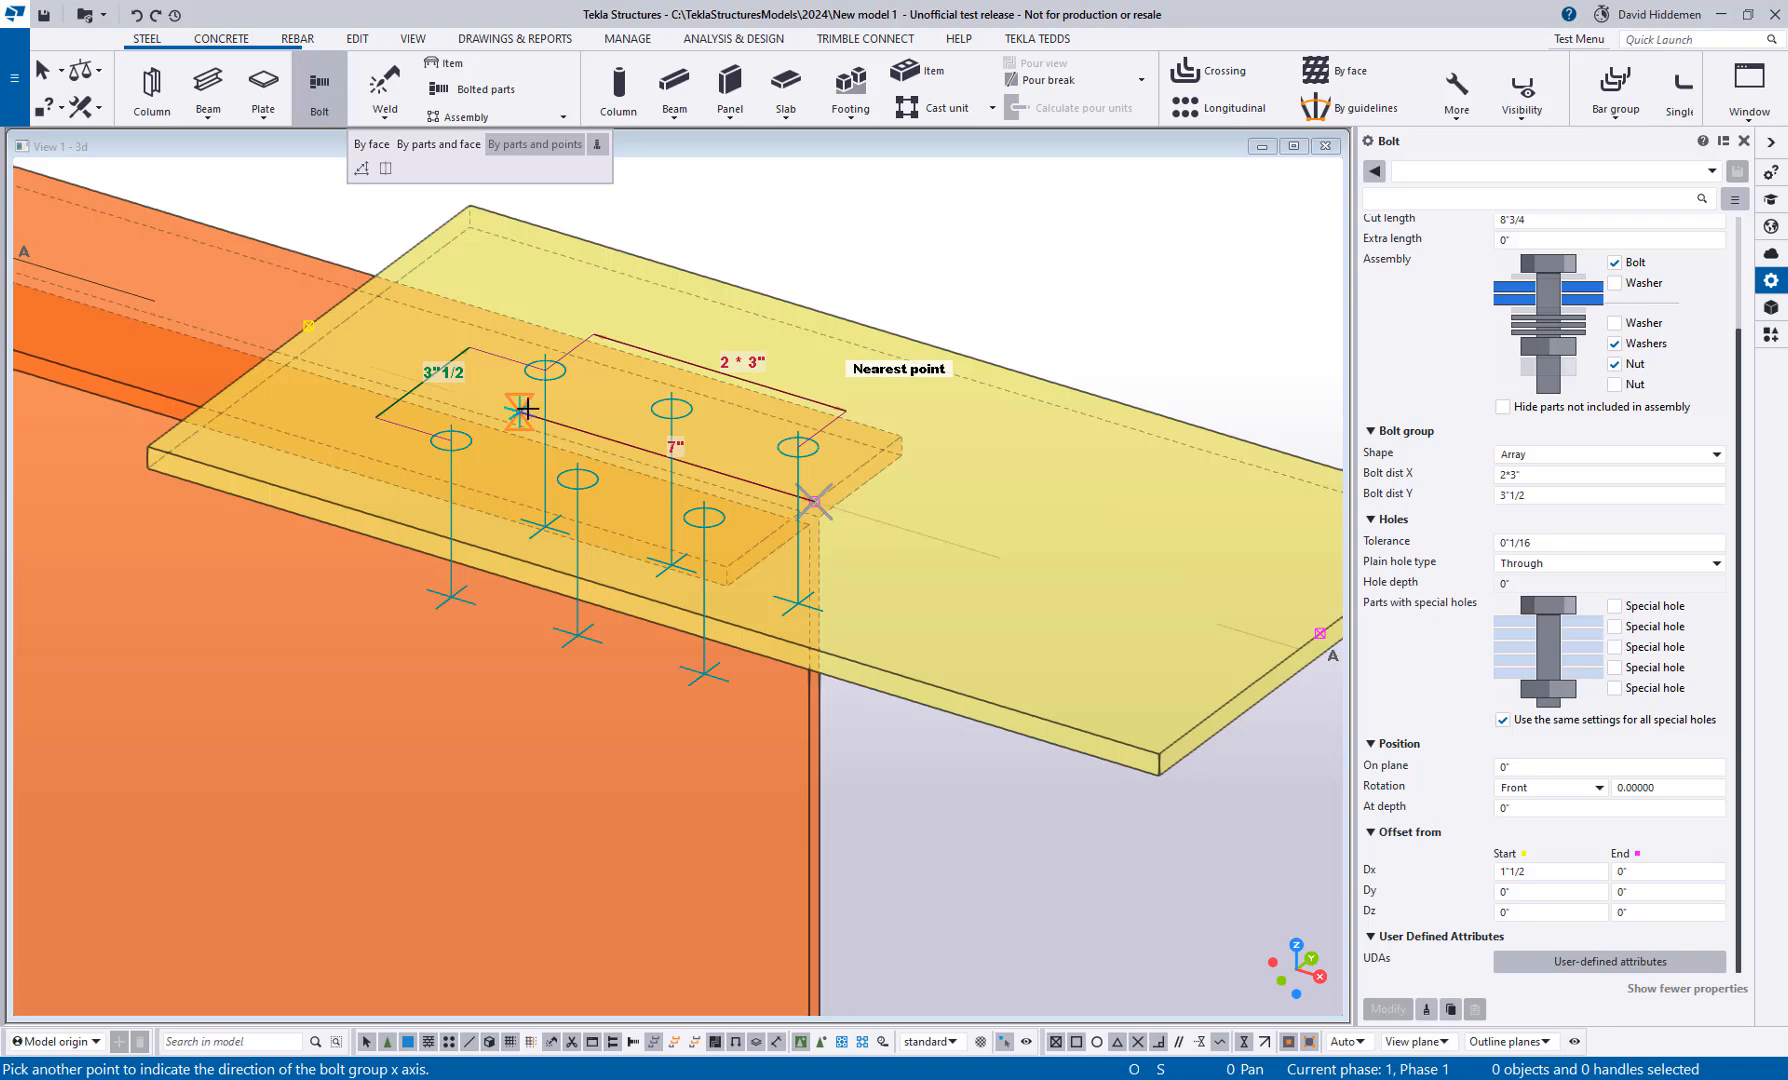
click(524, 410)
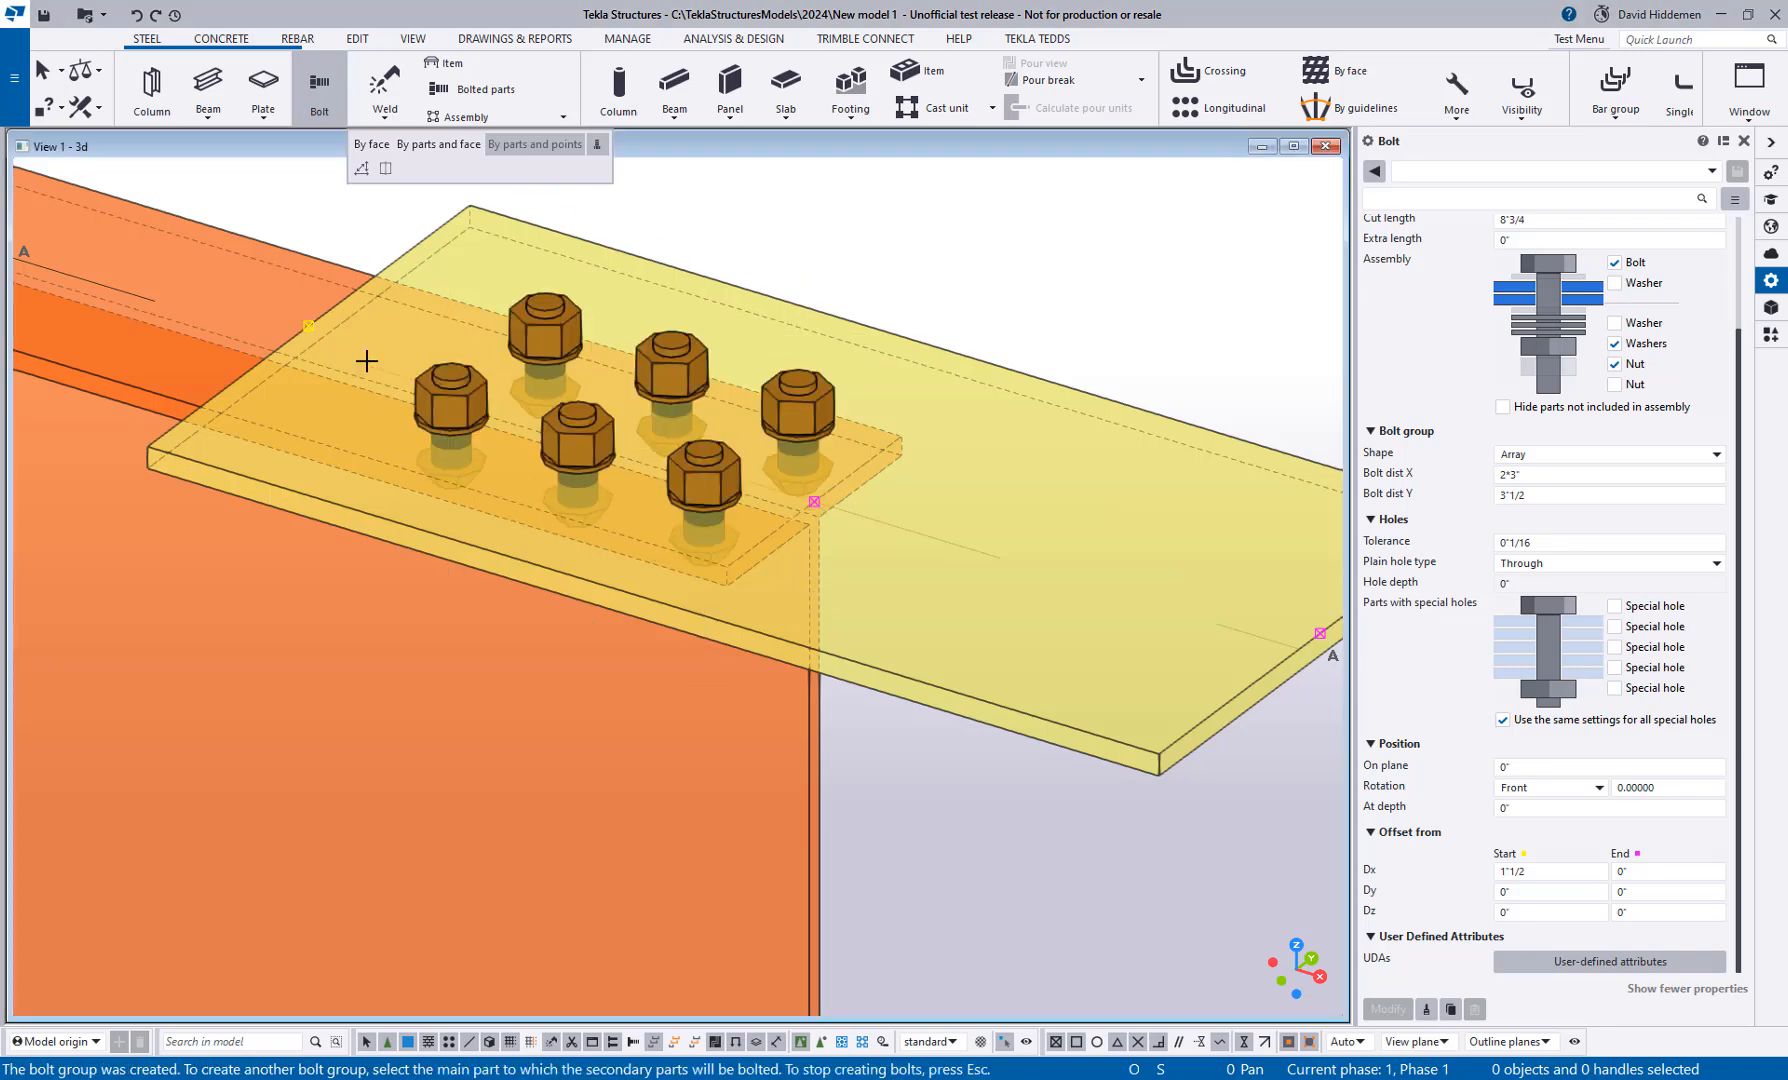
mouse_move(672, 668)
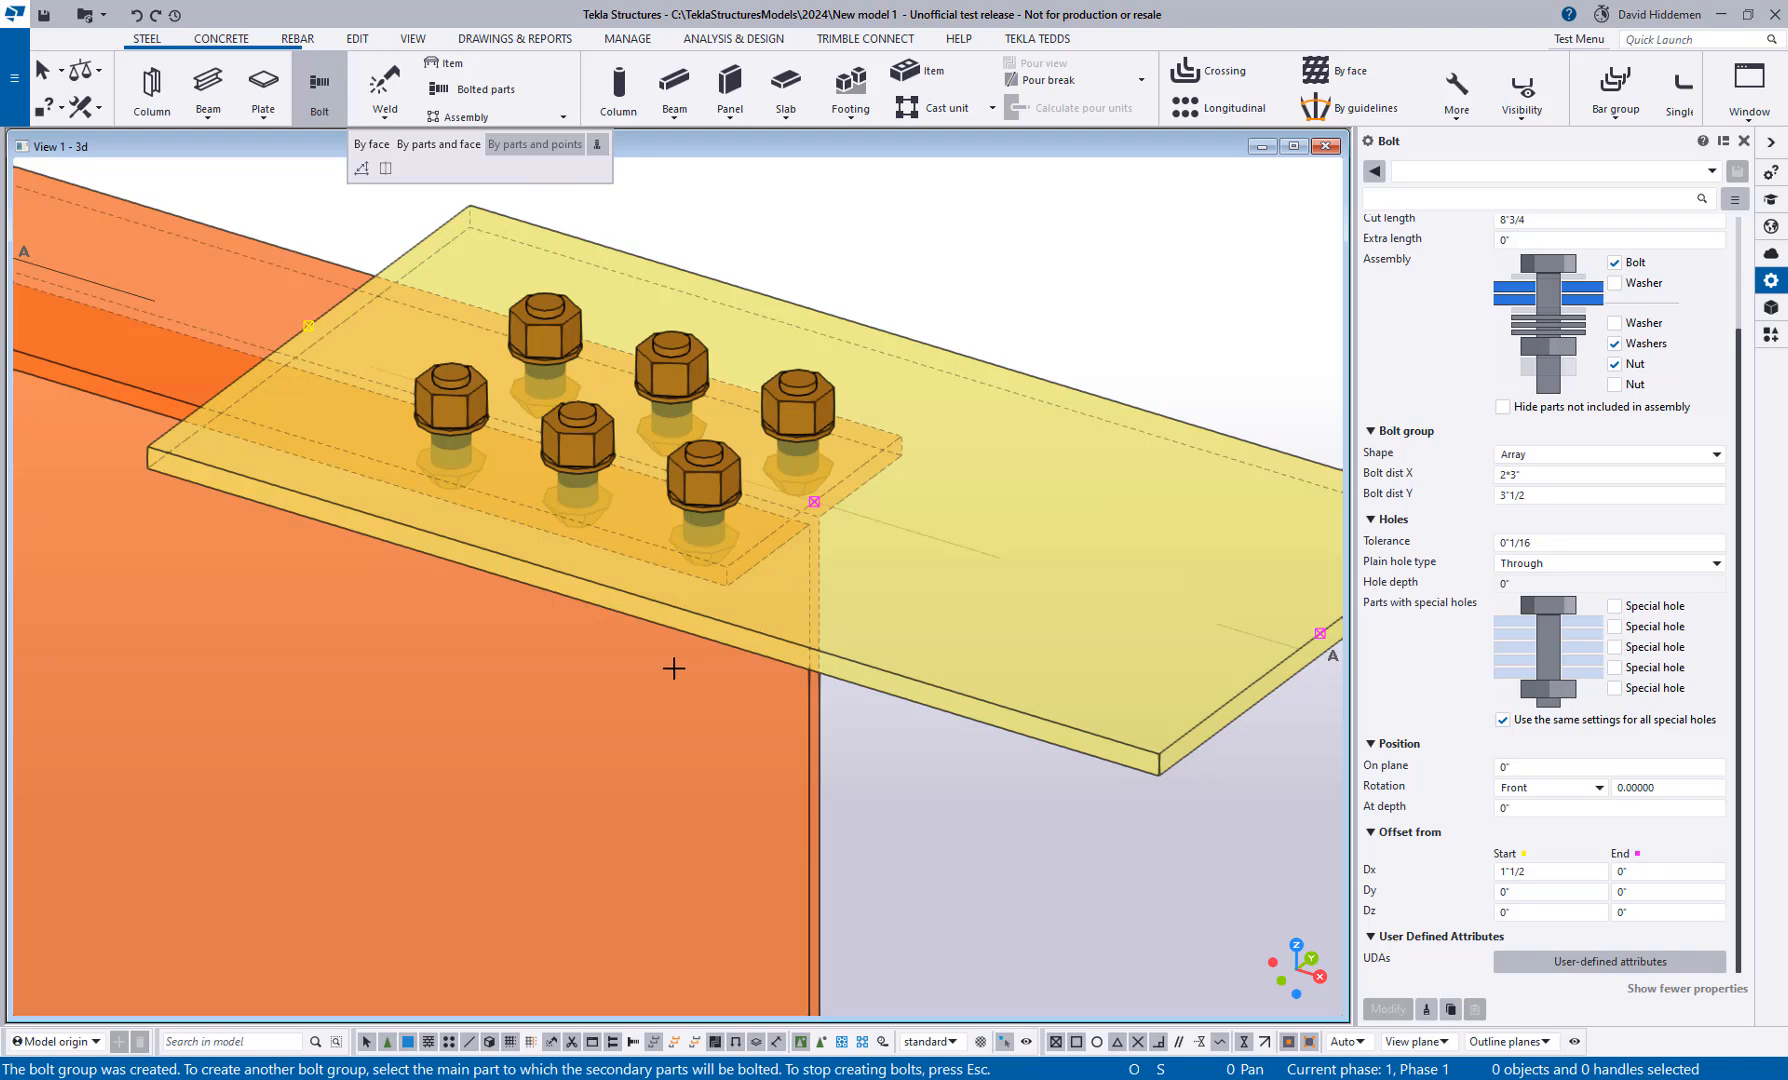